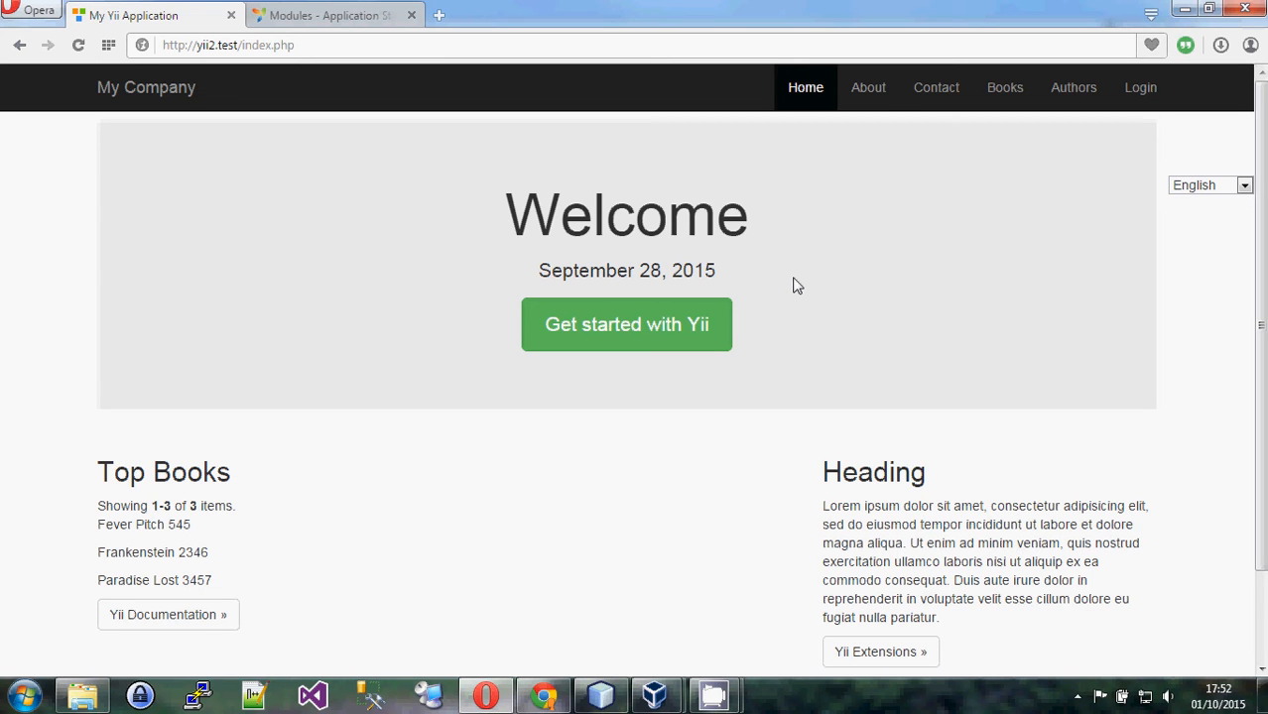
mouse_move(870, 238)
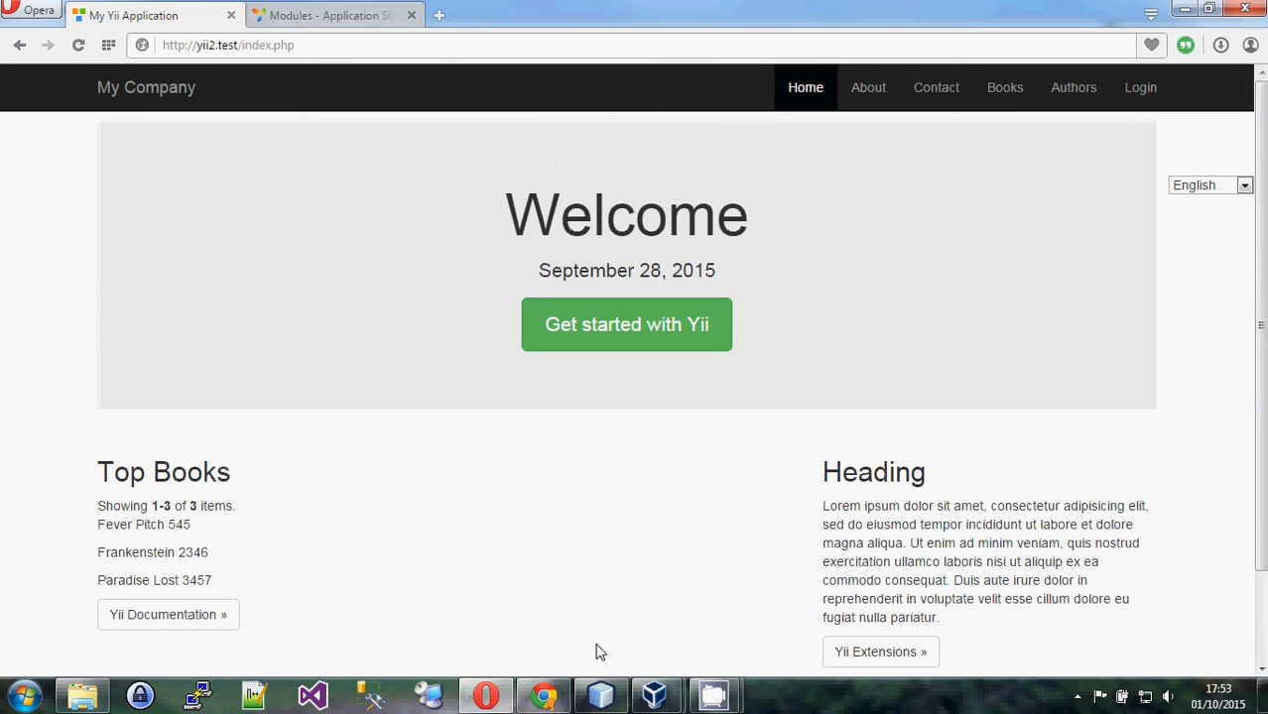
Bring NetBeans forward with composer.json at the top, marking the name through license lines
click(600, 695)
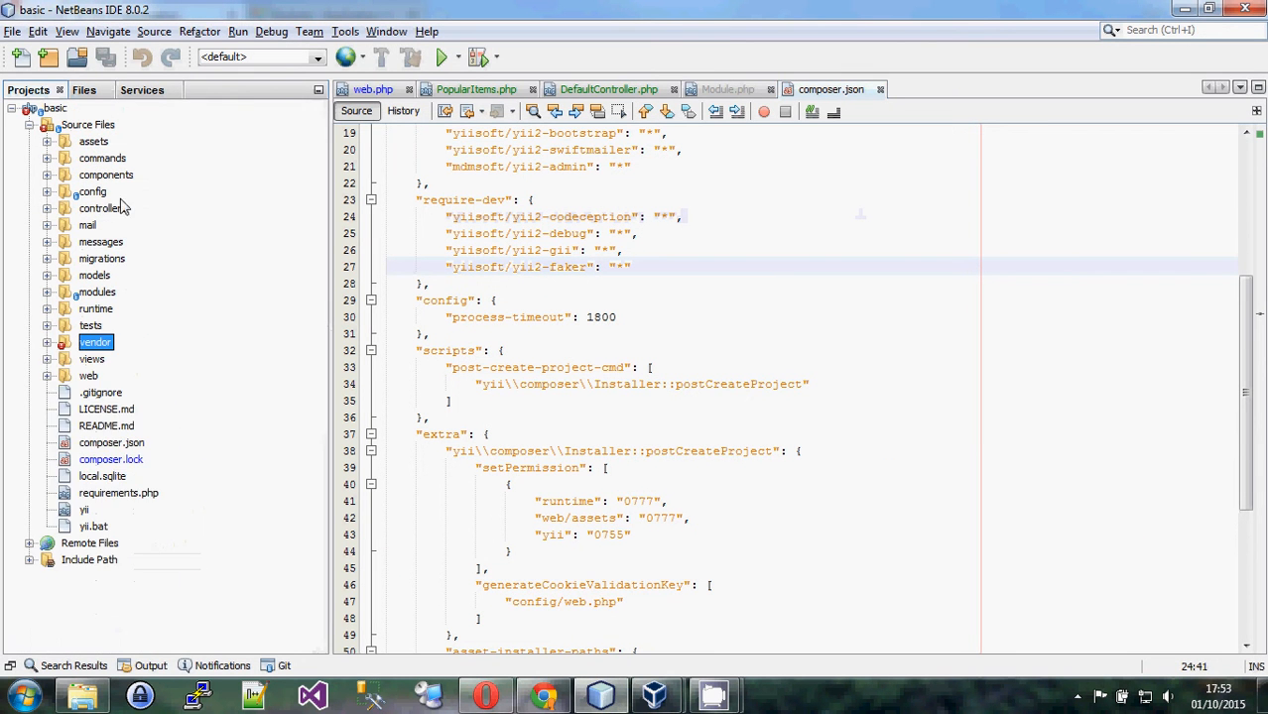
mouse_move(55, 108)
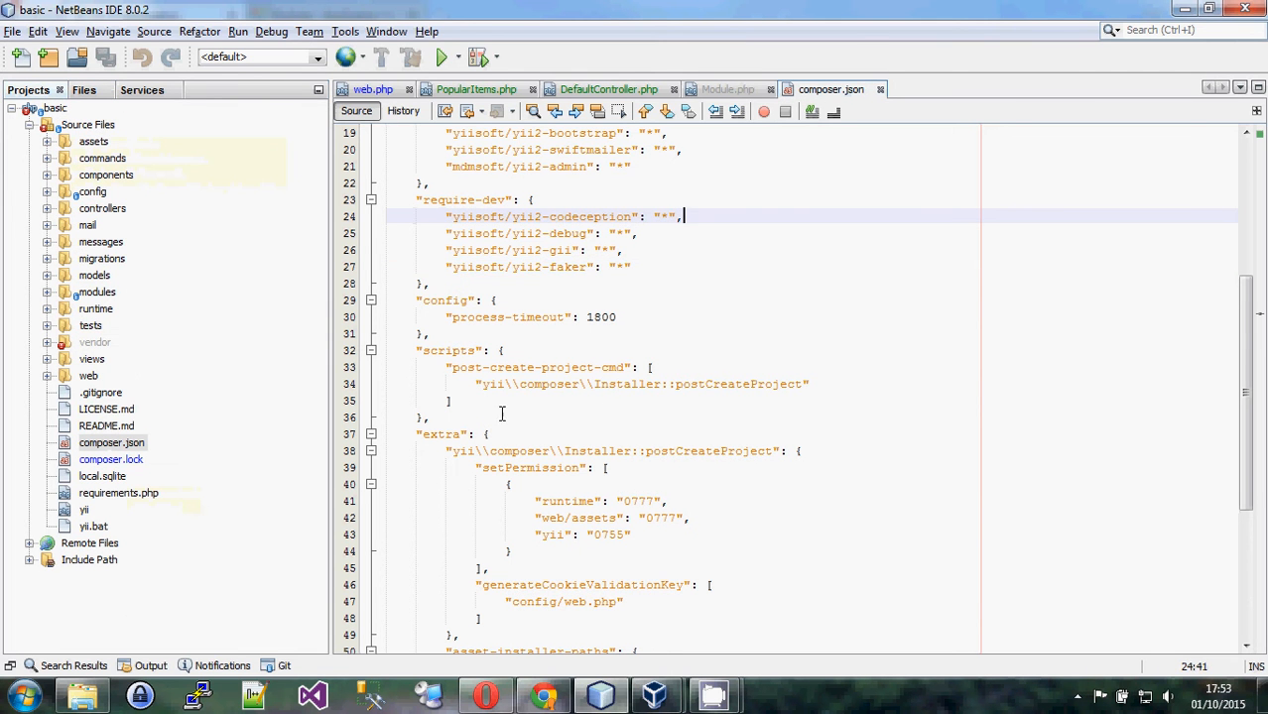
mouse_move(1250, 327)
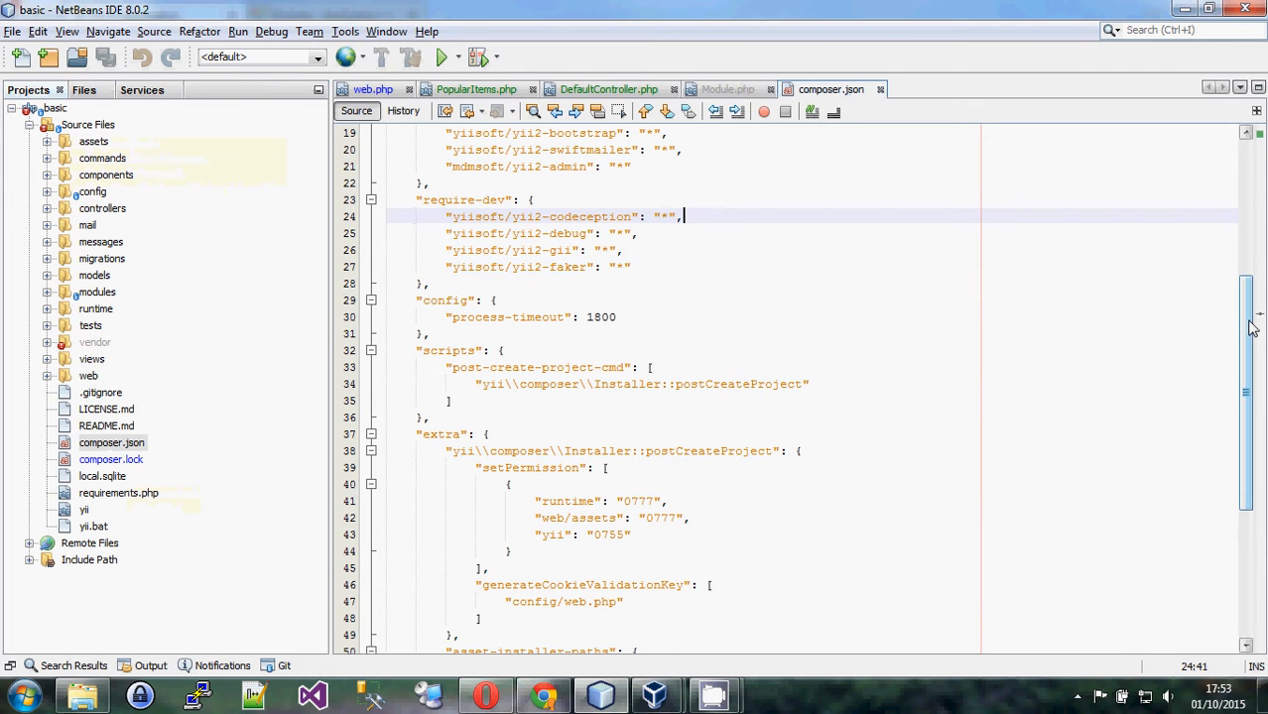
scroll(up, 3)
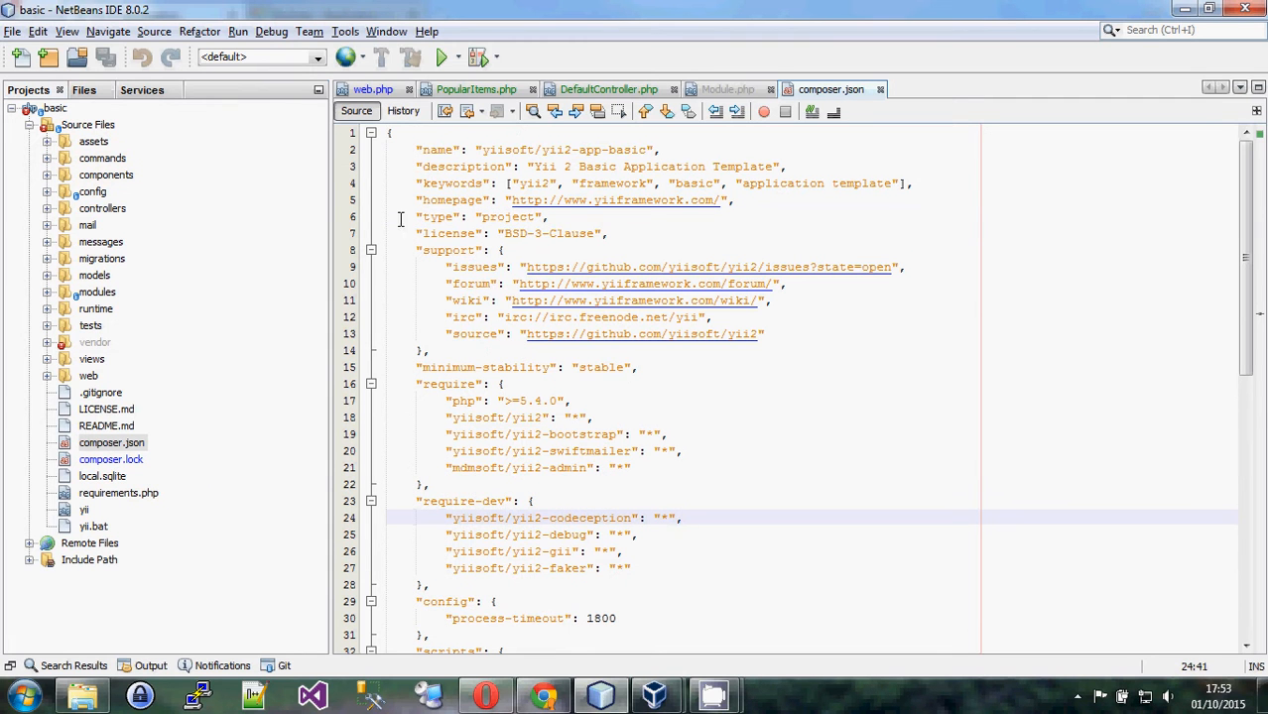
click(416, 149)
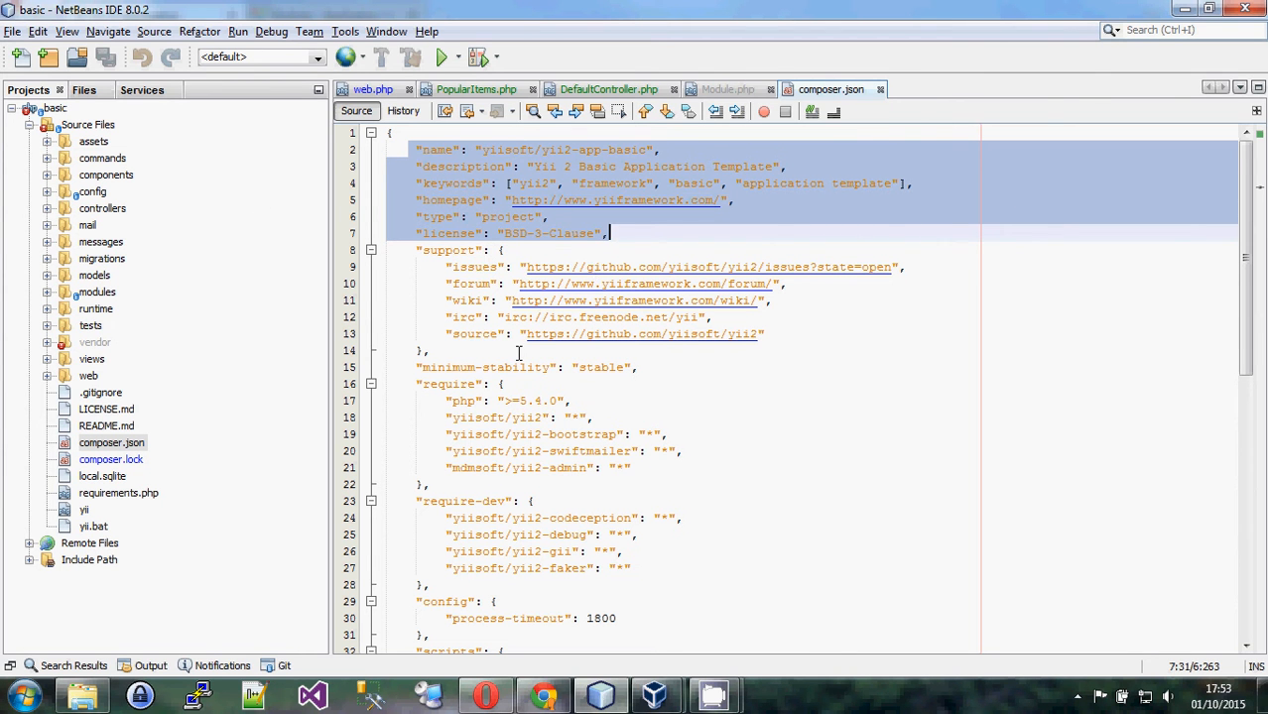
Scroll composer.json to the require and require-dev blocks and mark lines 16–28
scroll(down, 3)
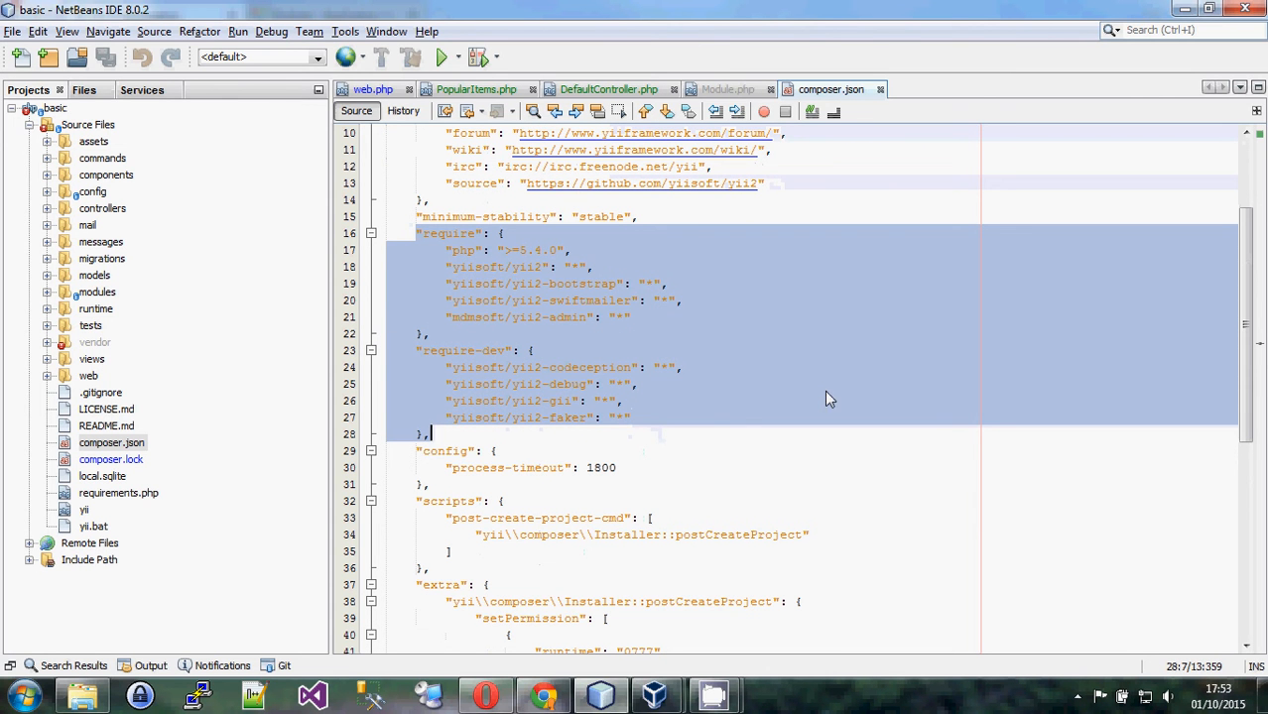
mouse_move(709, 389)
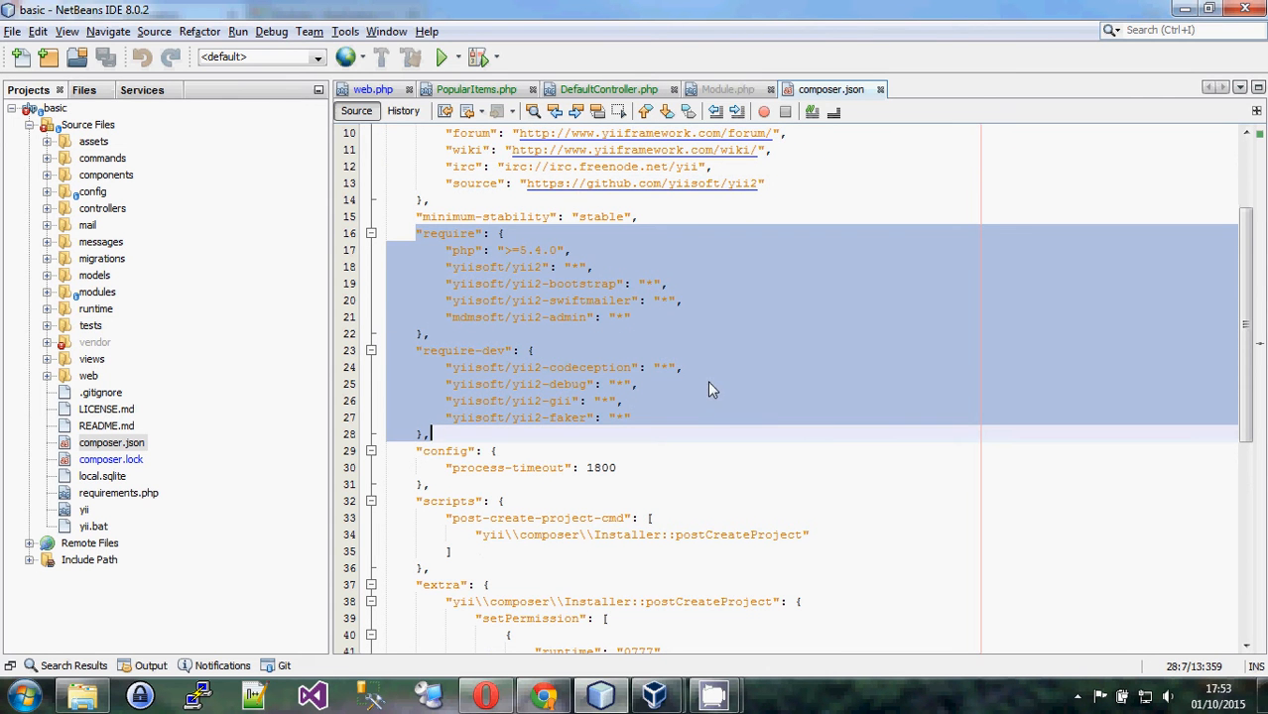
mouse_move(719, 426)
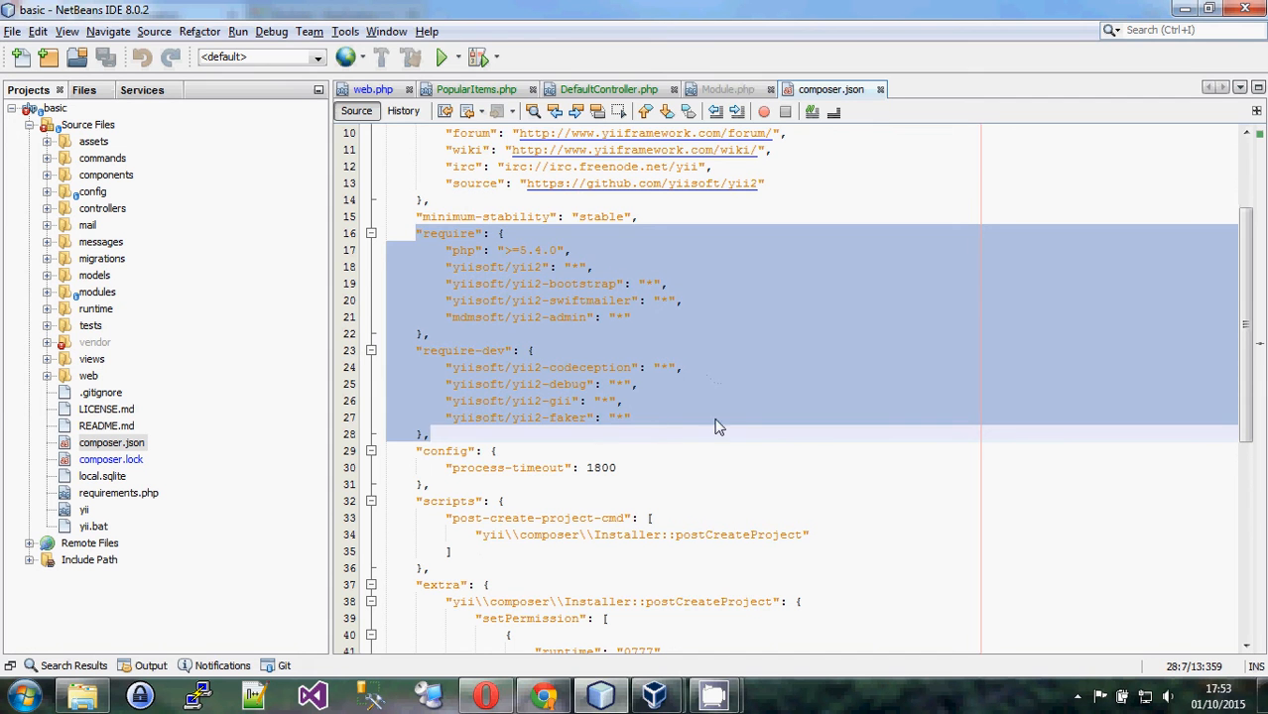
scroll(down, 3)
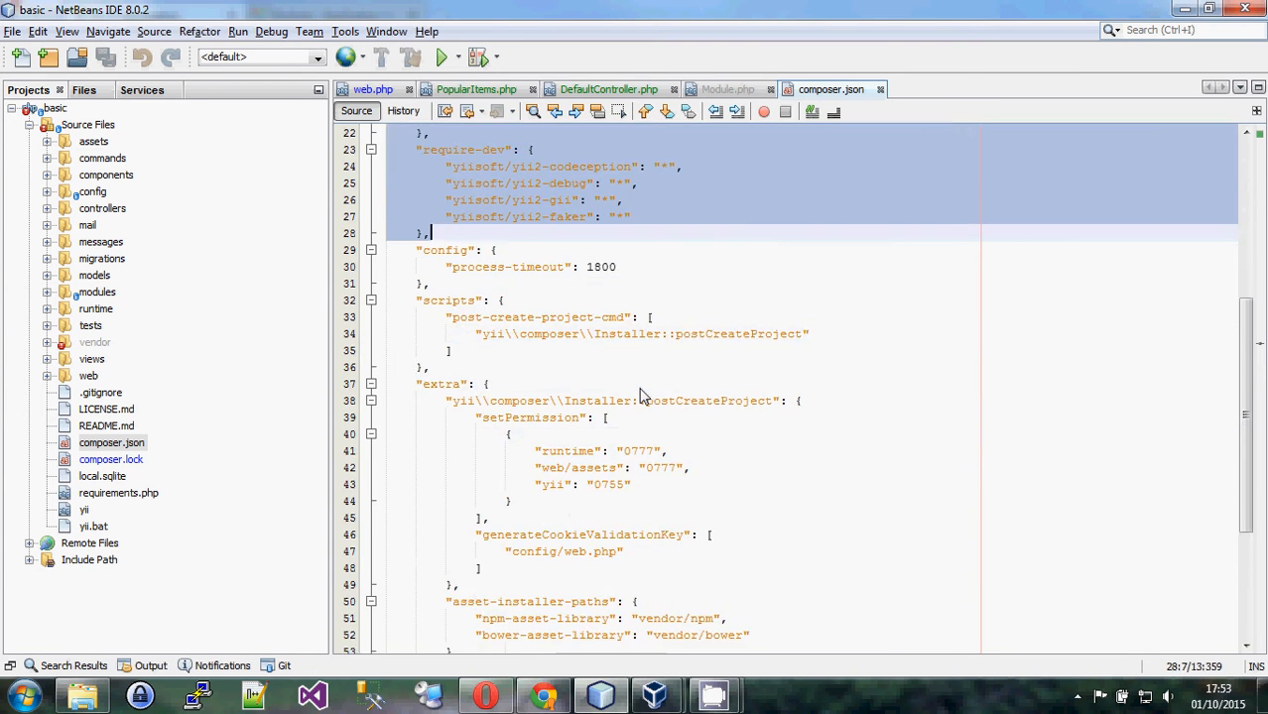
scroll(up, 3)
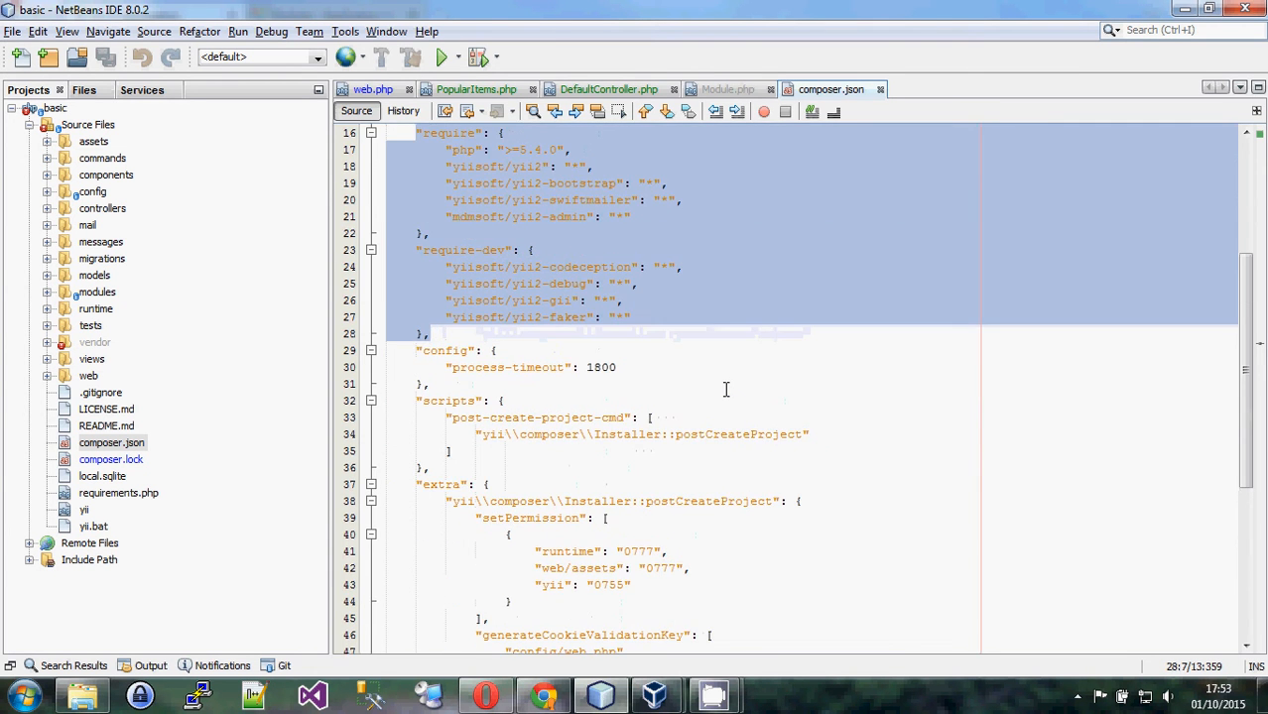
scroll(up, 3)
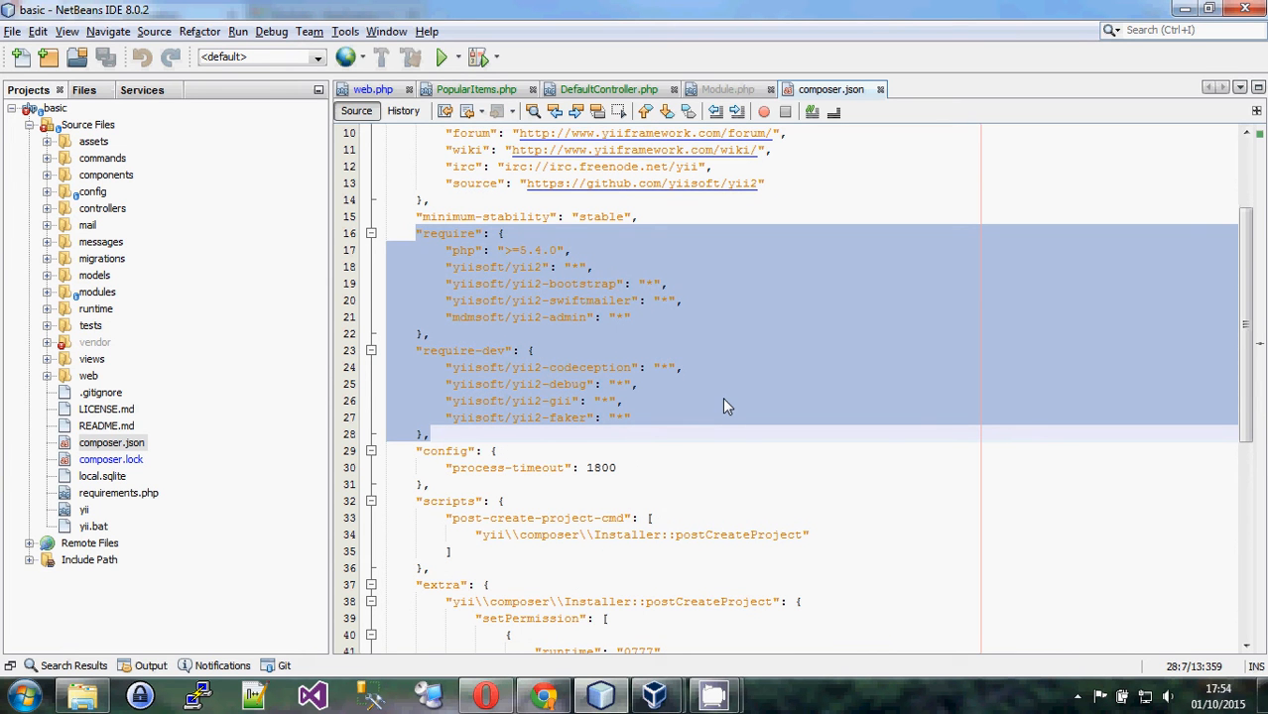
click(428, 435)
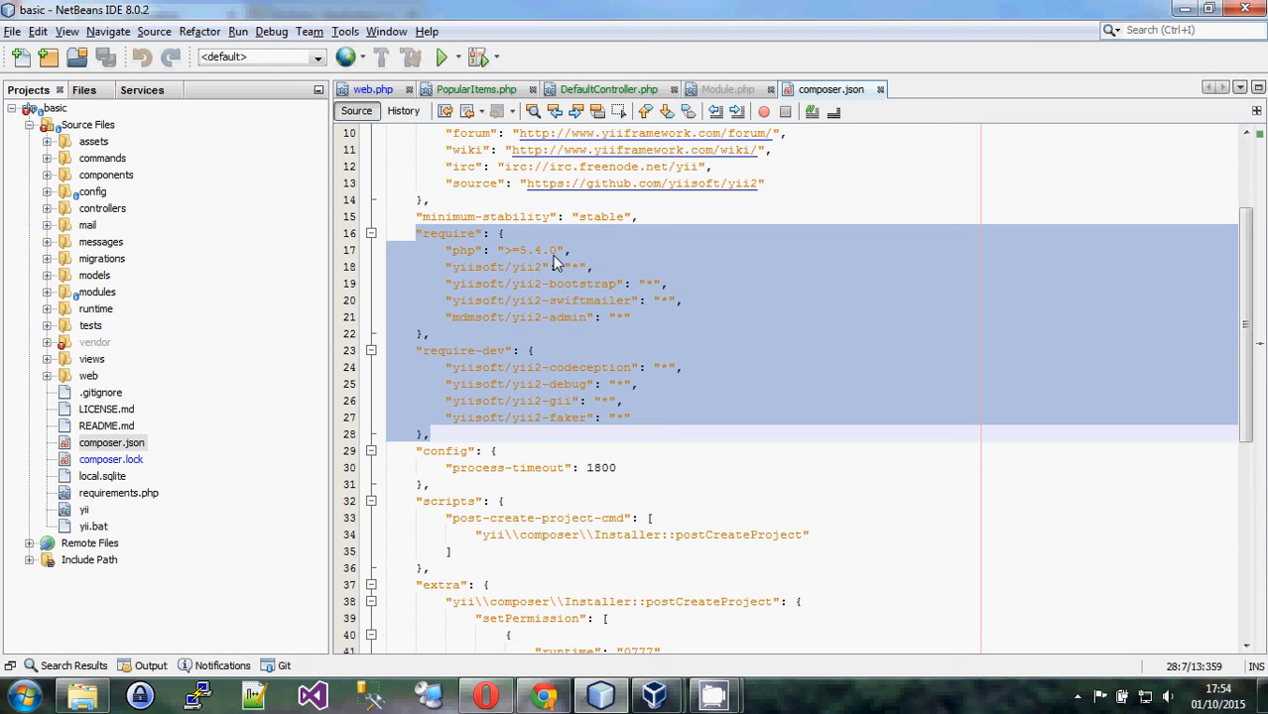
mouse_move(536, 278)
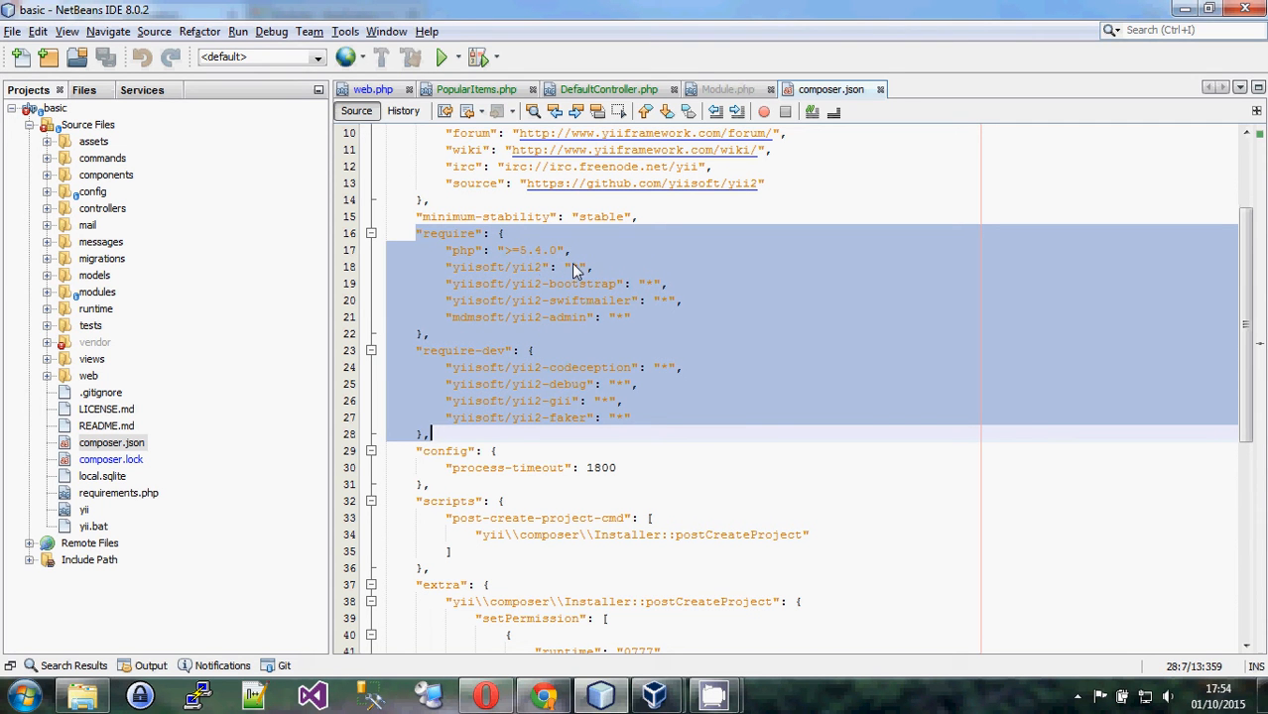
mouse_move(625, 325)
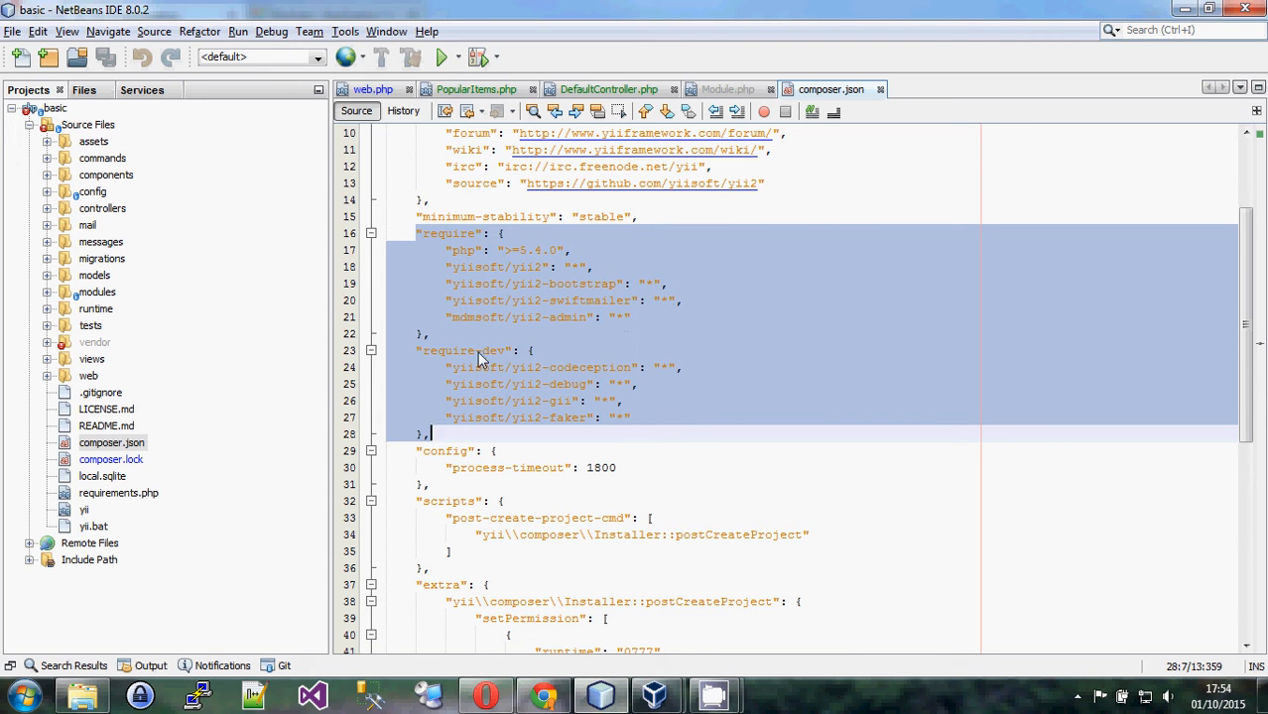
mouse_move(618, 420)
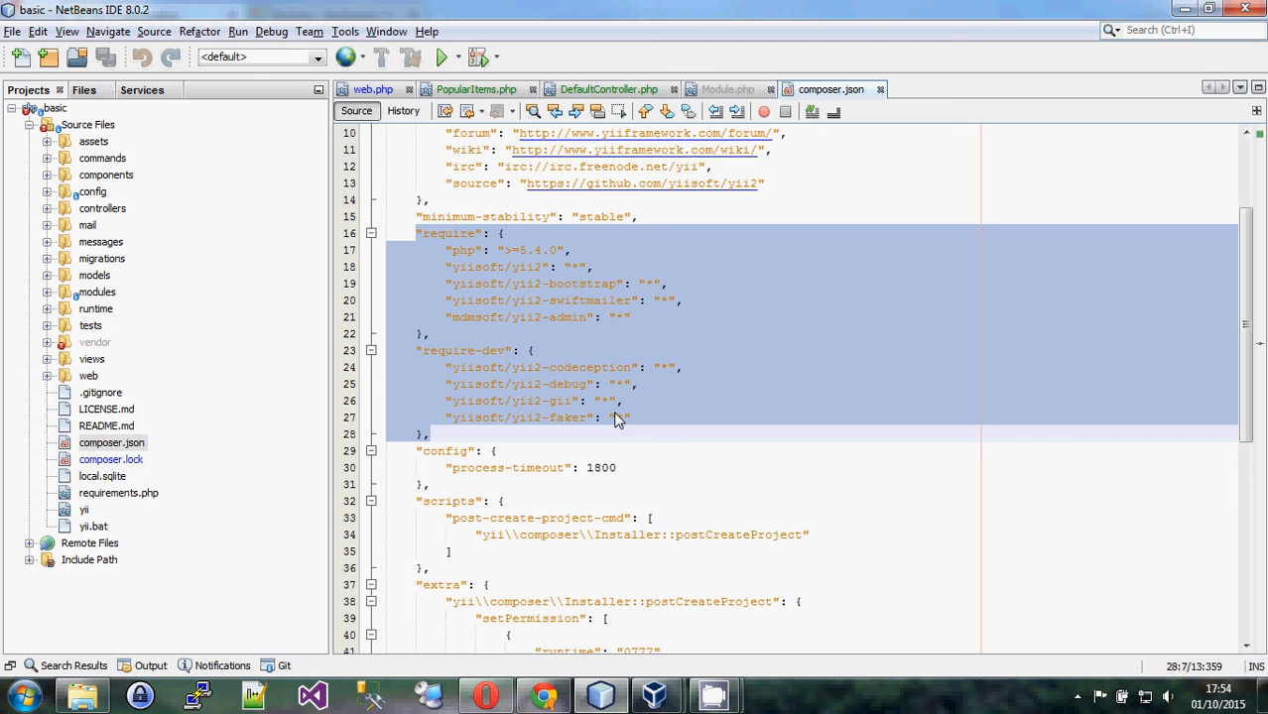
mouse_move(585, 410)
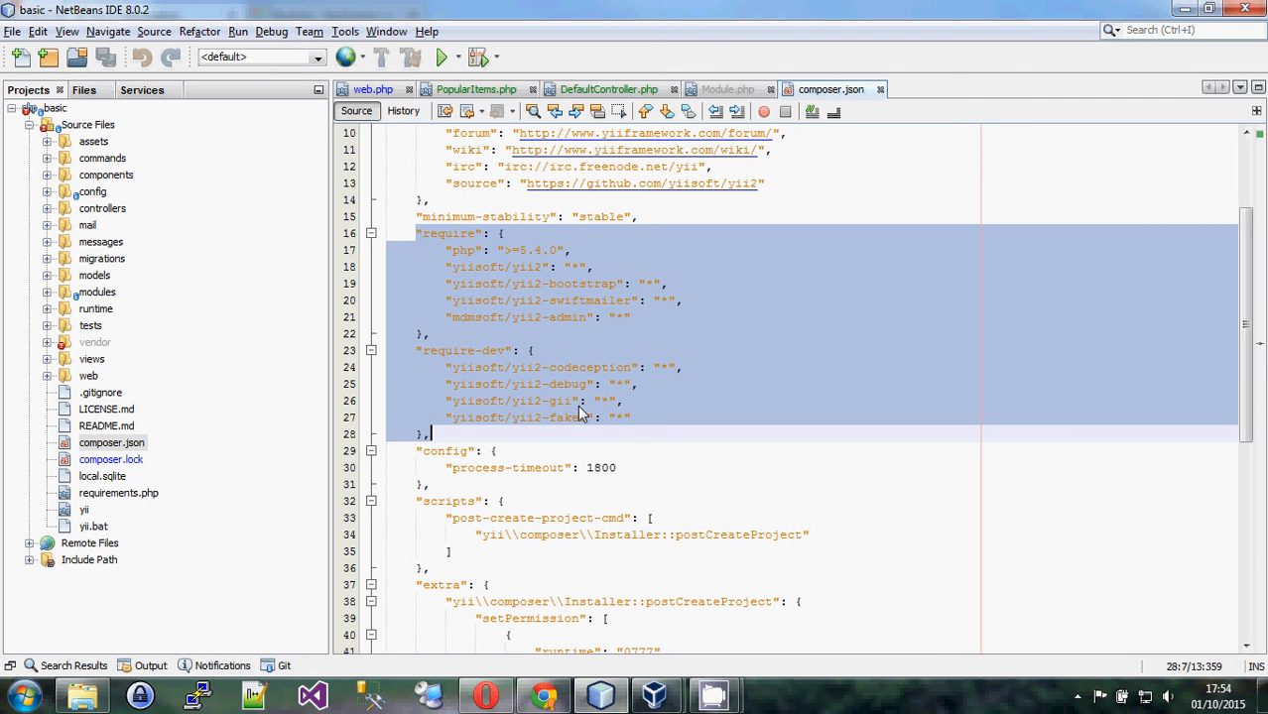
mouse_move(600, 411)
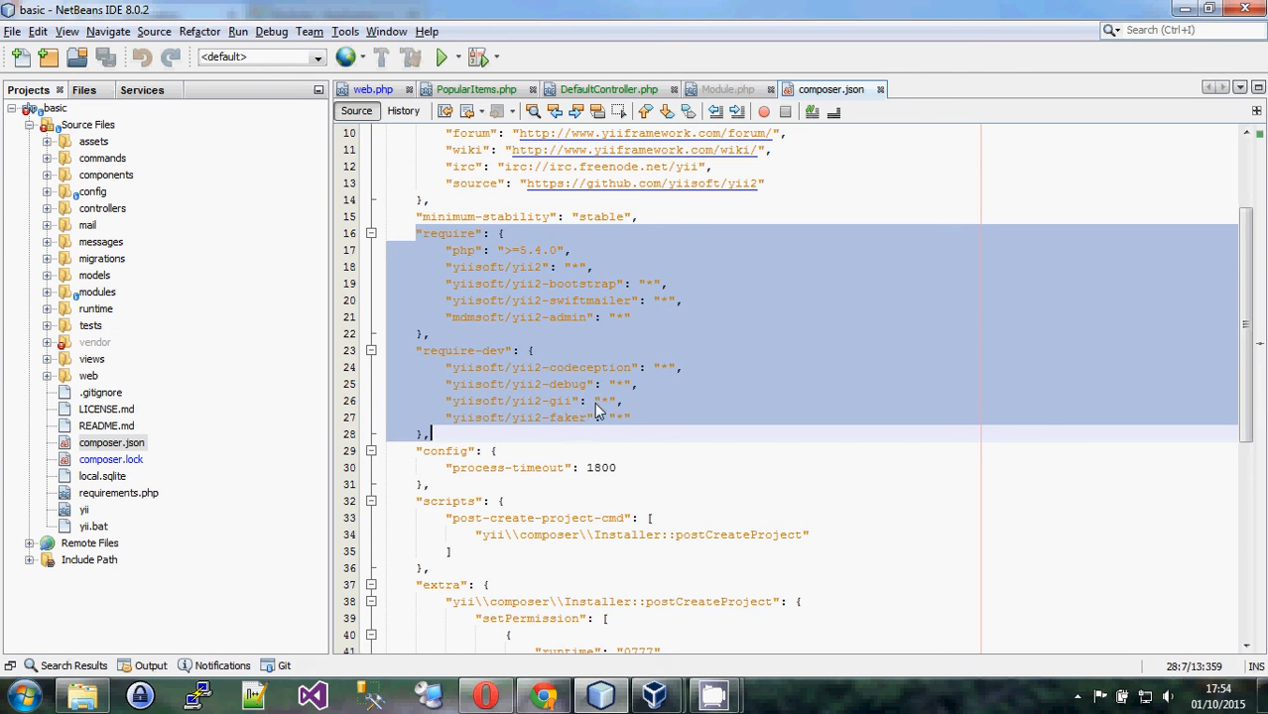
mouse_move(563, 414)
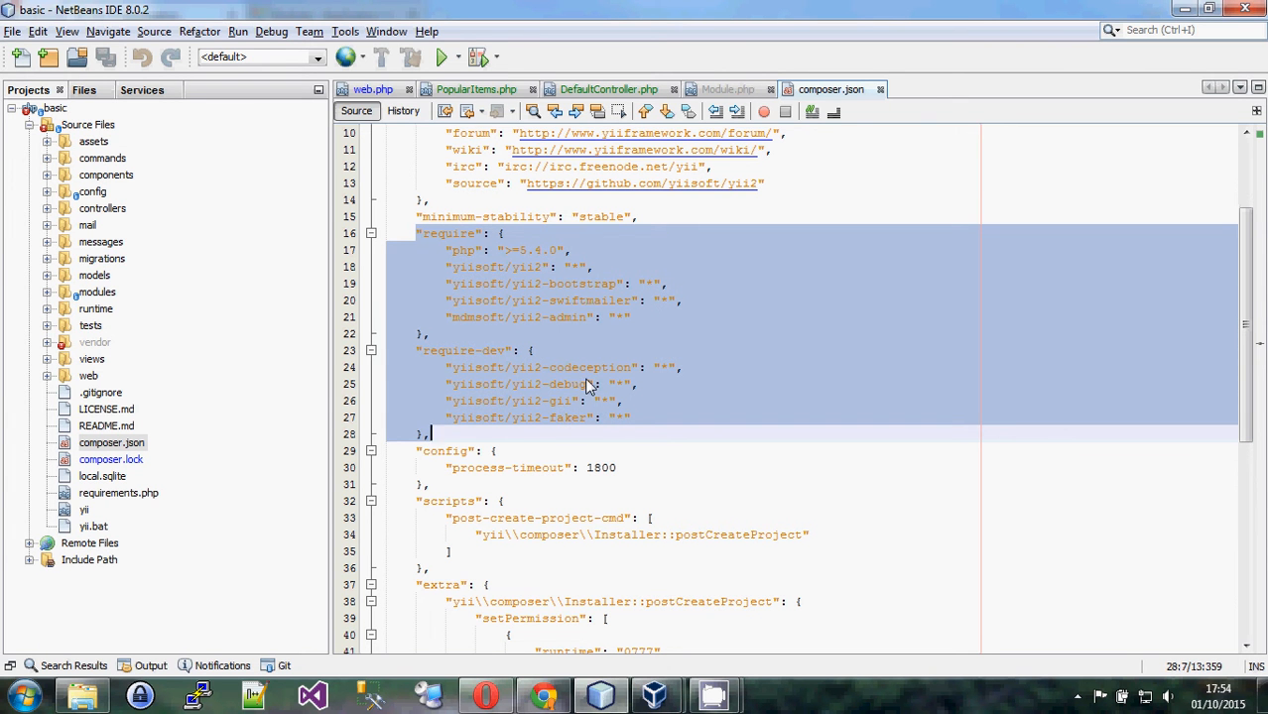
mouse_move(623, 375)
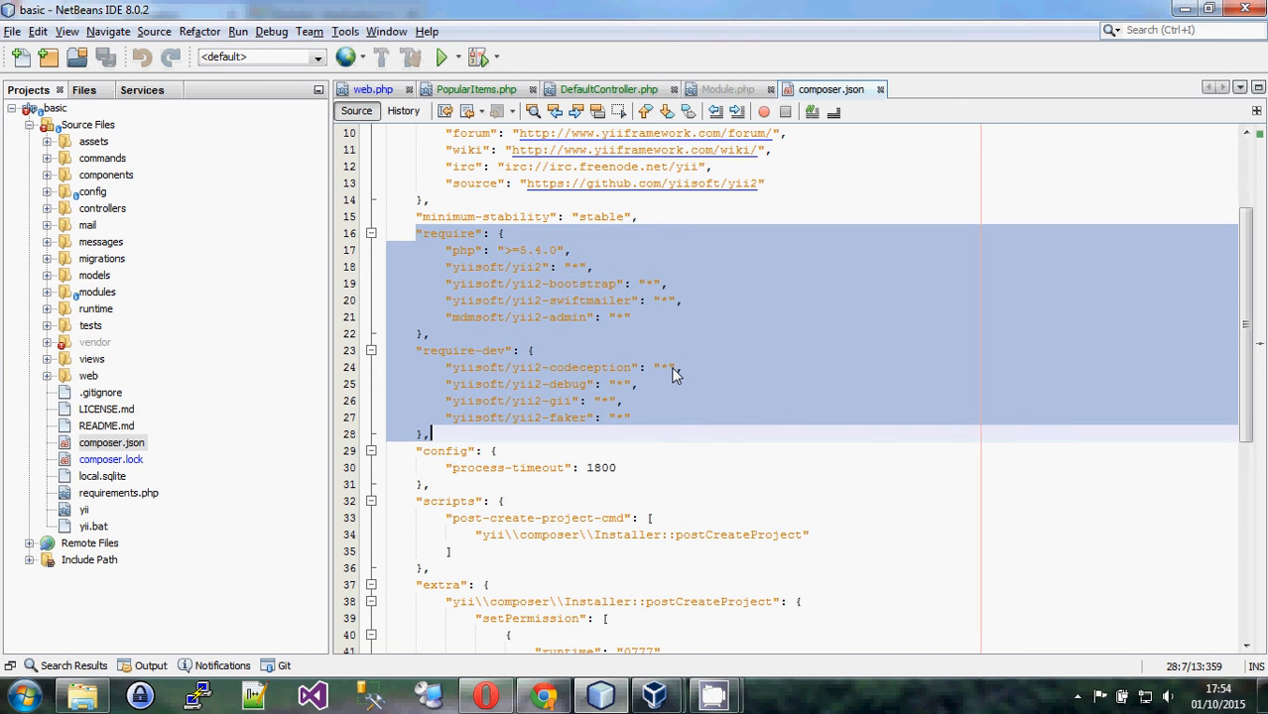
mouse_move(536, 350)
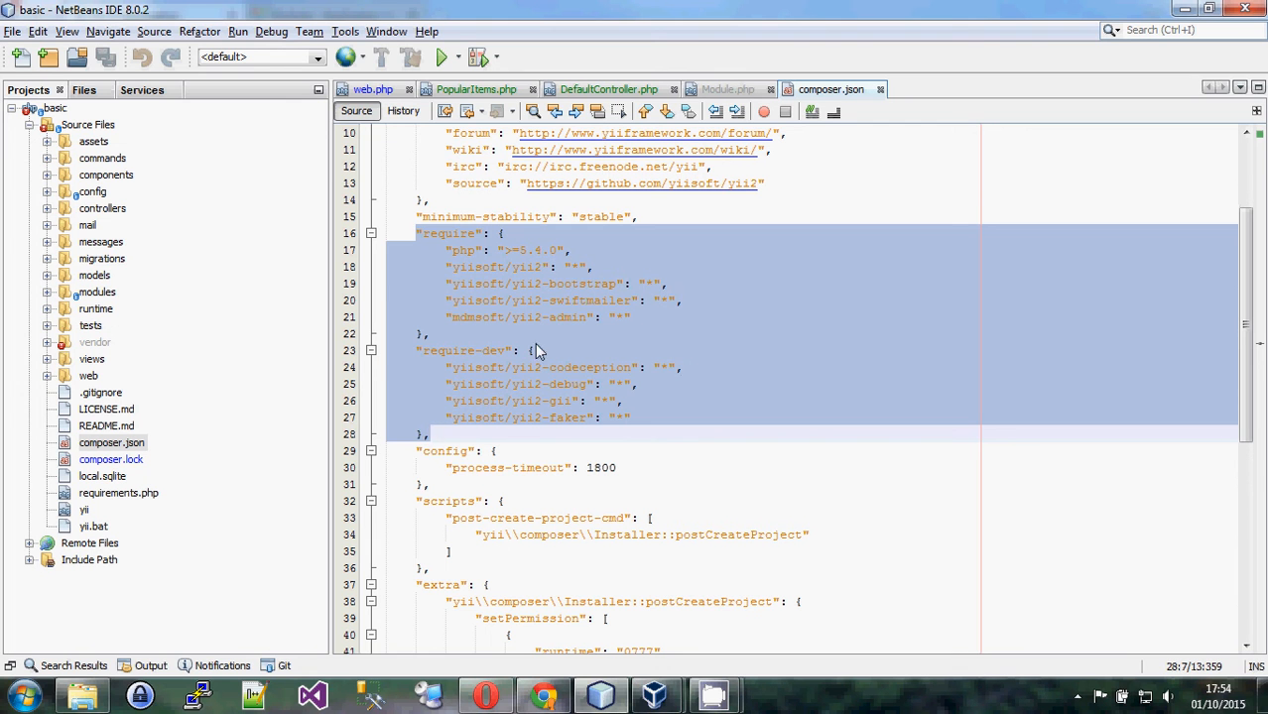
mouse_move(571, 445)
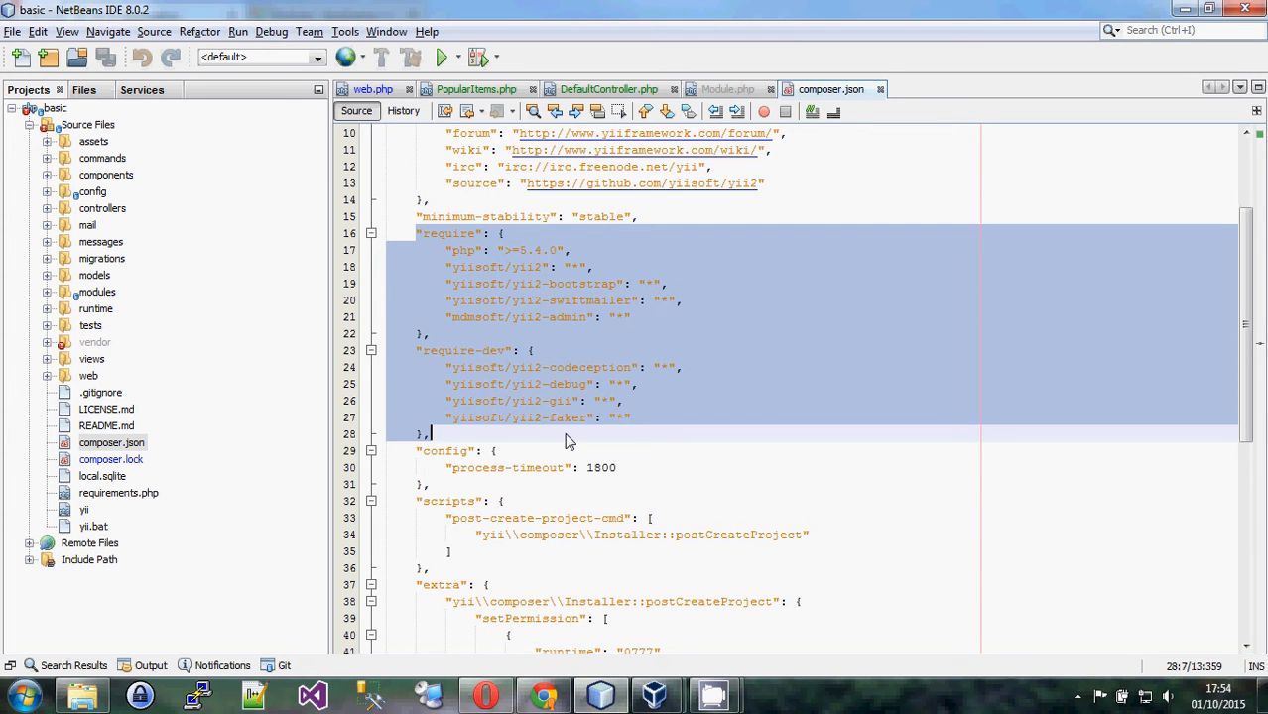
mouse_move(405, 435)
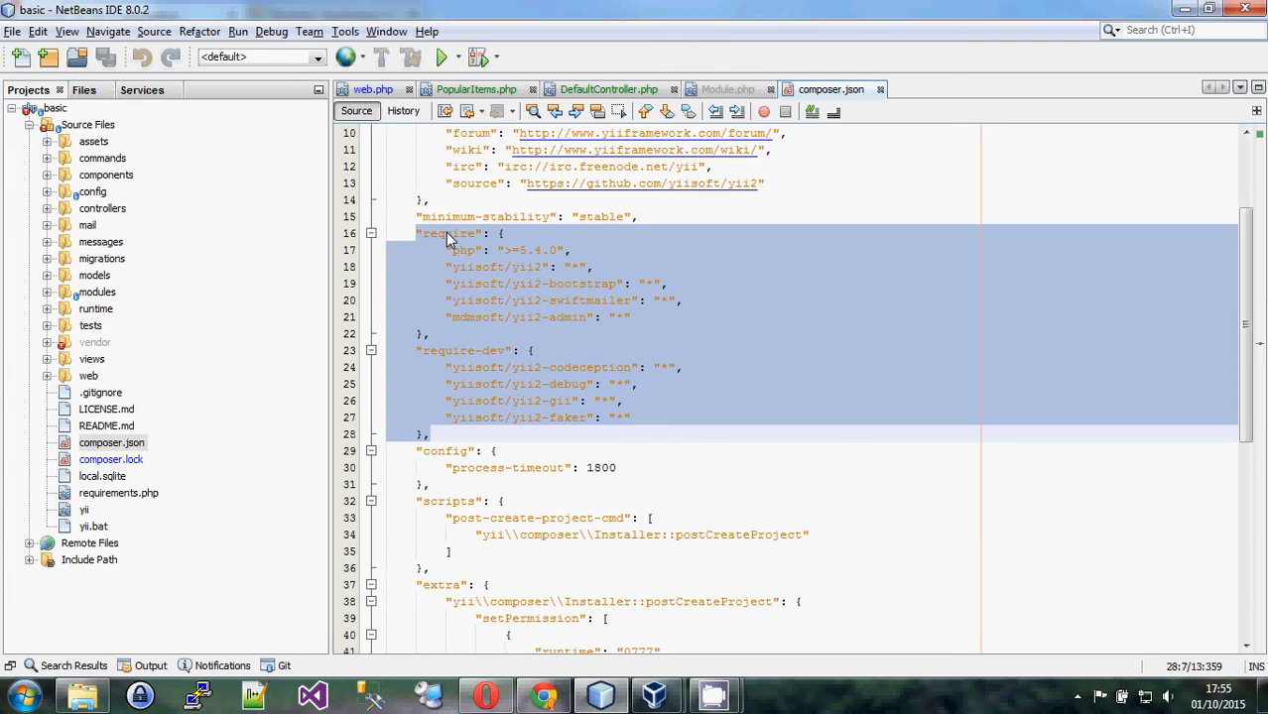
mouse_move(522, 311)
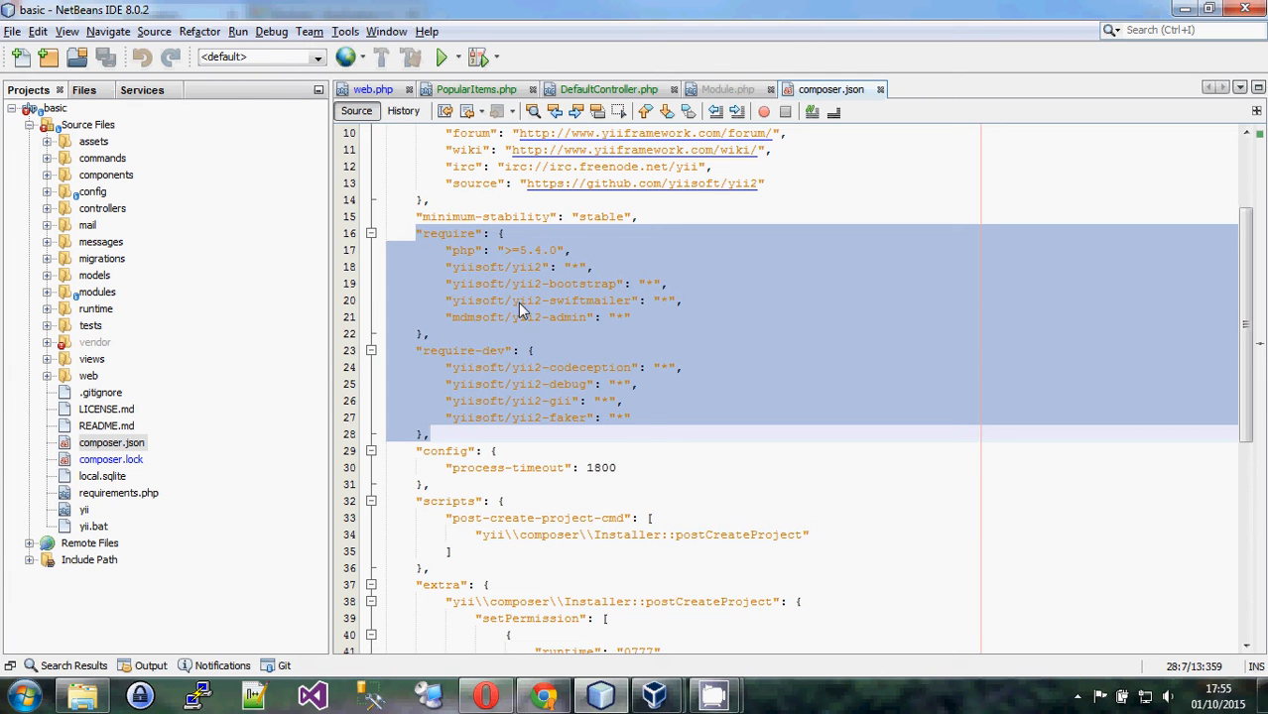
Expand vendor > yiisoft > yii2 in the Projects tree, down to its composer.json
click(95, 343)
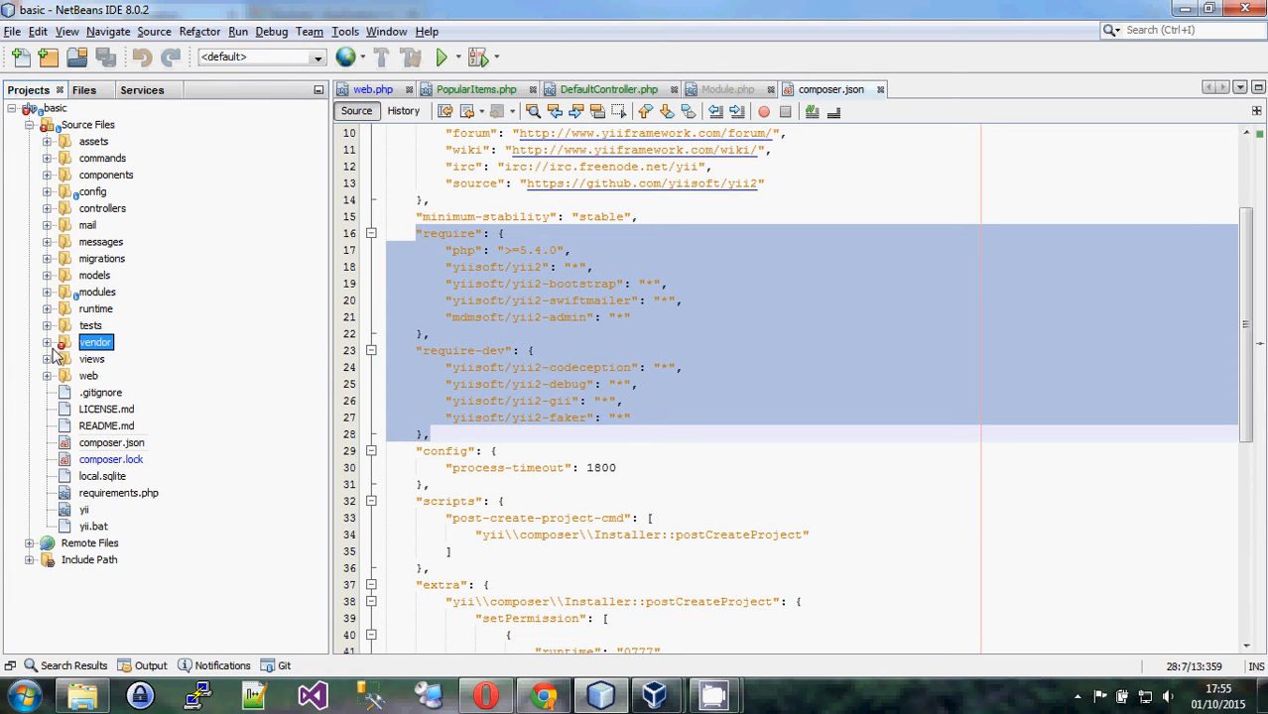
click(48, 342)
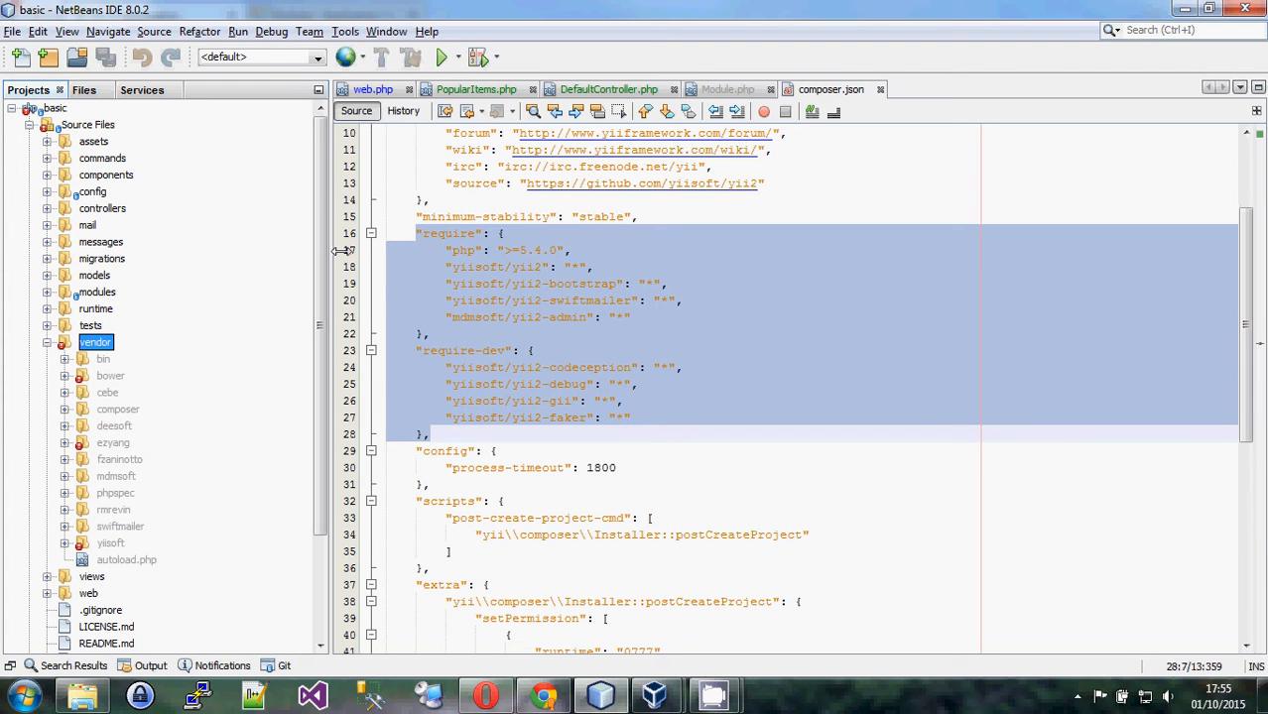
mouse_move(319, 231)
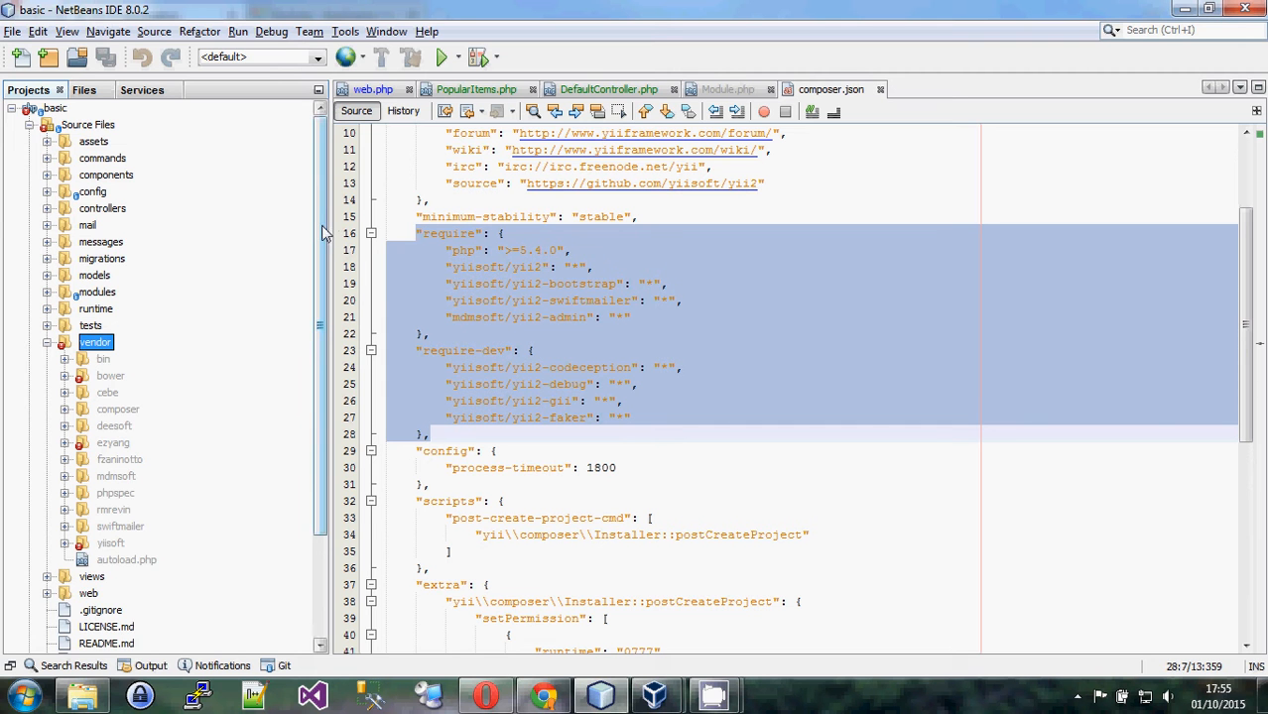
scroll(down, 3)
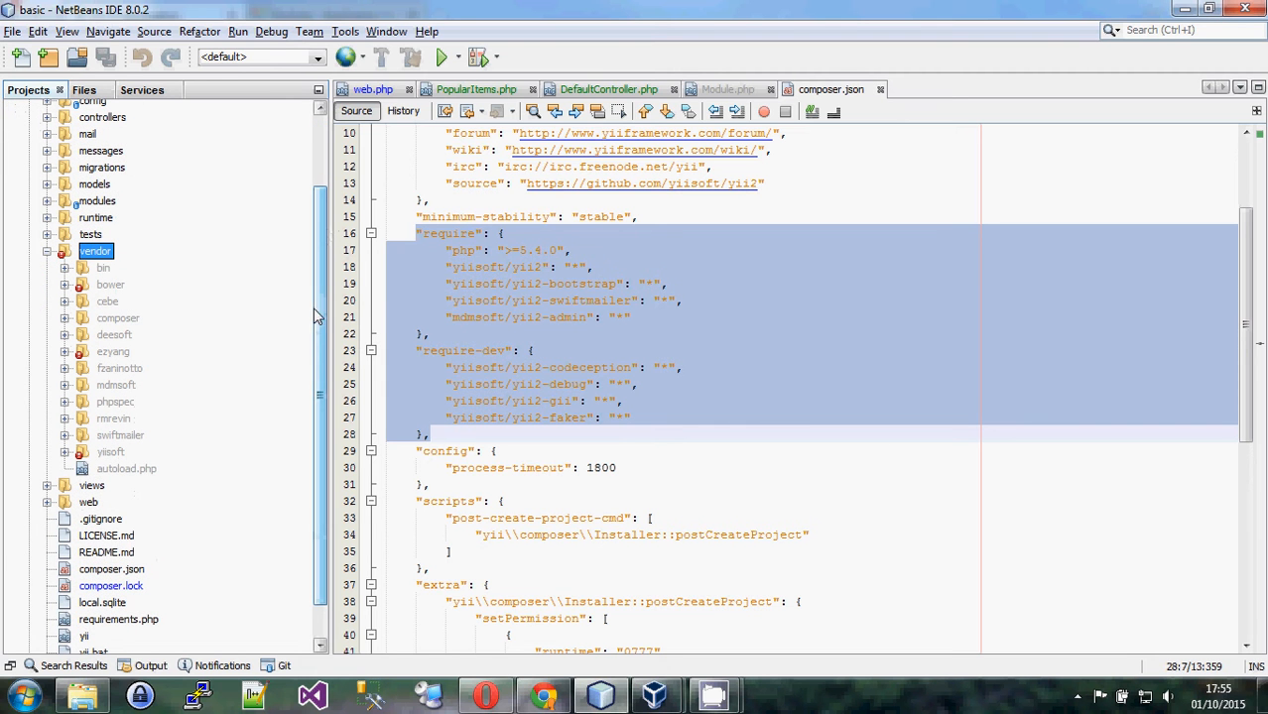
click(64, 451)
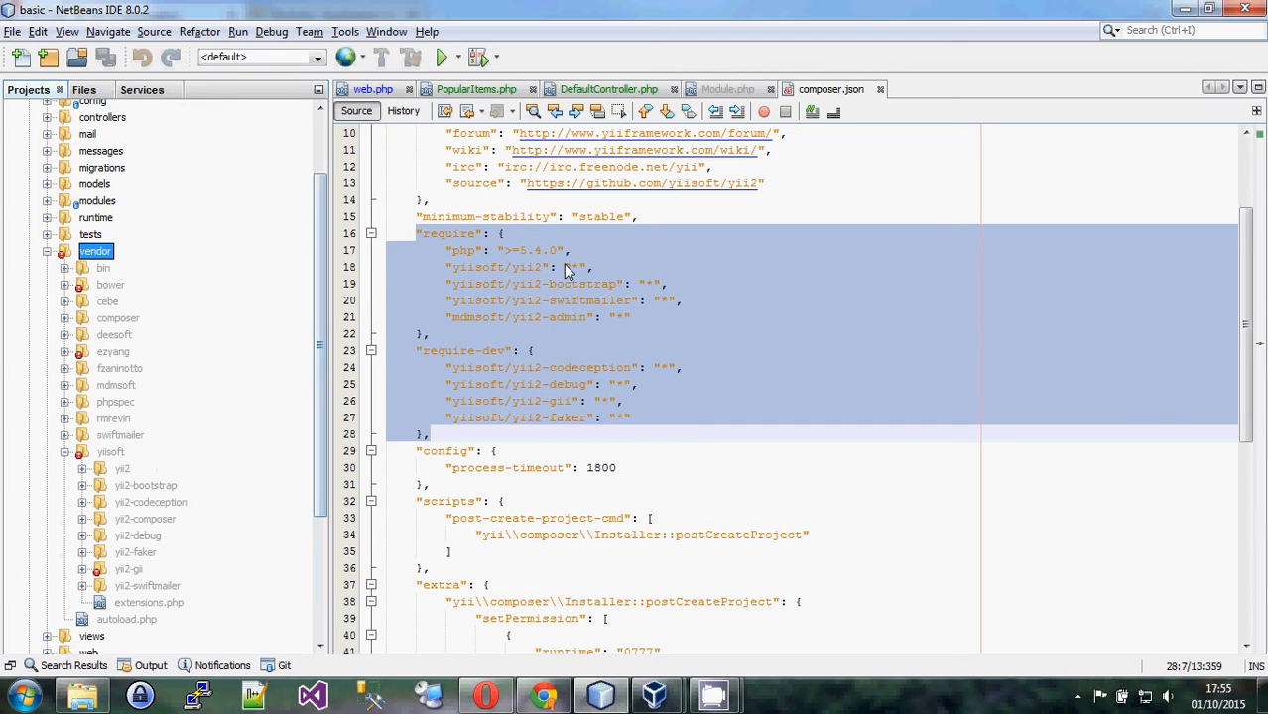
mouse_move(535, 275)
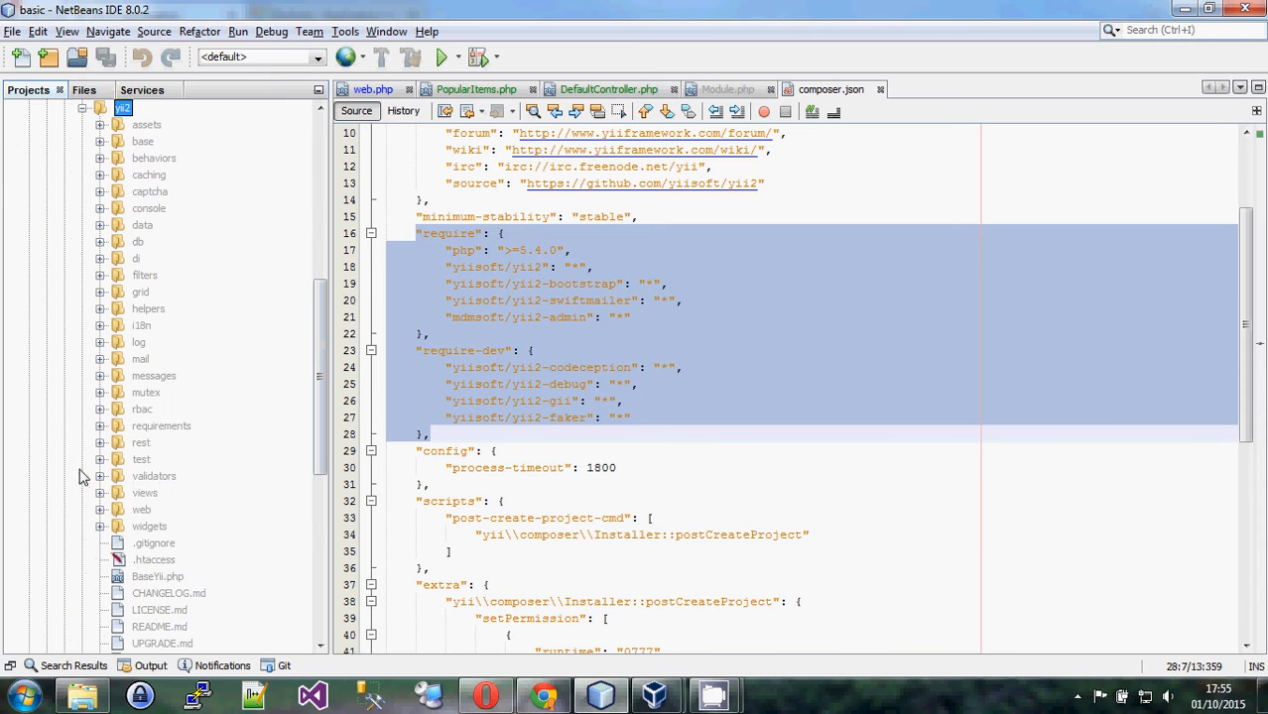
scroll(down, 3)
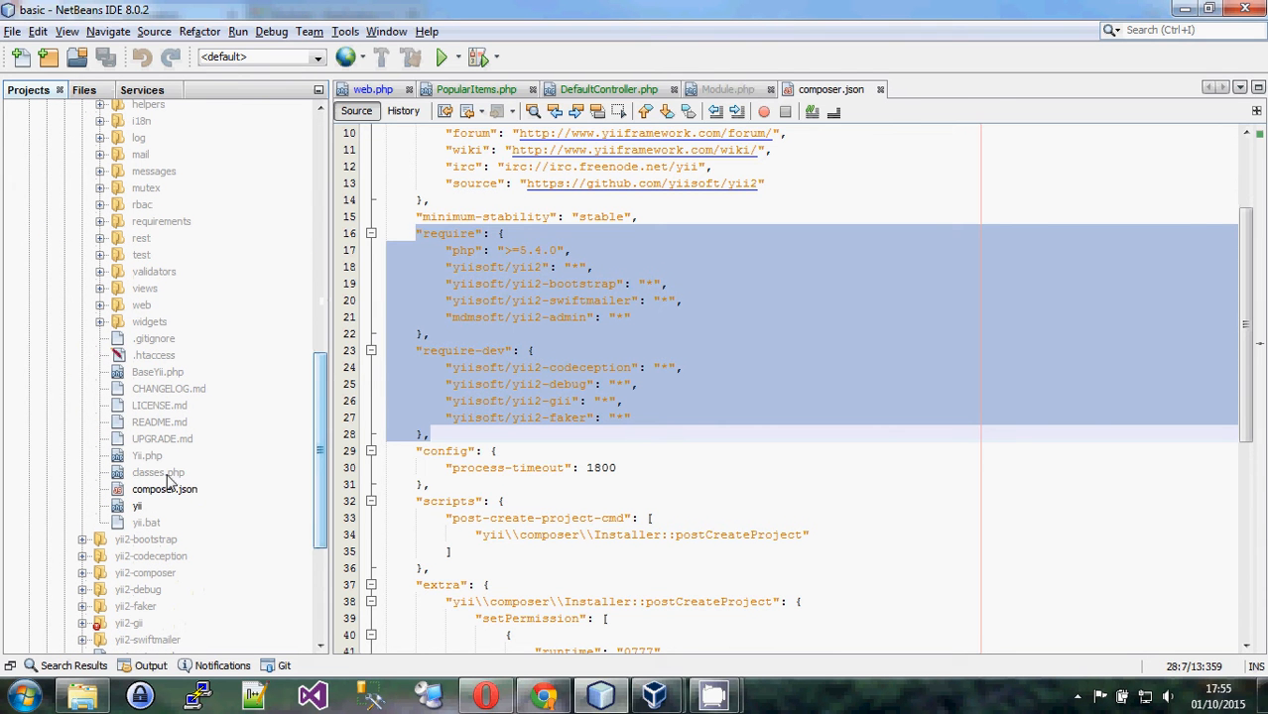
Open vendor/yiisoft/yii2/composer.json and scroll to its require block
double_click(164, 489)
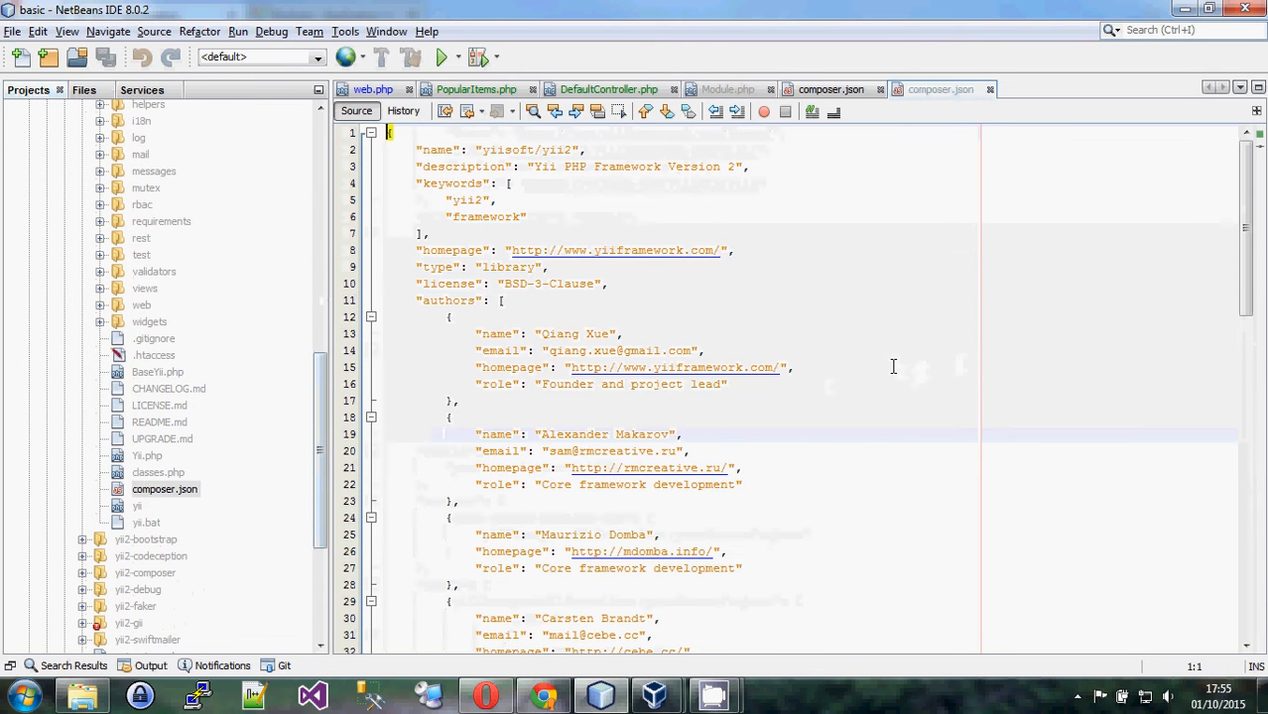
scroll(down, 3)
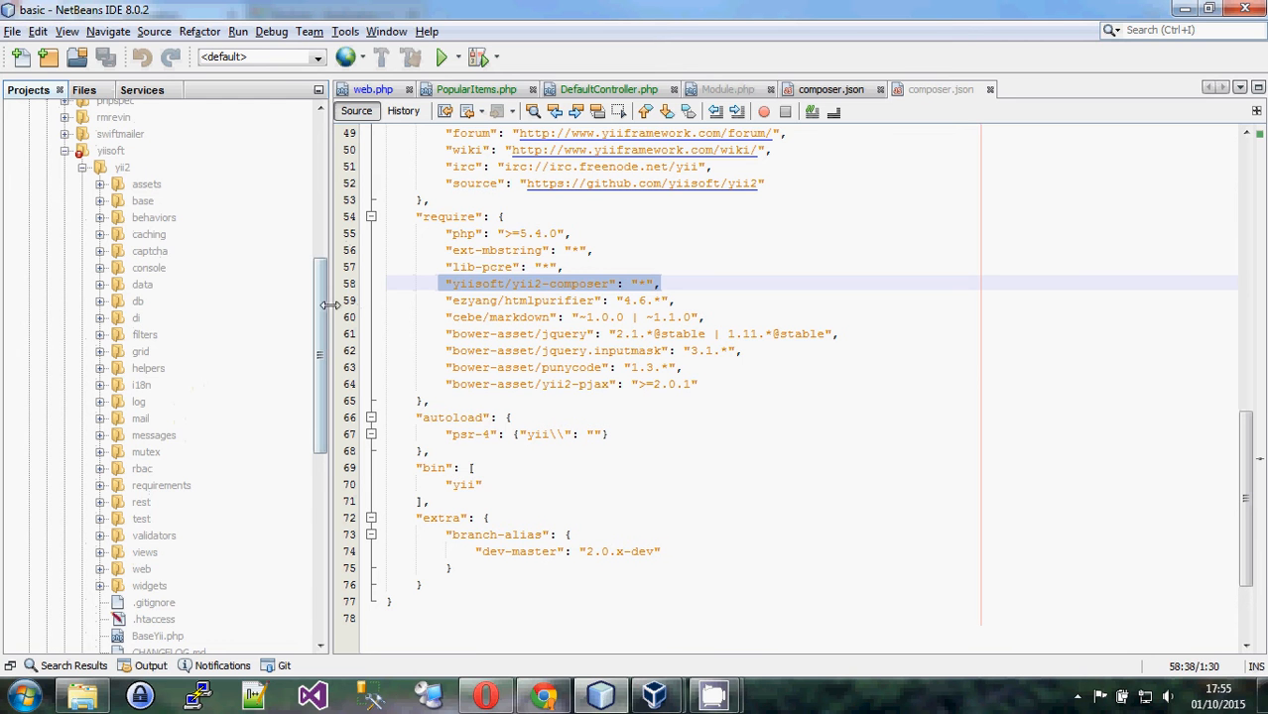
Mark yiisoft/yii2-composer in the require list, then collapse the yiisoft package
click(574, 282)
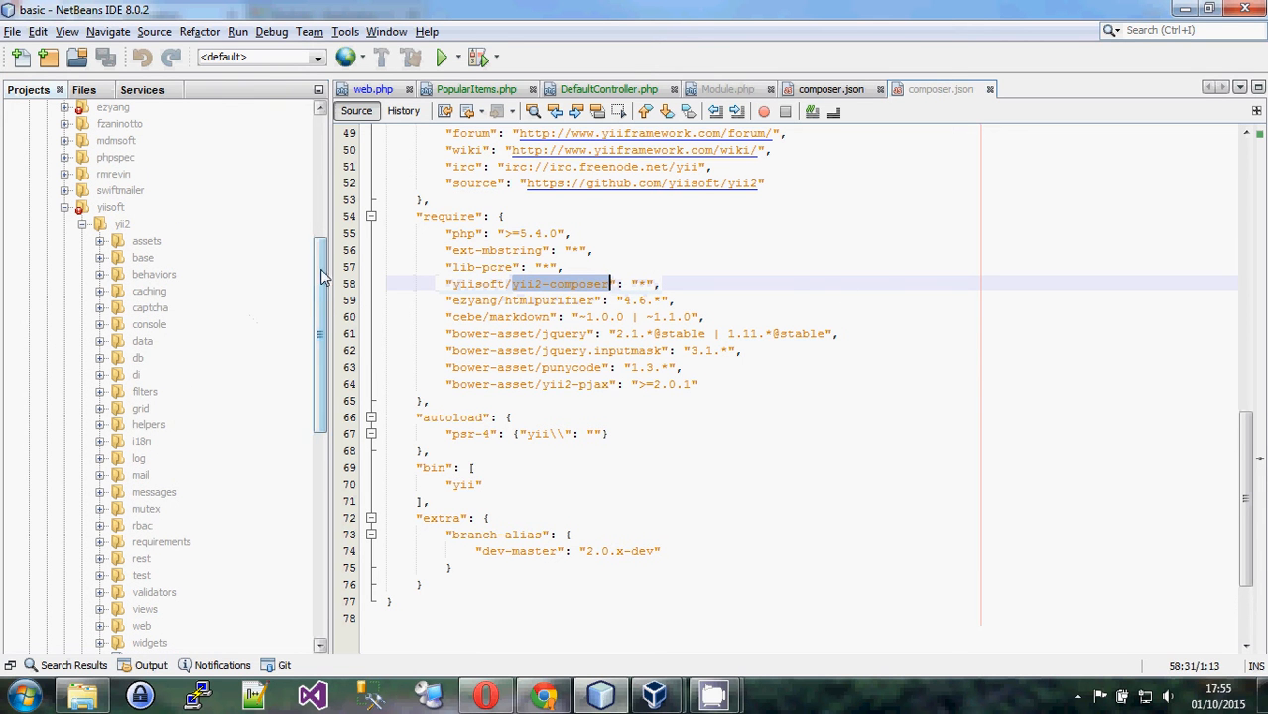
scroll(down, 3)
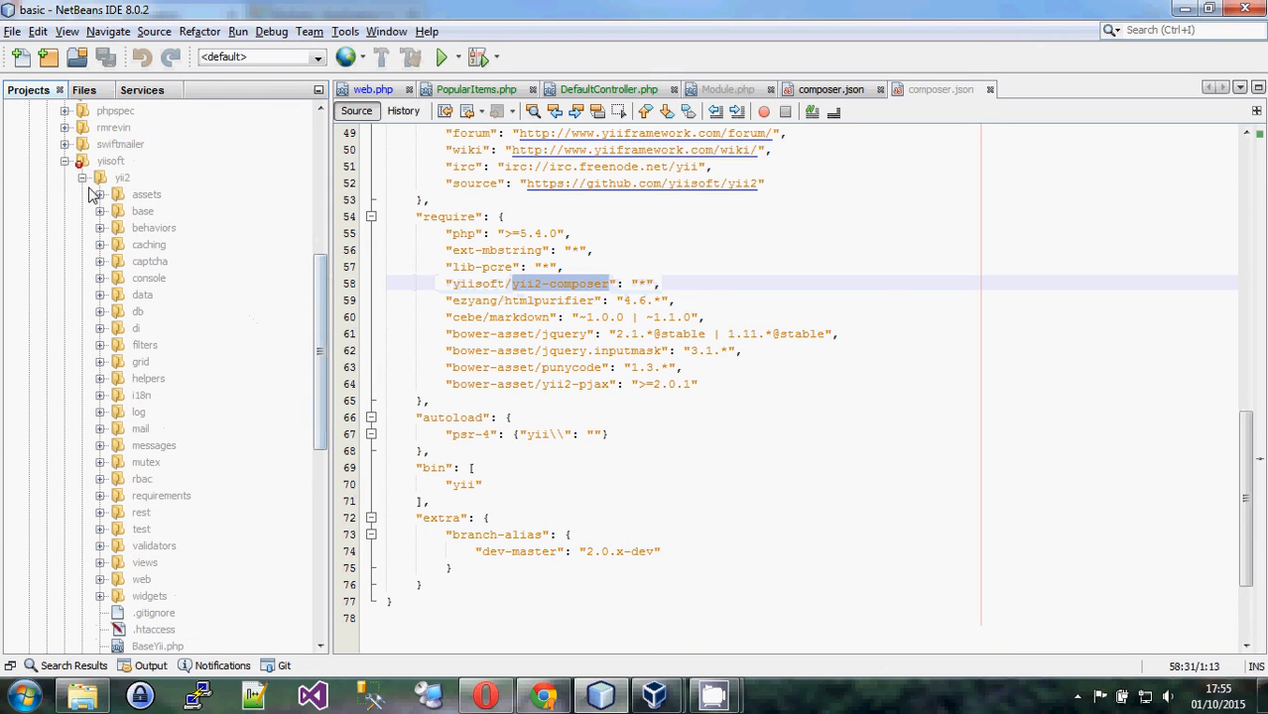
mouse_move(136, 578)
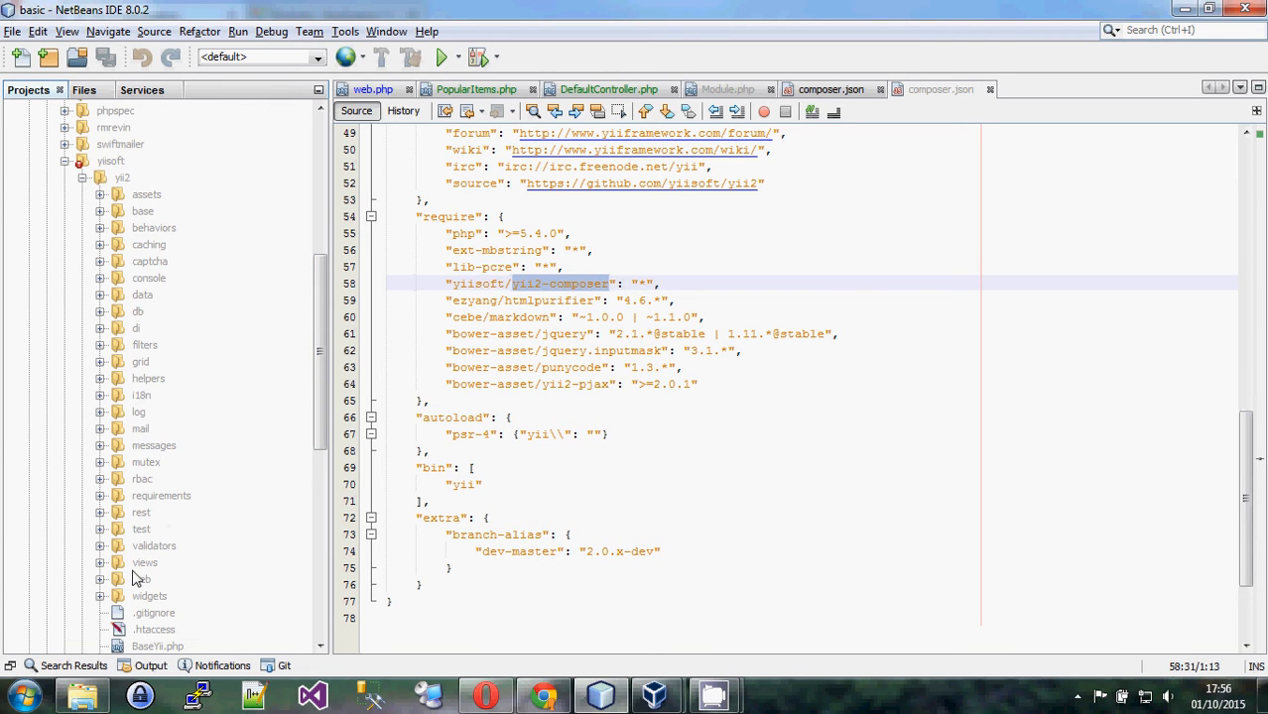
mouse_move(67, 164)
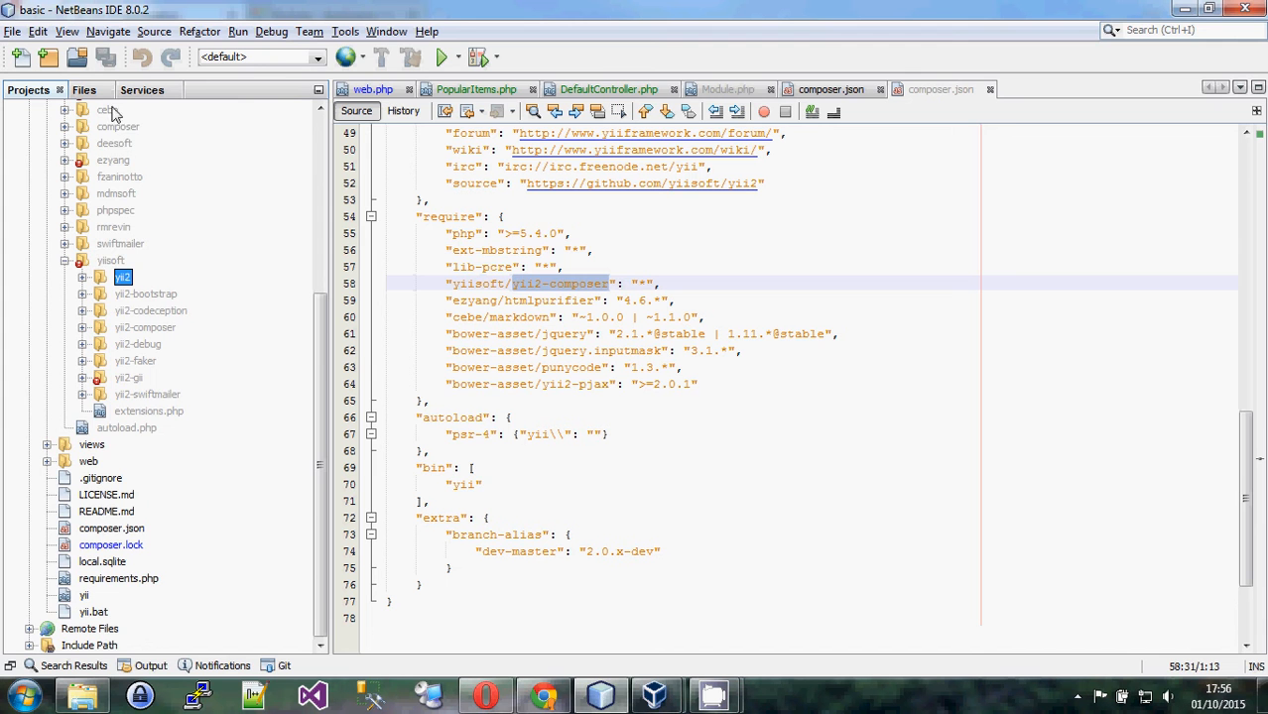
scroll(up, 3)
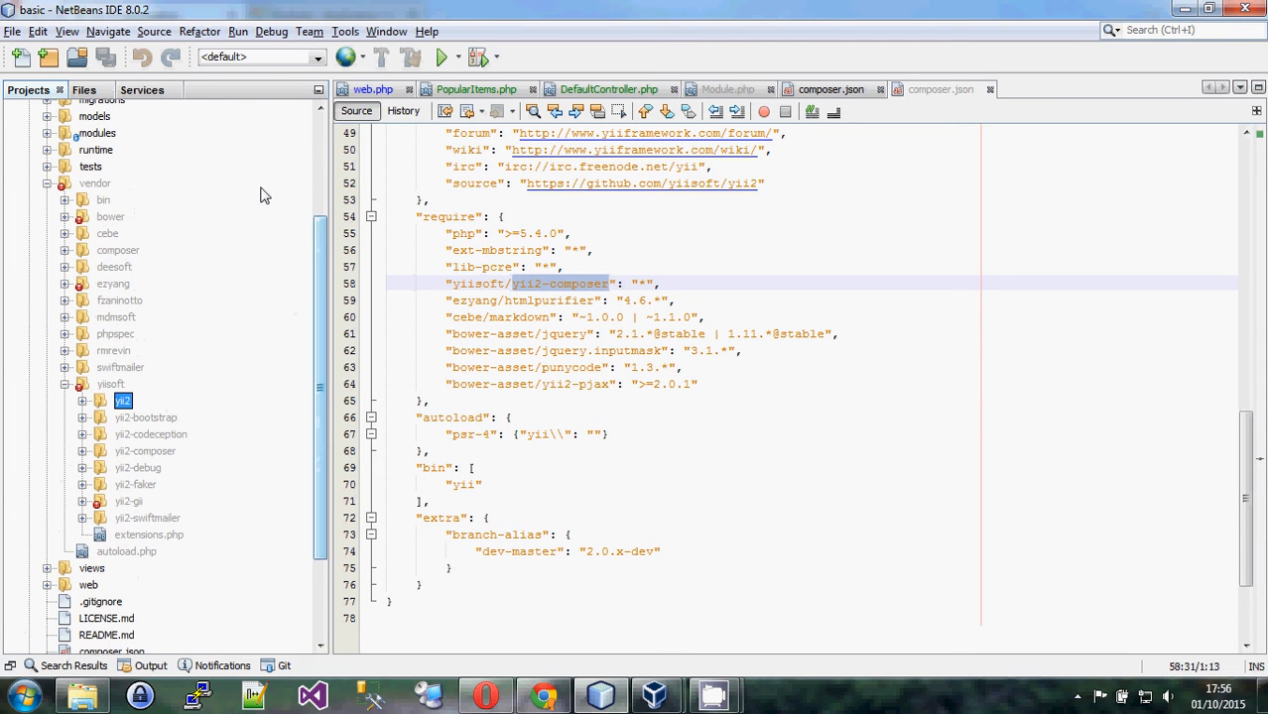
mouse_move(532, 294)
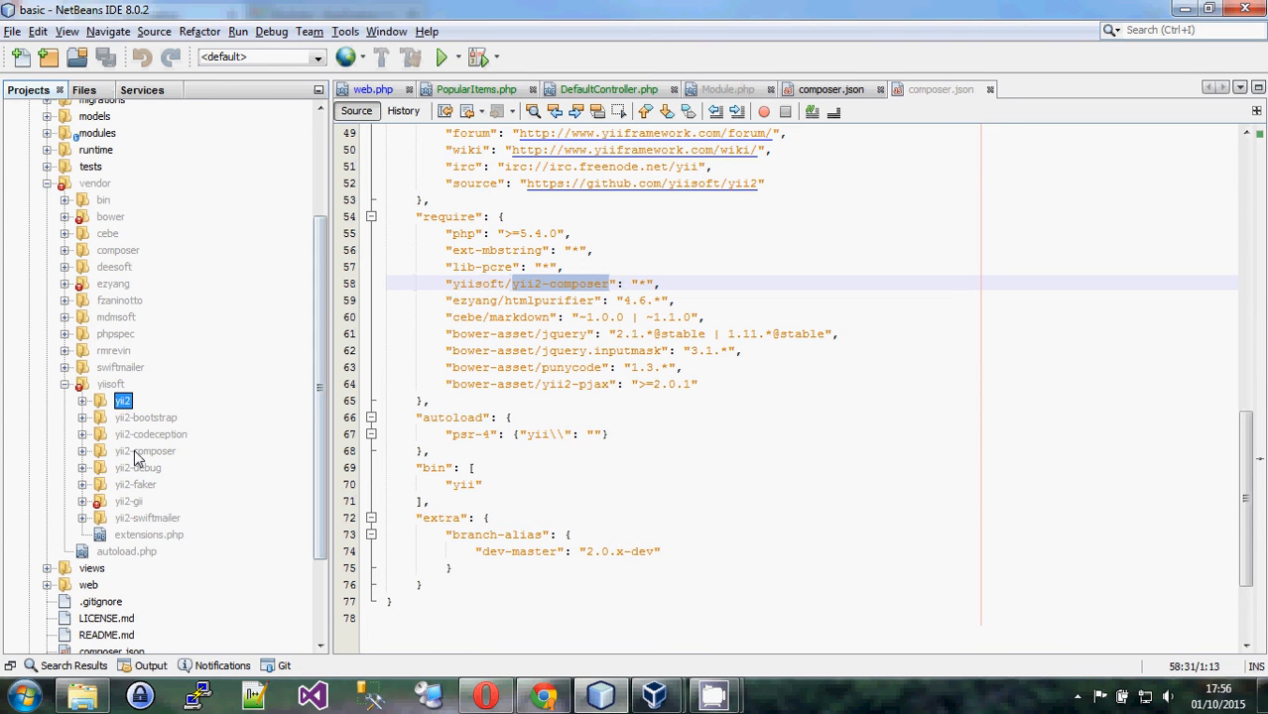
mouse_move(92, 263)
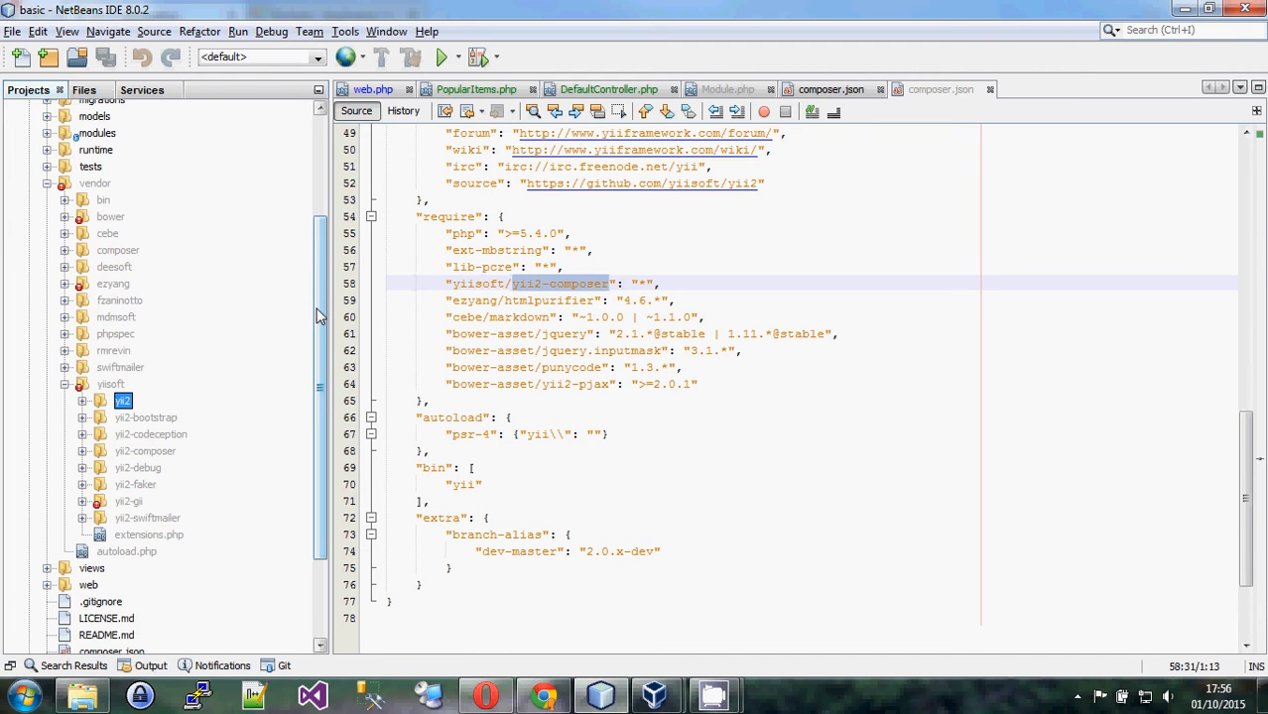
click(95, 183)
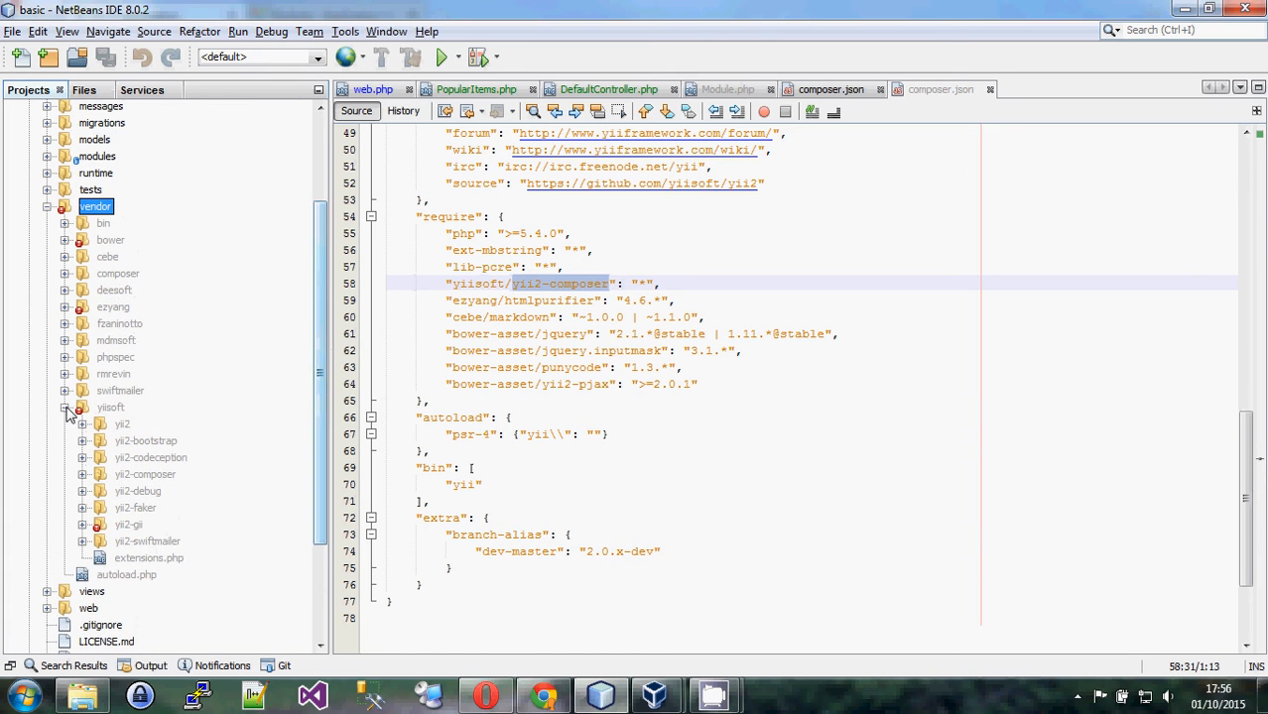
click(64, 407)
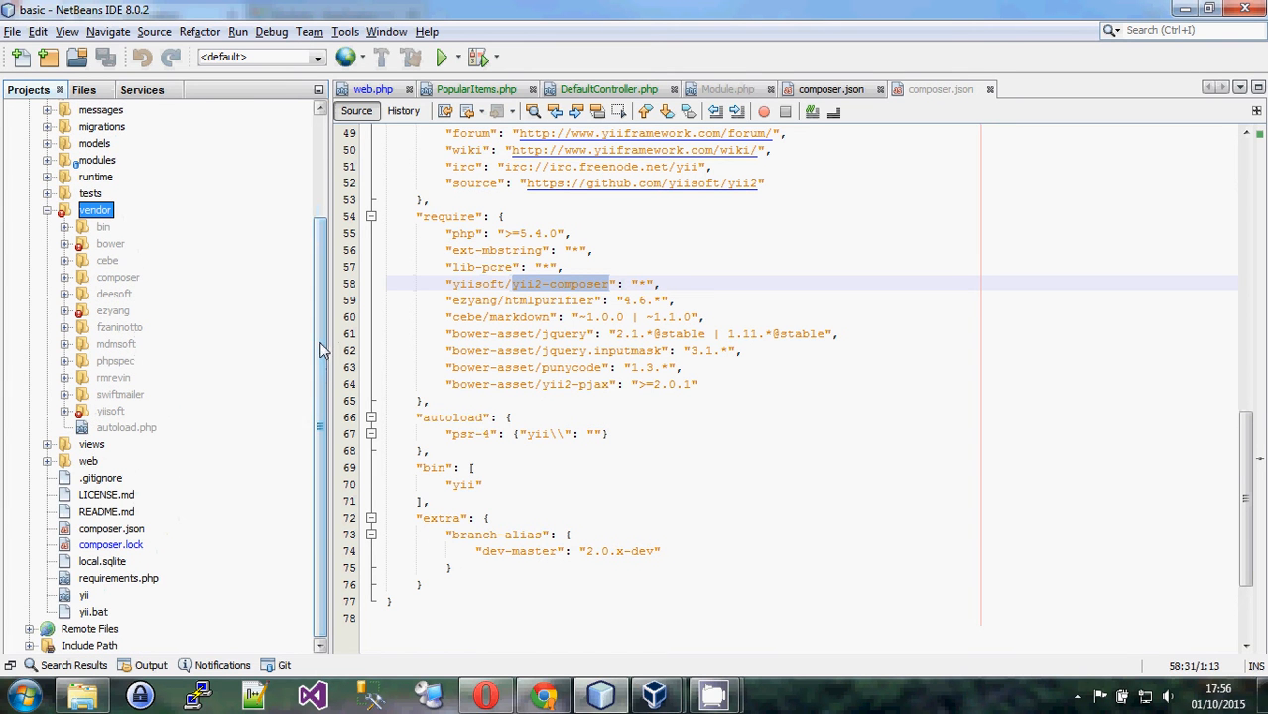
mouse_move(419, 358)
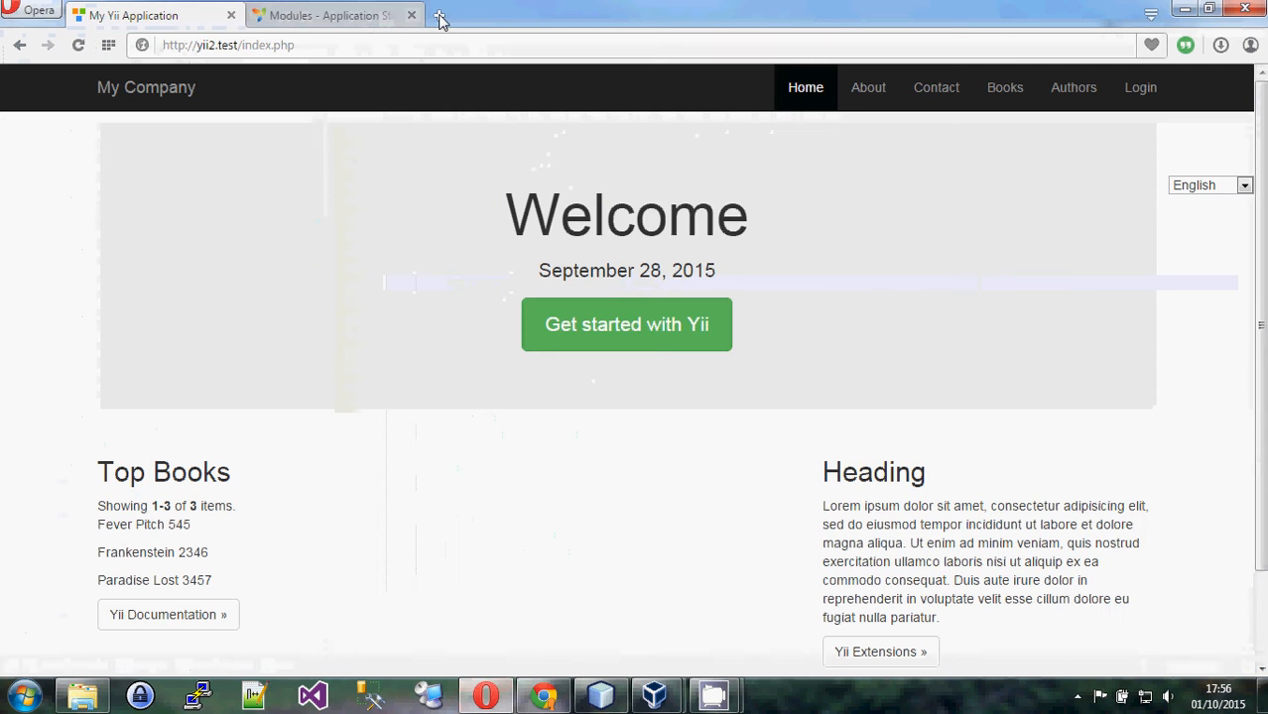
In a new tab at github.com/yiisoft, open yii2-bootstrap's composer.json
click(440, 15)
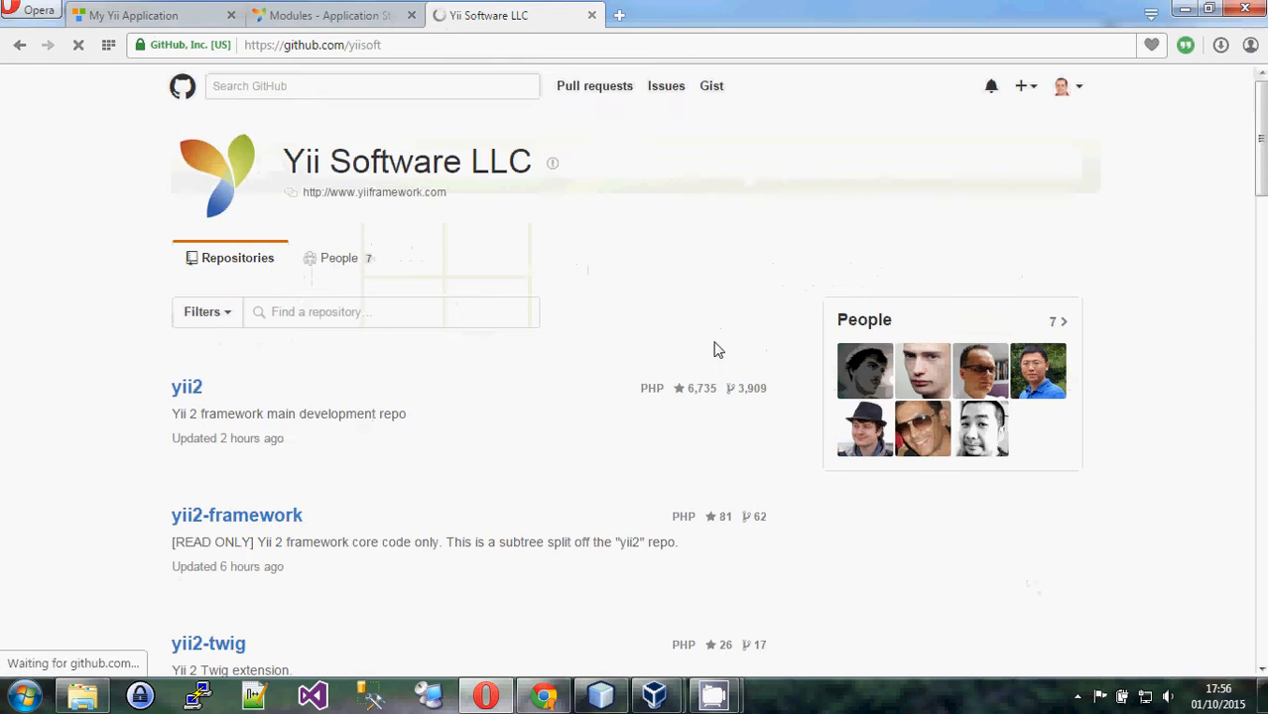
scroll(down, 3)
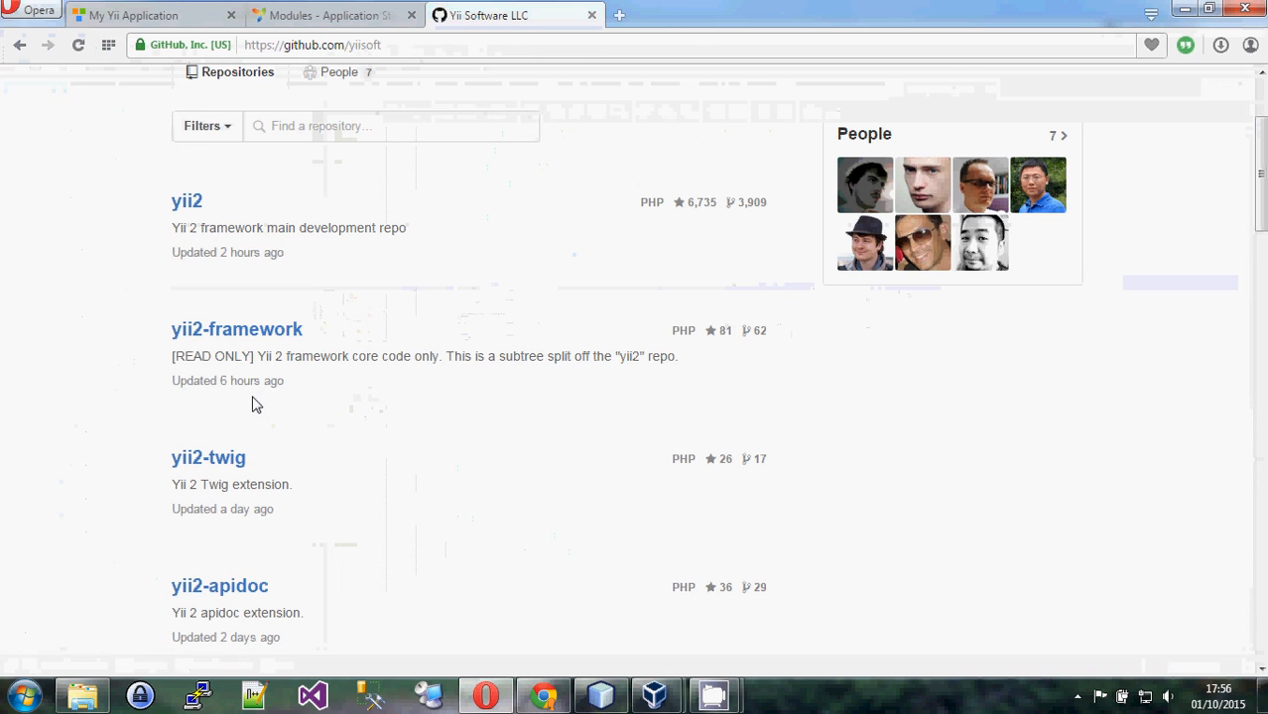
scroll(down, 3)
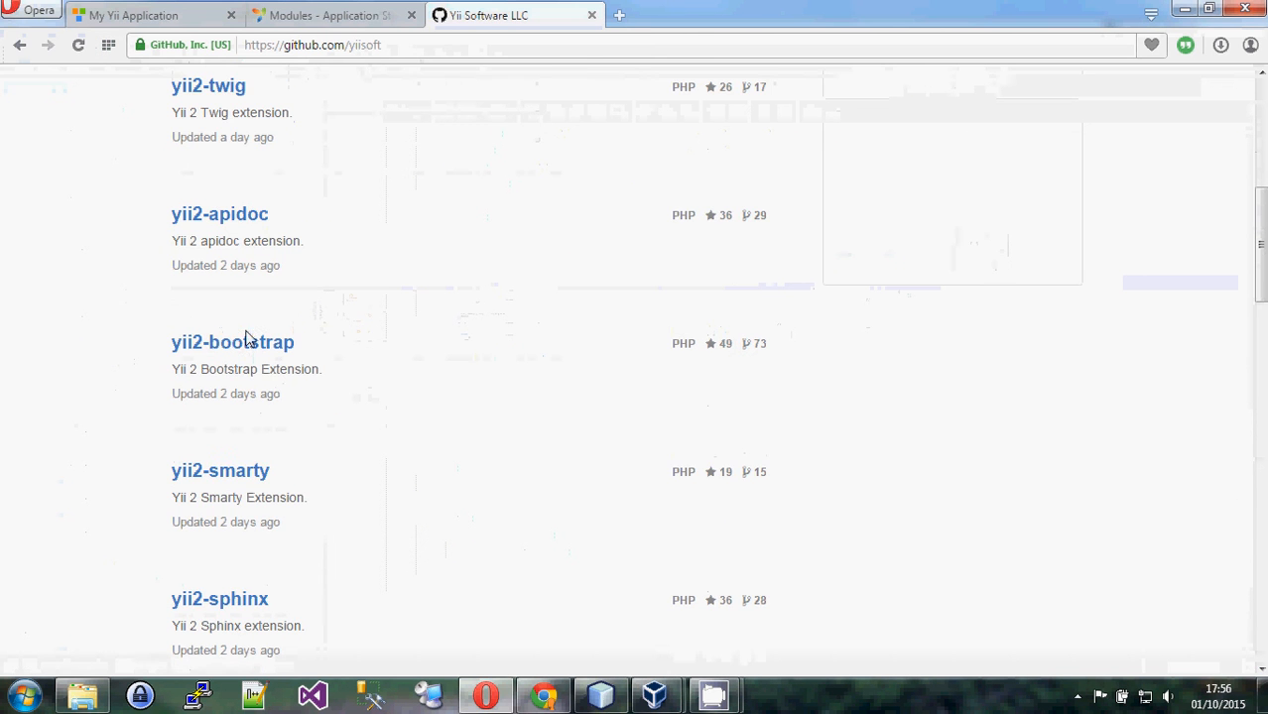
click(232, 341)
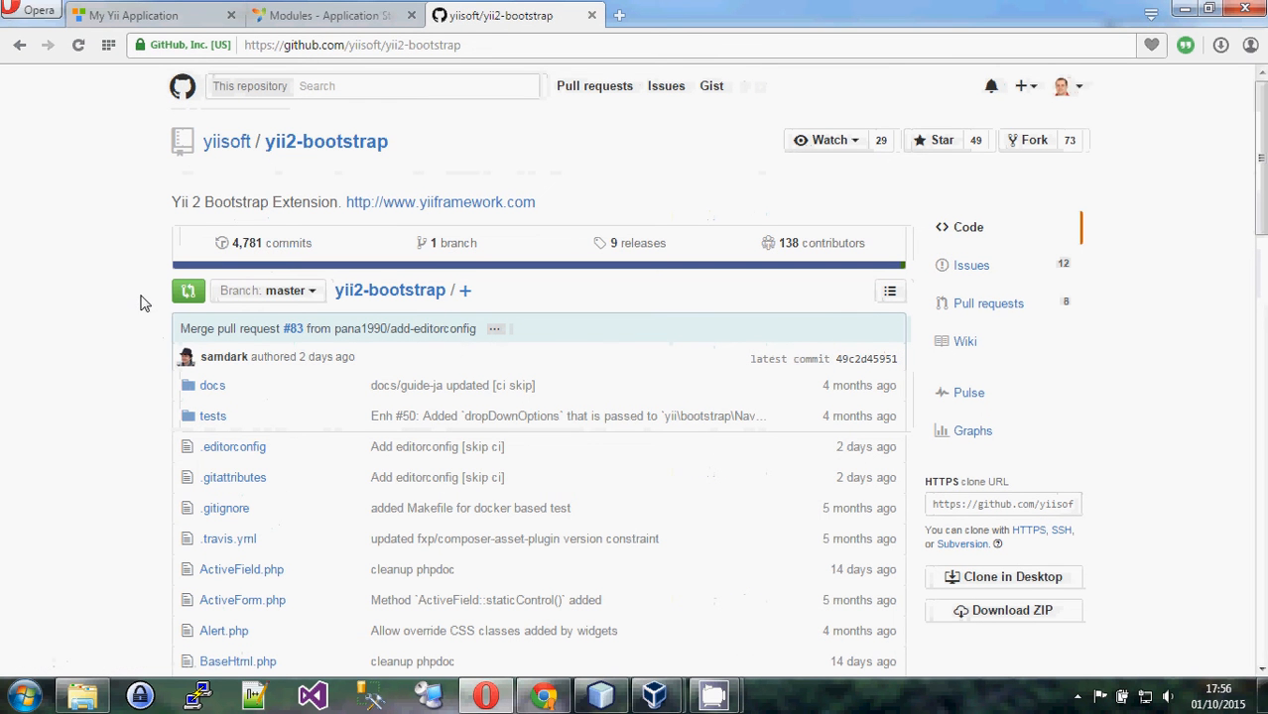
mouse_move(579, 402)
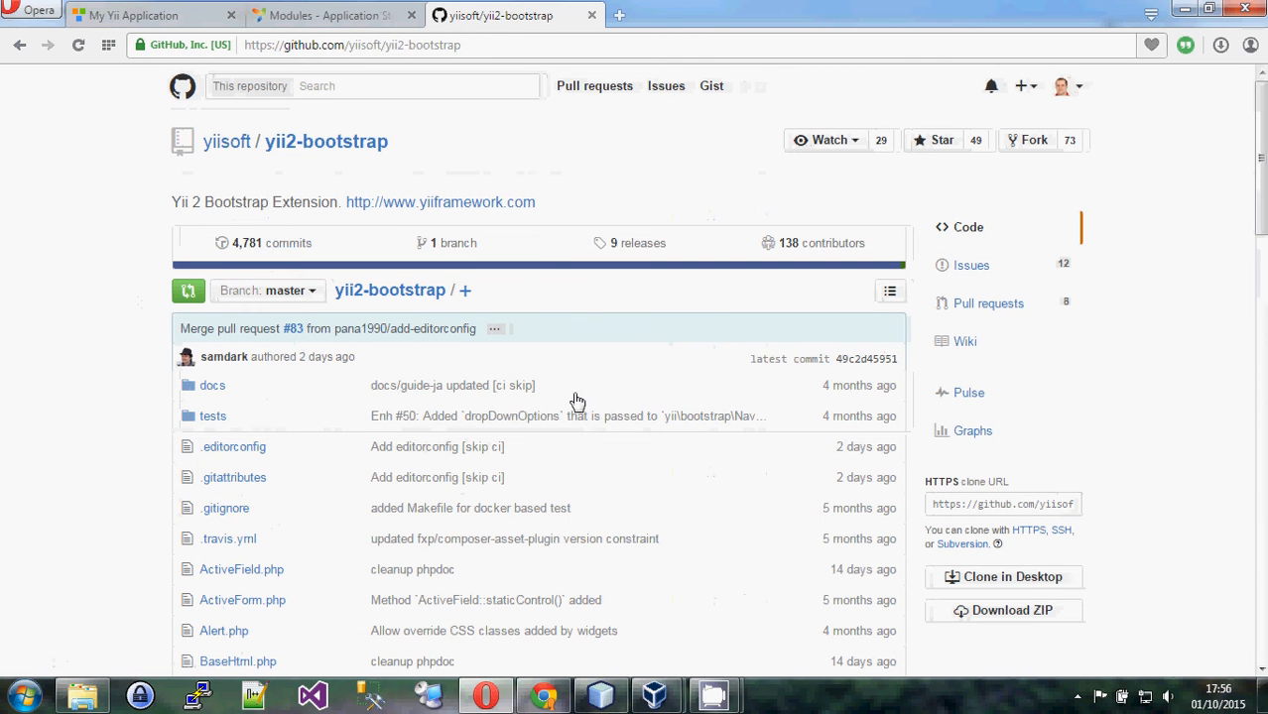
mouse_move(99, 414)
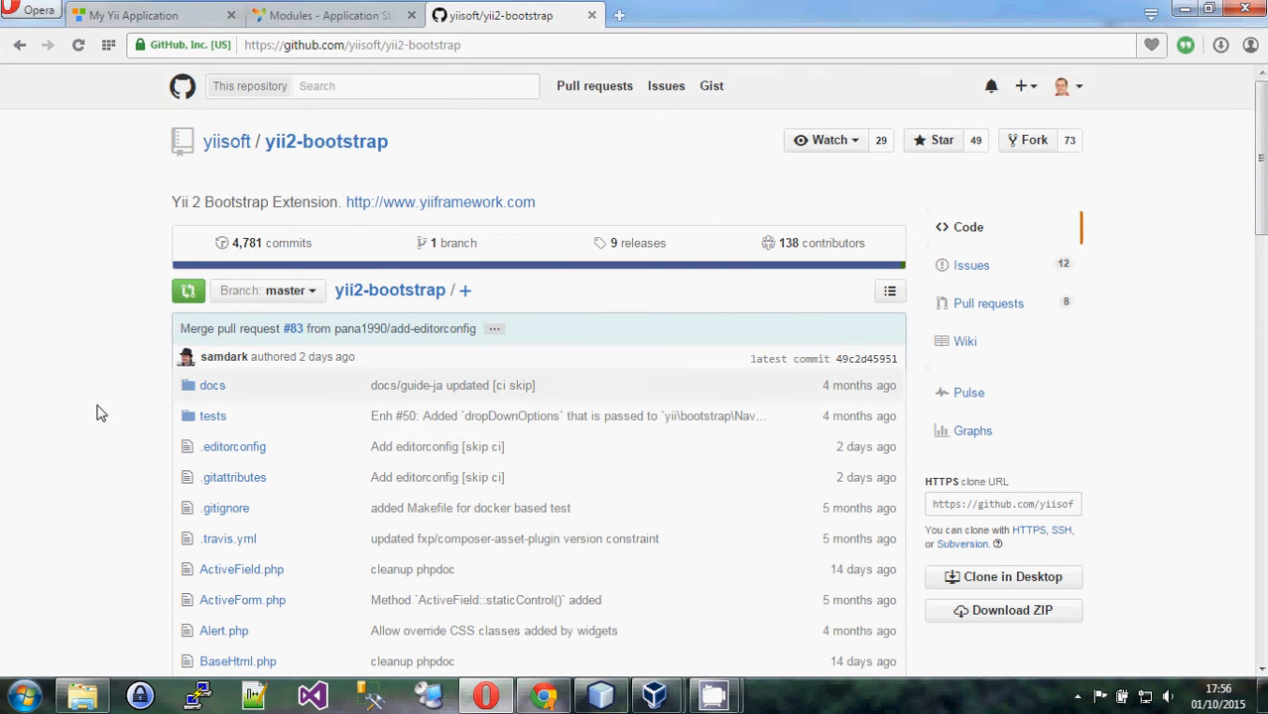
scroll(down, 3)
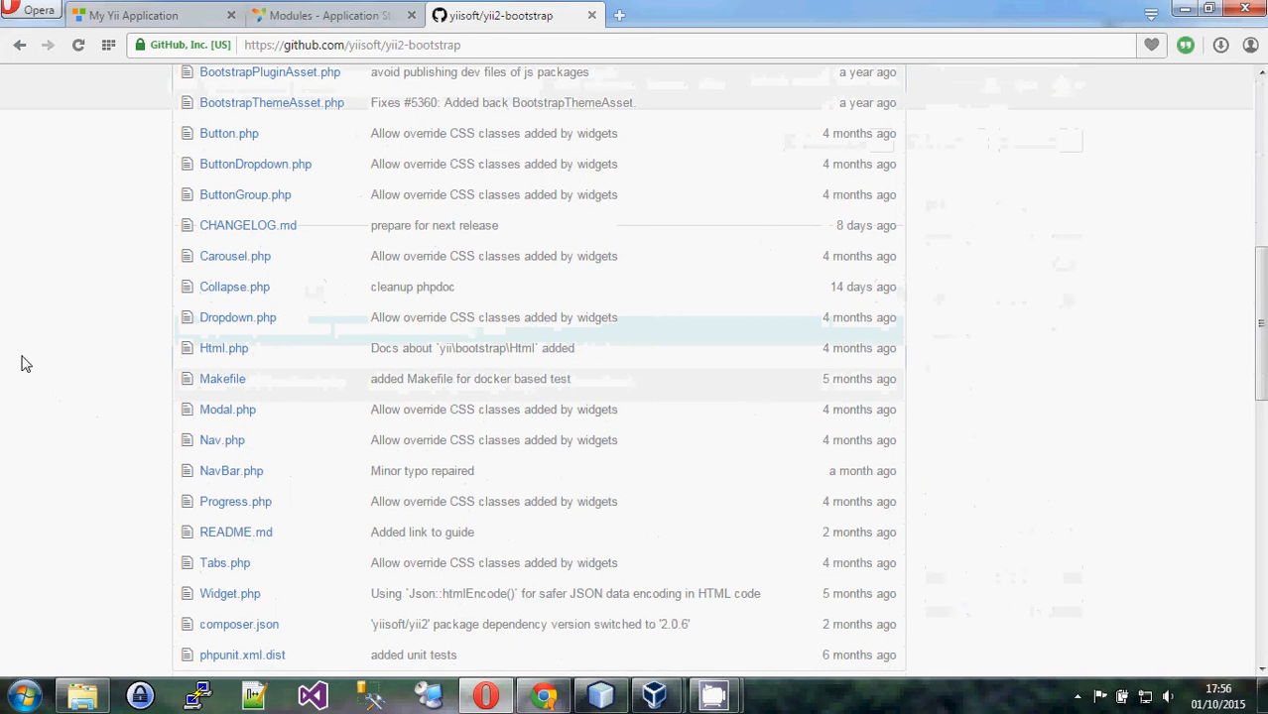
scroll(down, 3)
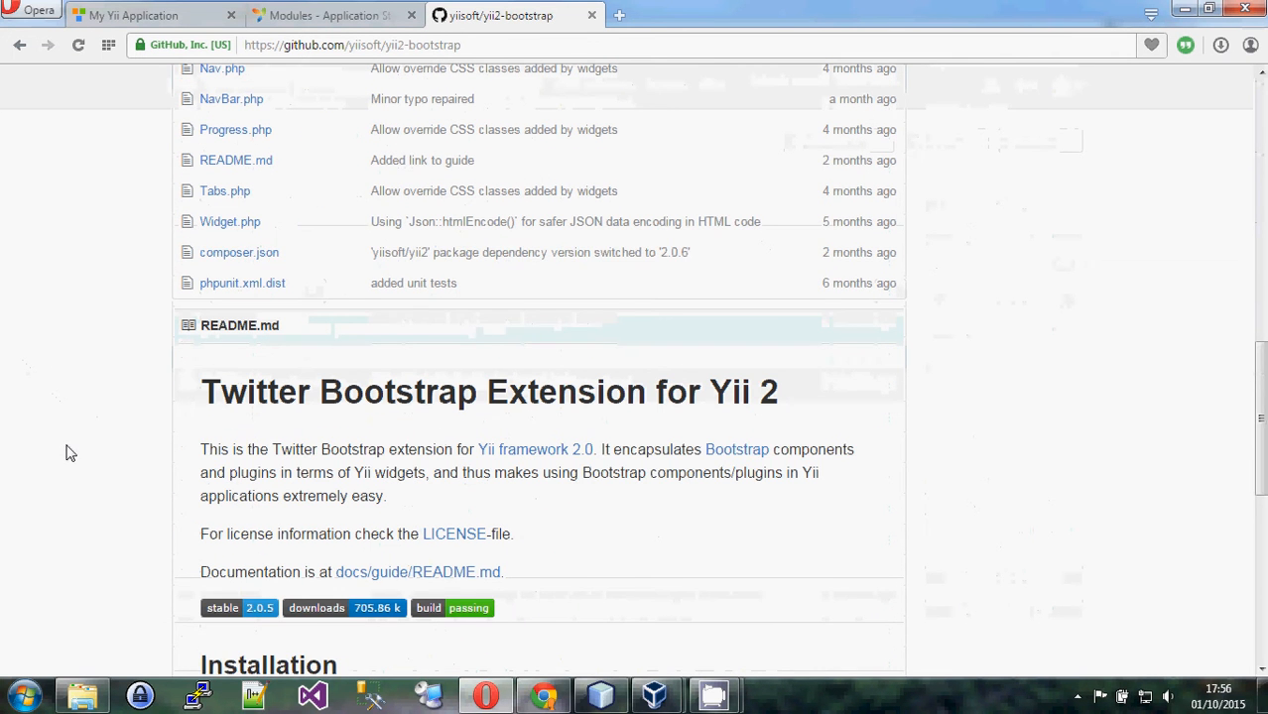
click(239, 252)
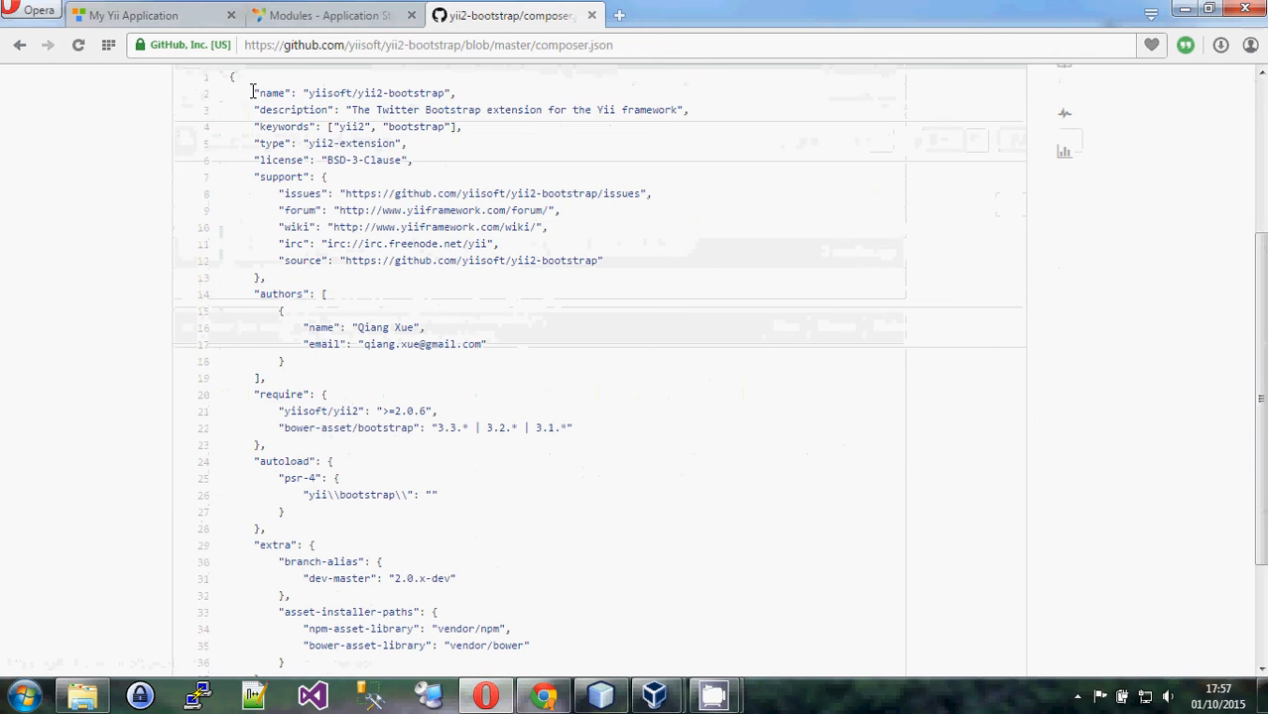
Highlight the header fields, require and autoload blocks, marking the yii\bootstrap namespace
drag(254, 93, 670, 177)
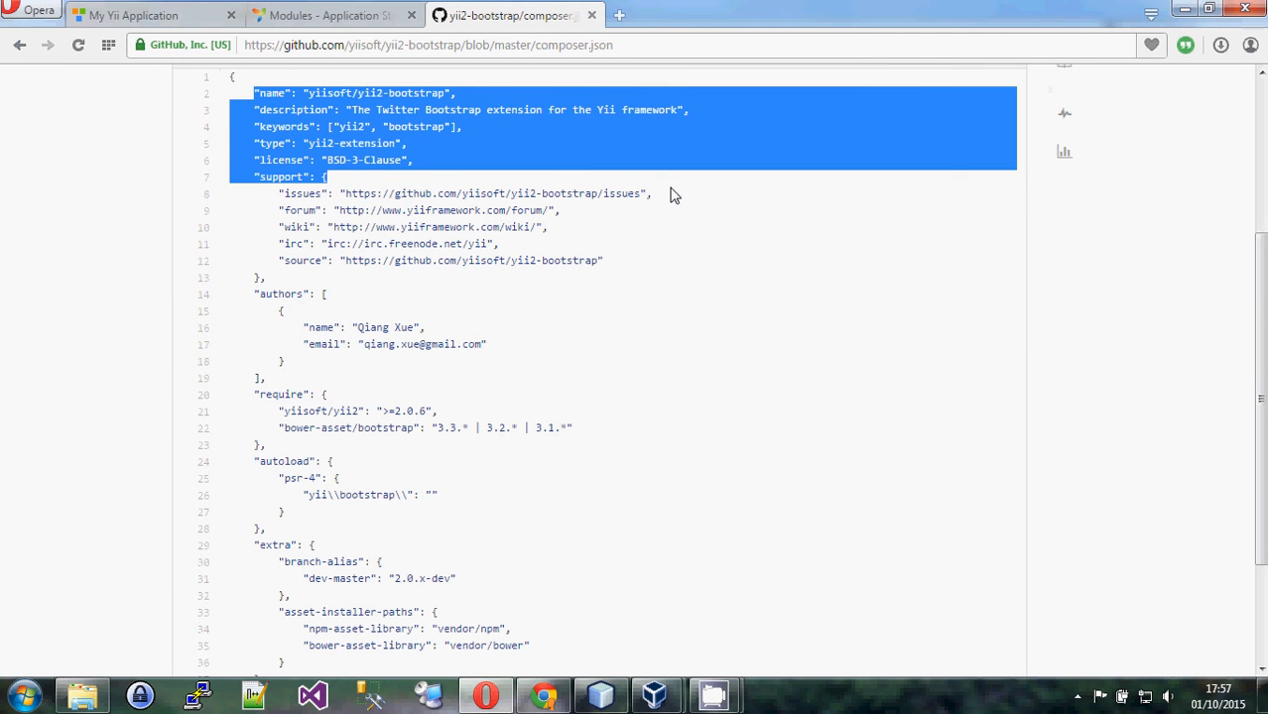
mouse_move(764, 151)
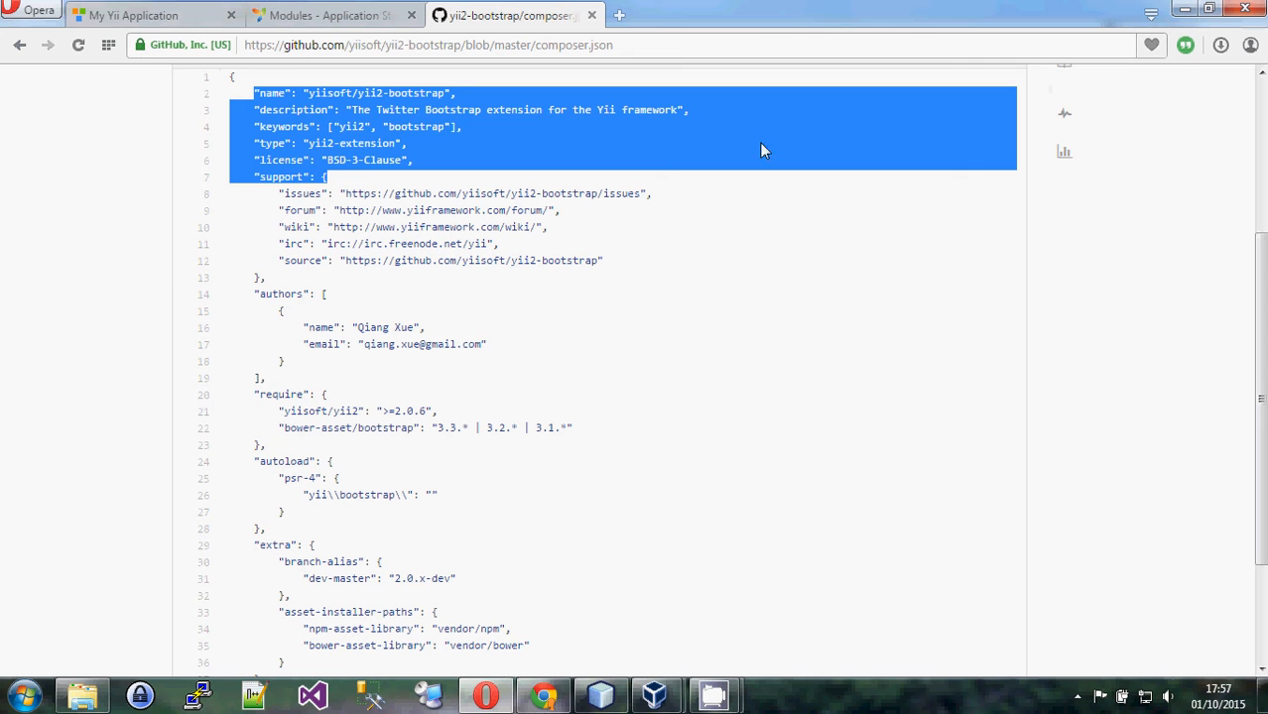
mouse_move(665, 87)
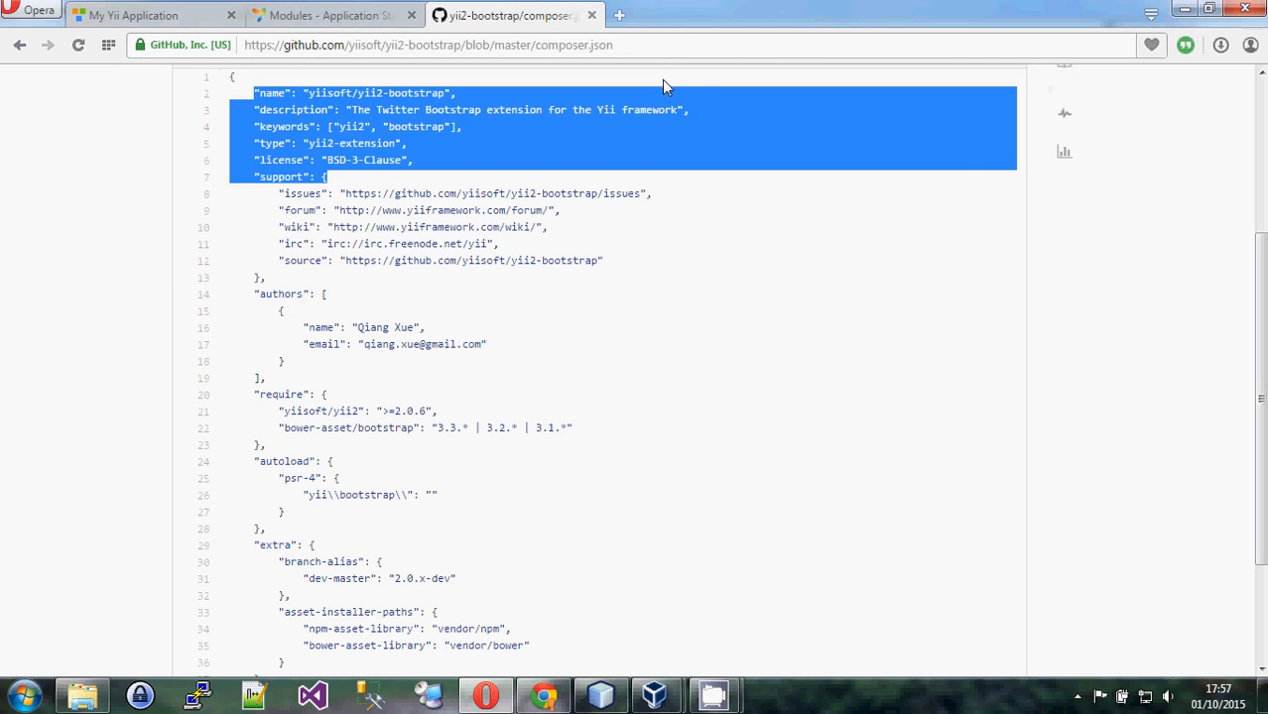
click(255, 394)
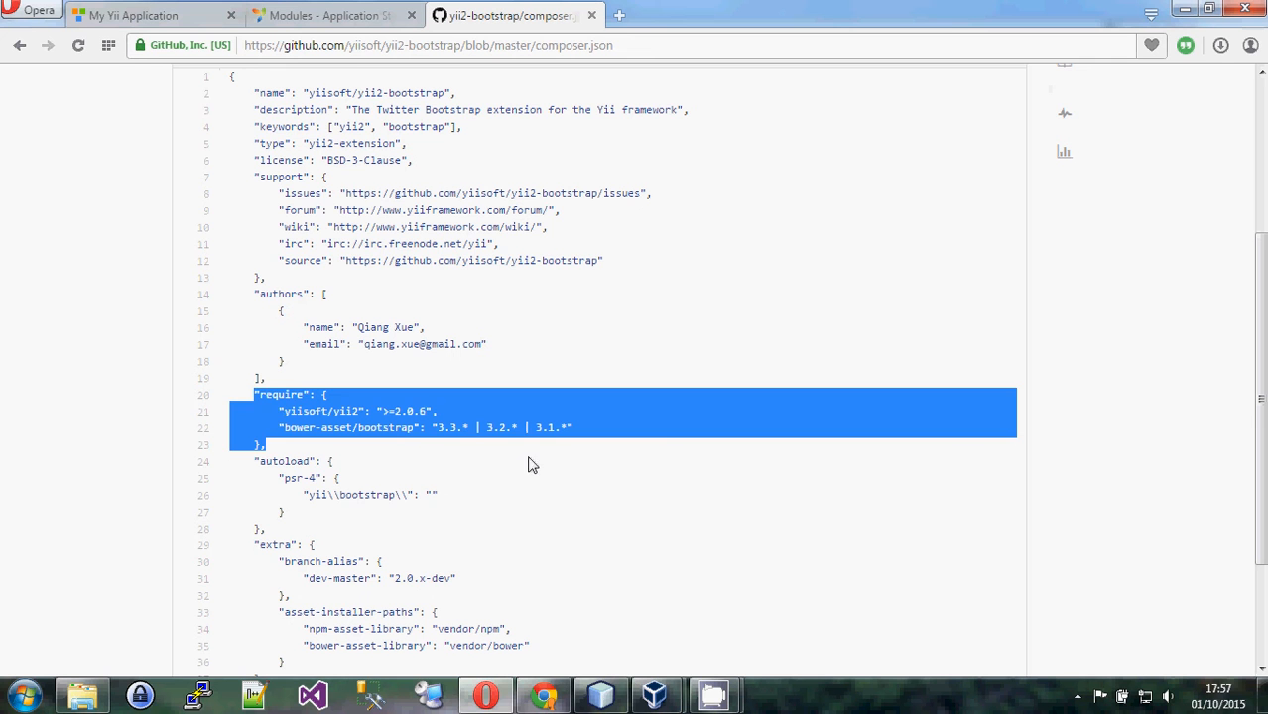
mouse_move(296, 463)
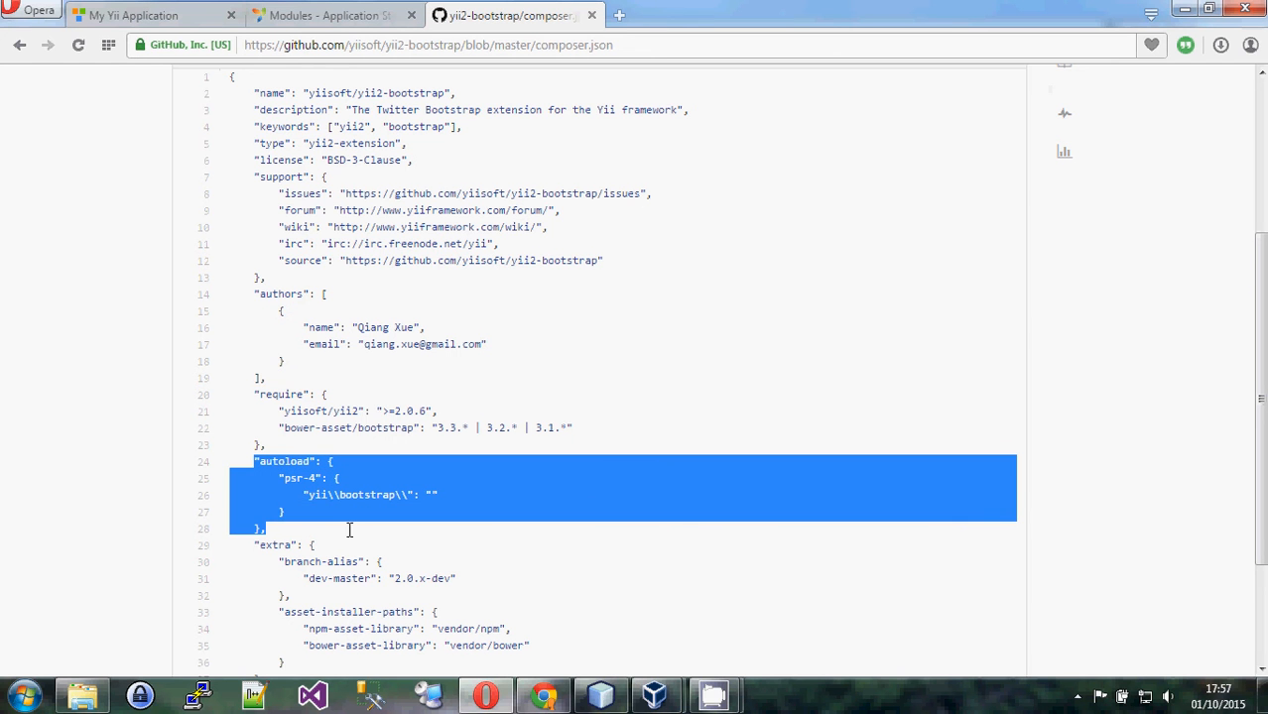
mouse_move(511, 416)
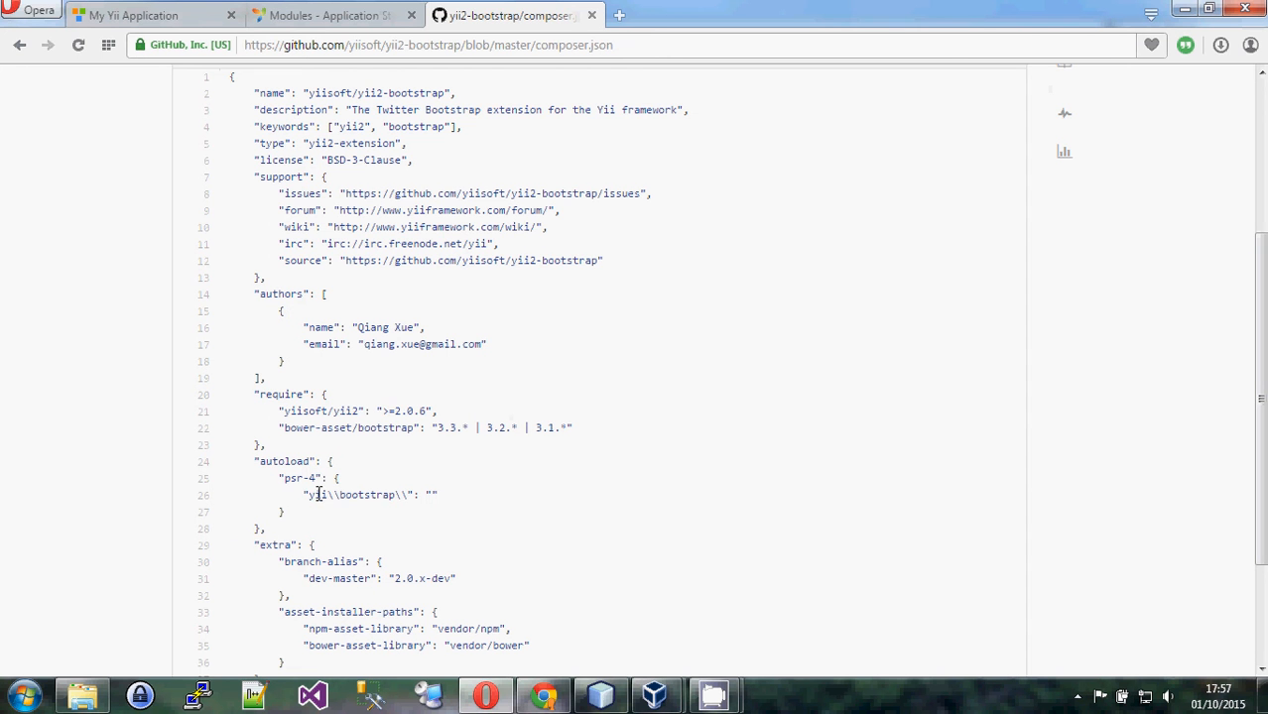
double_click(349, 495)
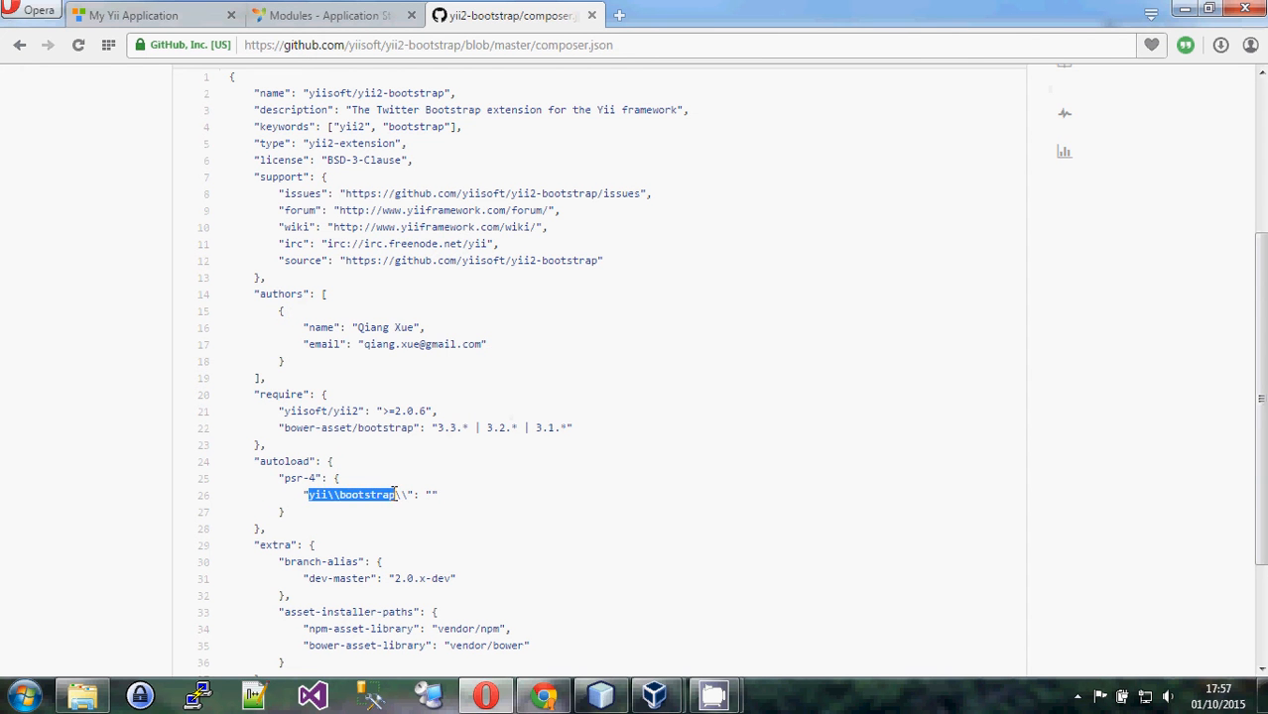
mouse_move(612, 487)
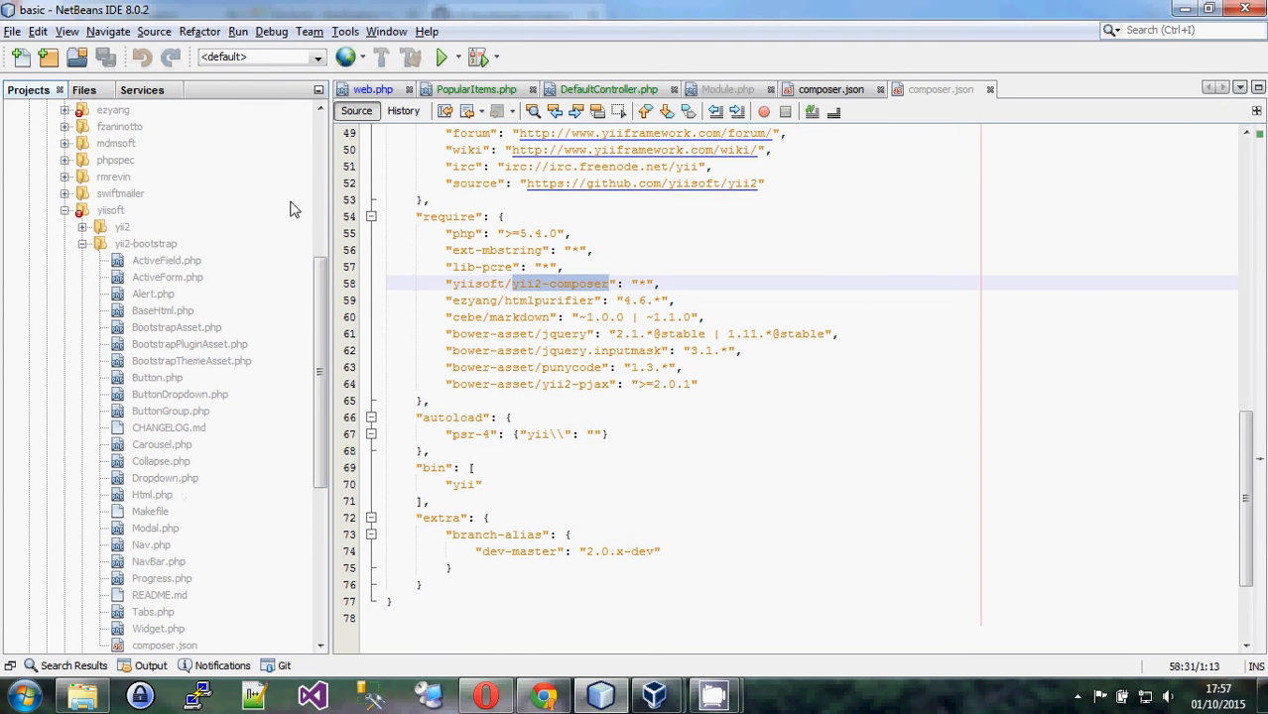
Open yii2-bootstrap's Alert.php class and expand the yiisoft vendor folder
scroll(down, 3)
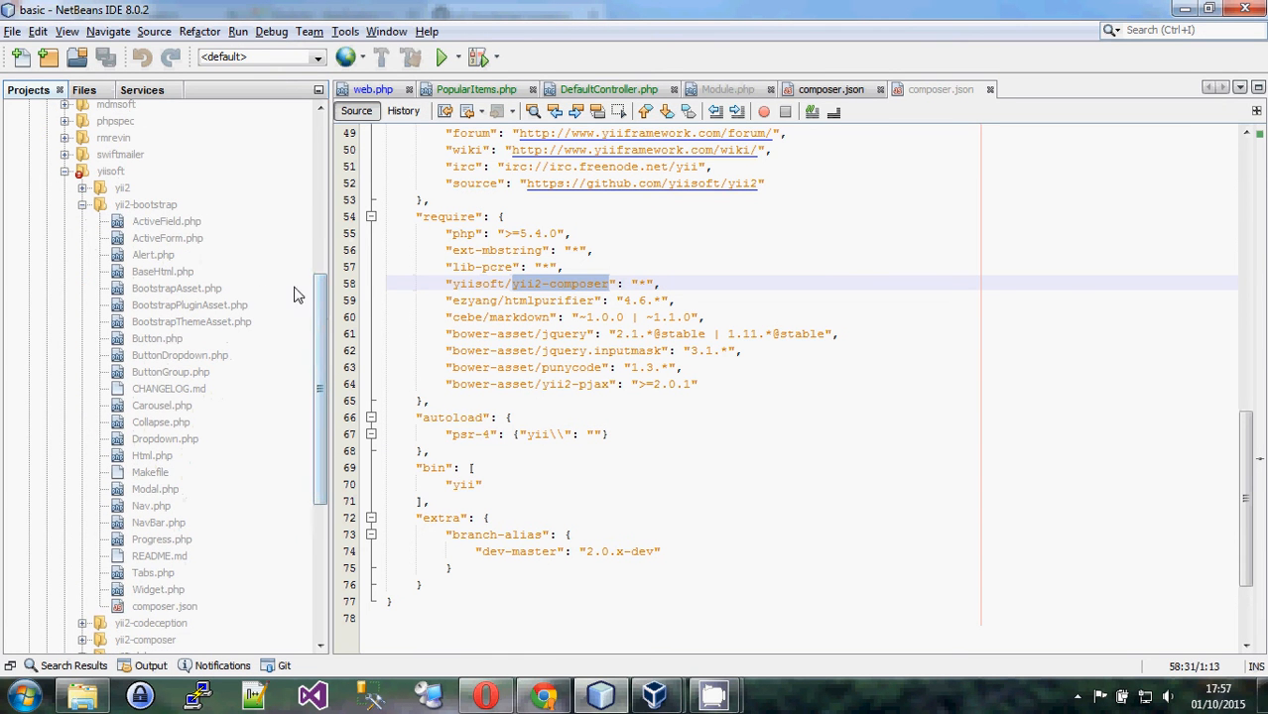
double_click(153, 254)
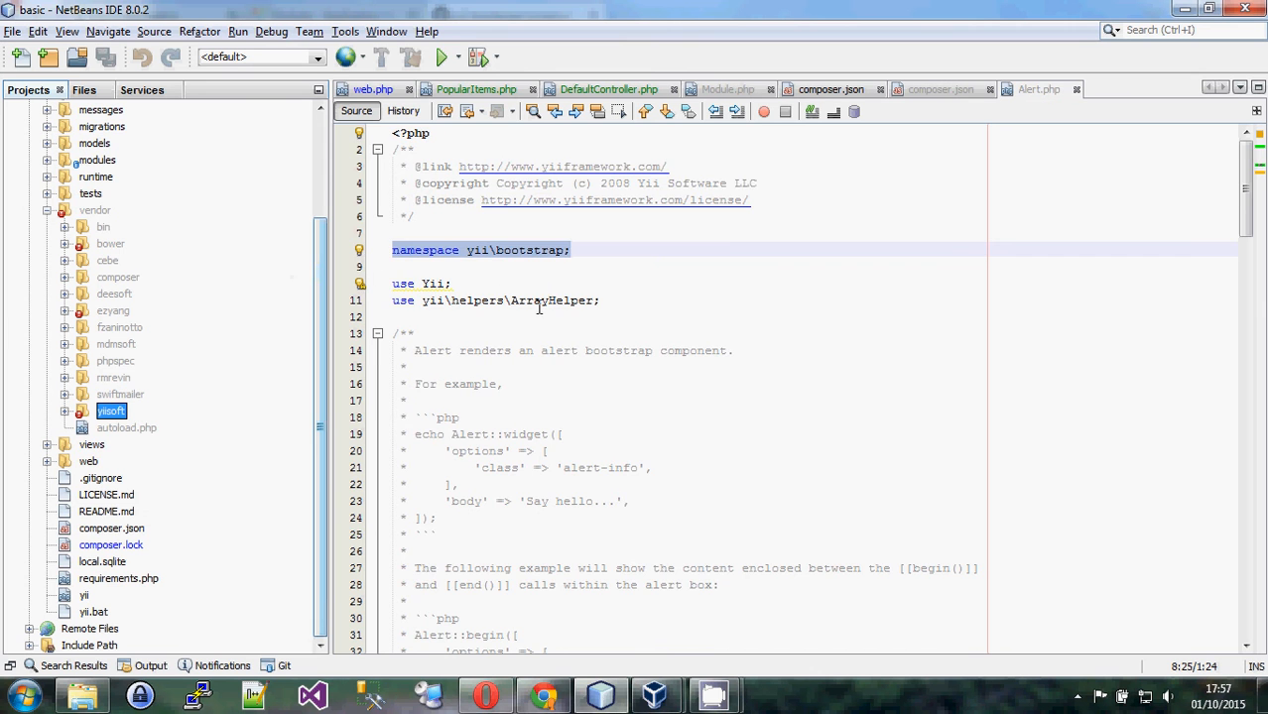
scroll(down, 3)
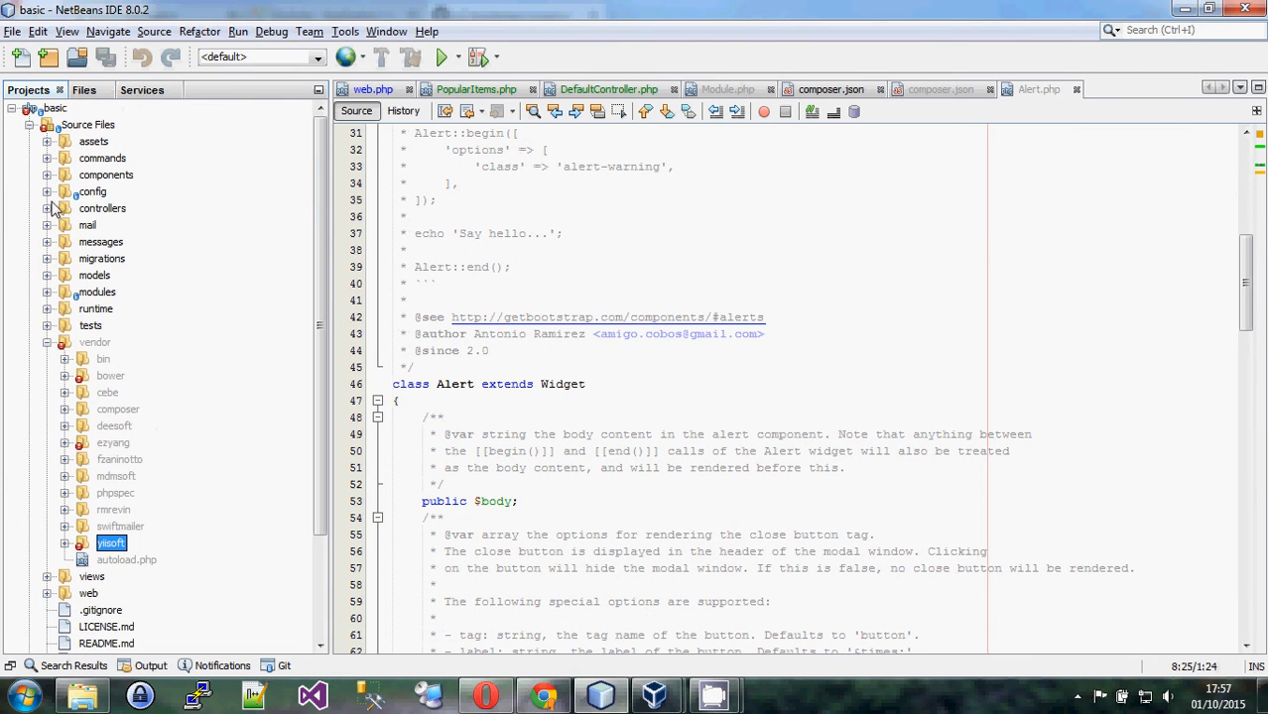
mouse_move(54, 327)
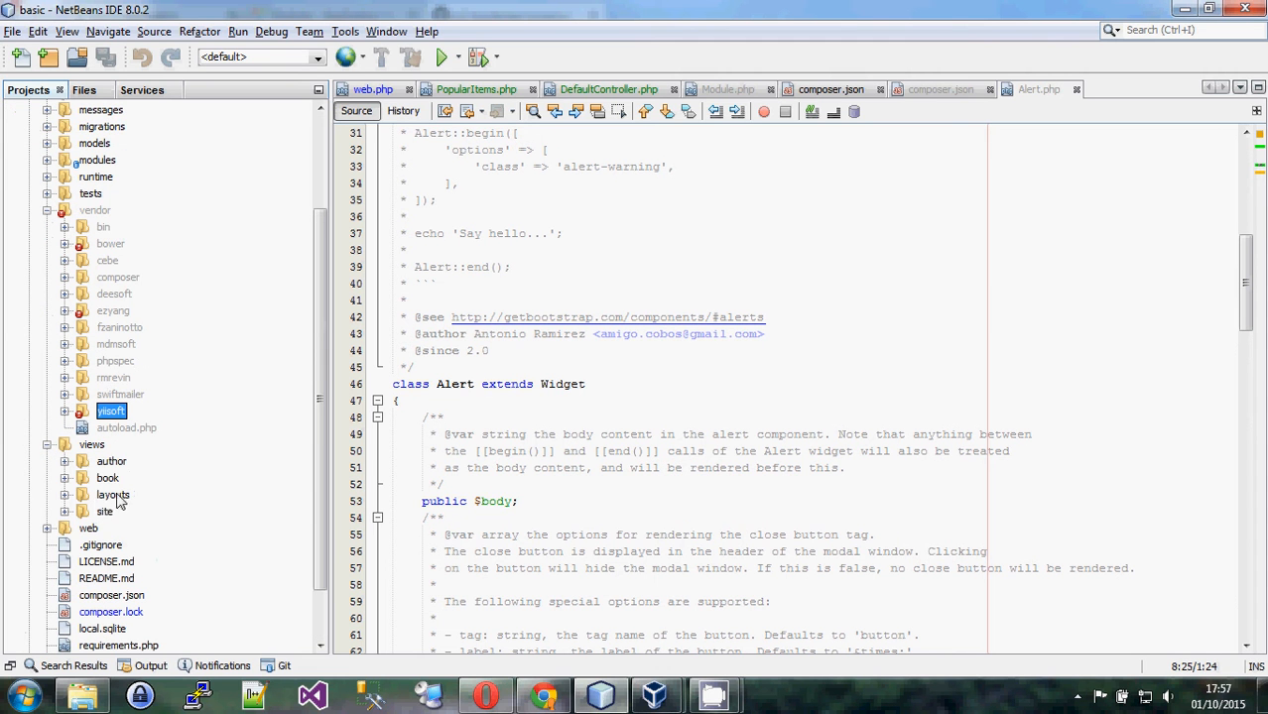
mouse_move(330, 338)
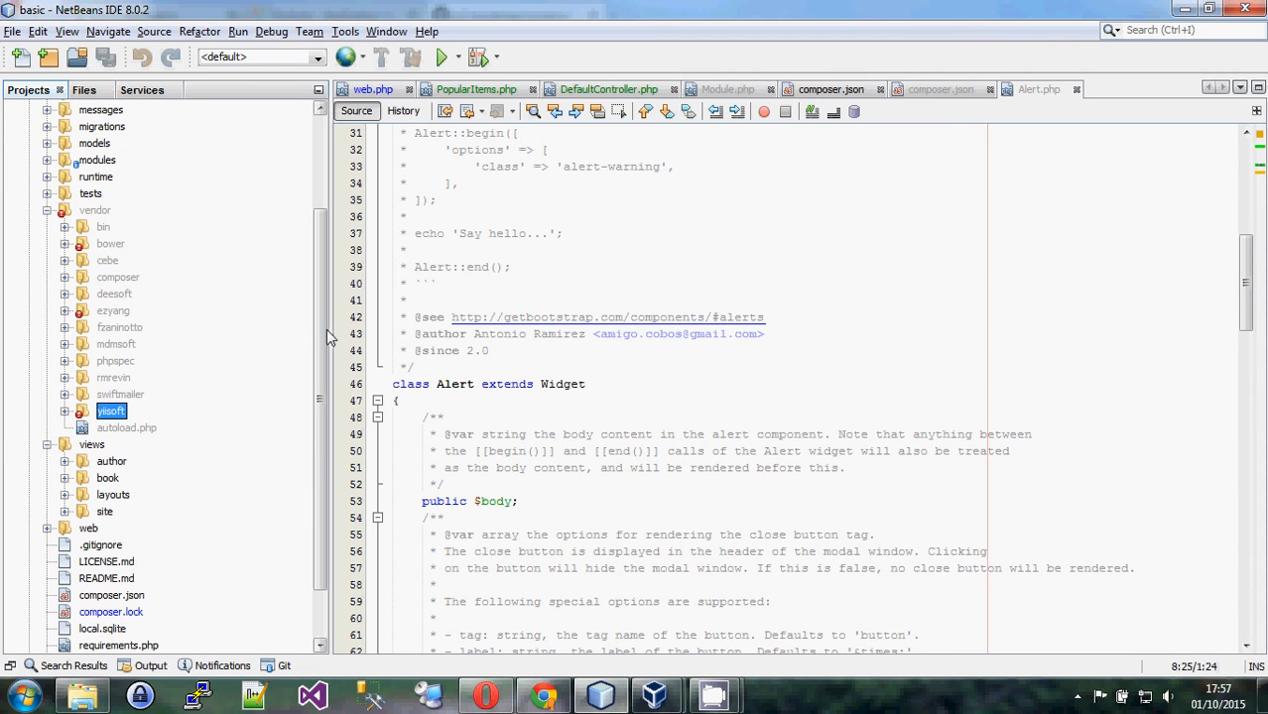
scroll(down, 3)
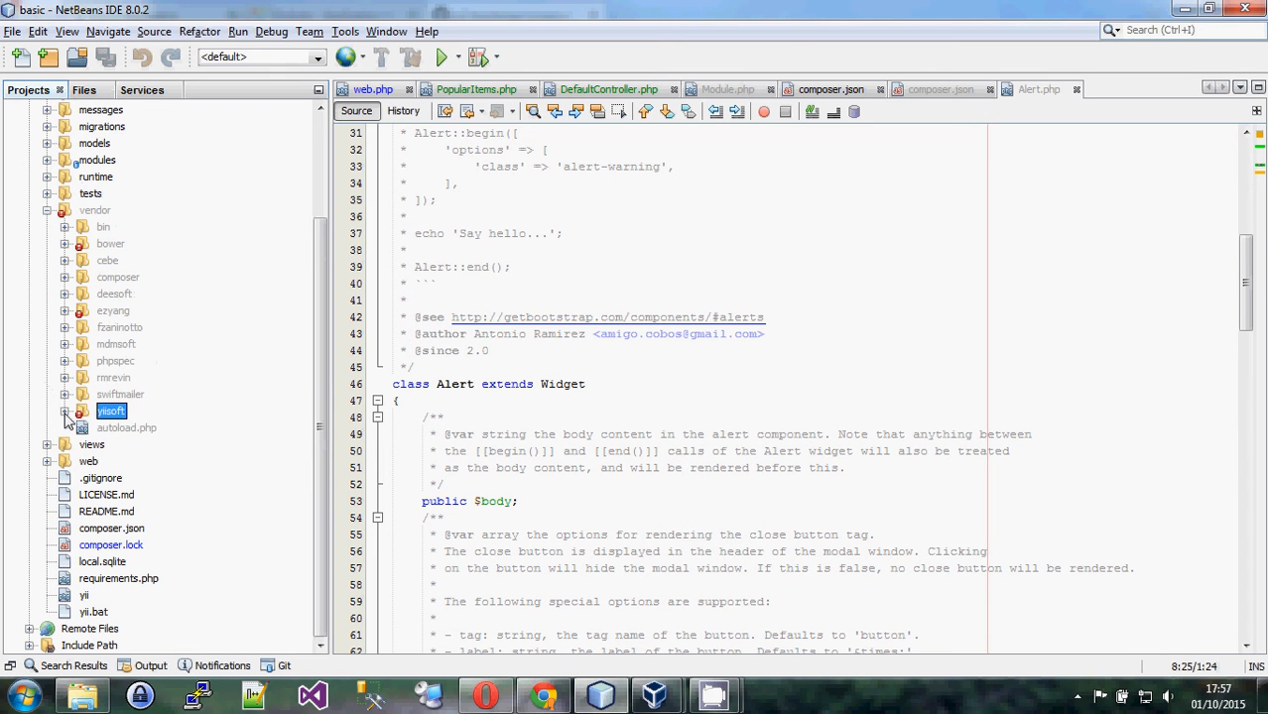
click(65, 411)
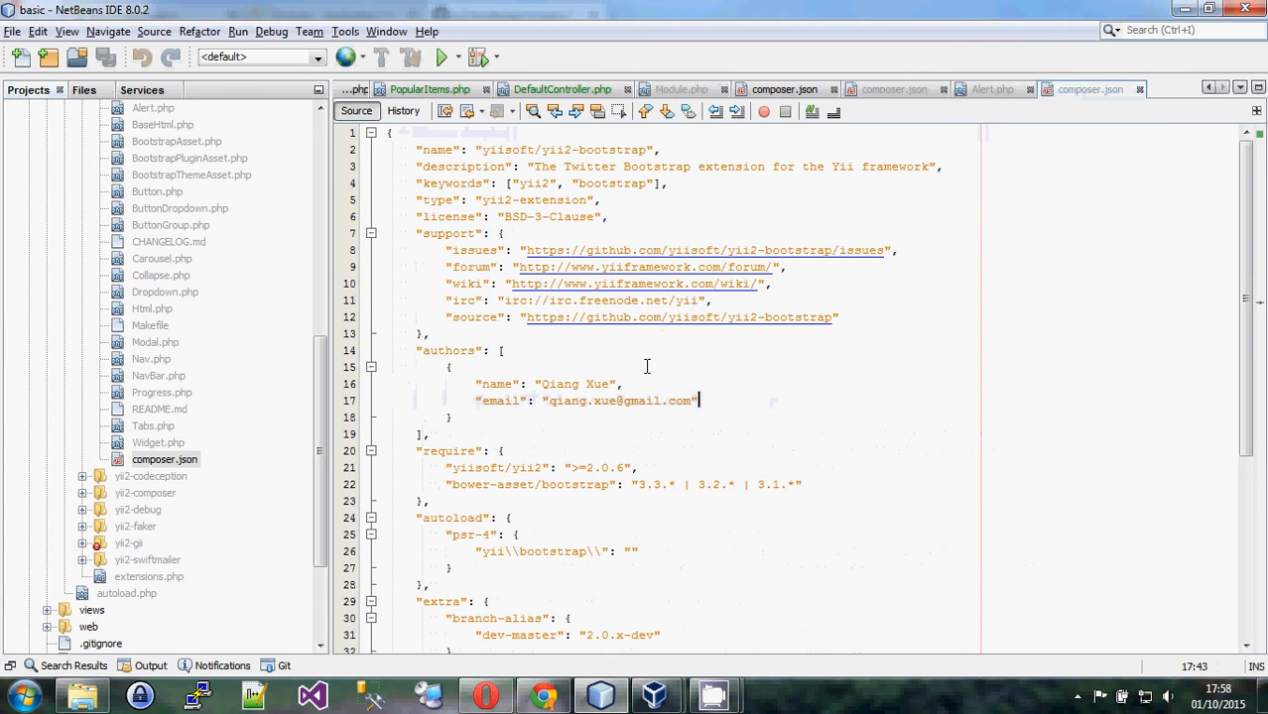
Mark the bootstrap namespace in composer.json and open vendor/composer/autoload_psr4.php
scroll(down, 3)
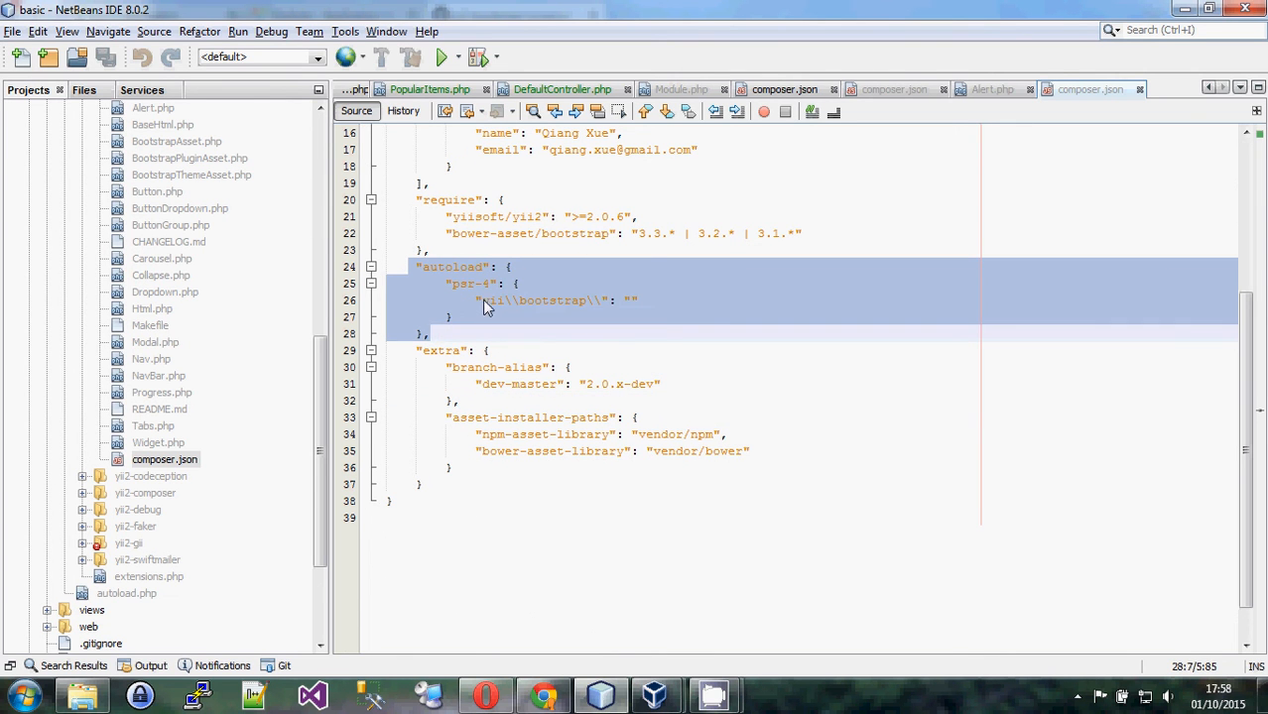
double_click(553, 301)
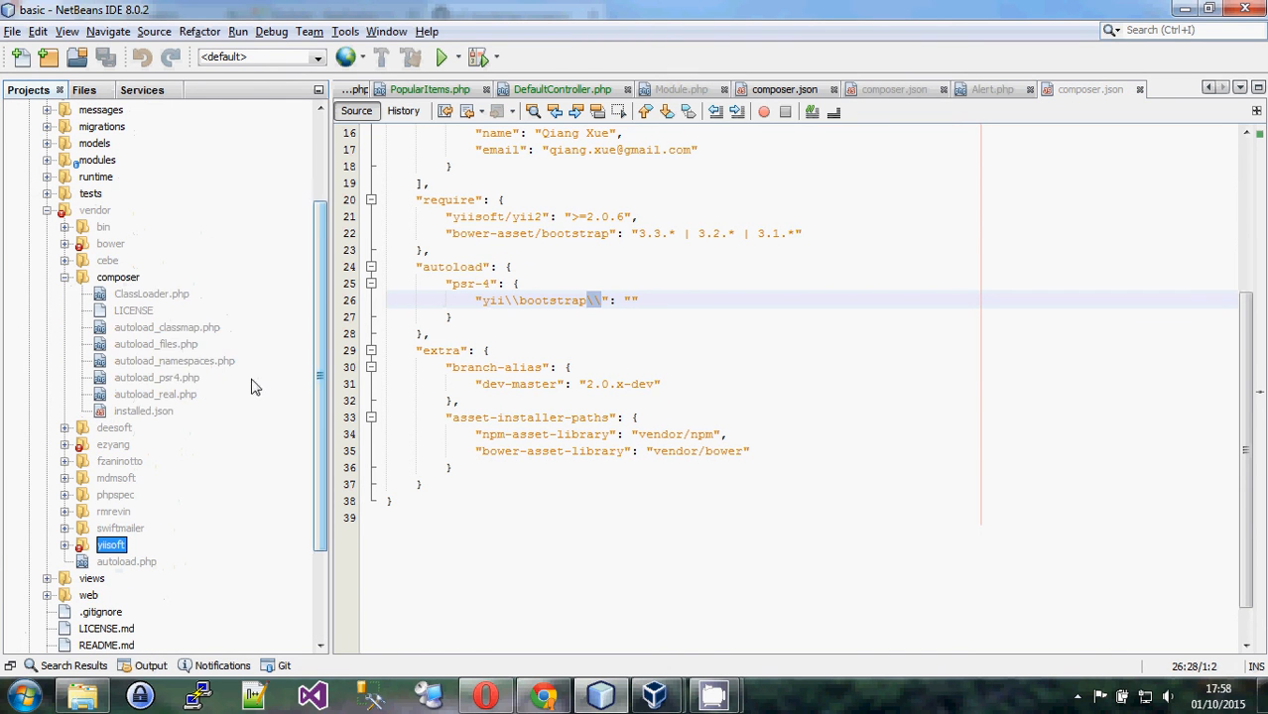
click(156, 344)
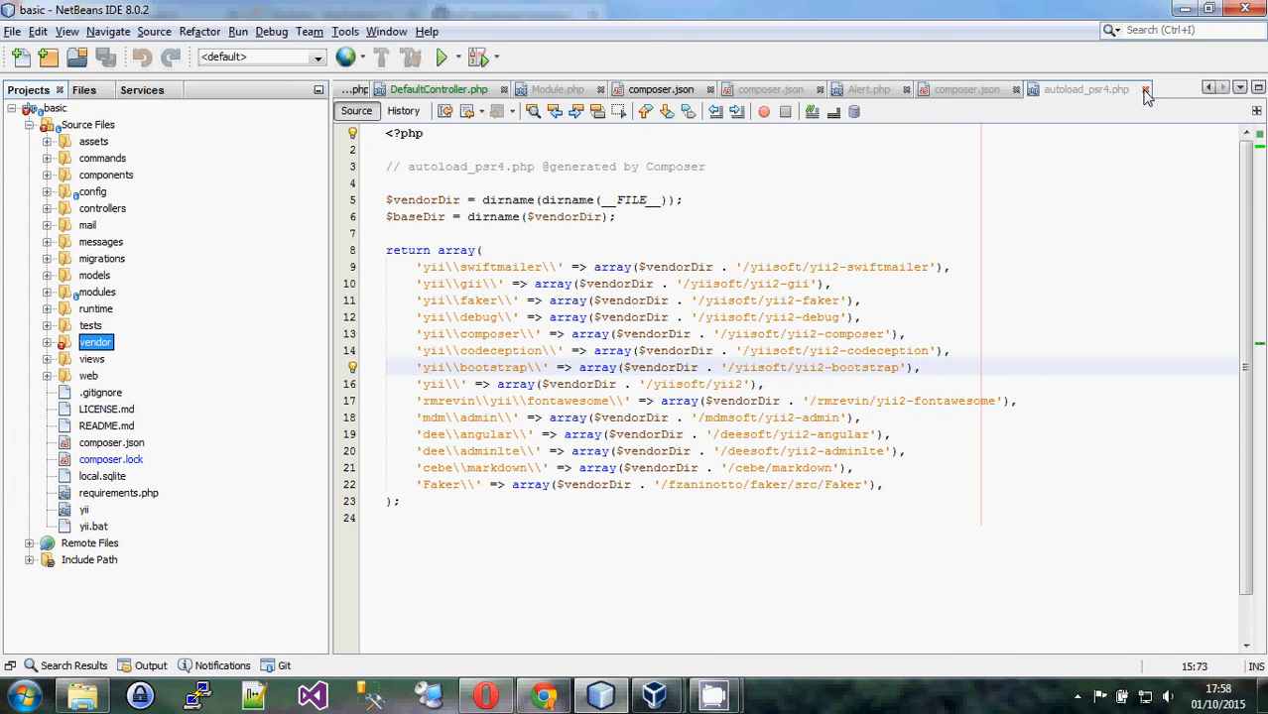
Close autoload_psr4.php and follow the yii script's line 17 into vendor/autoload.php
click(1146, 90)
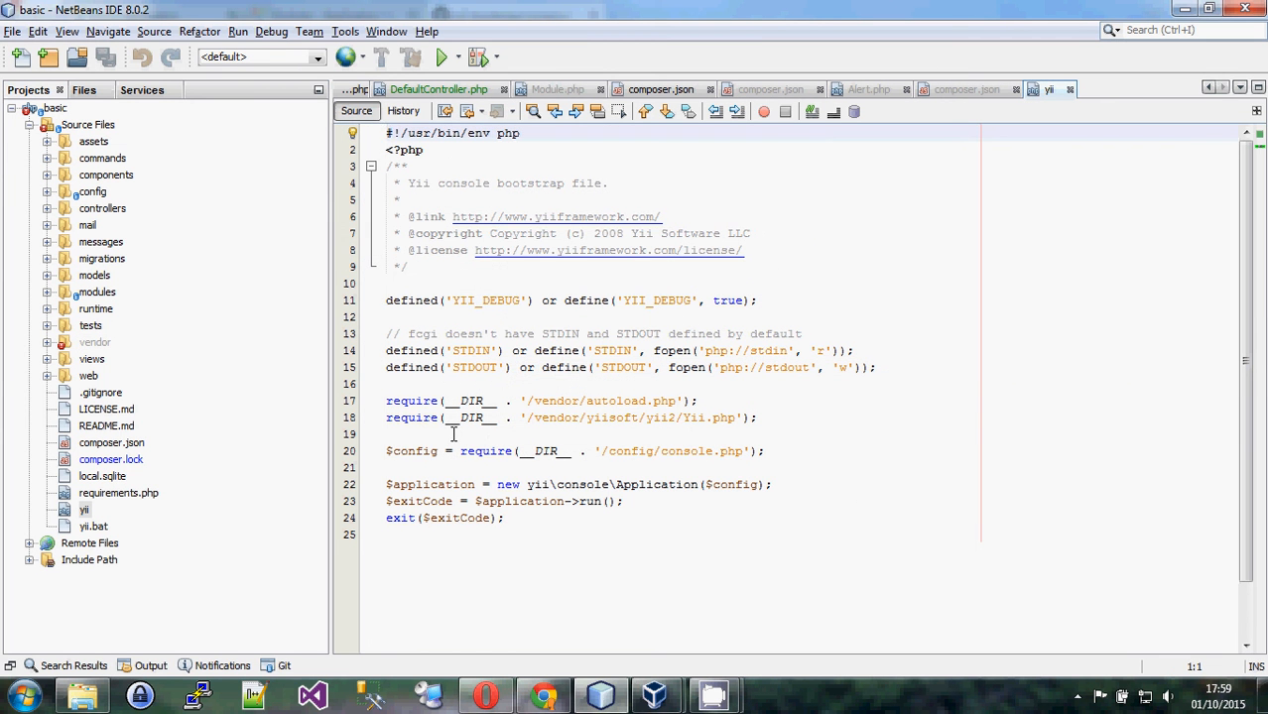
click(388, 400)
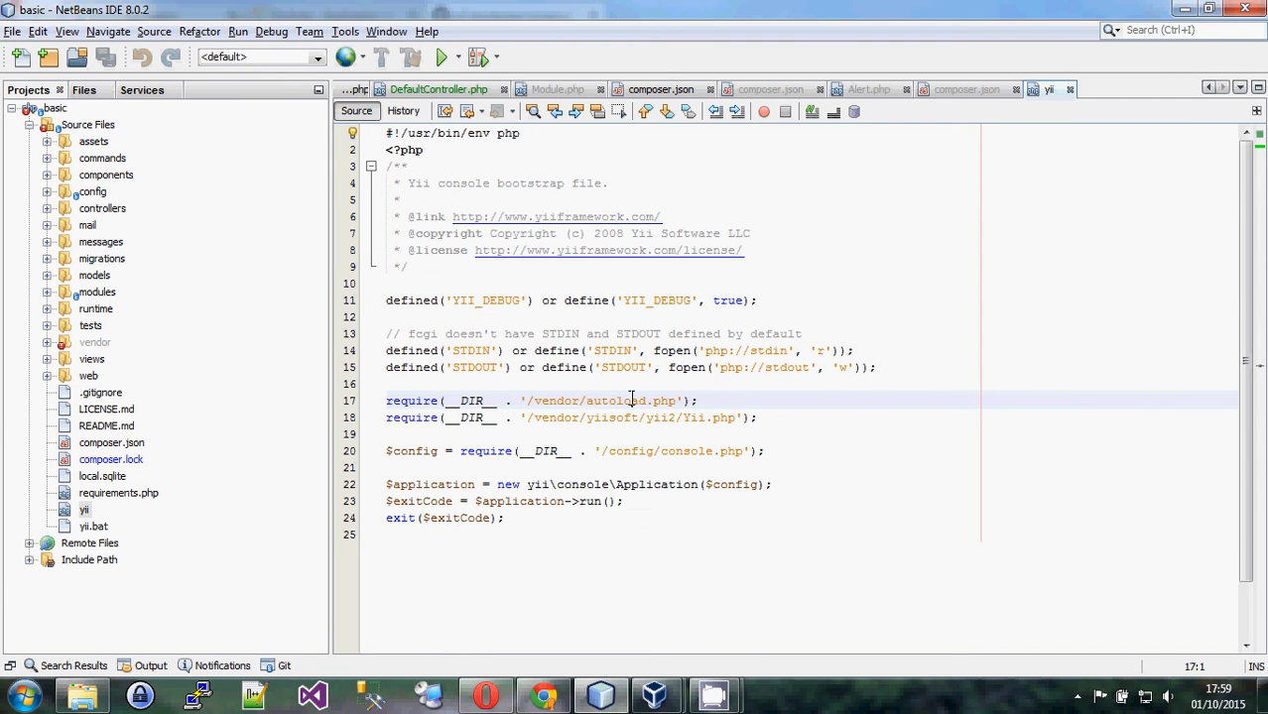
double_click(615, 400)
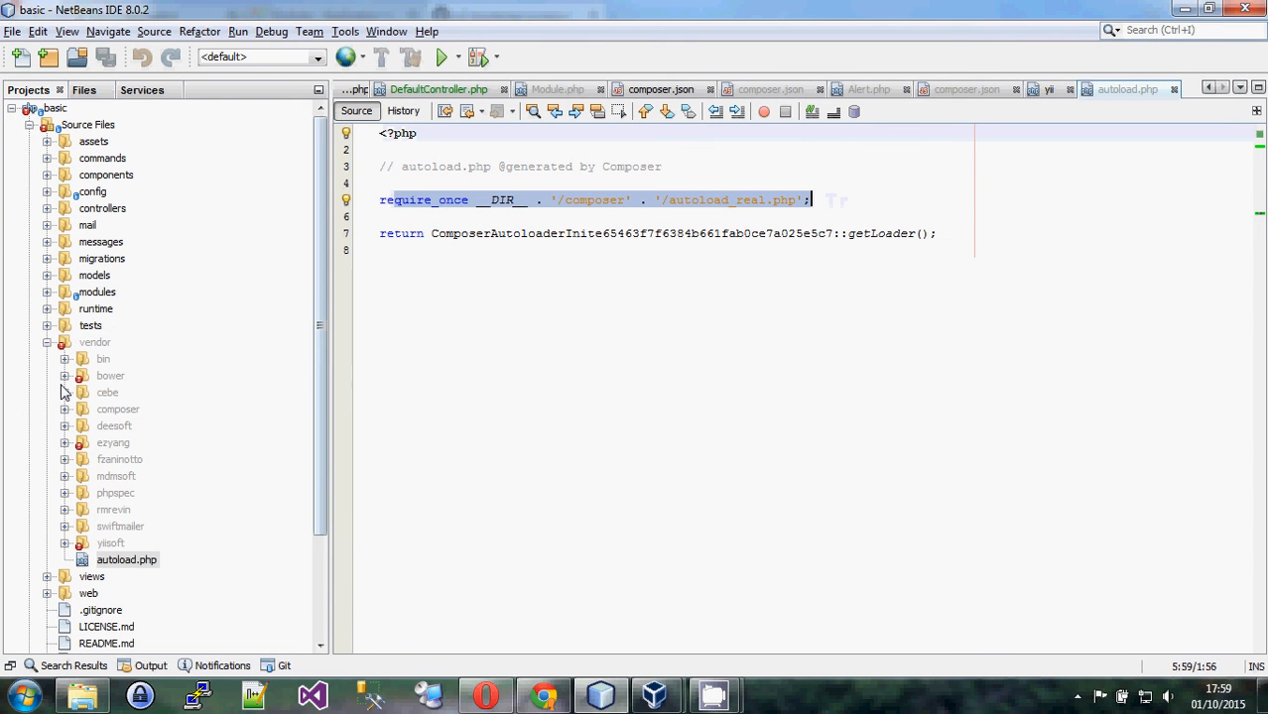
Inspect Composer's autoload_real.php, close the autoload files, and review the Yii.php require line
click(64, 408)
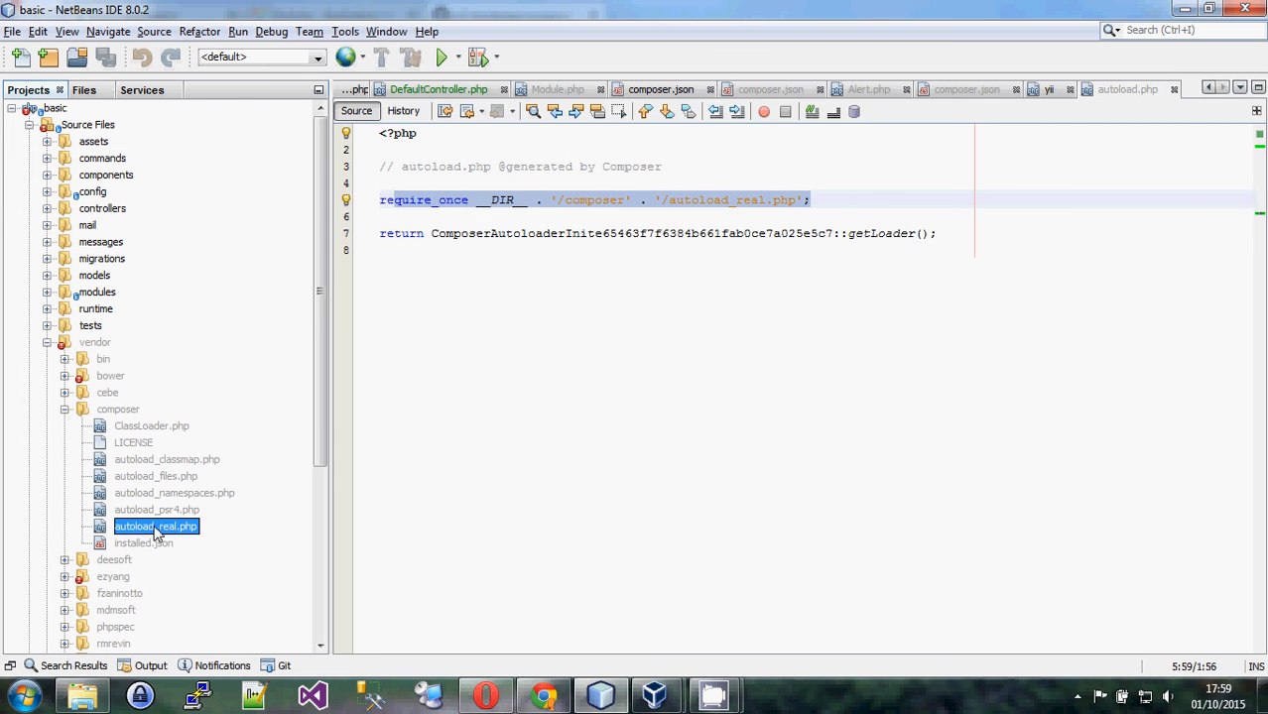
double_click(156, 526)
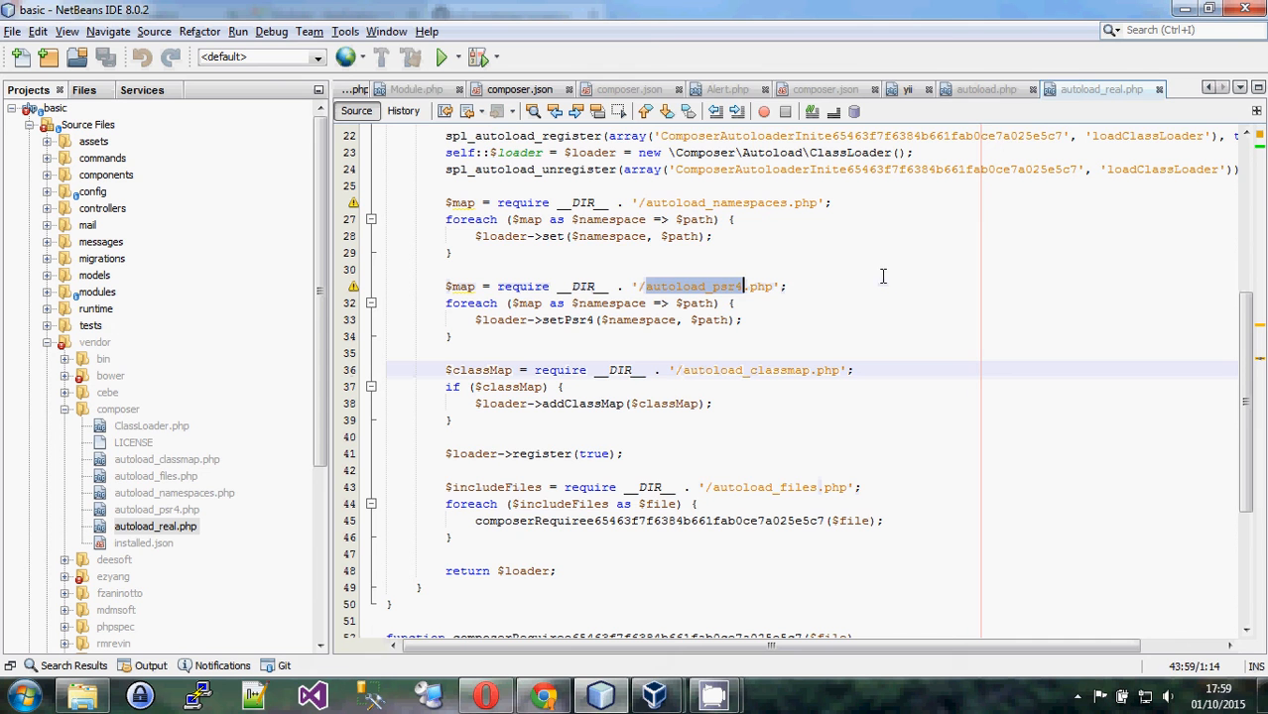
click(1128, 89)
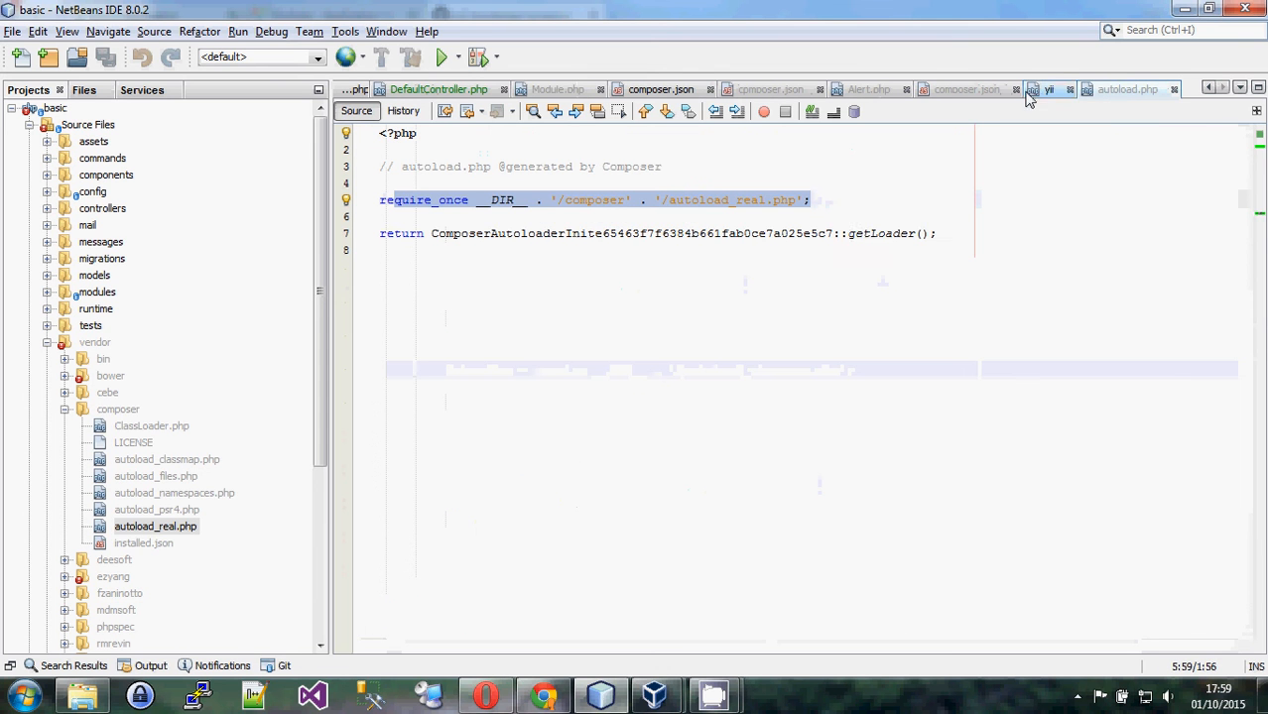
click(1050, 90)
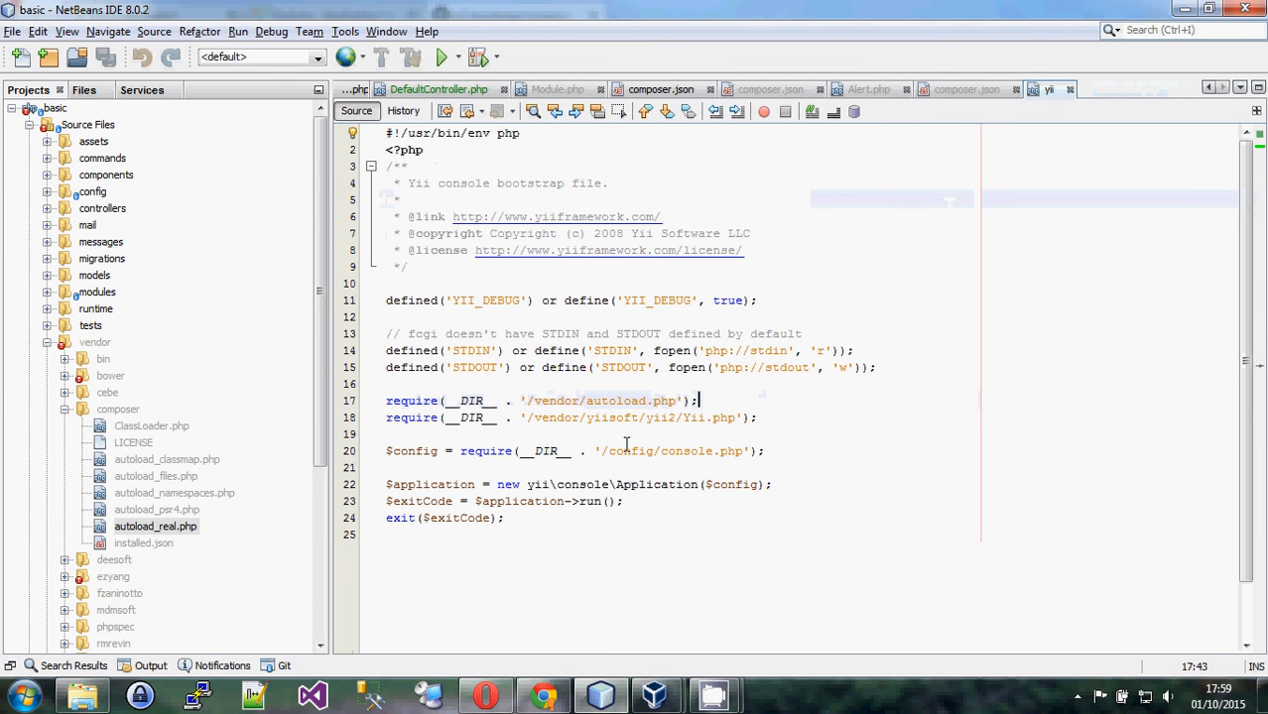
click(733, 405)
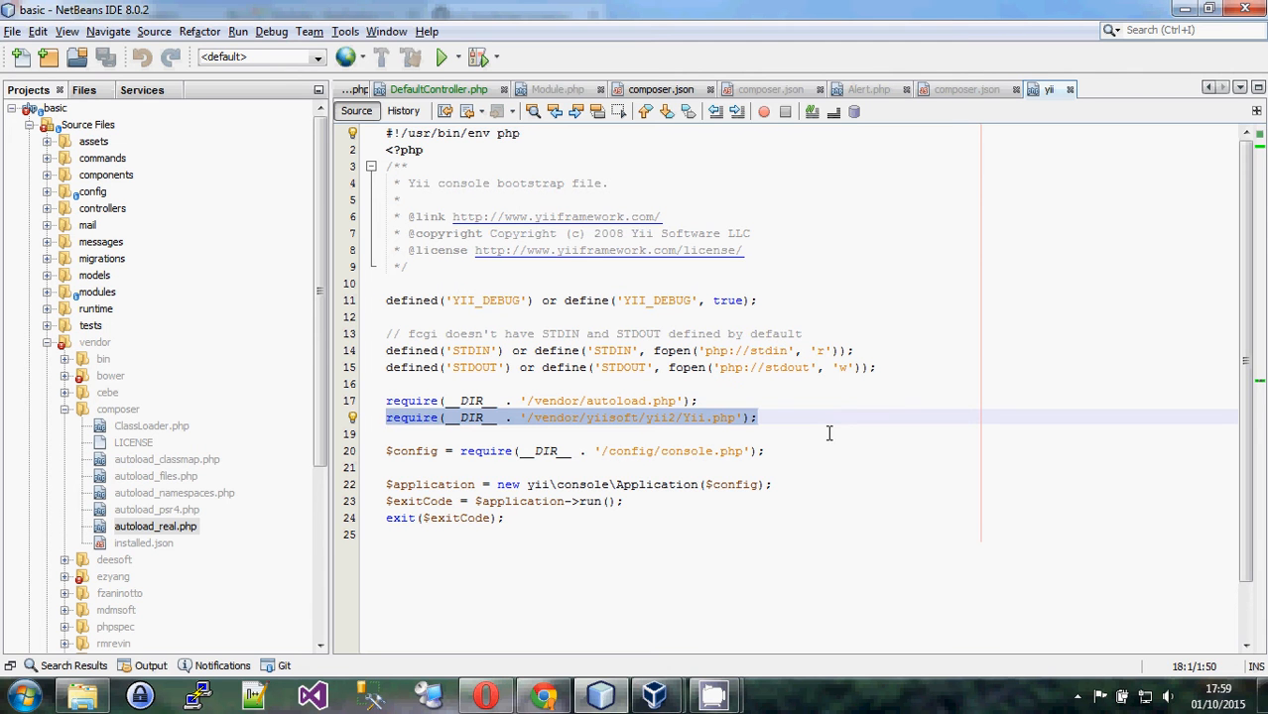
click(793, 418)
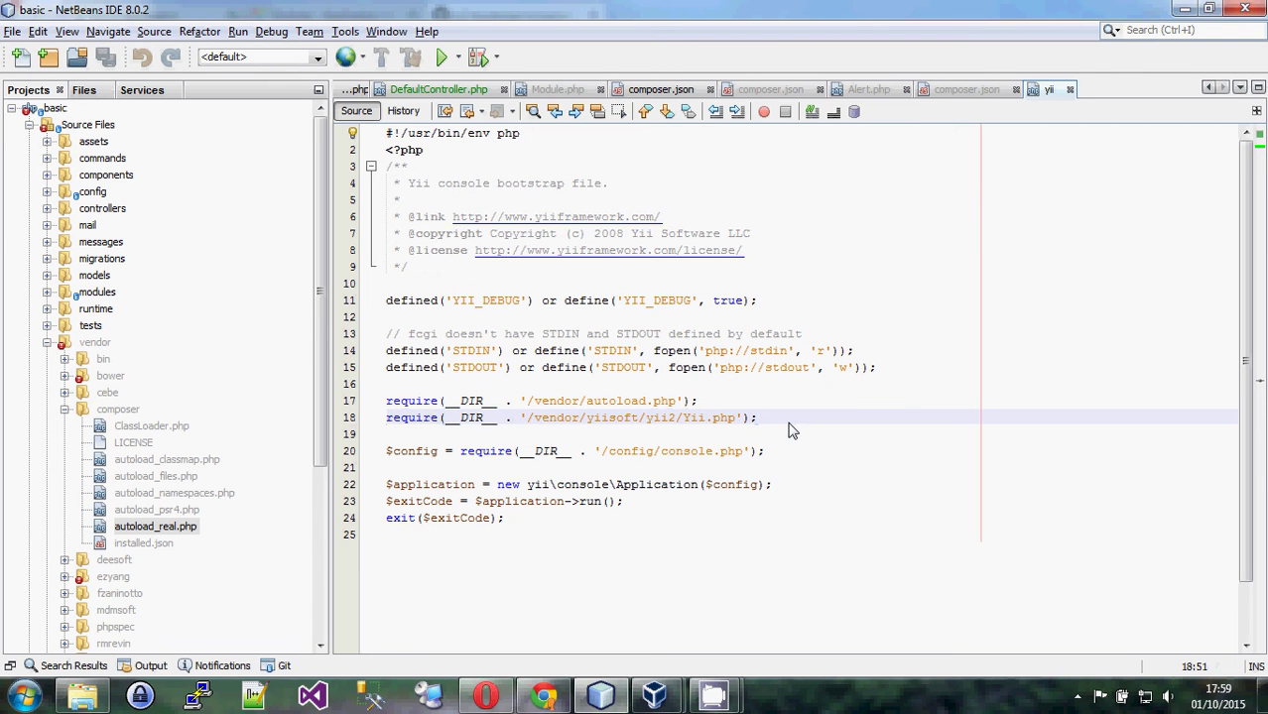
click(757, 418)
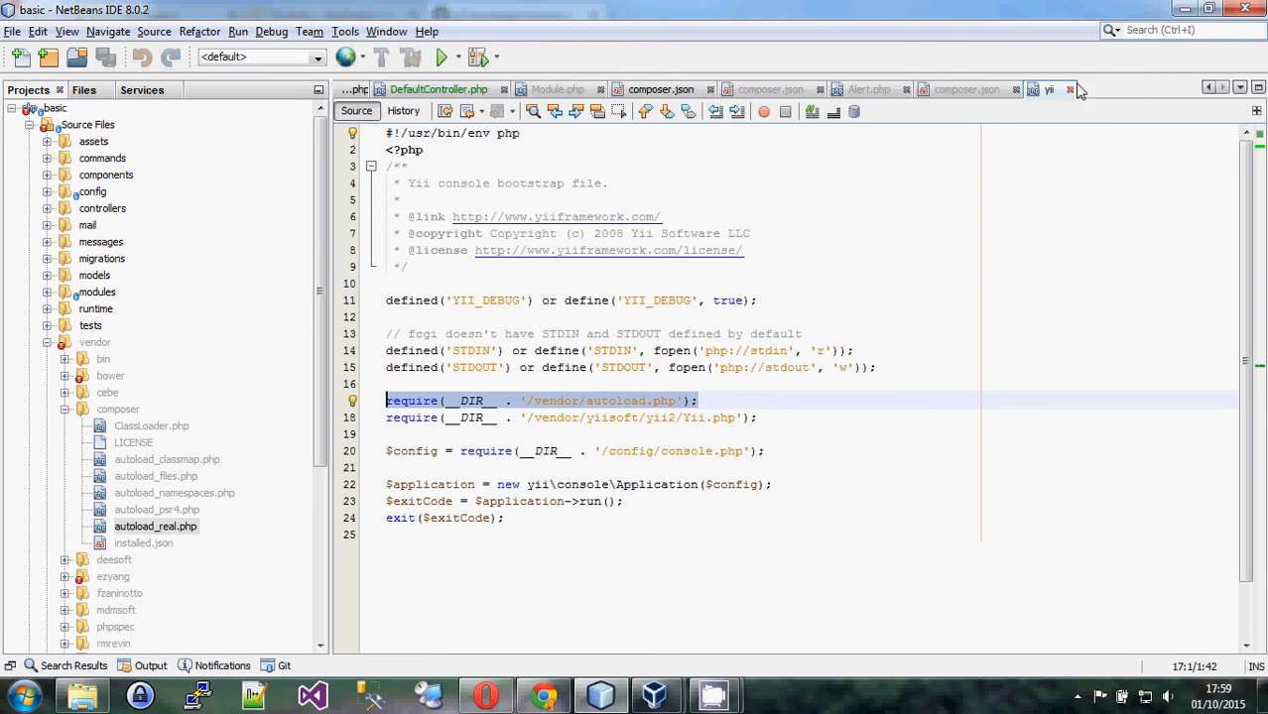
Close the yii script and yii2-bootstrap composer.json, then expand the views folder
click(1090, 89)
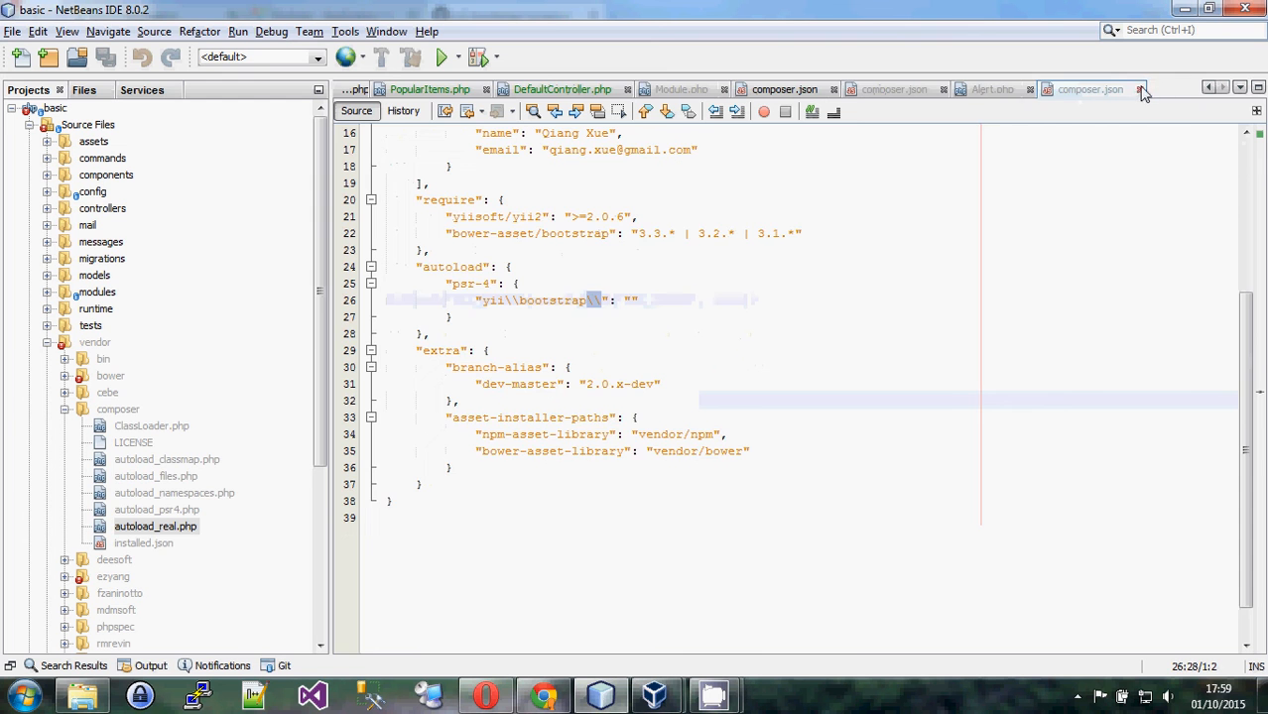
click(1141, 89)
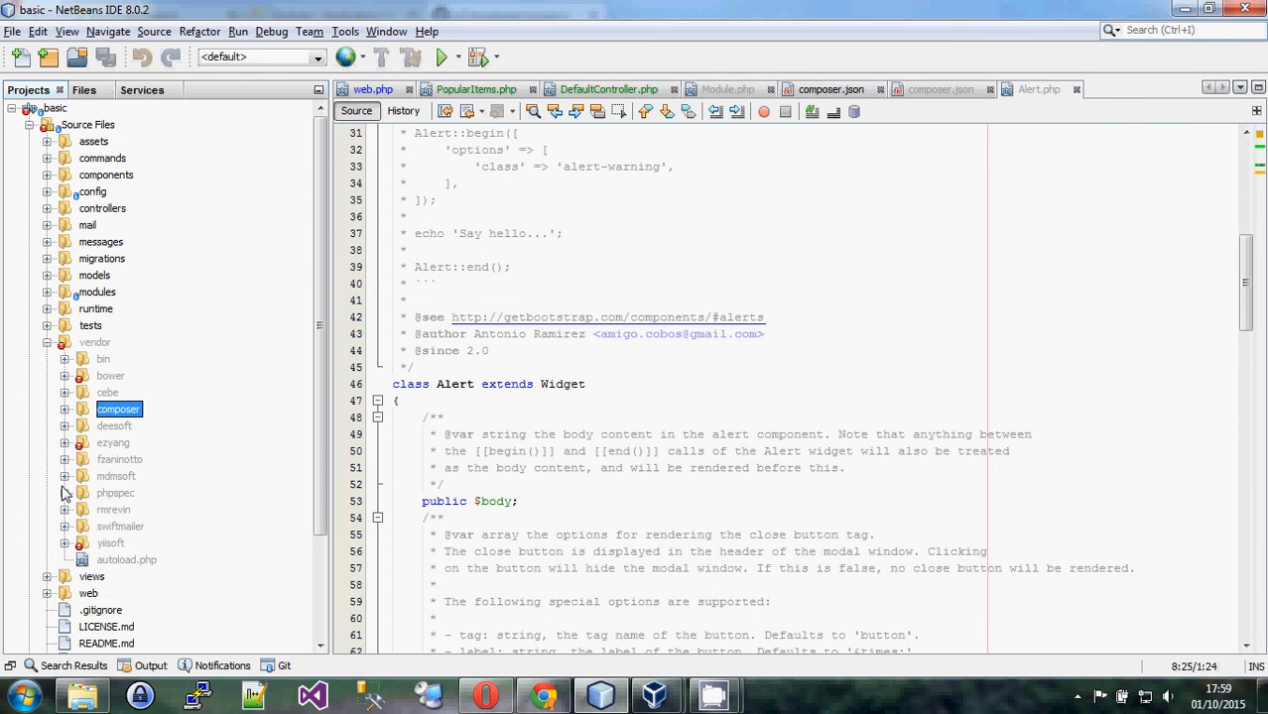
scroll(down, 3)
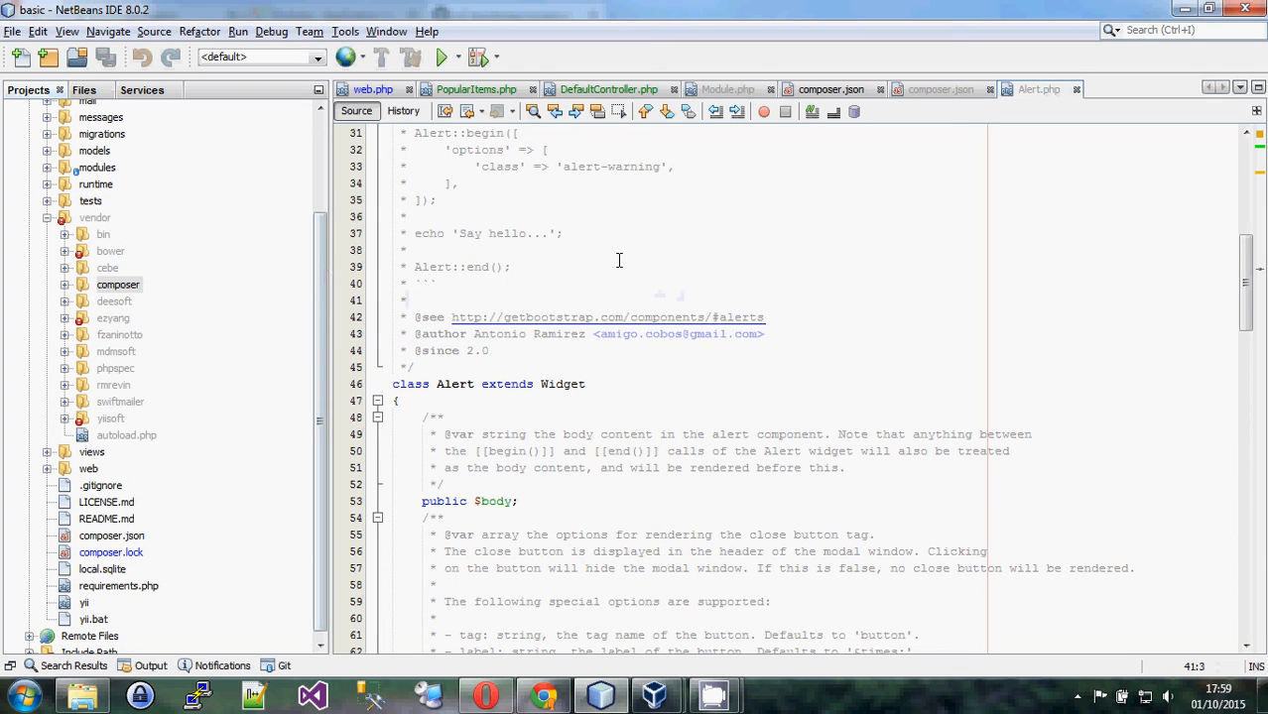
mouse_move(331, 263)
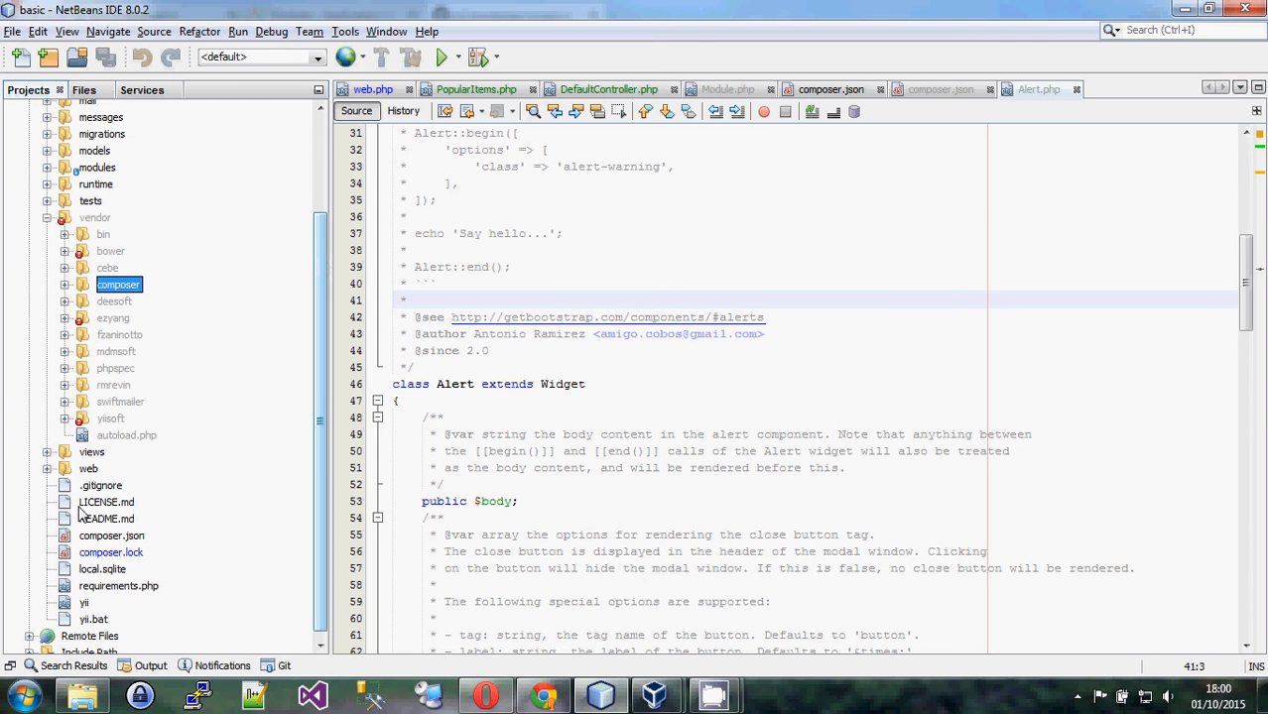
click(47, 451)
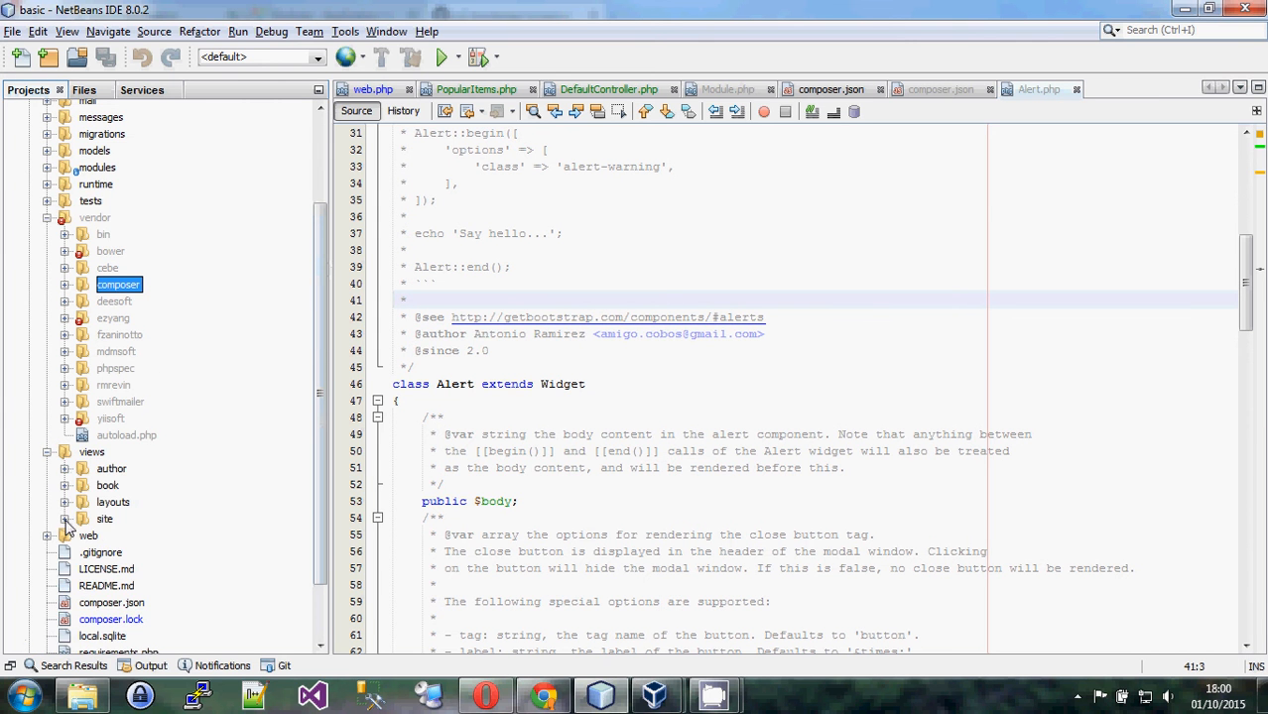
In views/site/index.php, try and remove a 'use yii\bootstrap\Carousel;' import, then save
double_click(139, 560)
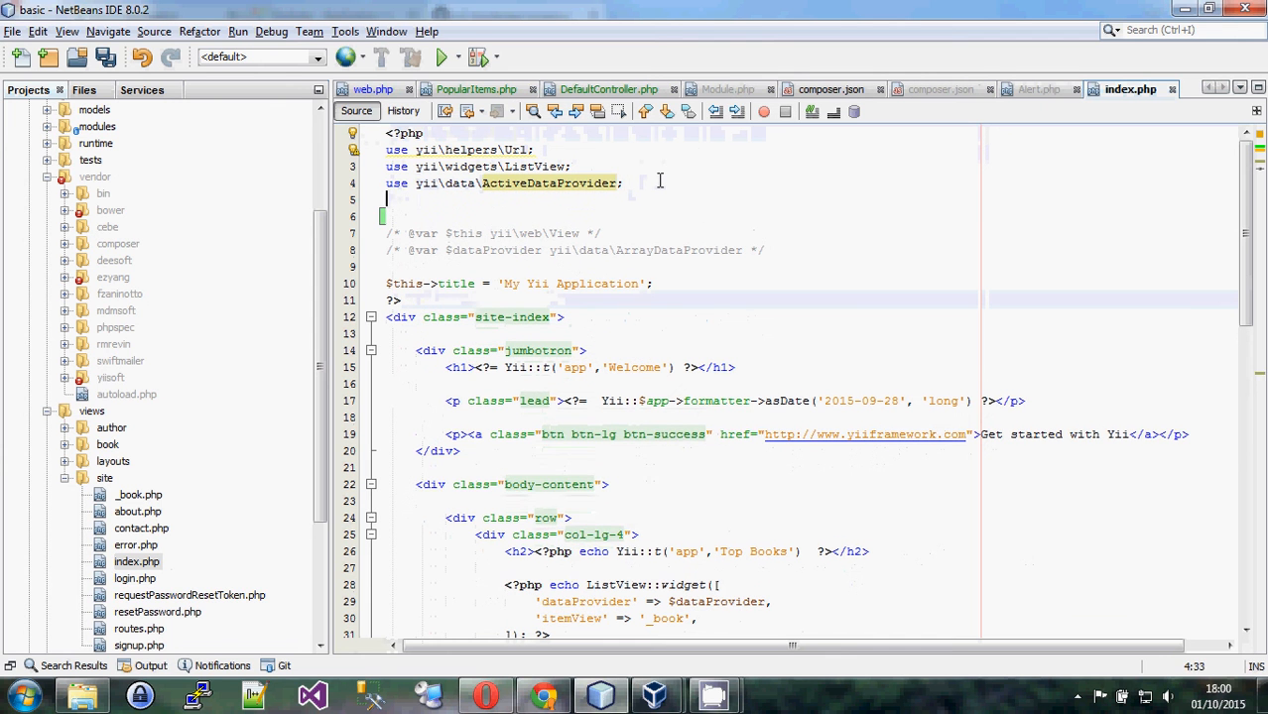
text(use yii\)
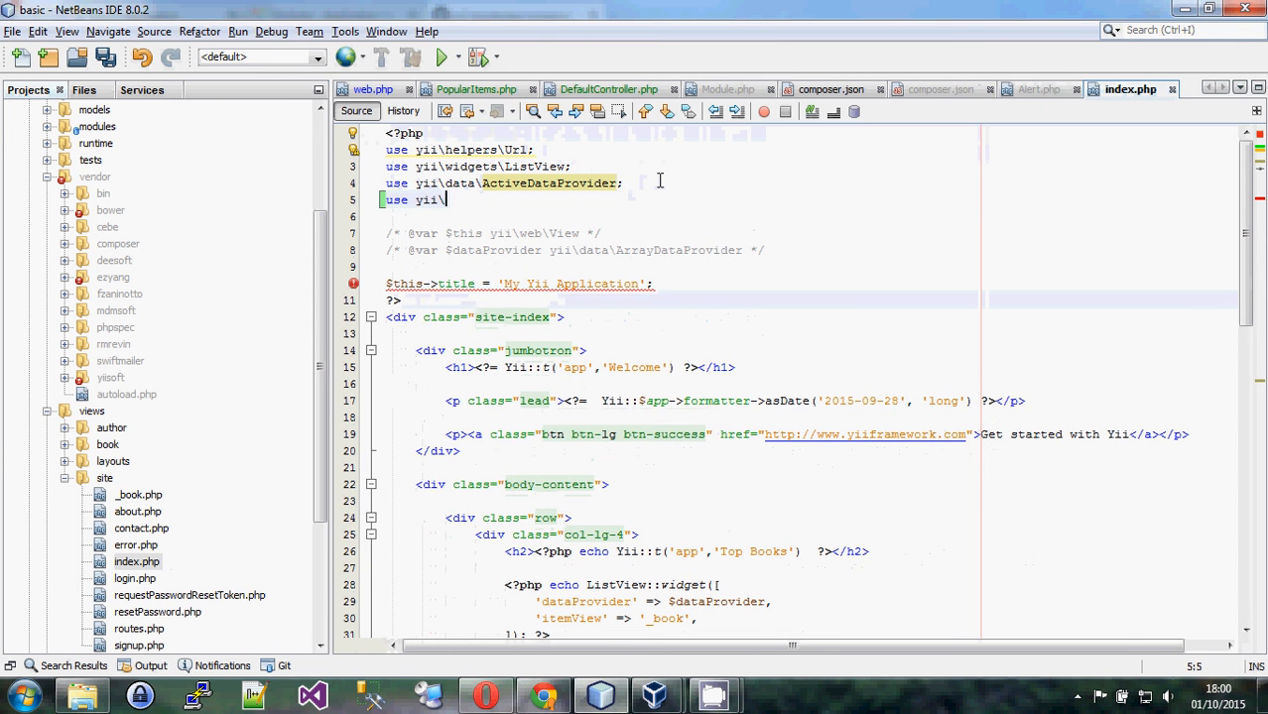
text(bootstrap\)
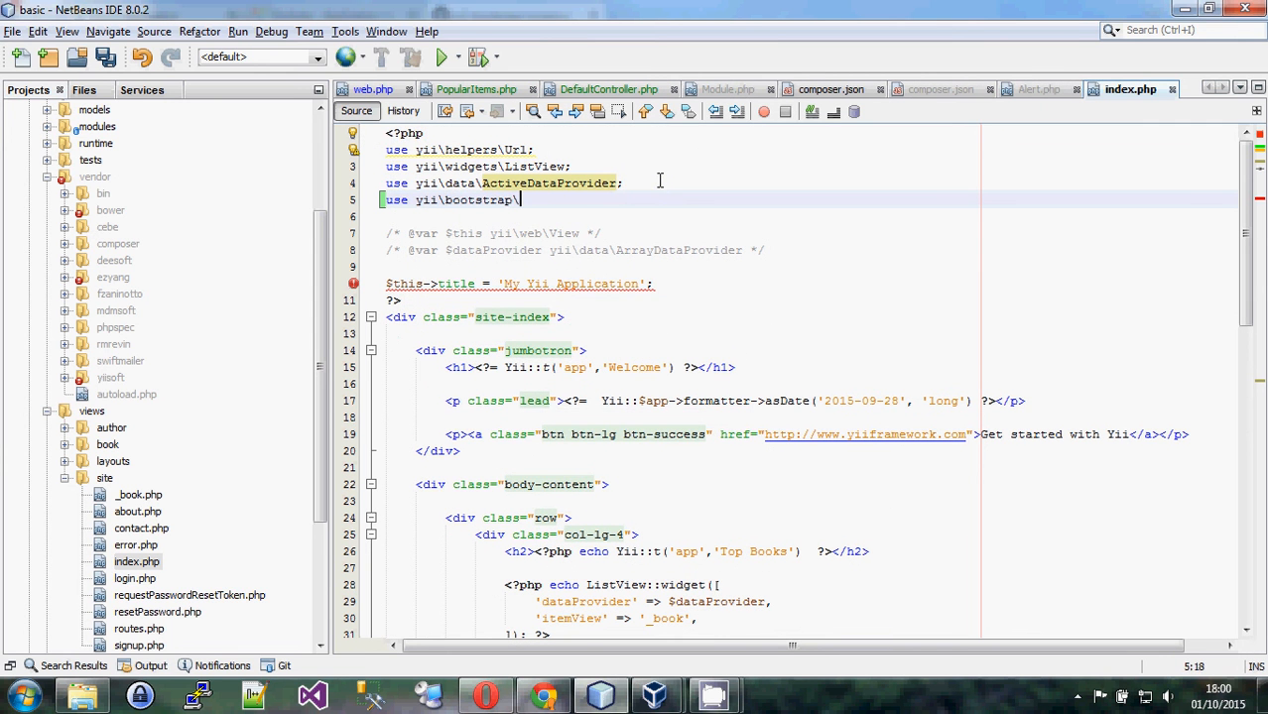
text(Carousel)
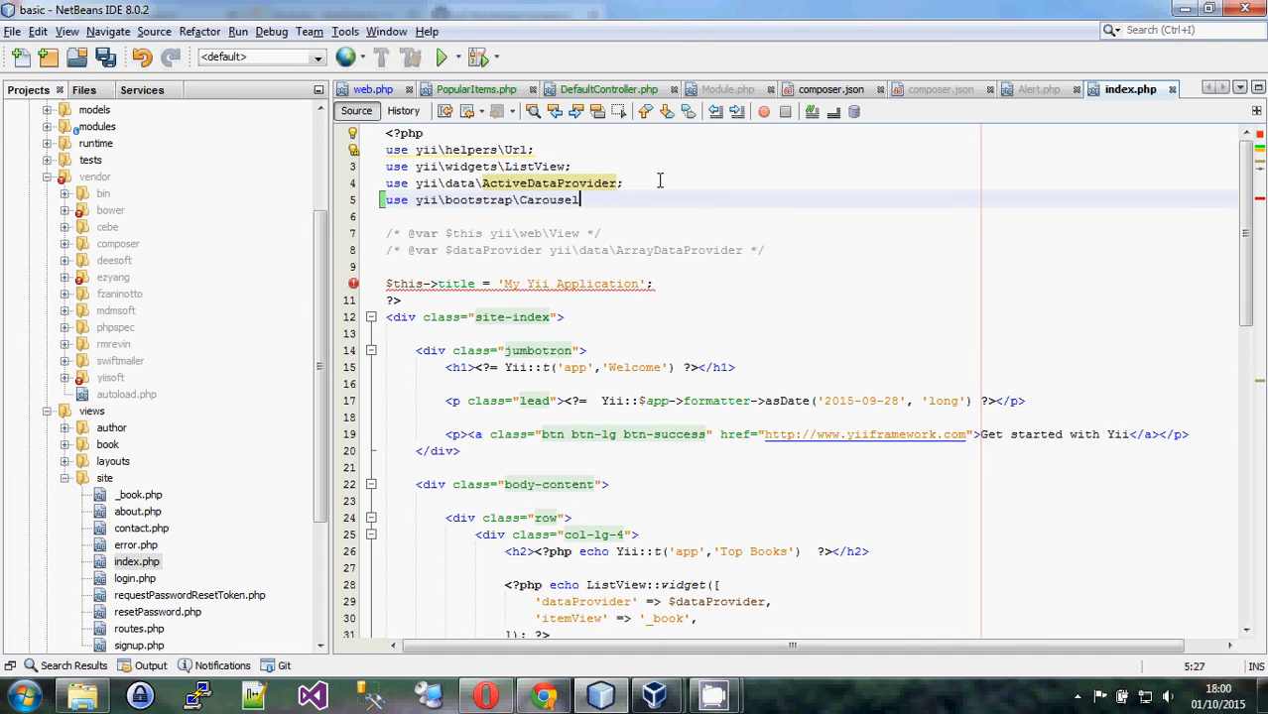
text(;)
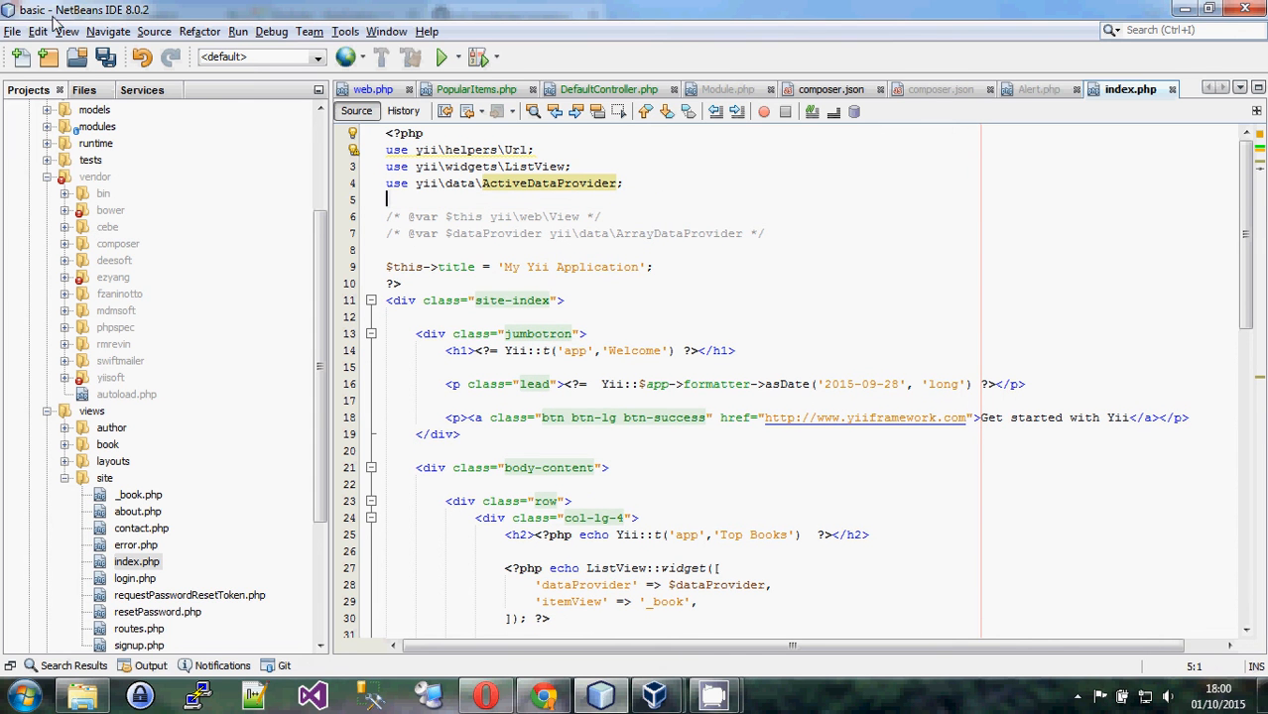
key(ctrl+s)
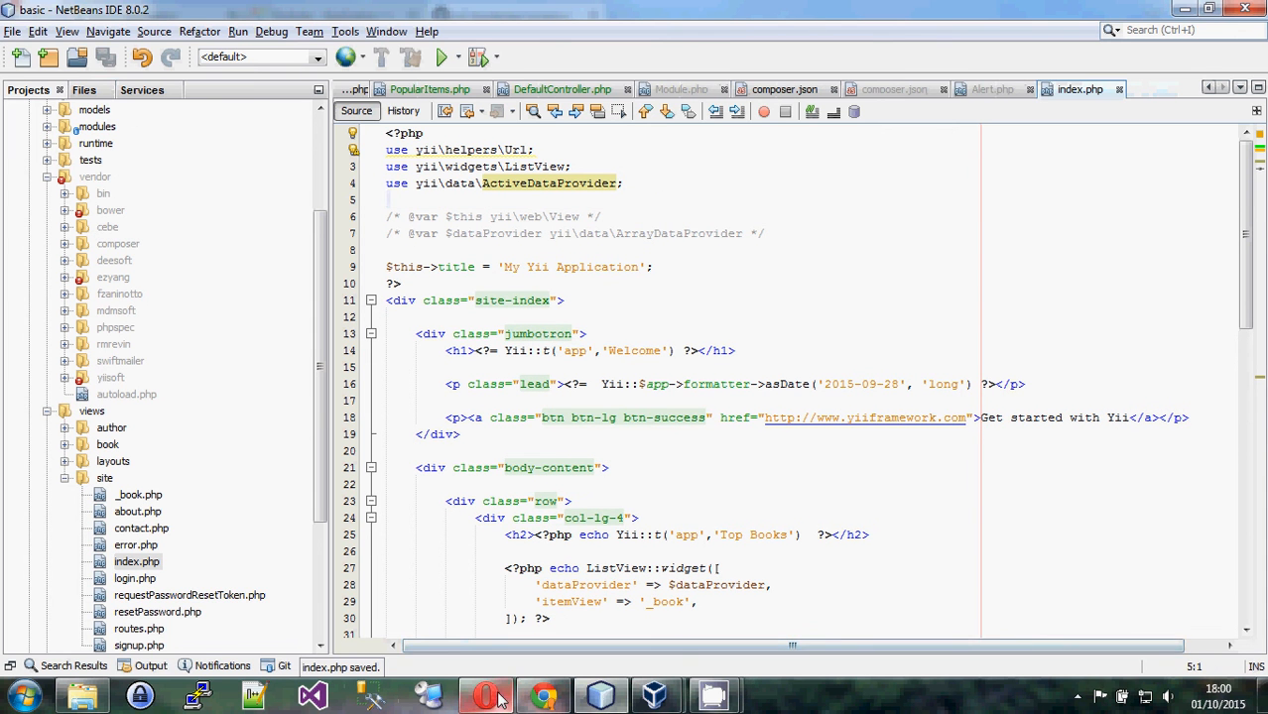
click(485, 694)
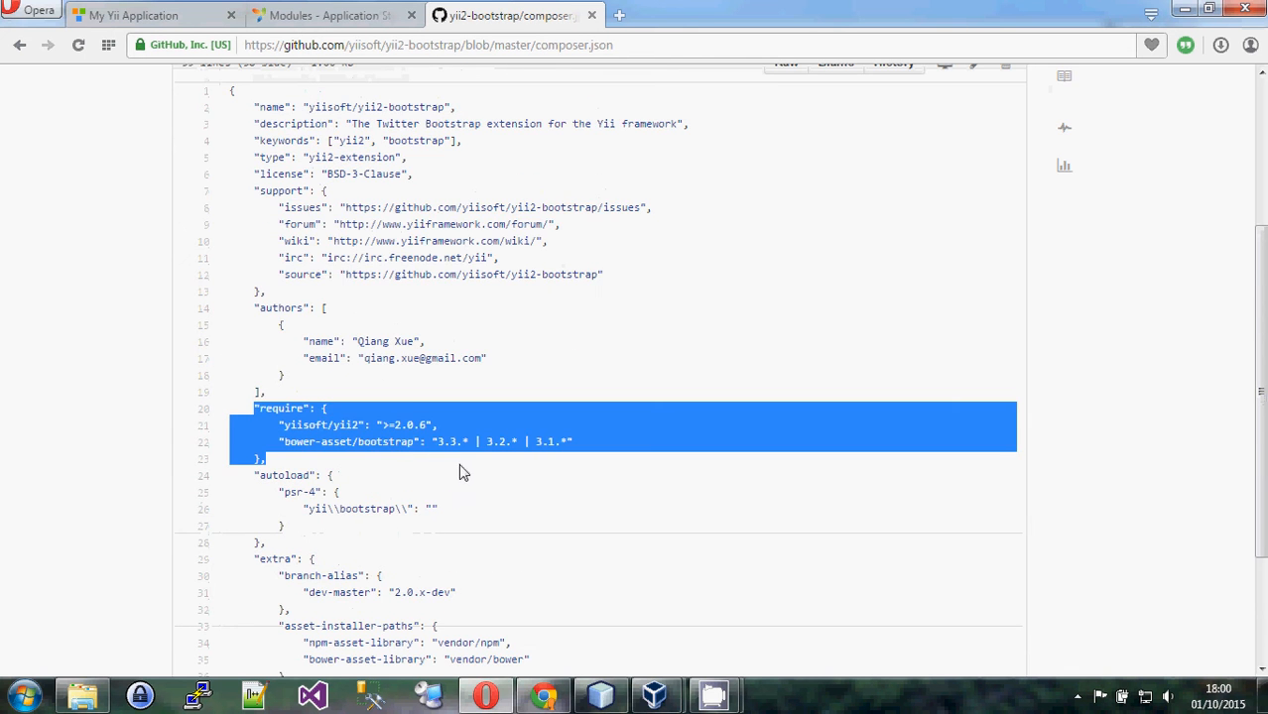
scroll(down, 3)
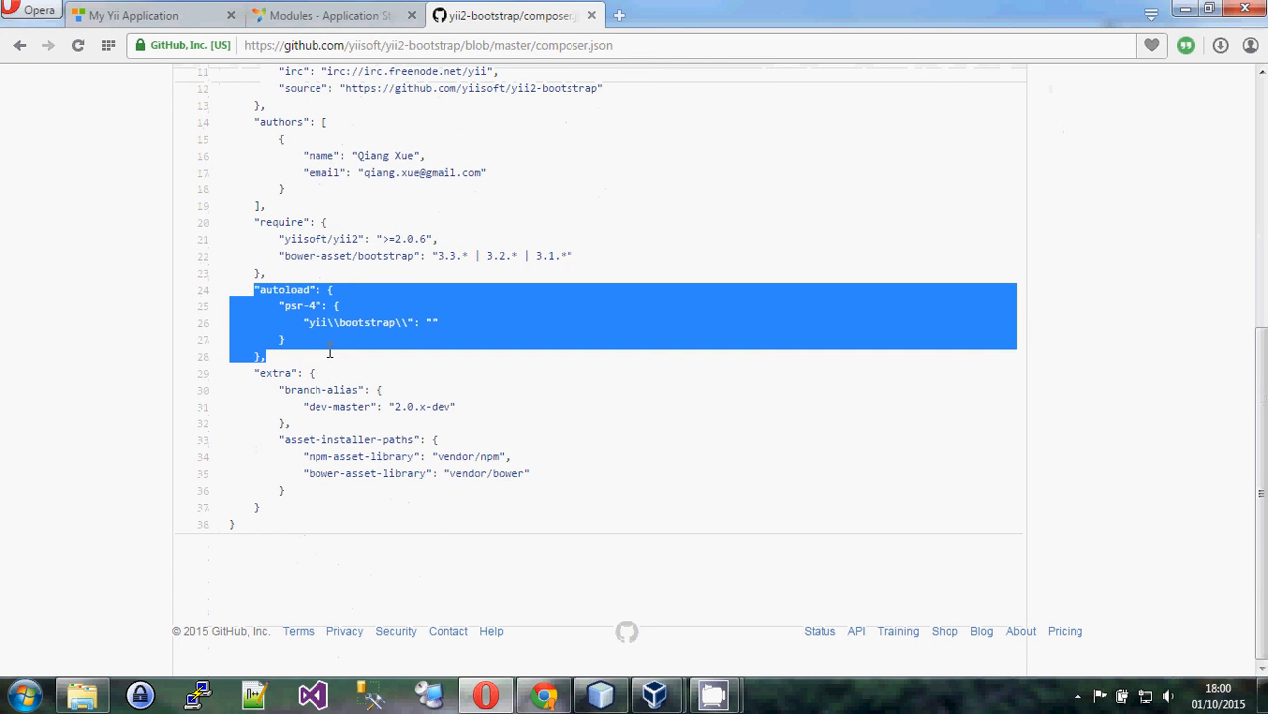
scroll(up, 3)
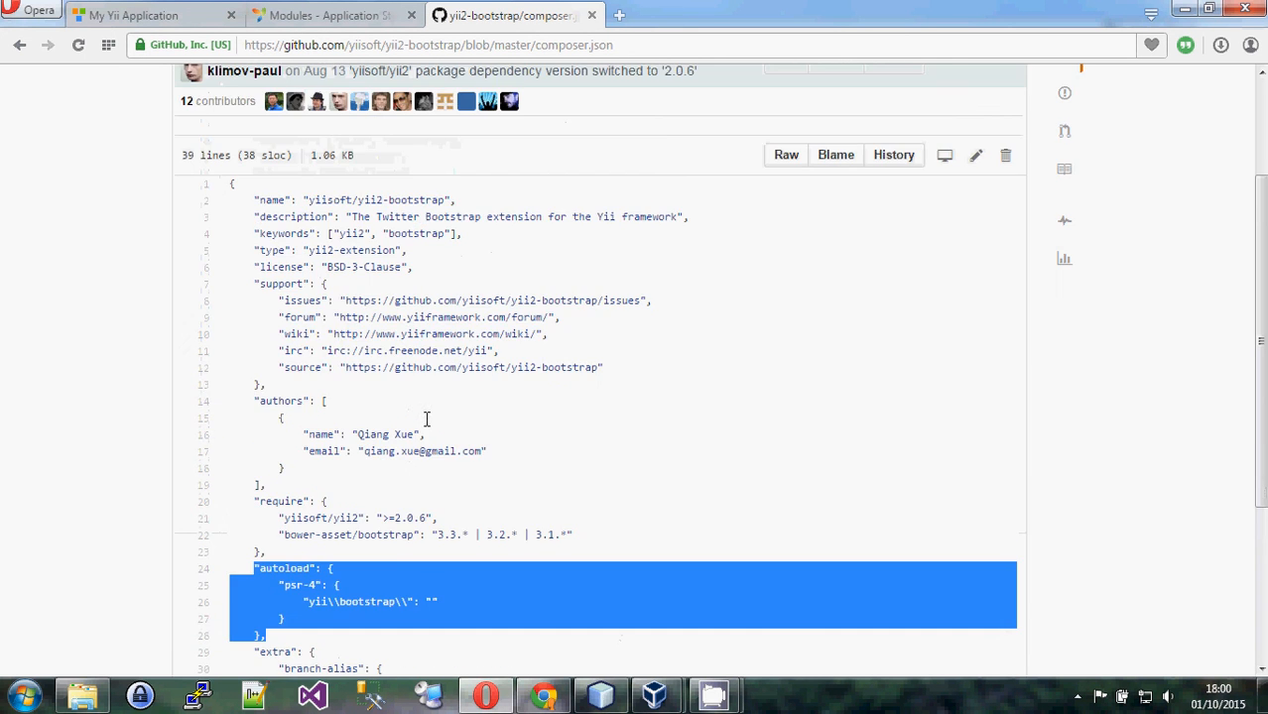
scroll(up, 3)
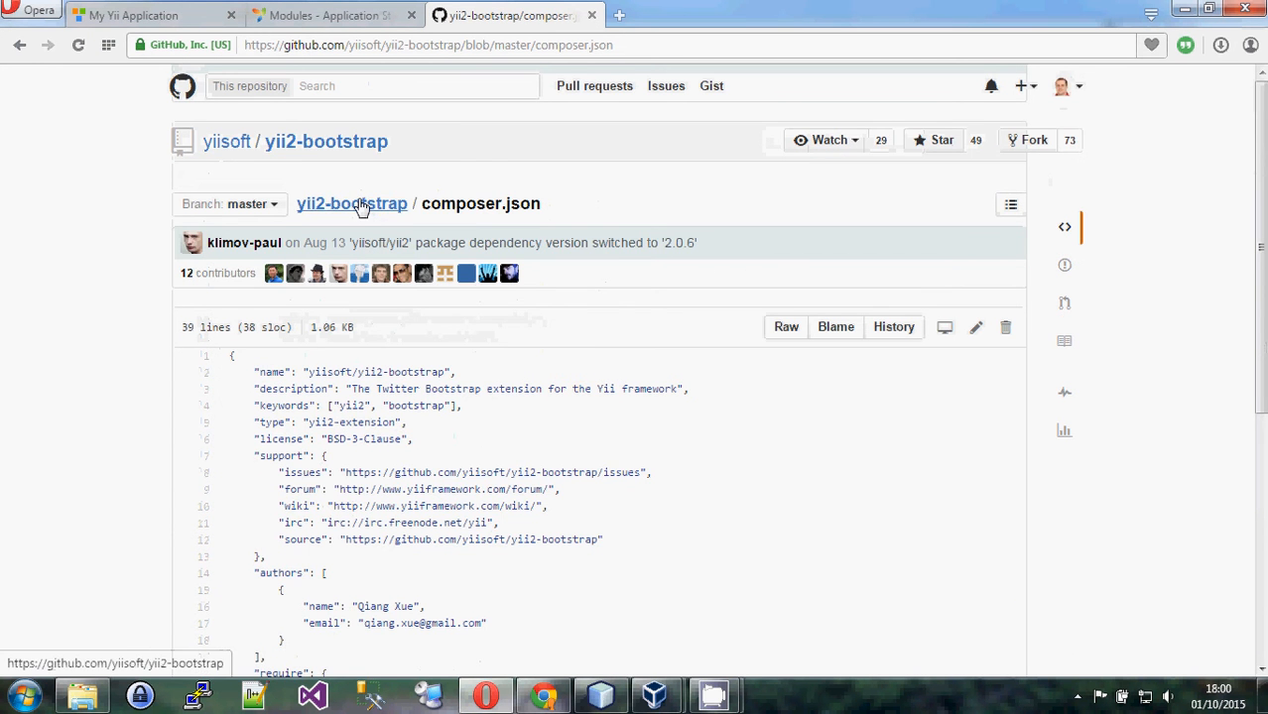
click(351, 203)
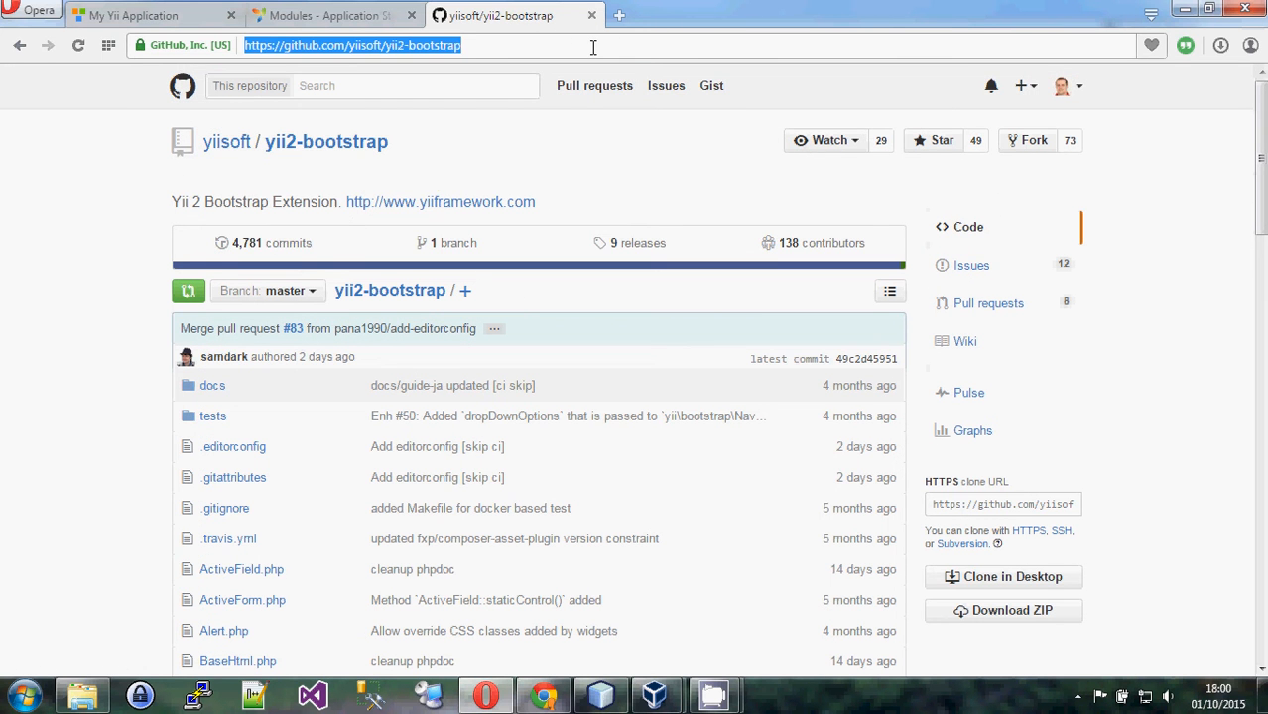
text(https://getcomposer.org/)
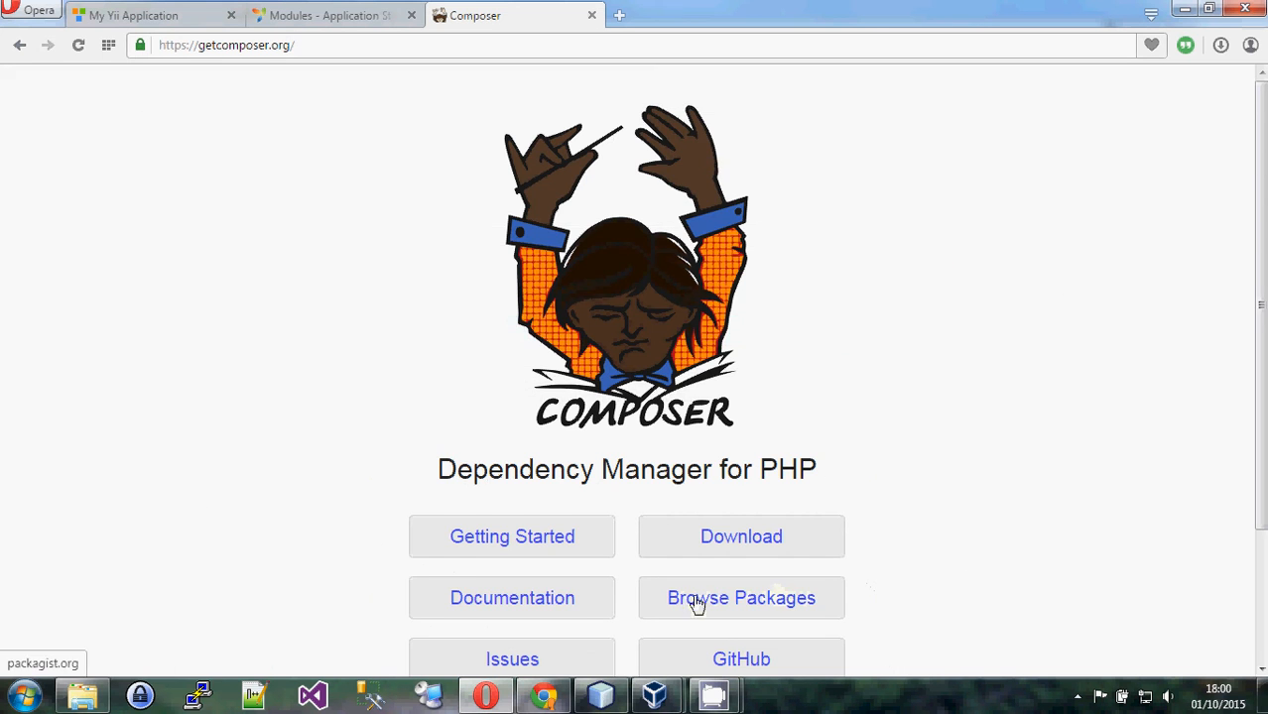
Browse Packages to reach Packagist, visit its Sign in page, and go back
click(741, 597)
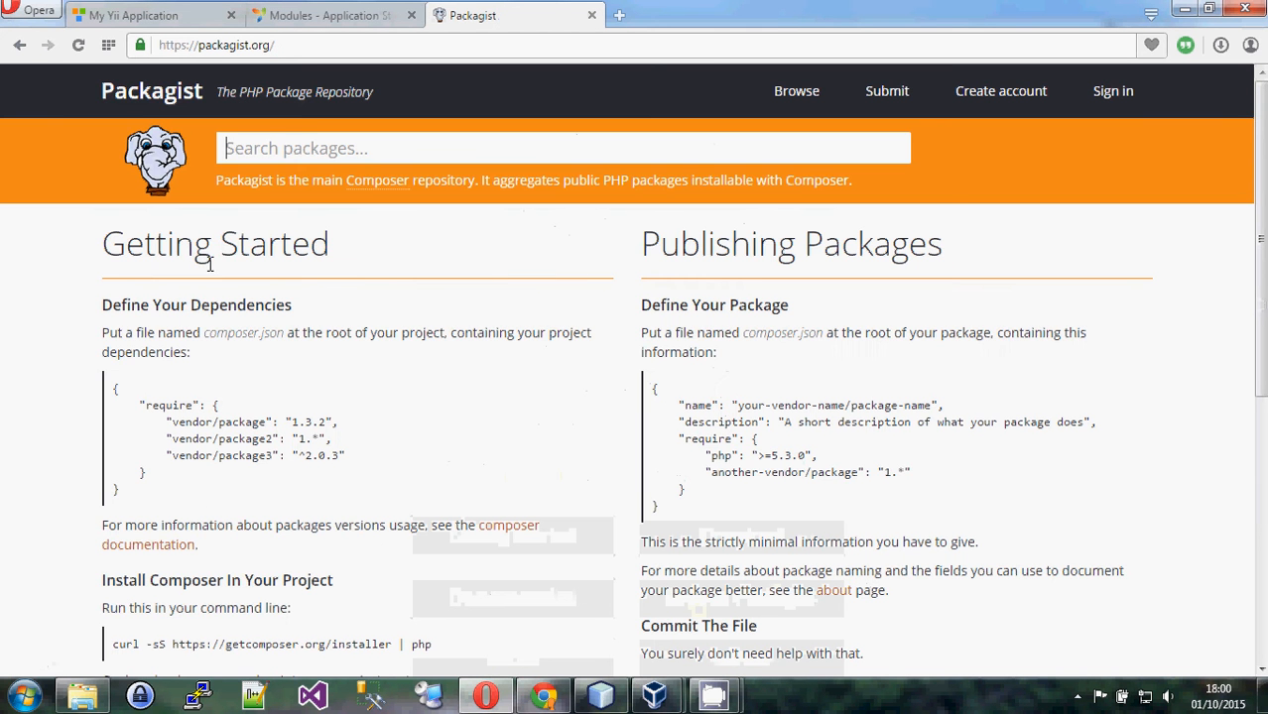
mouse_move(342, 287)
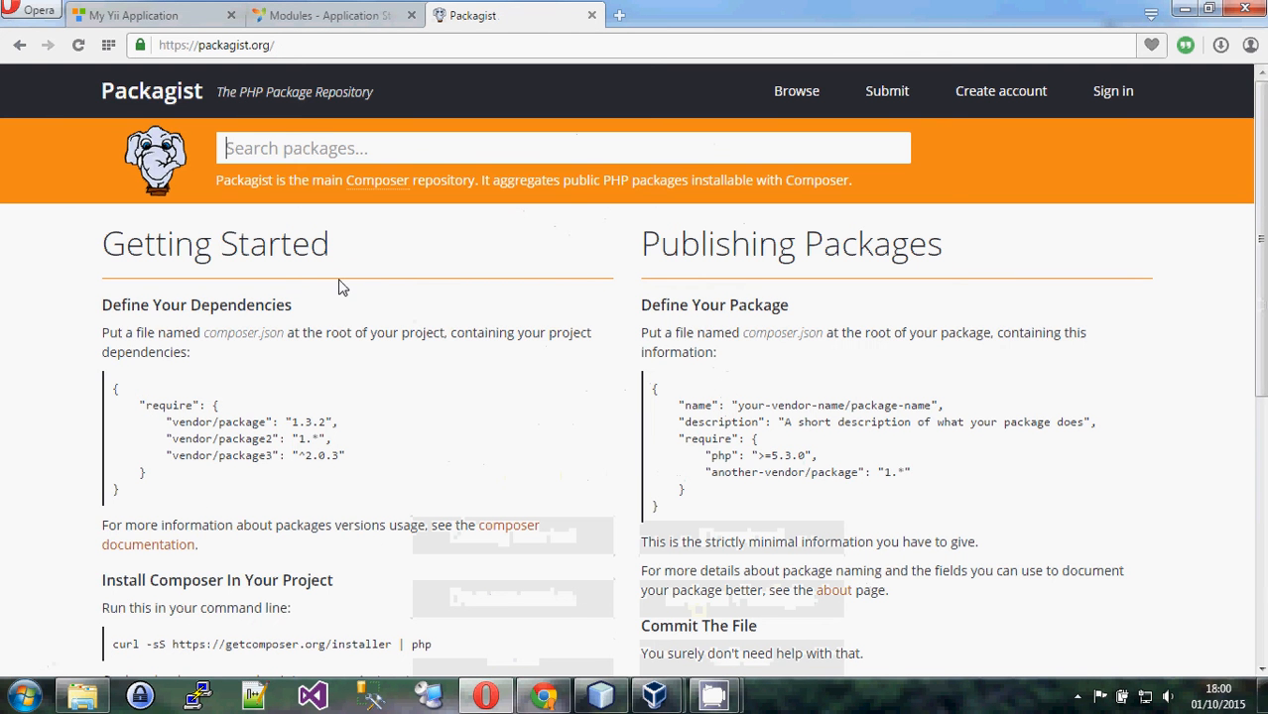
click(1113, 90)
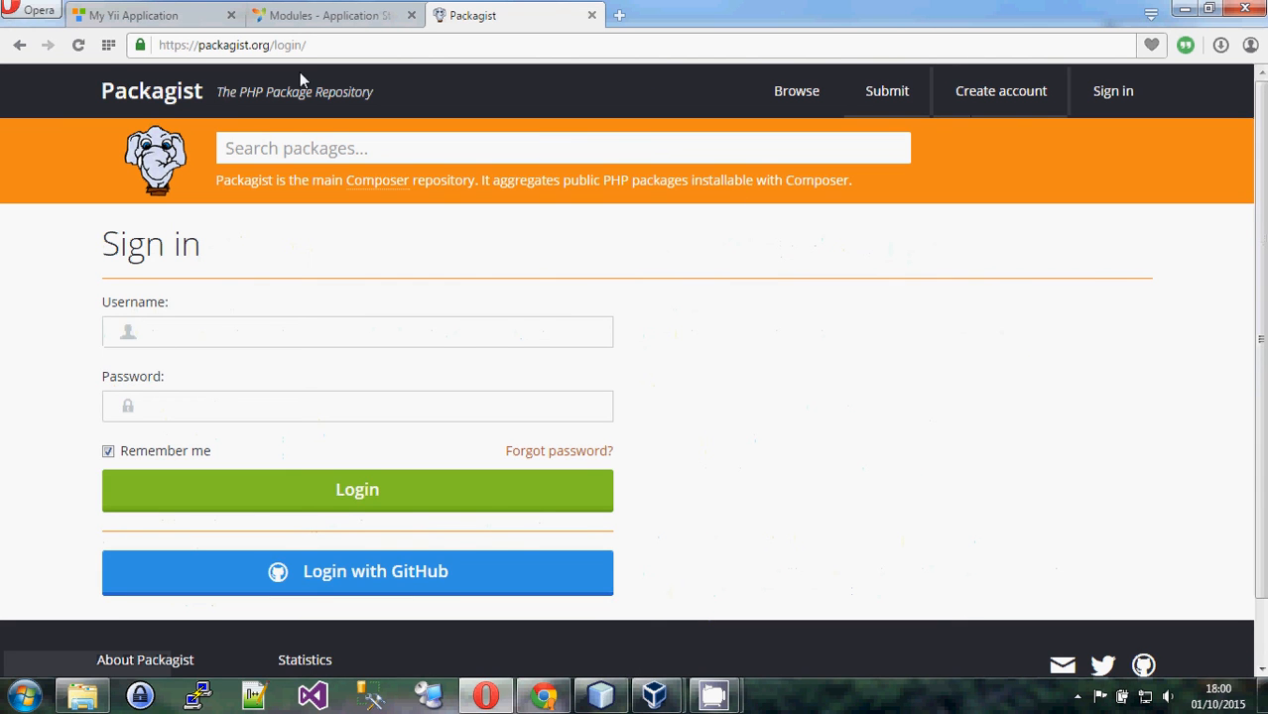
click(151, 90)
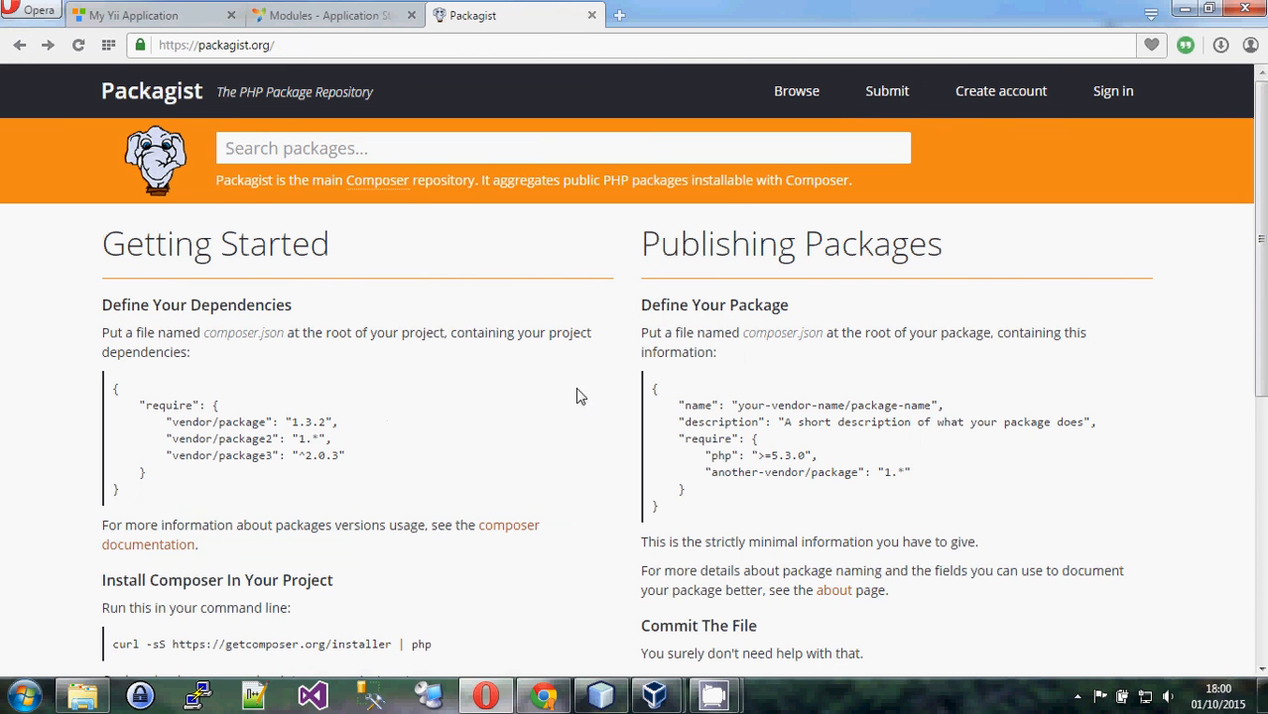
mouse_move(338, 231)
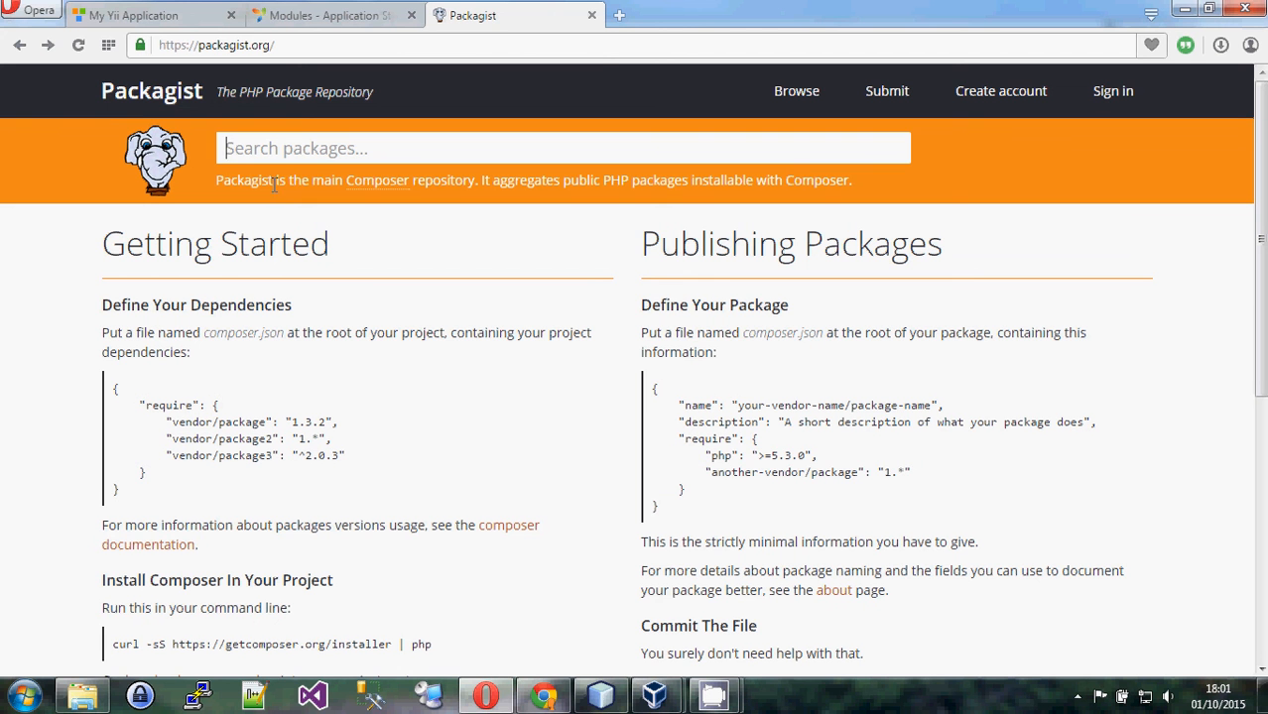
mouse_move(524, 28)
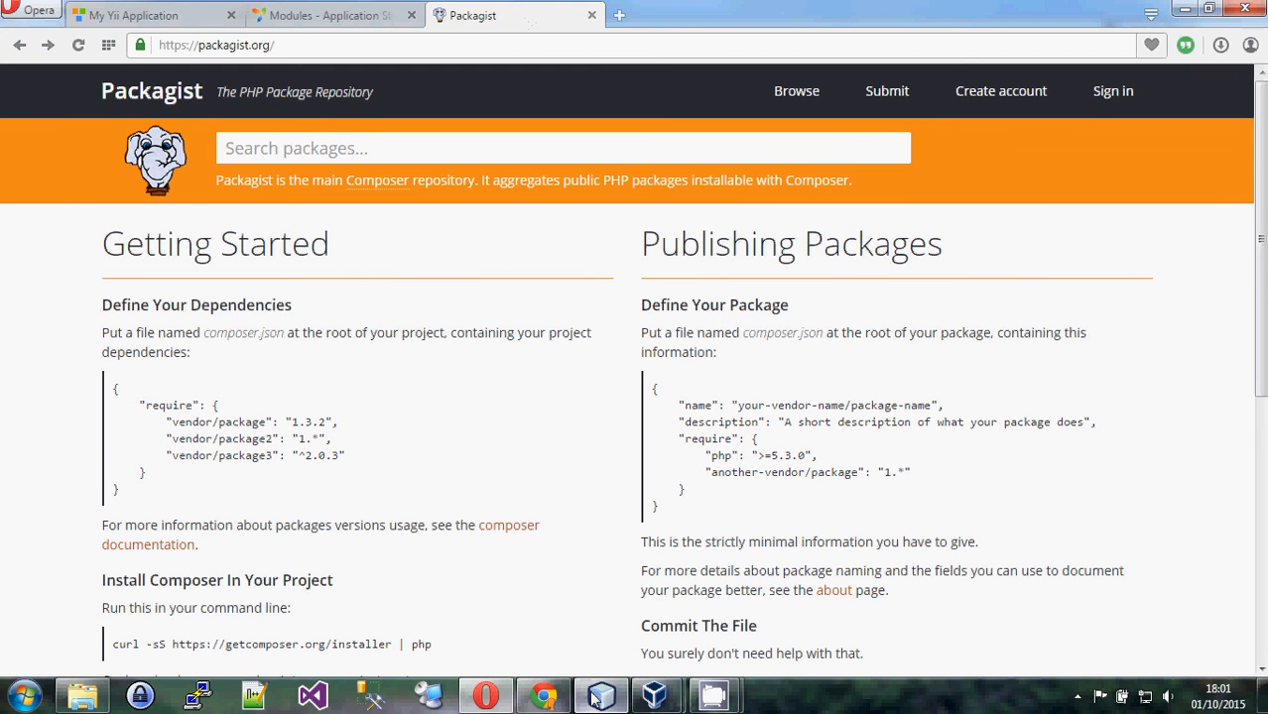
Add "imsky/holder": "*" to the project composer.json require block and save it
click(601, 695)
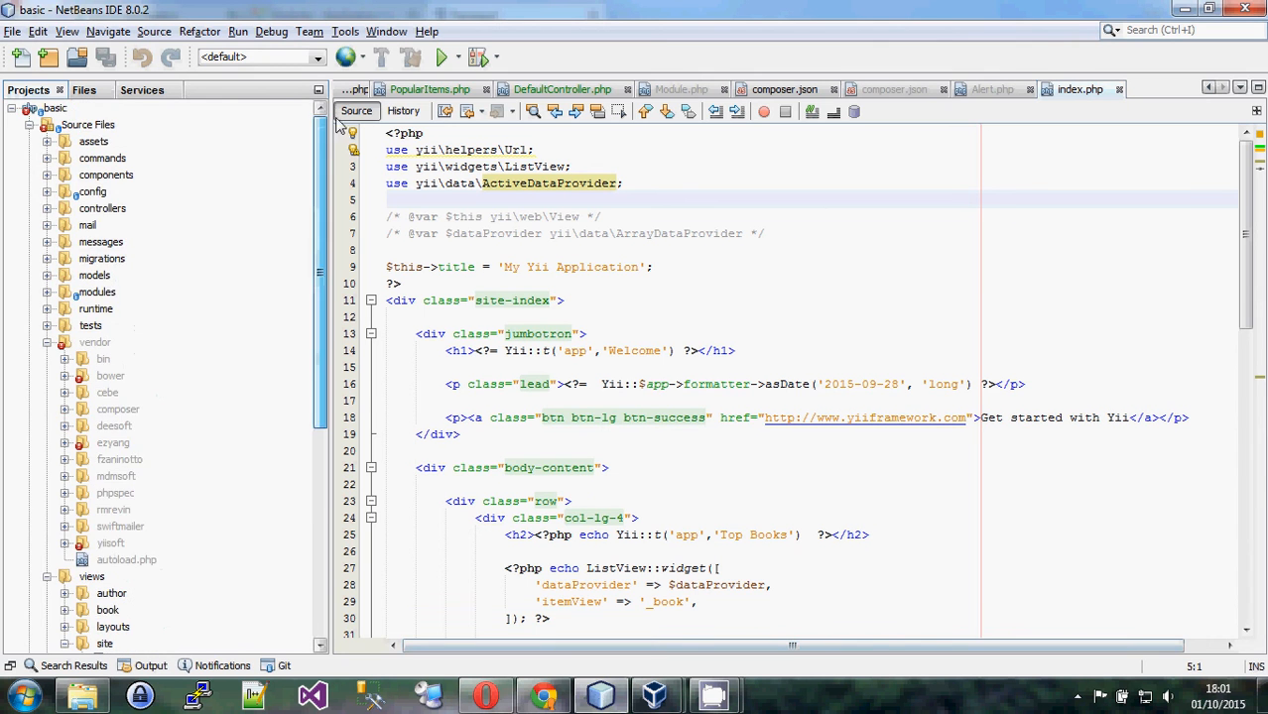
scroll(down, 3)
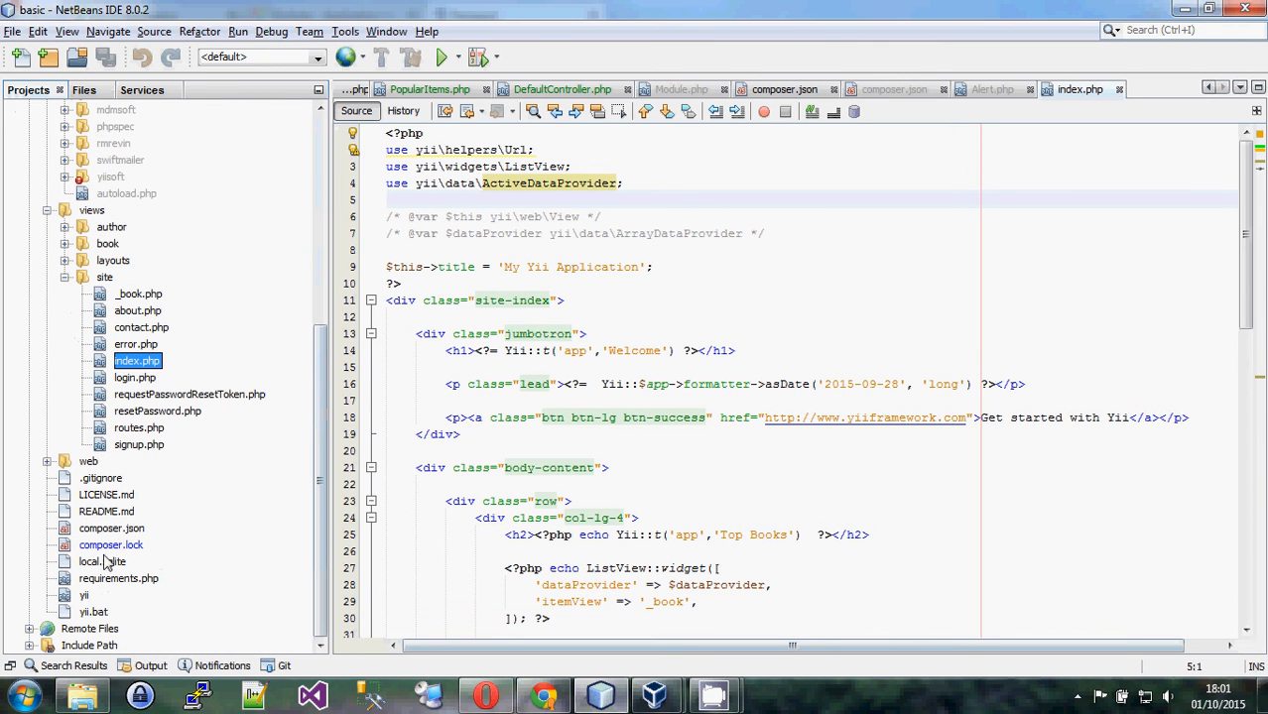
click(784, 89)
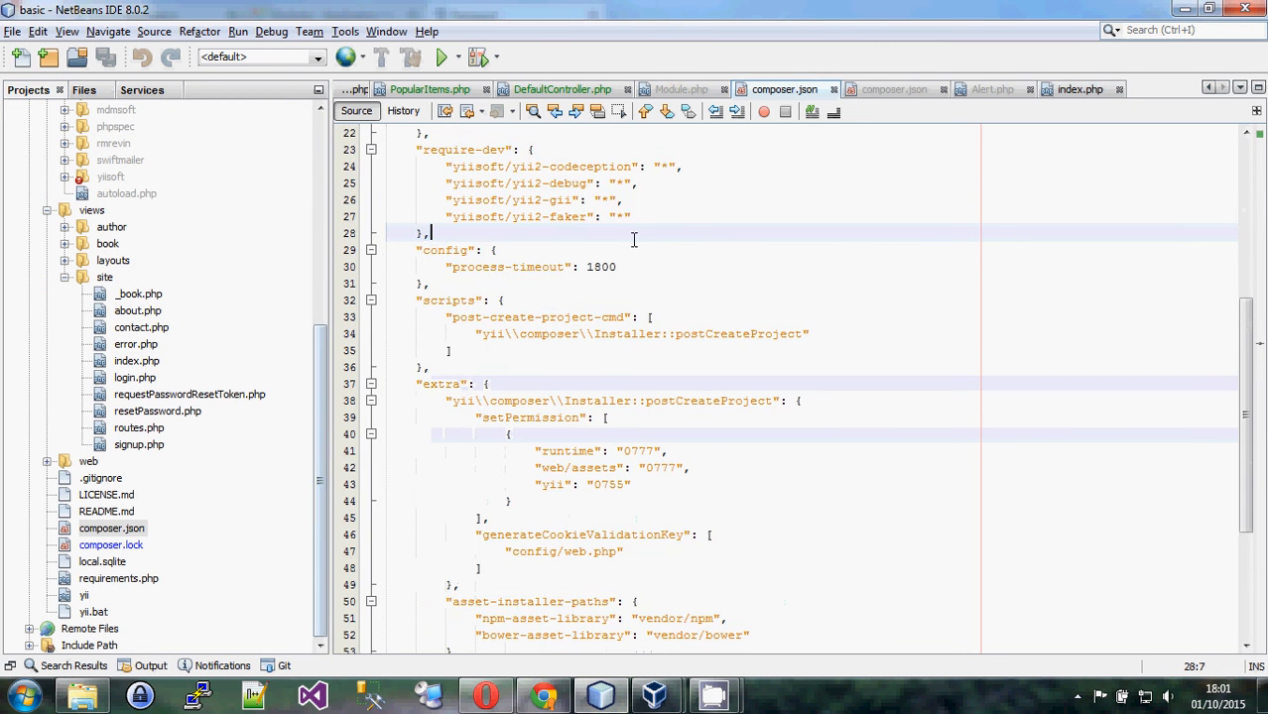
scroll(up, 3)
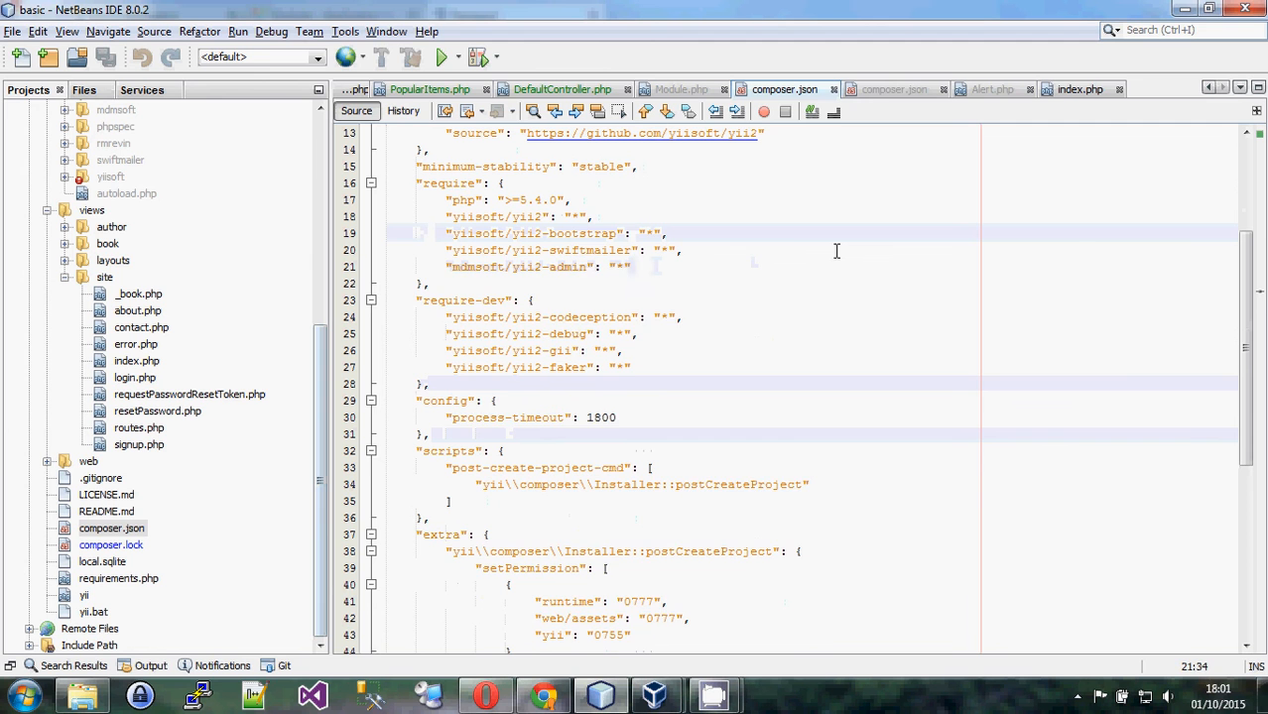
text(,)
key(Return)
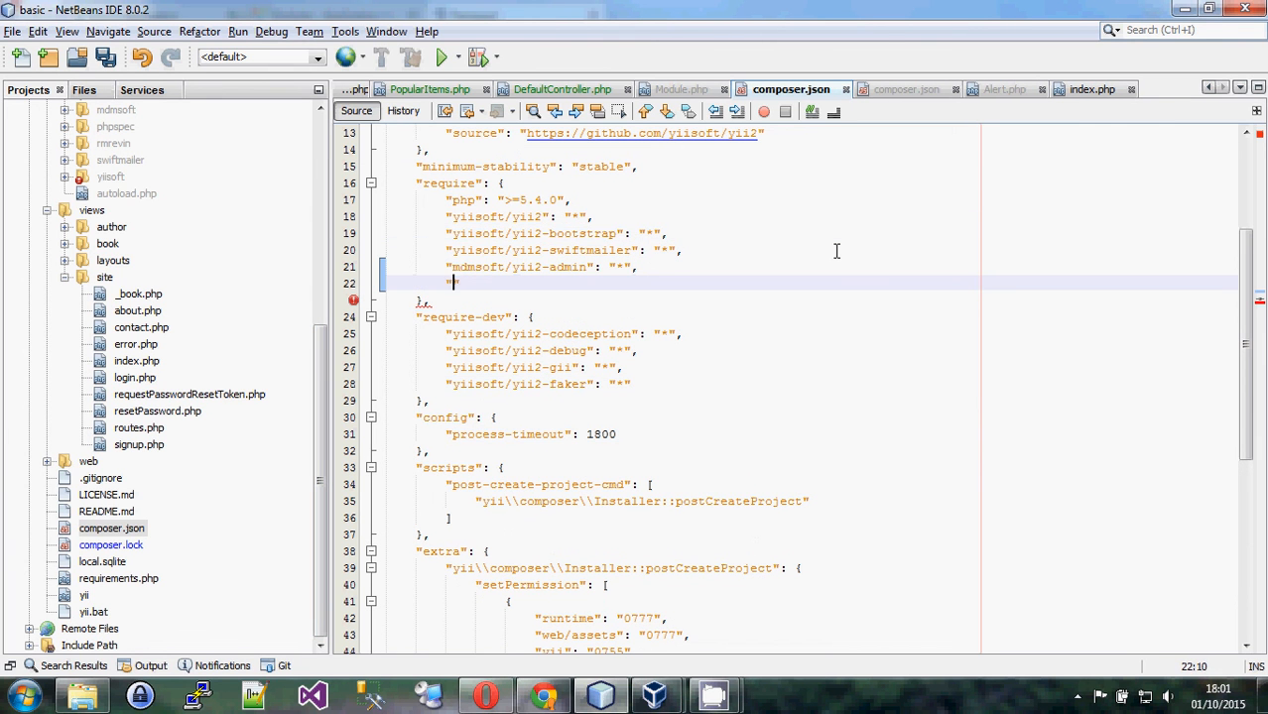
text(imsky/holder)
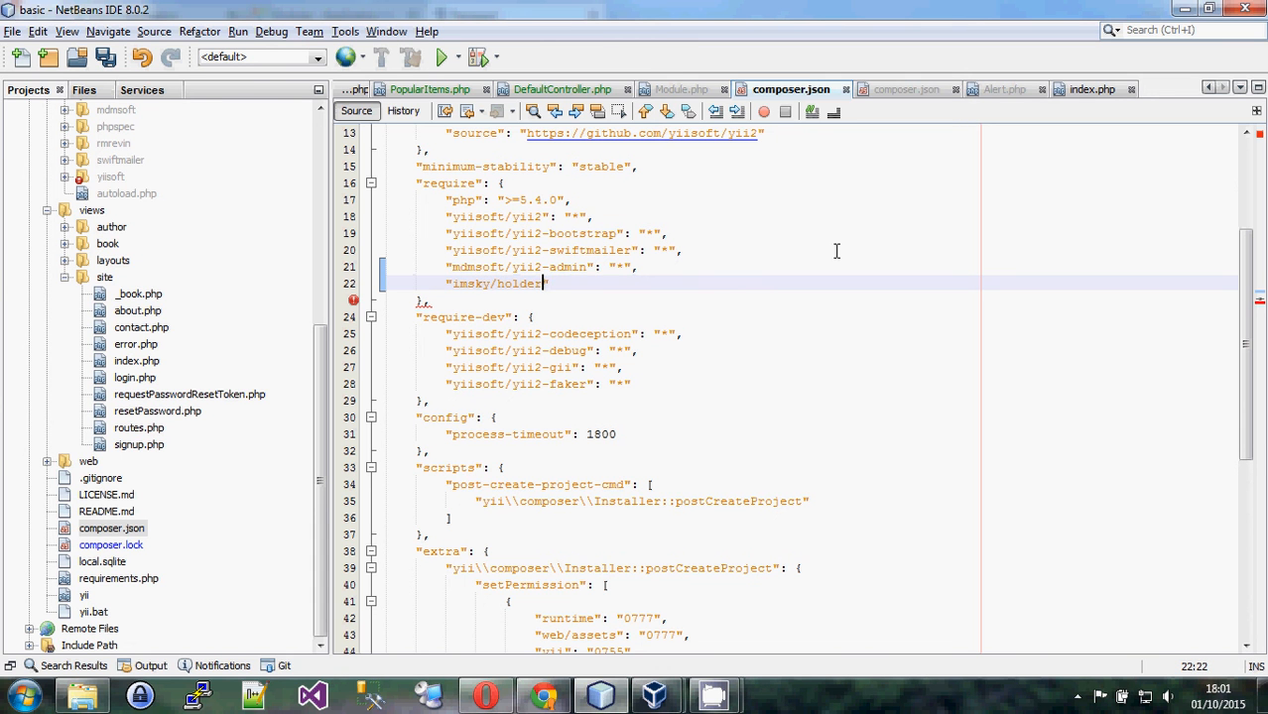
text(: ")
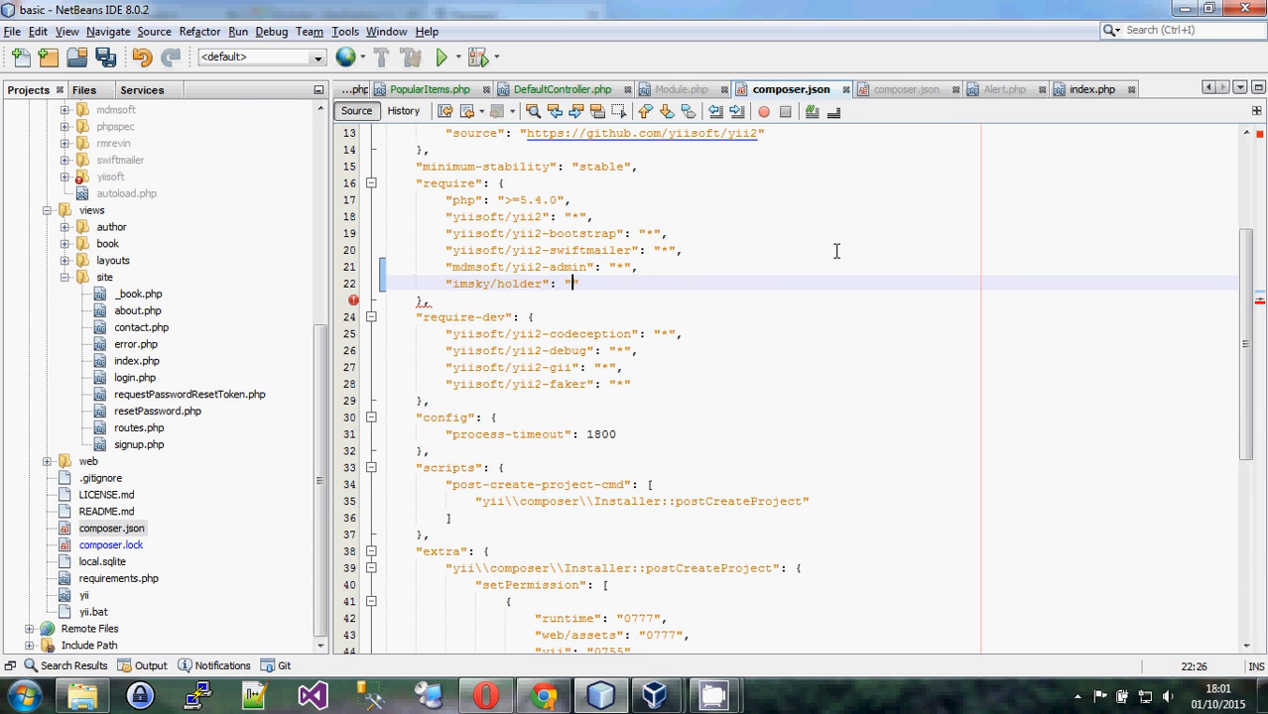
text(*")
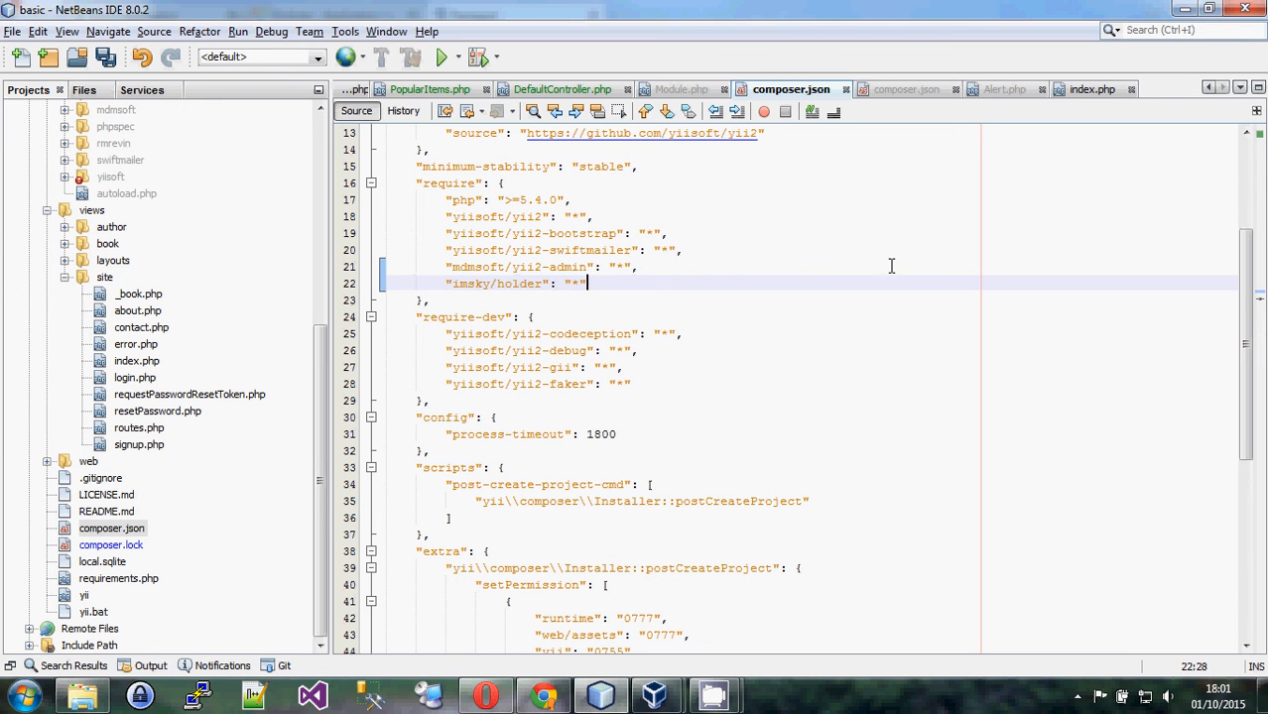
key(ctrl+s)
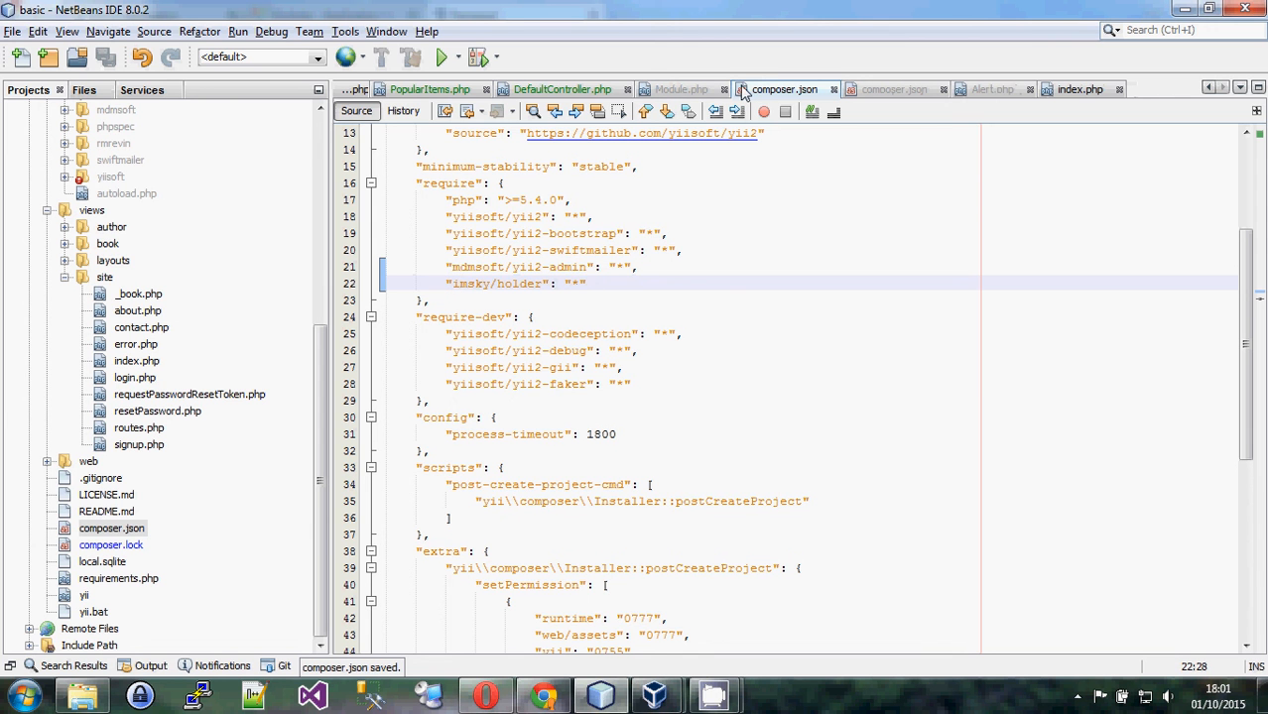
mouse_move(784, 89)
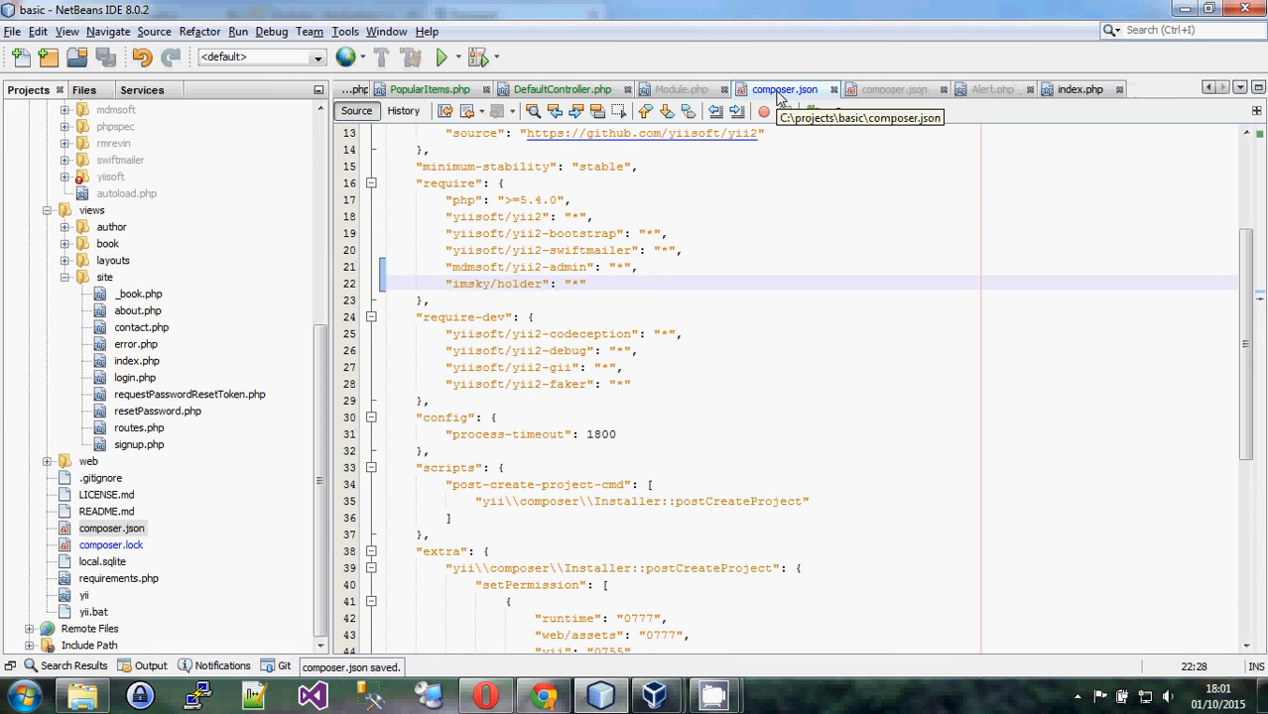
click(15, 694)
text(cd)
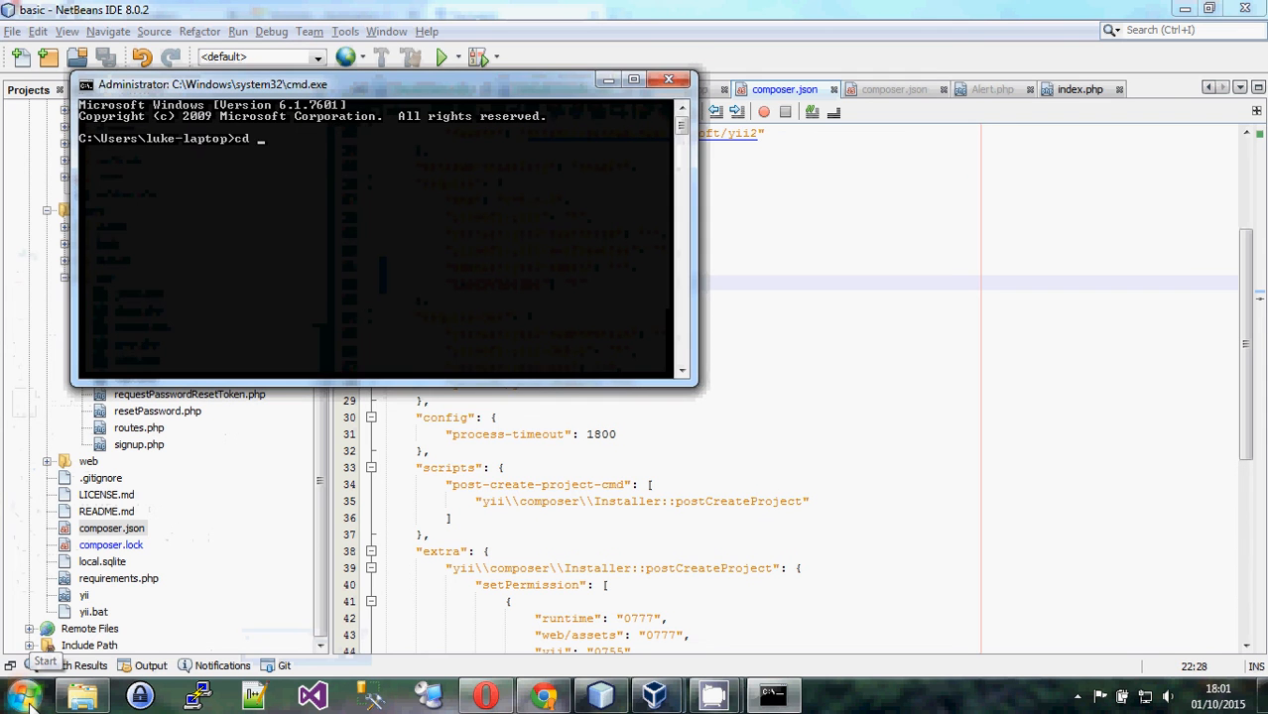
Change into C:\projects\basic and run composer update
text(\projects\basi)
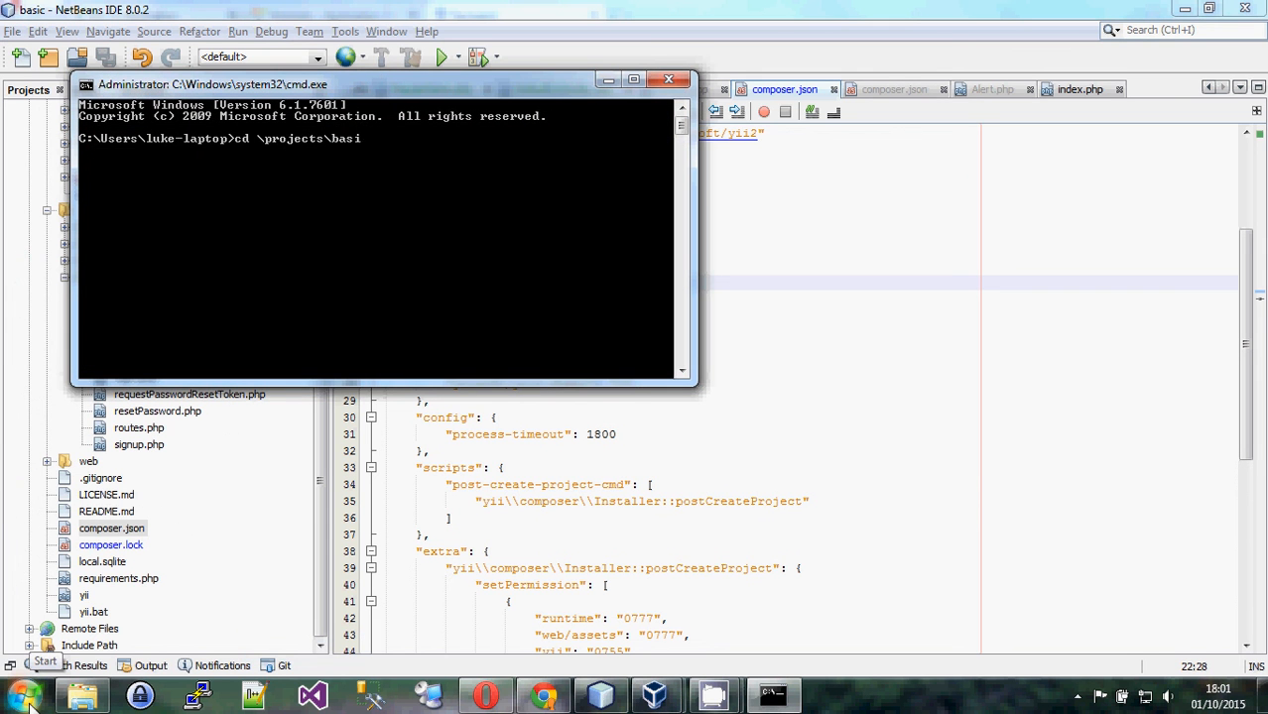
key(Return)
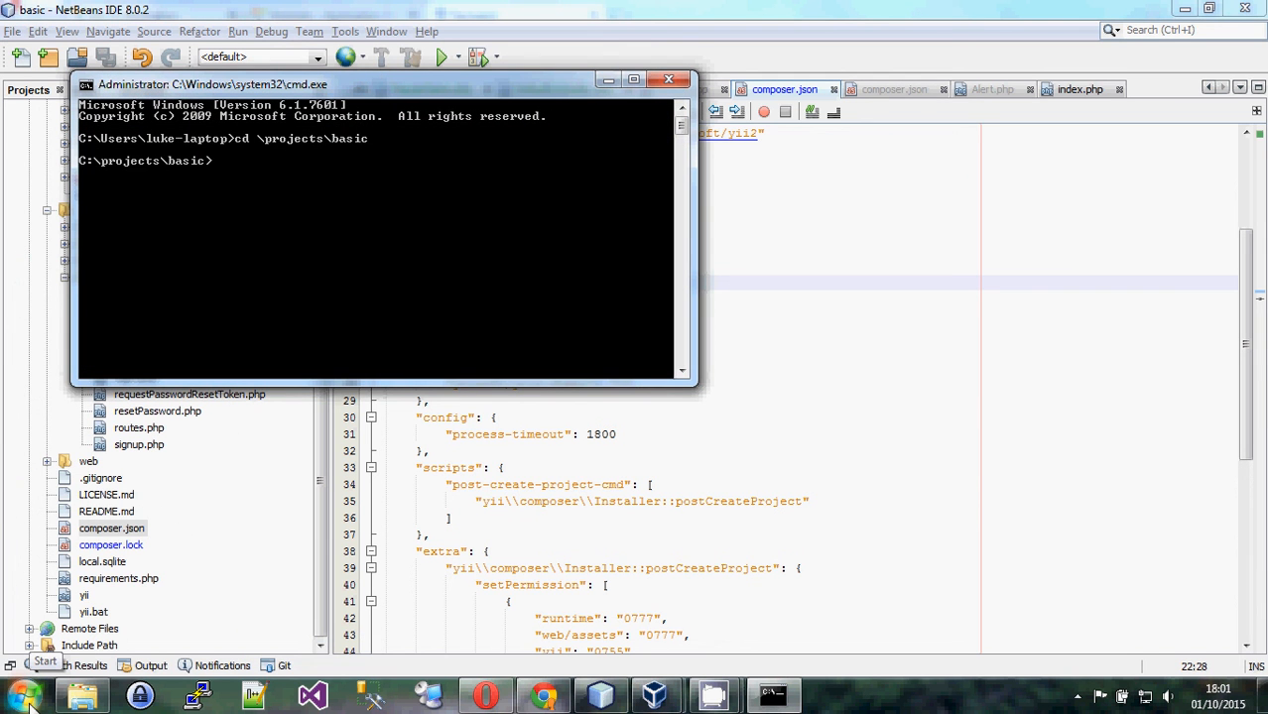
text(composer update)
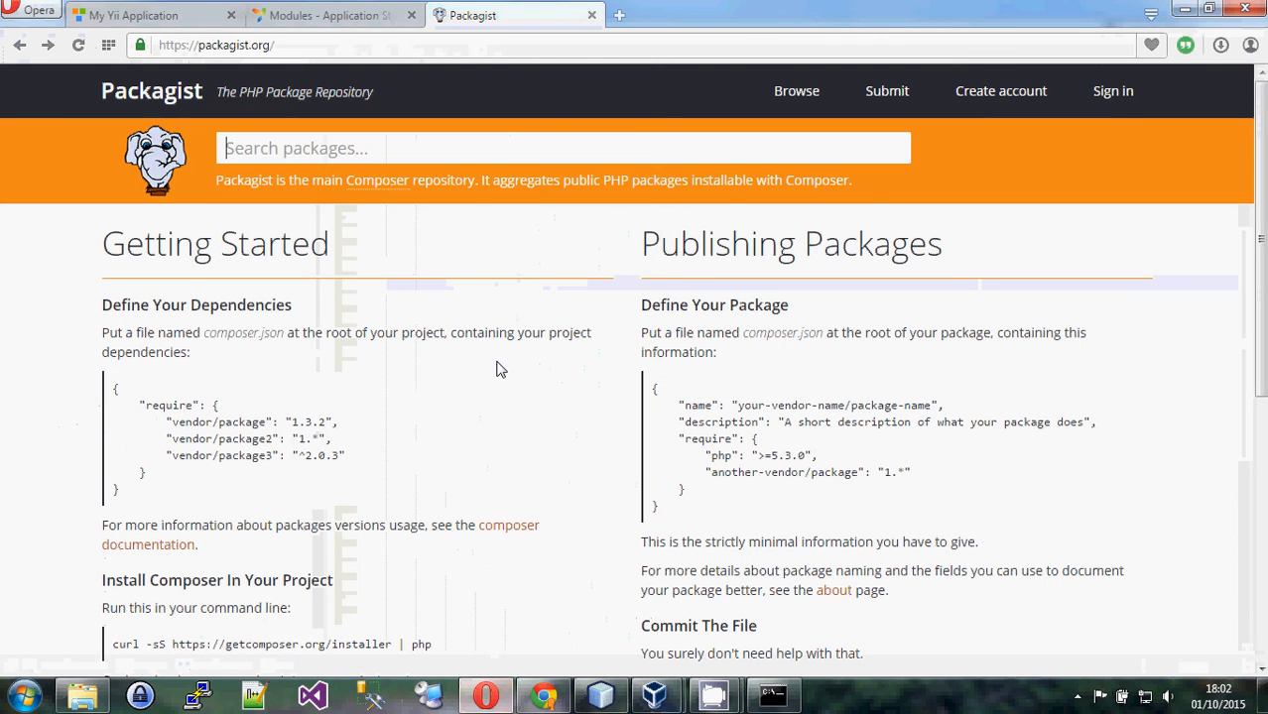
scroll(down, 3)
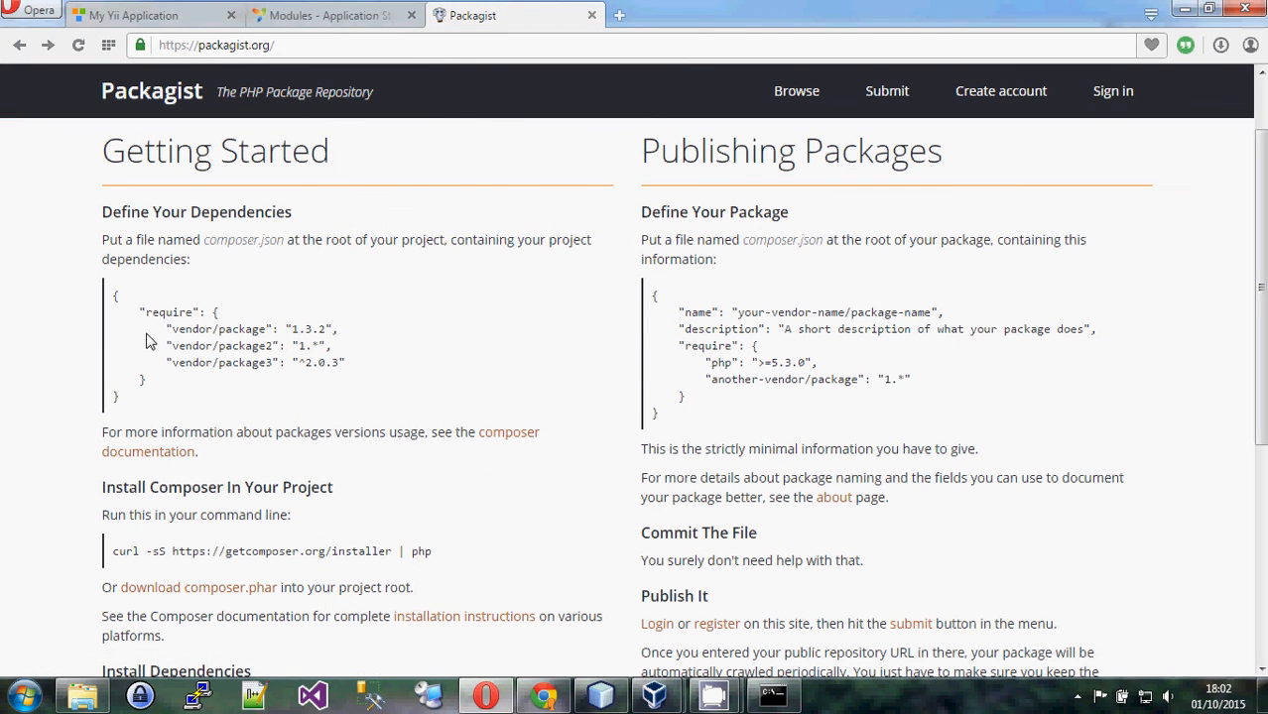
mouse_move(396, 371)
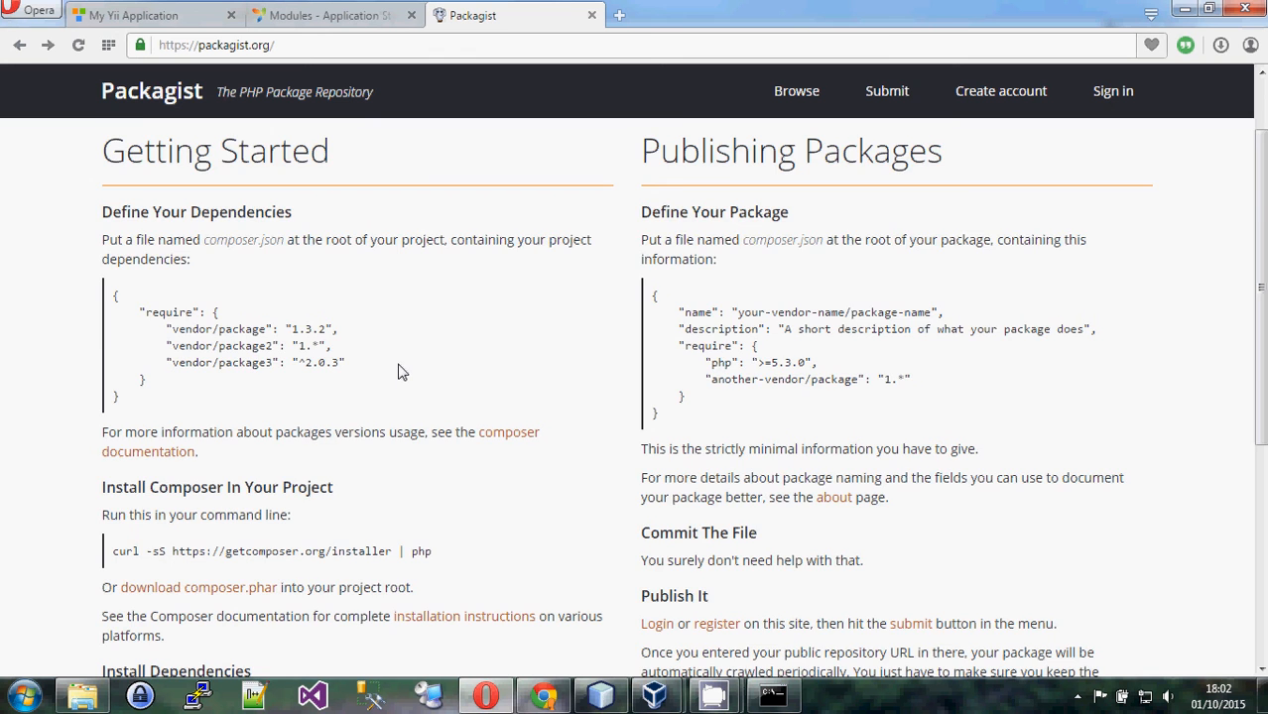
scroll(down, 3)
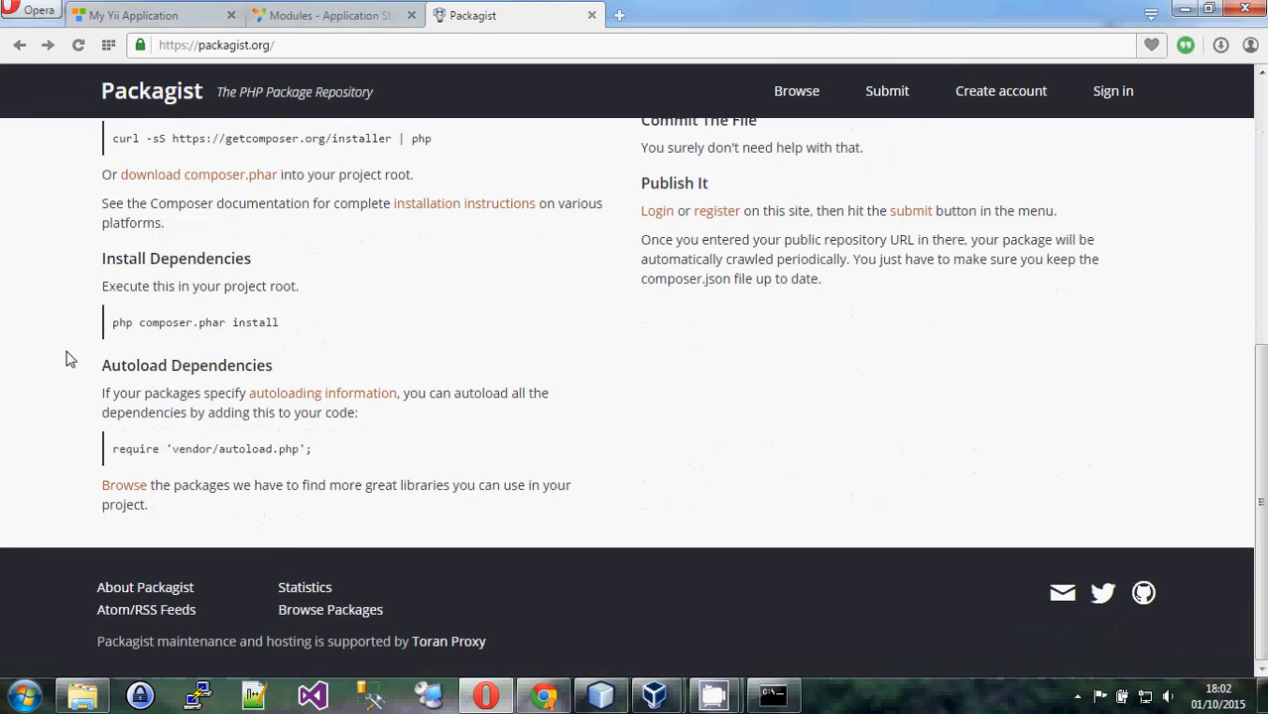
scroll(up, 3)
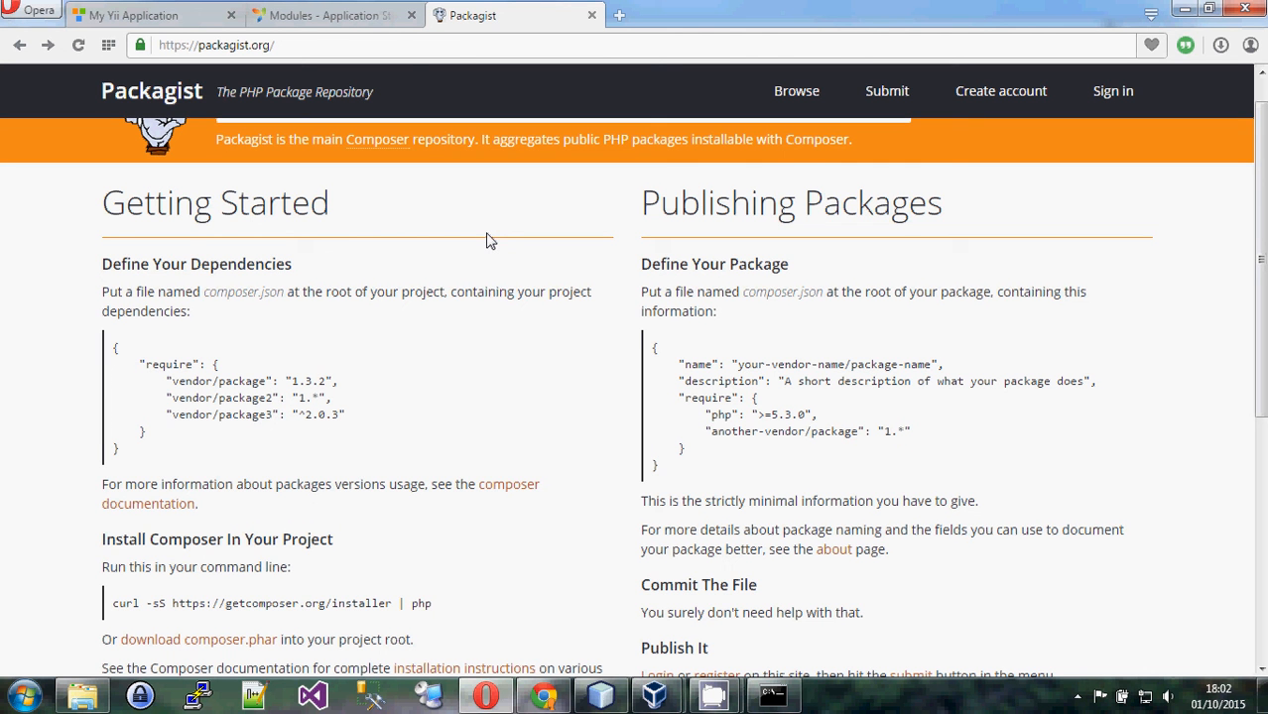
mouse_move(371, 292)
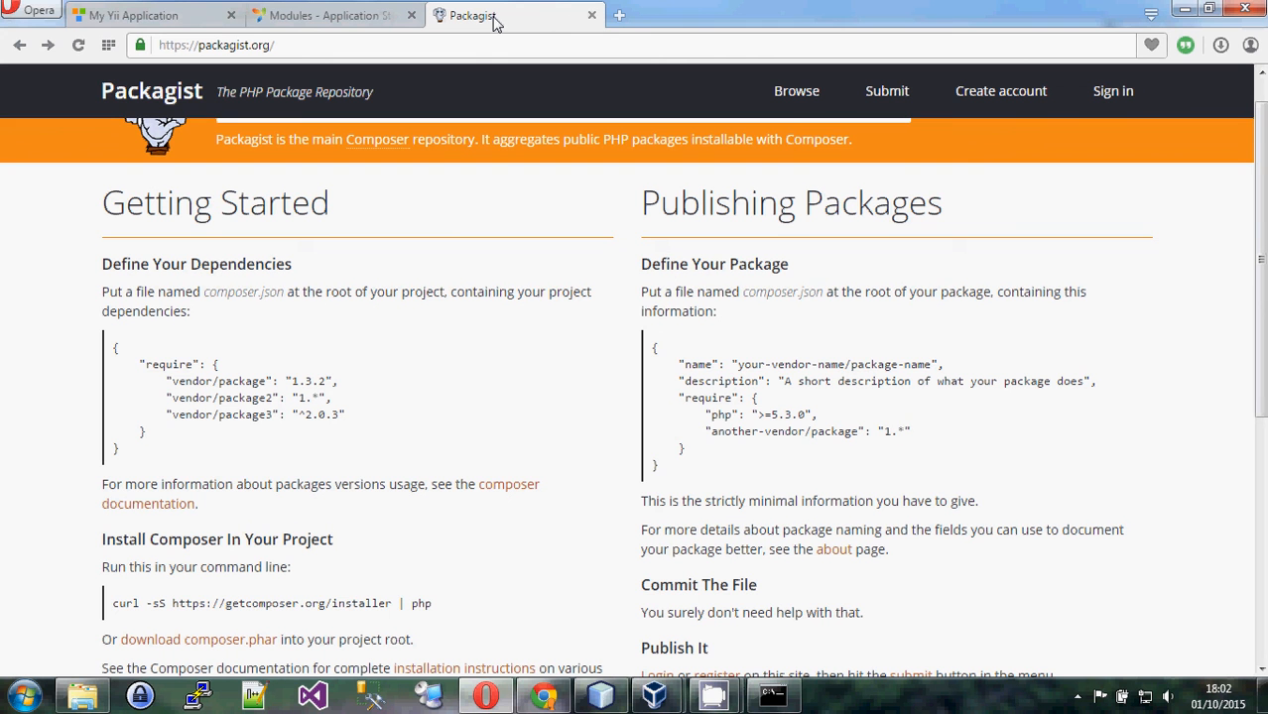
mouse_move(592, 15)
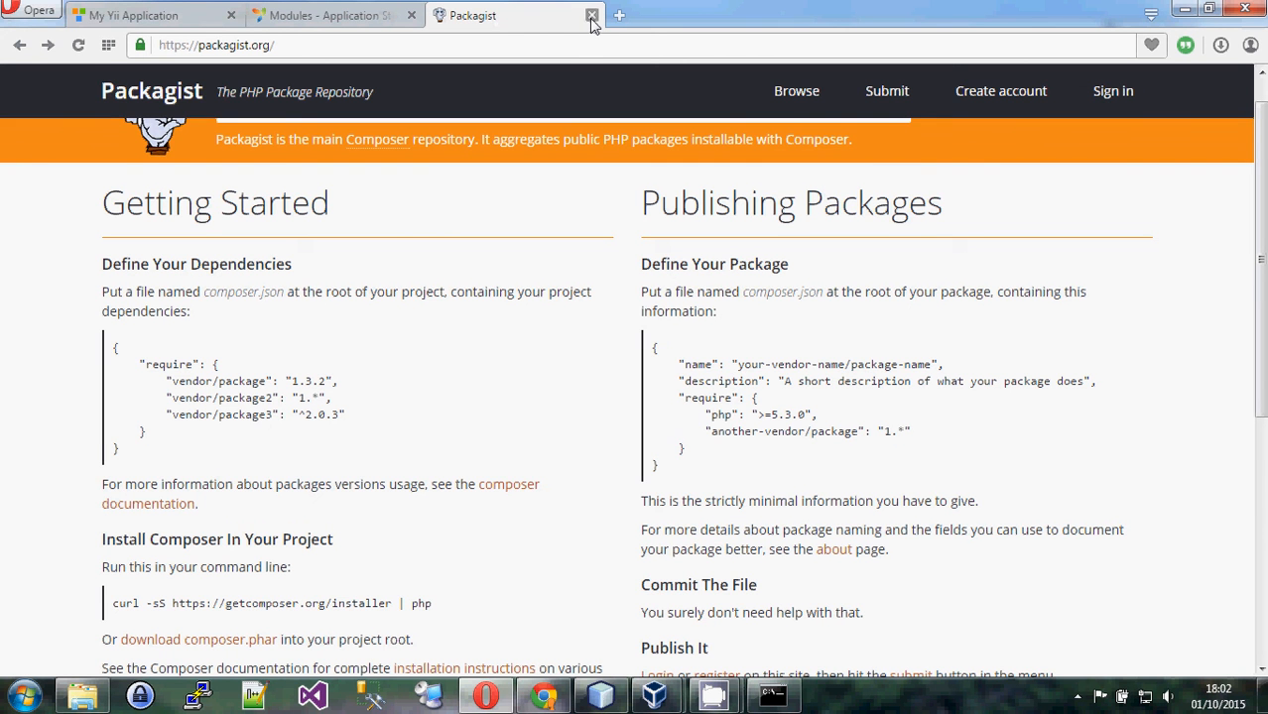
Close the Packagist tab in Opera
click(593, 15)
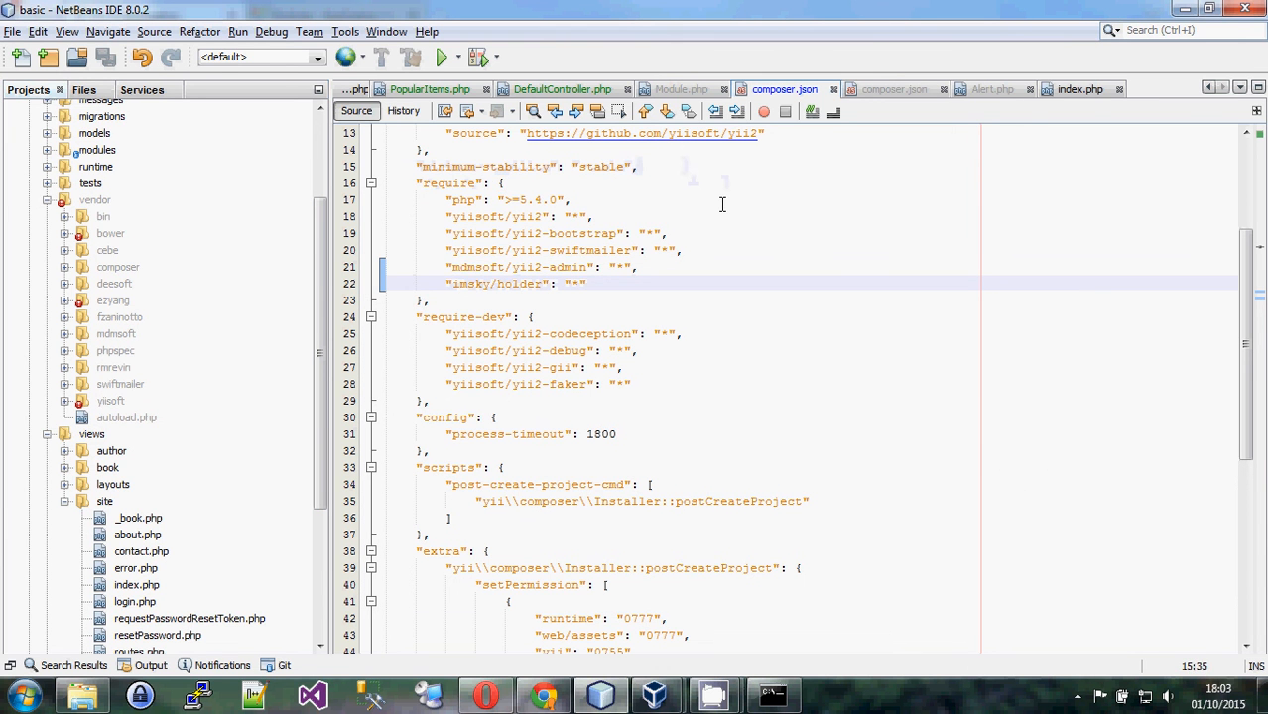
Expand the vendor swiftmailer package to list its doc, lib and tests folders
scroll(down, 3)
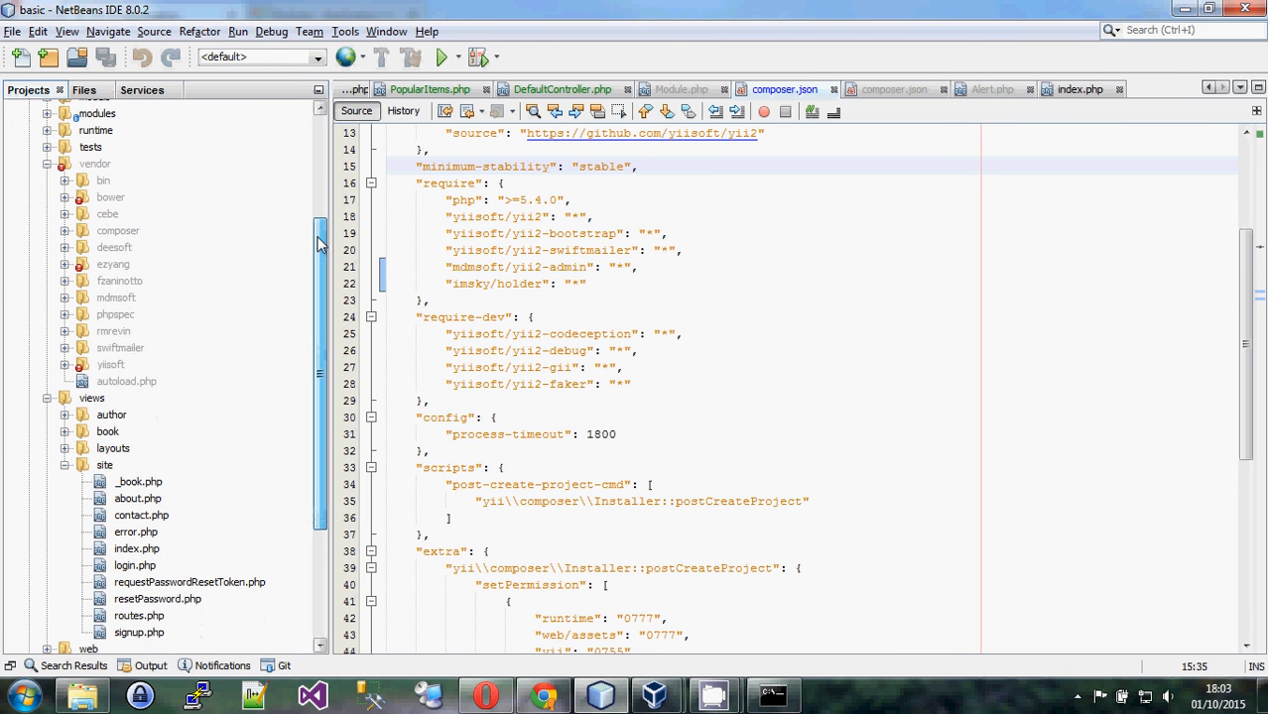
mouse_move(320, 290)
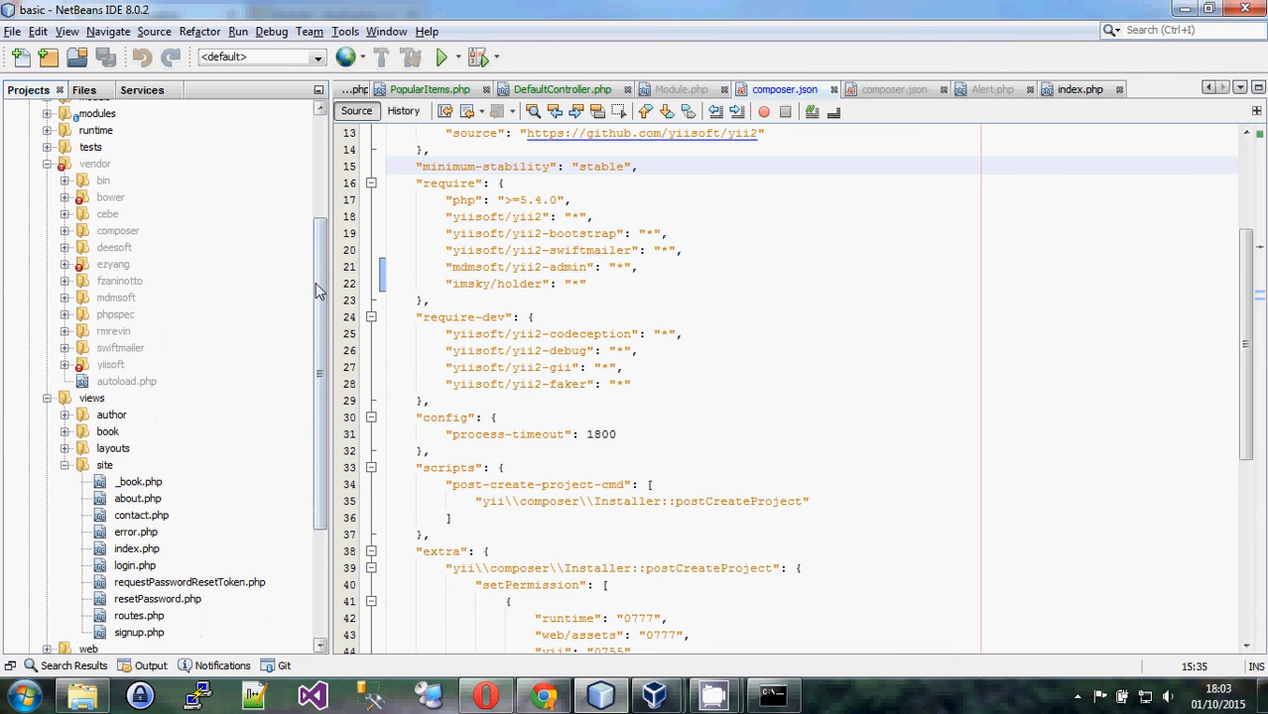
scroll(up, 3)
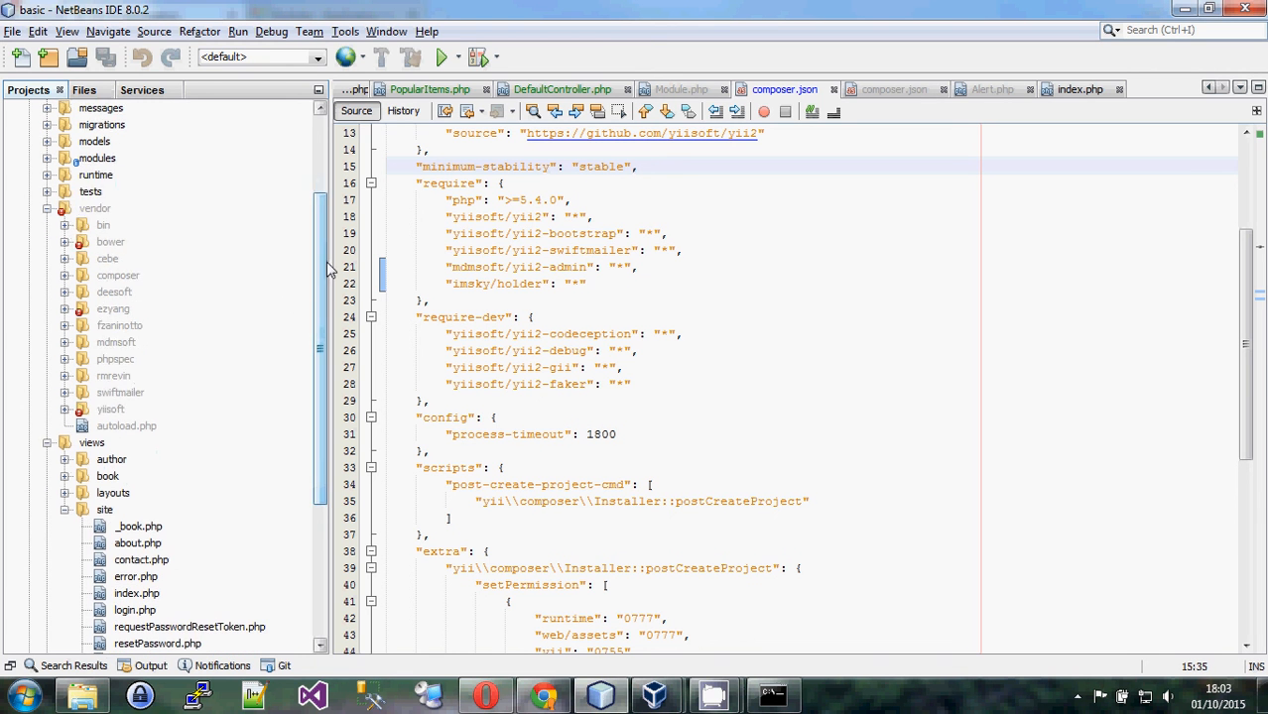
click(83, 394)
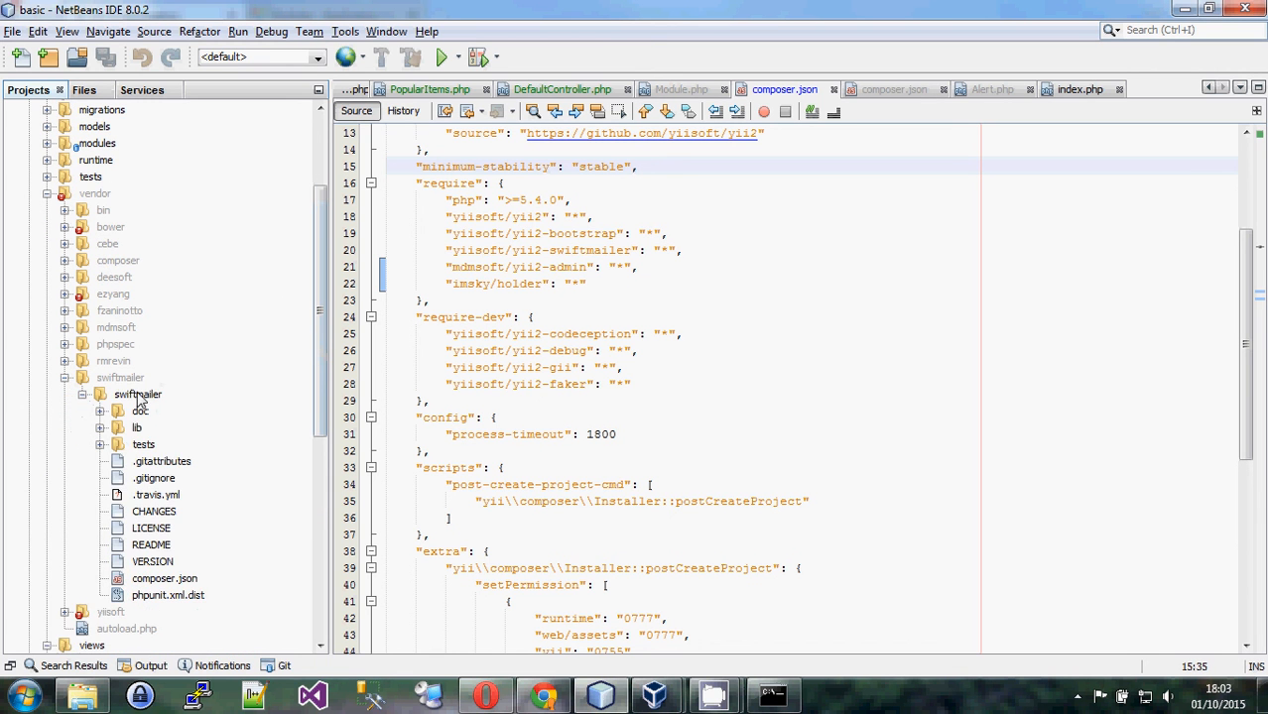
scroll(down, 3)
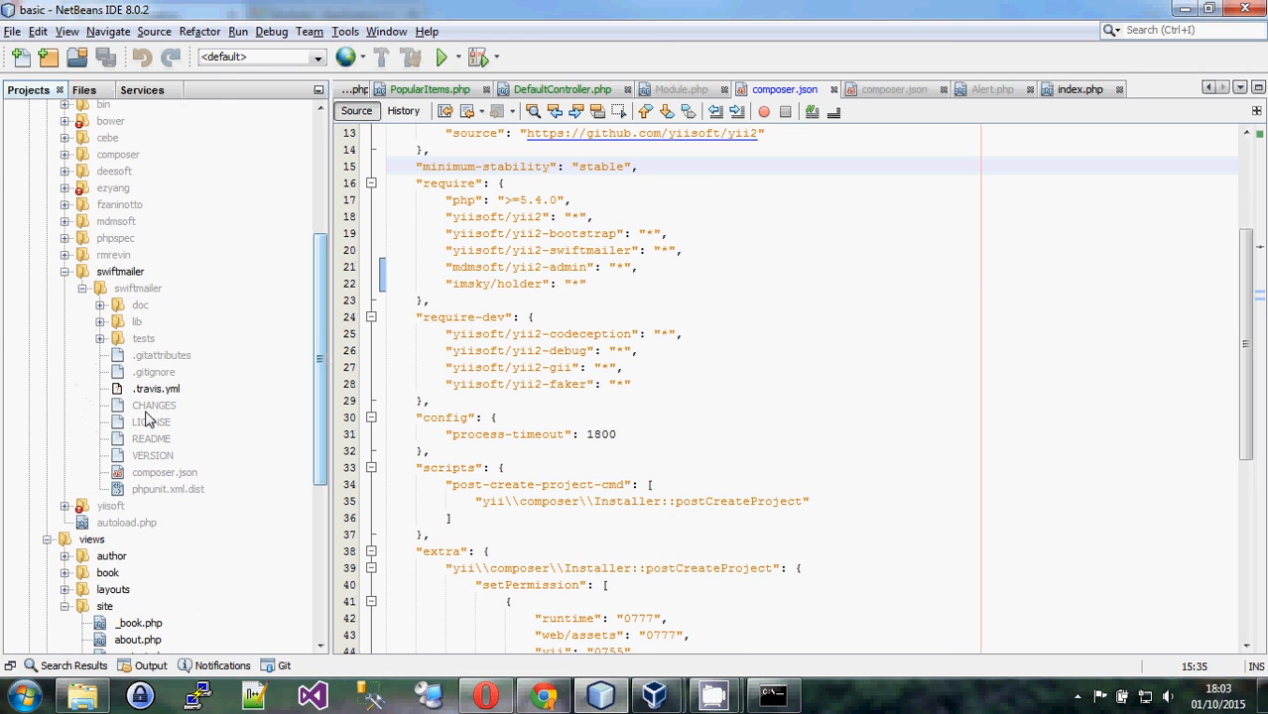
mouse_move(178, 452)
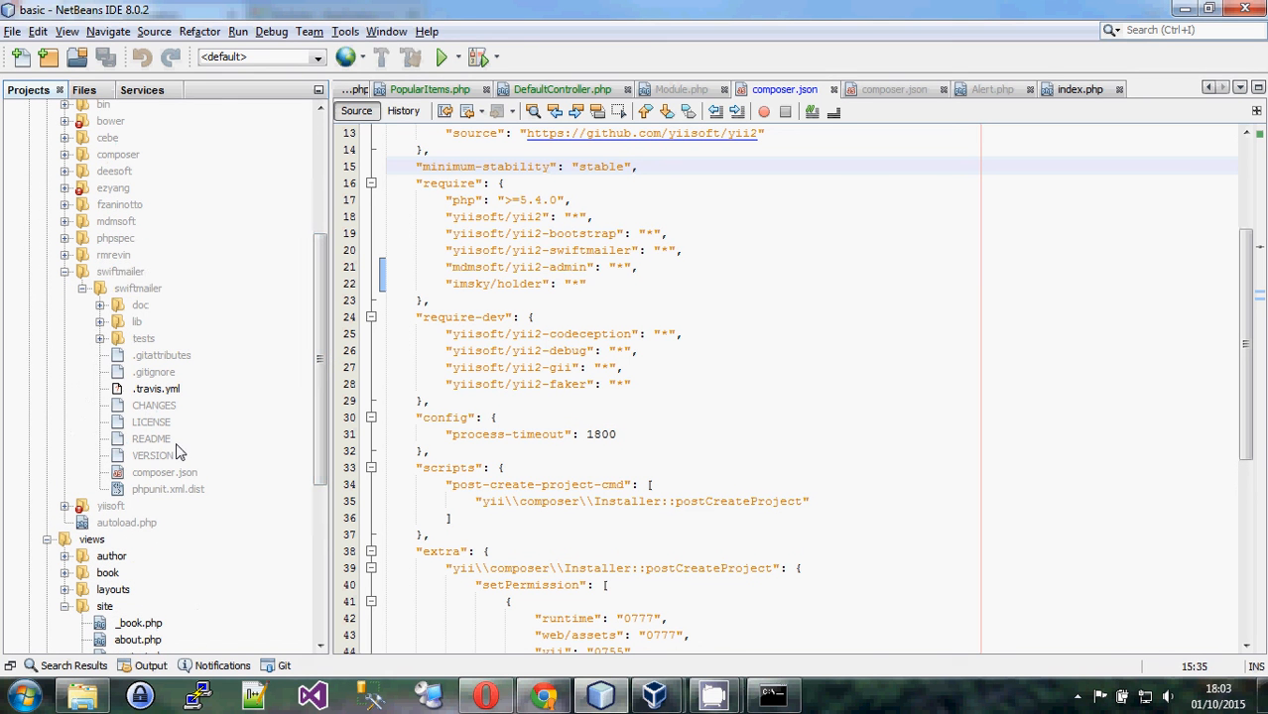
mouse_move(198, 383)
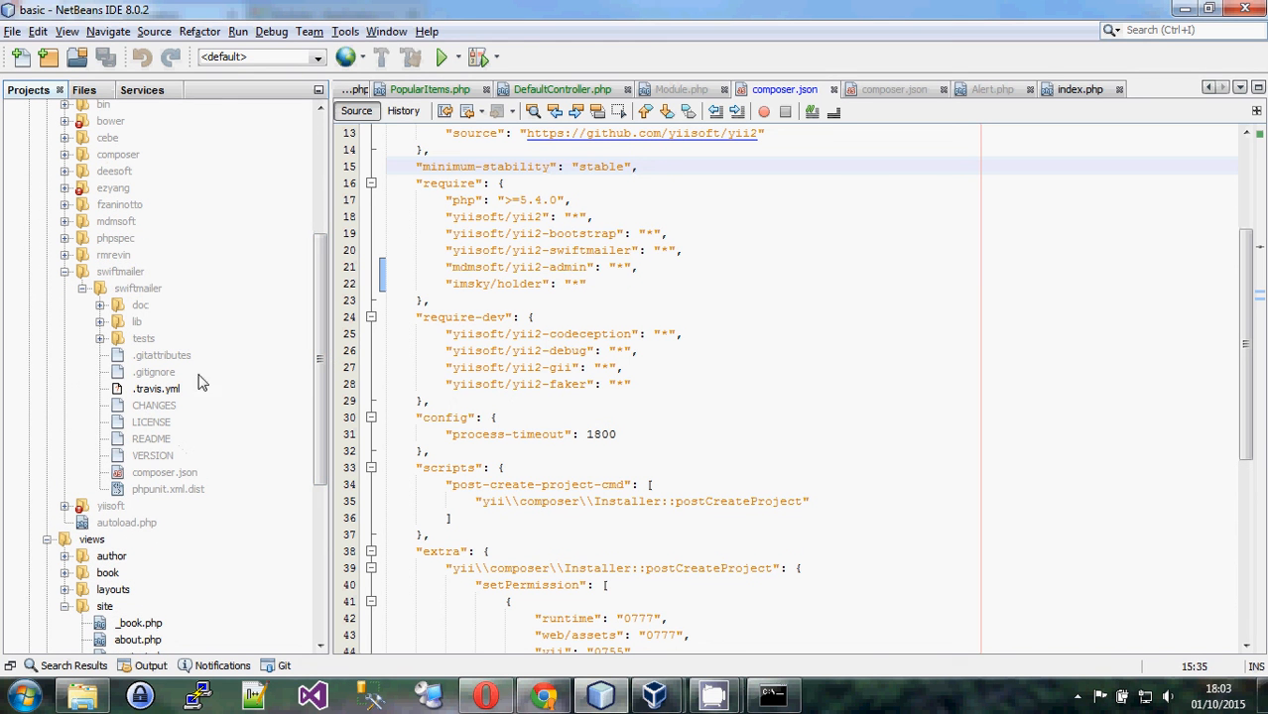
mouse_move(115, 452)
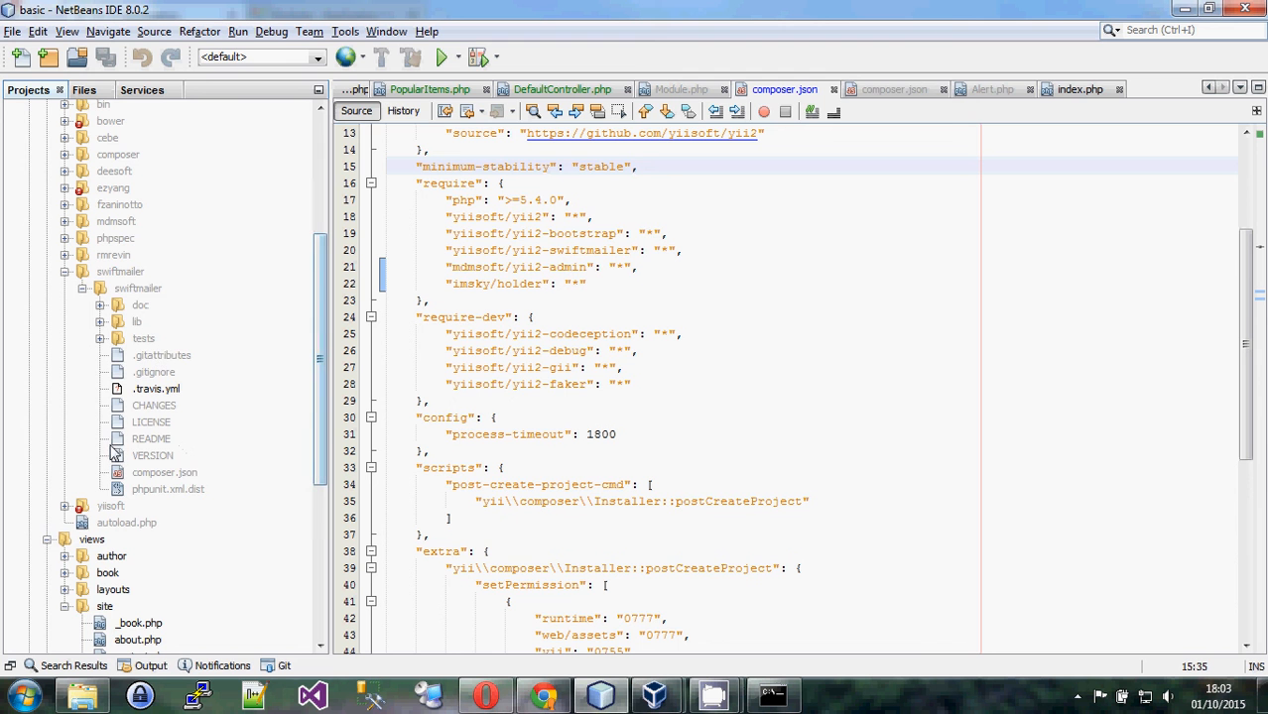
mouse_move(153, 454)
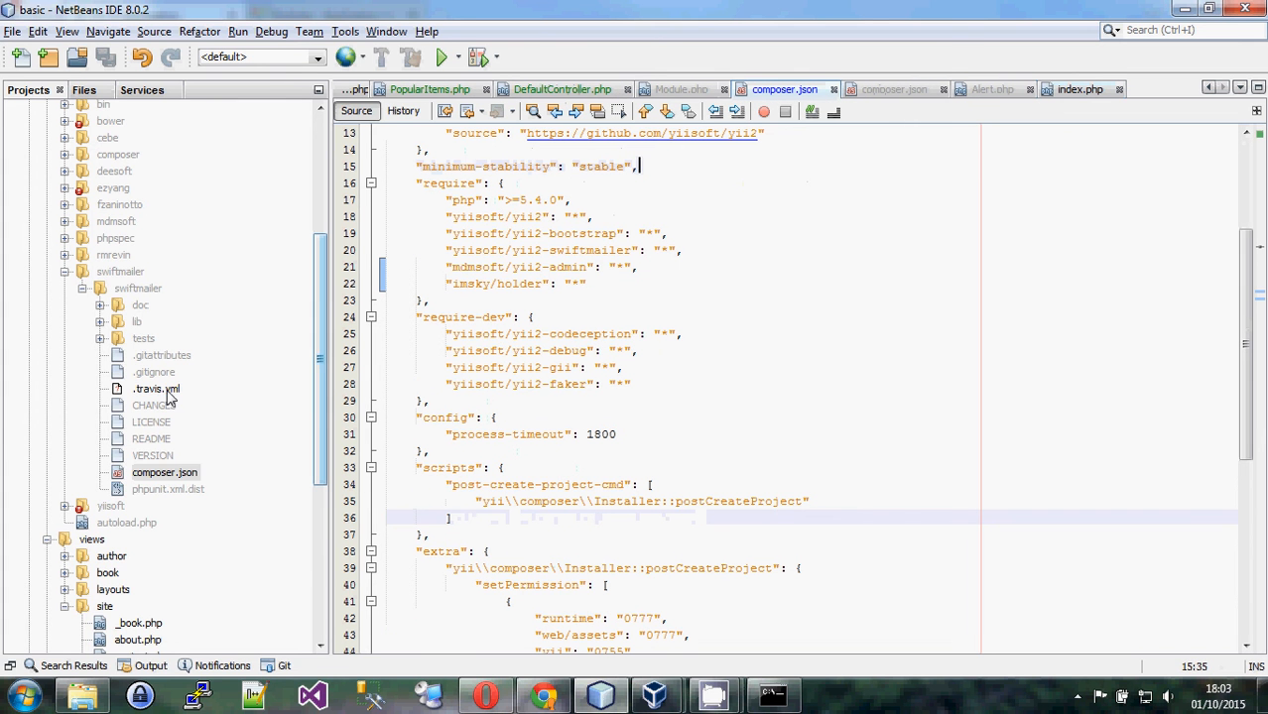
Collapse swiftmailer, expand yiisoft/yii2-bootstrap, and open its composer.json
click(82, 271)
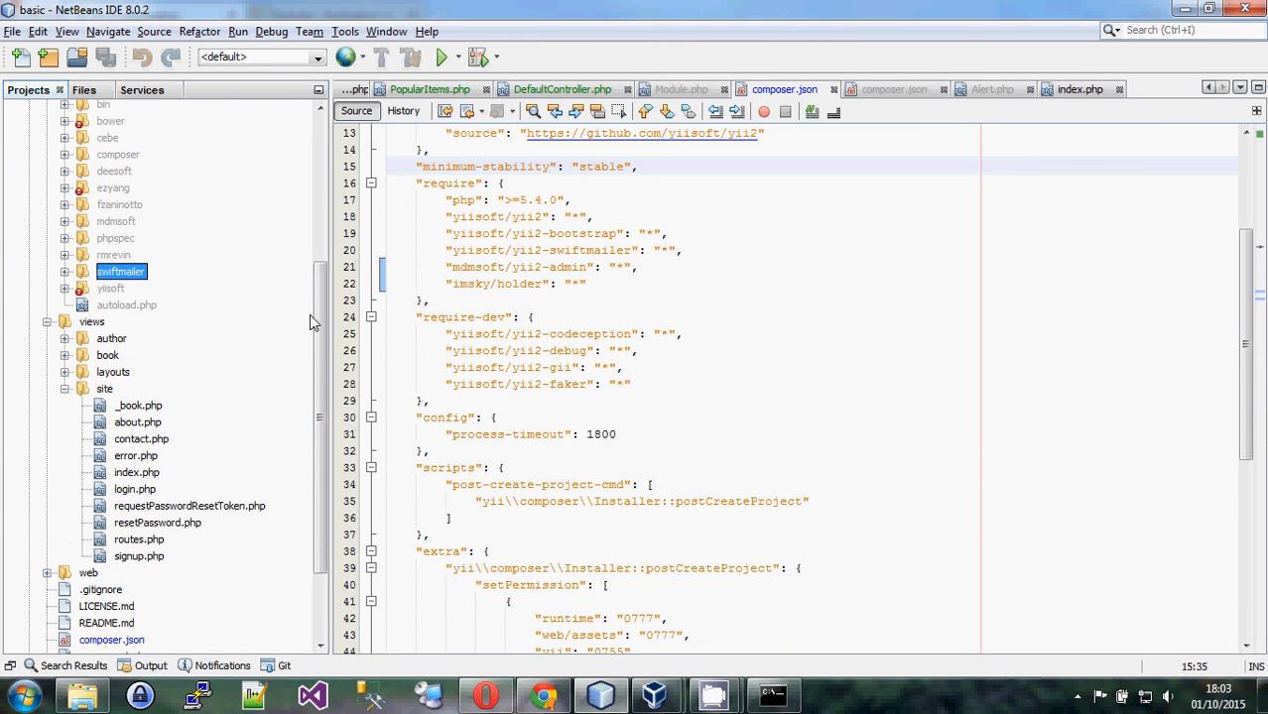
click(65, 288)
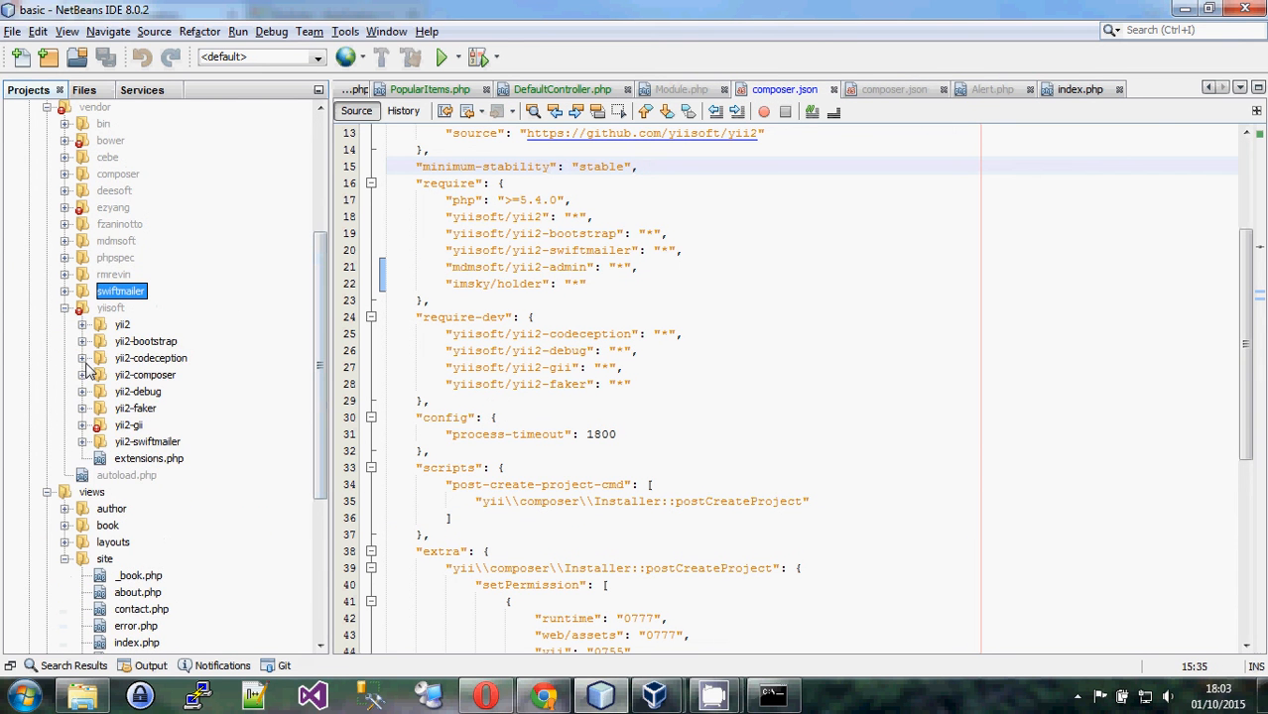
click(84, 341)
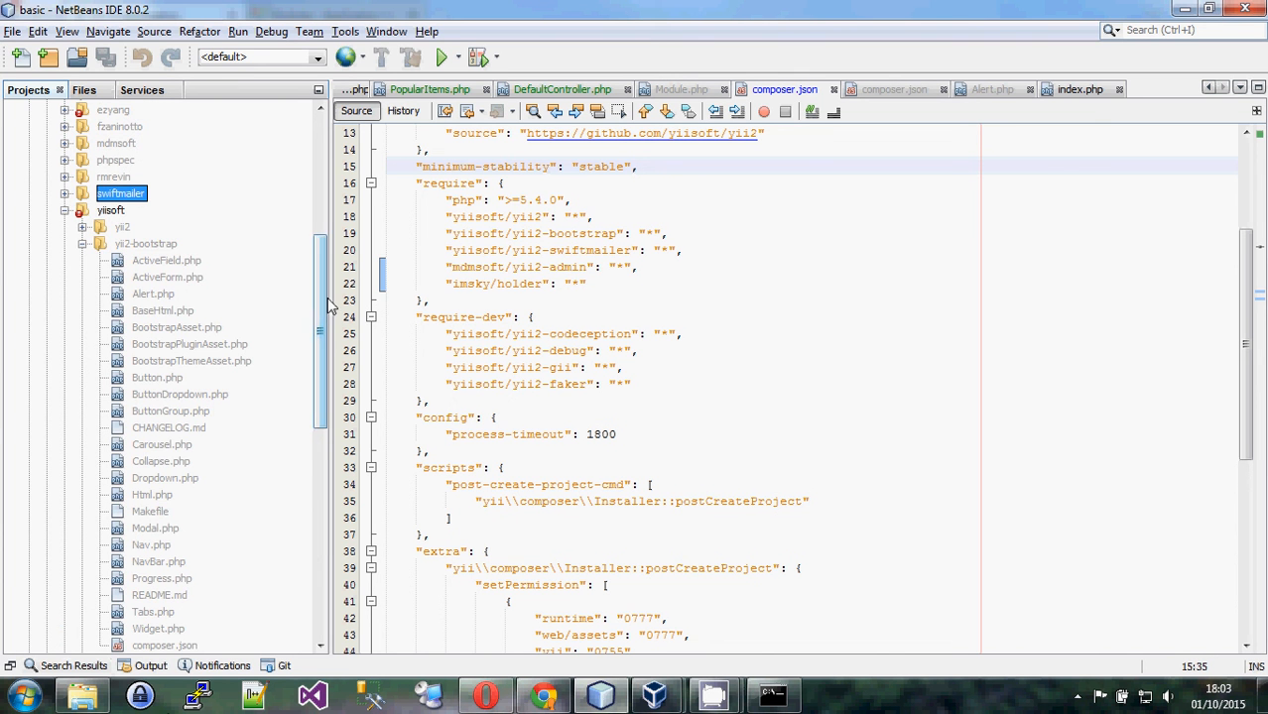
scroll(down, 3)
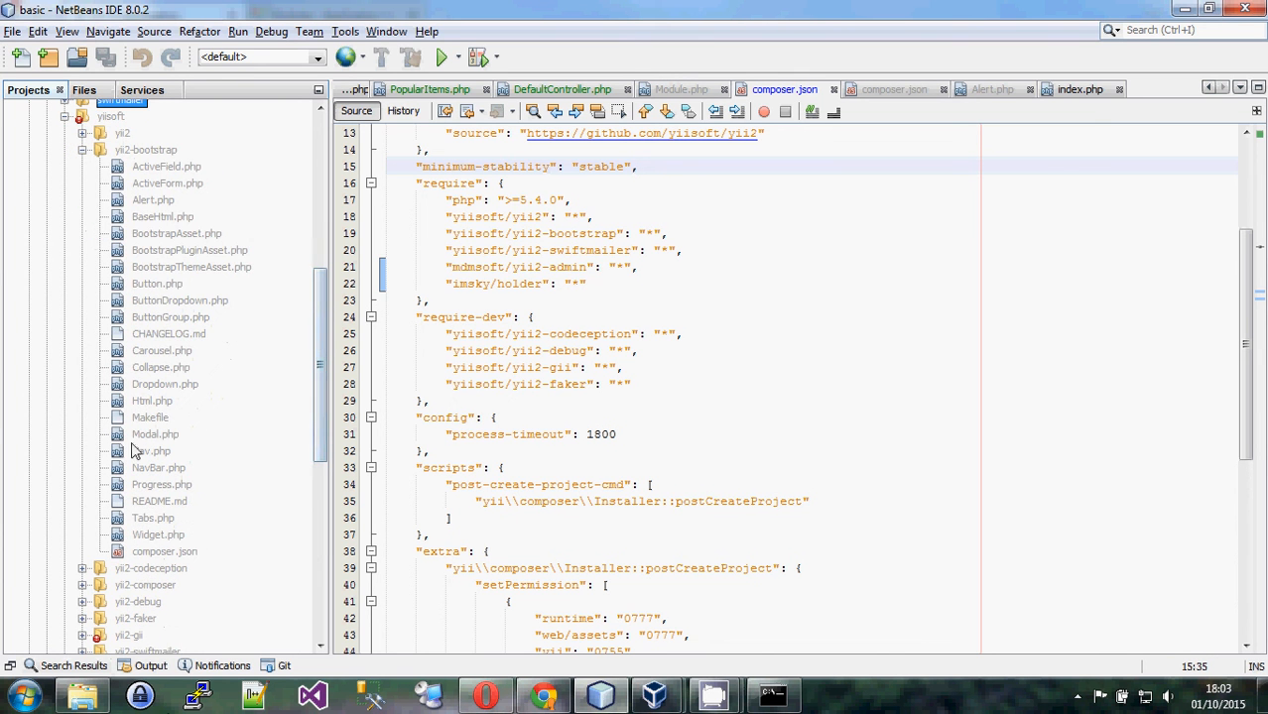
click(165, 552)
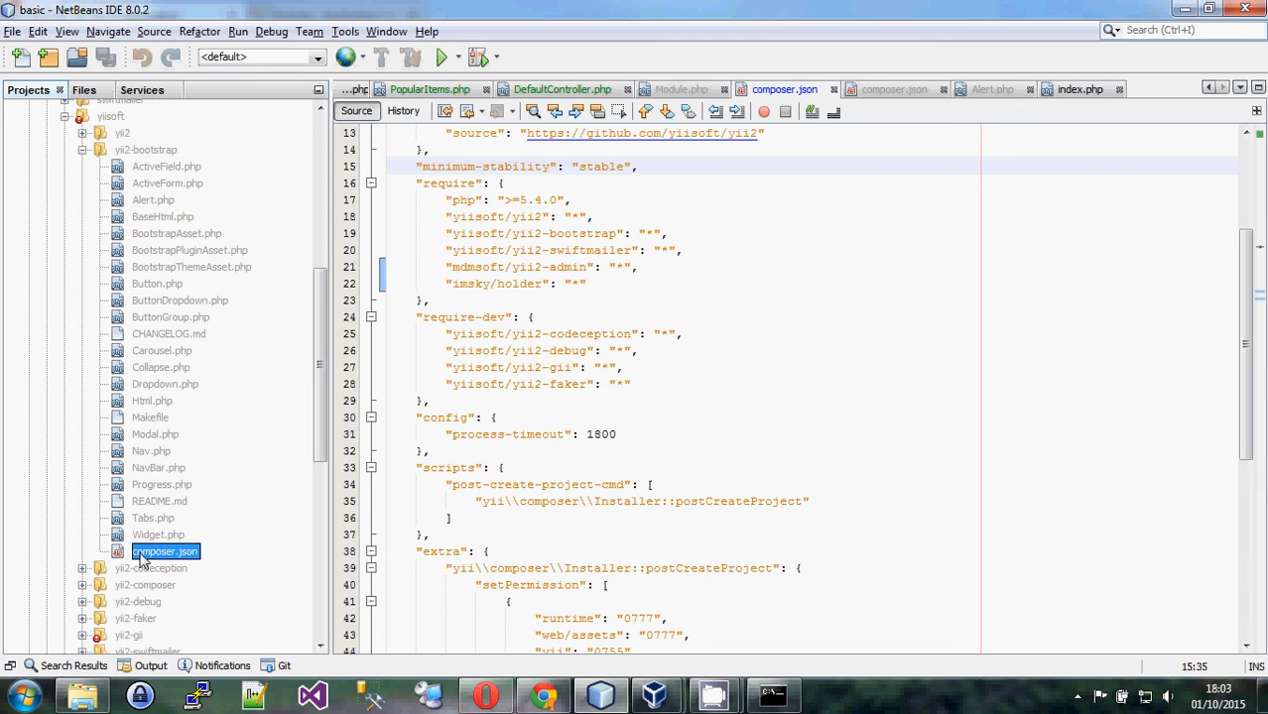
double_click(165, 552)
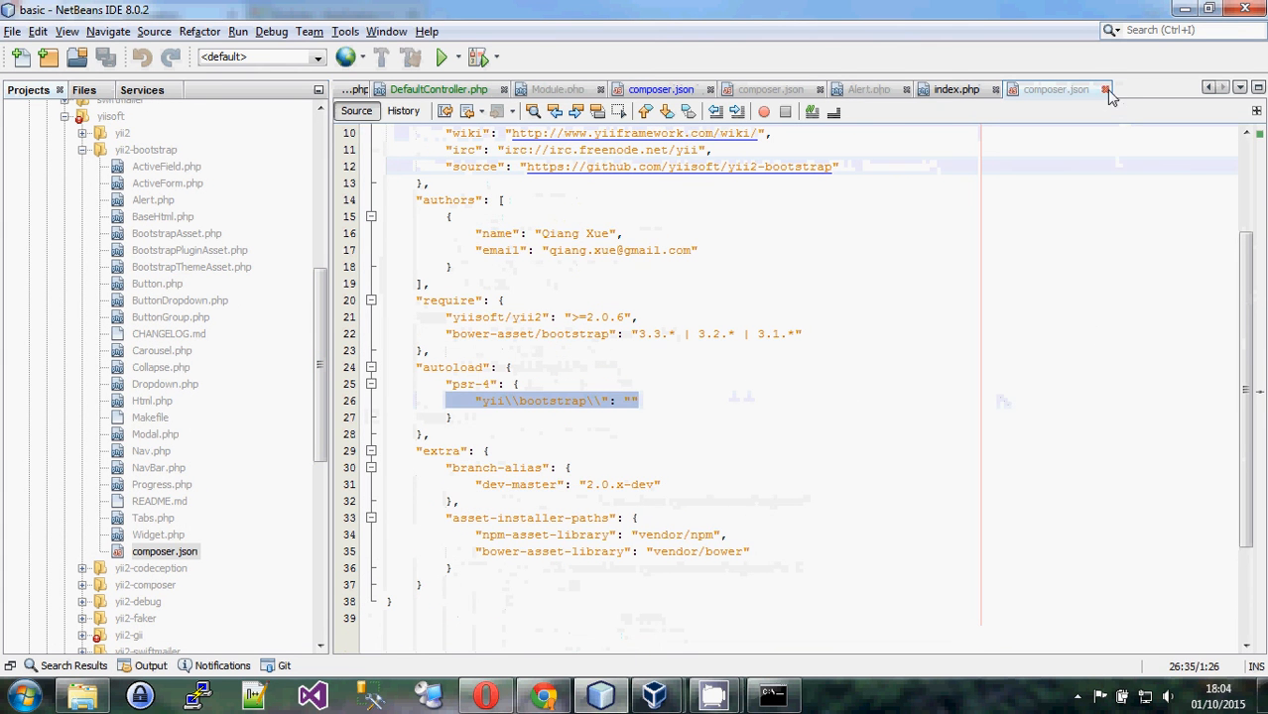
Switch to the project's composer.json and collapse the yii2-bootstrap folder
click(1107, 89)
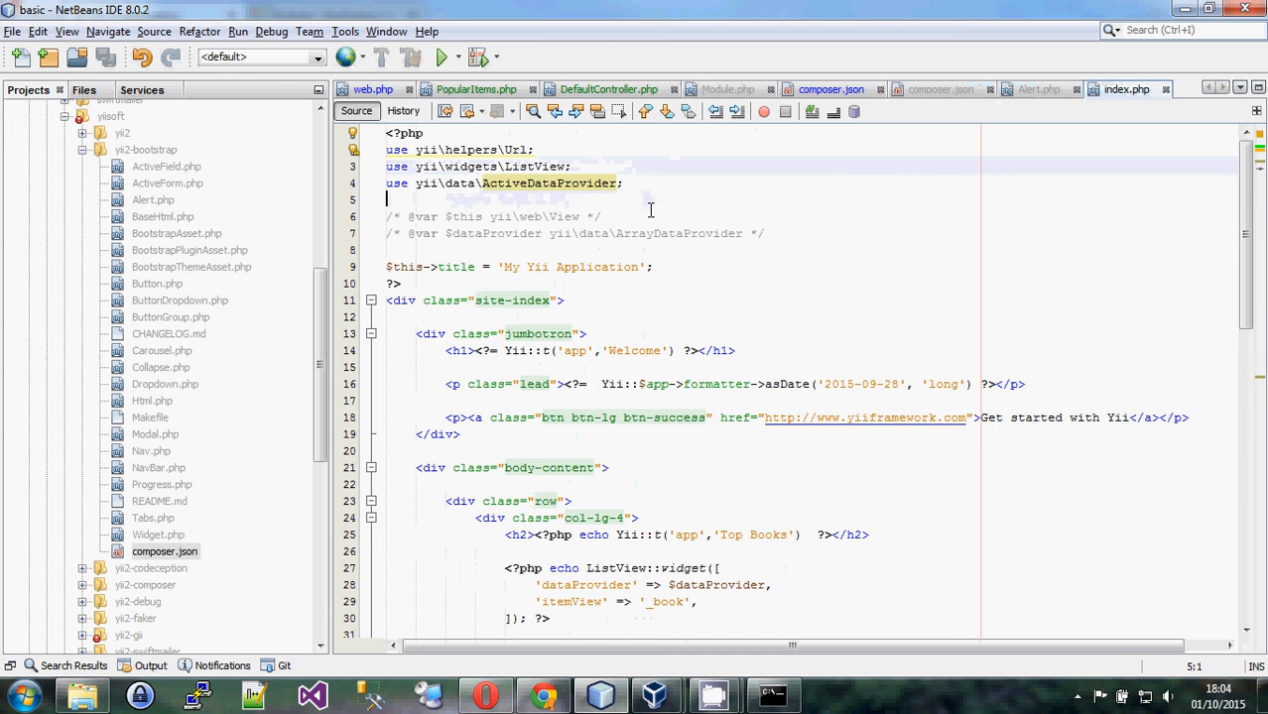
click(832, 90)
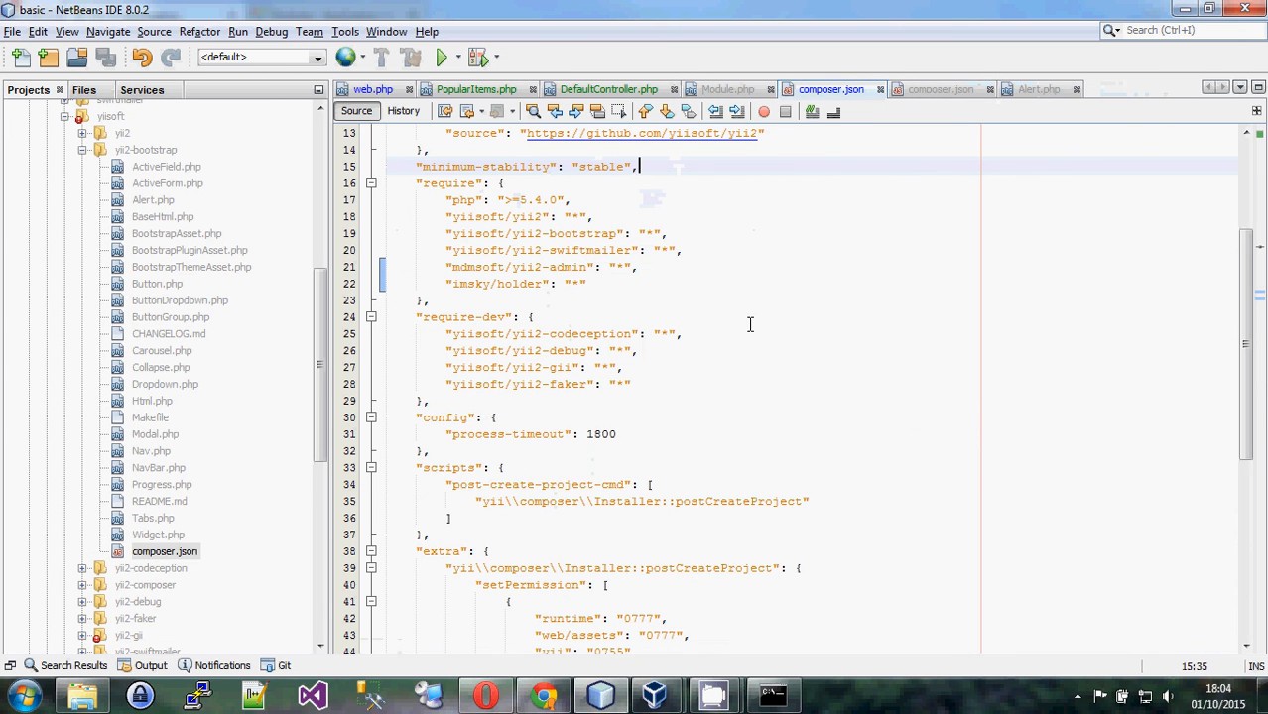
click(532, 317)
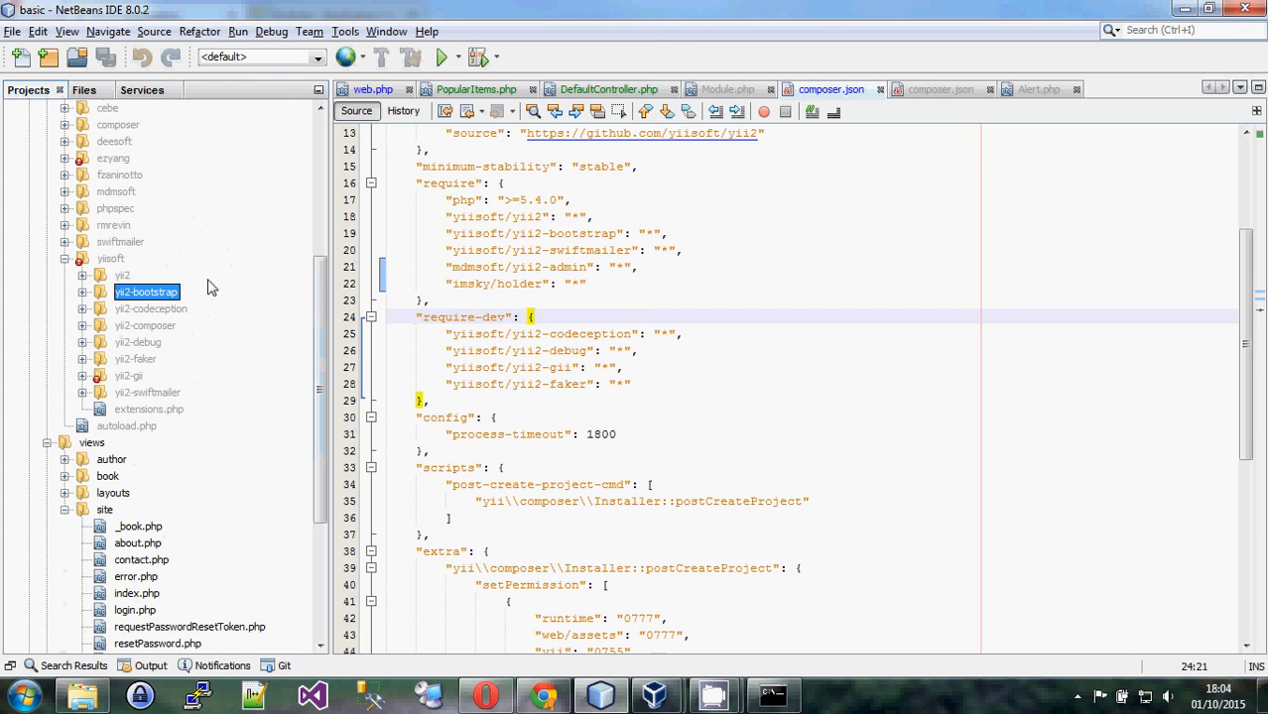
Expand vendor/mdmsoft/yii2-admin and scroll through its Module.php source
click(64, 192)
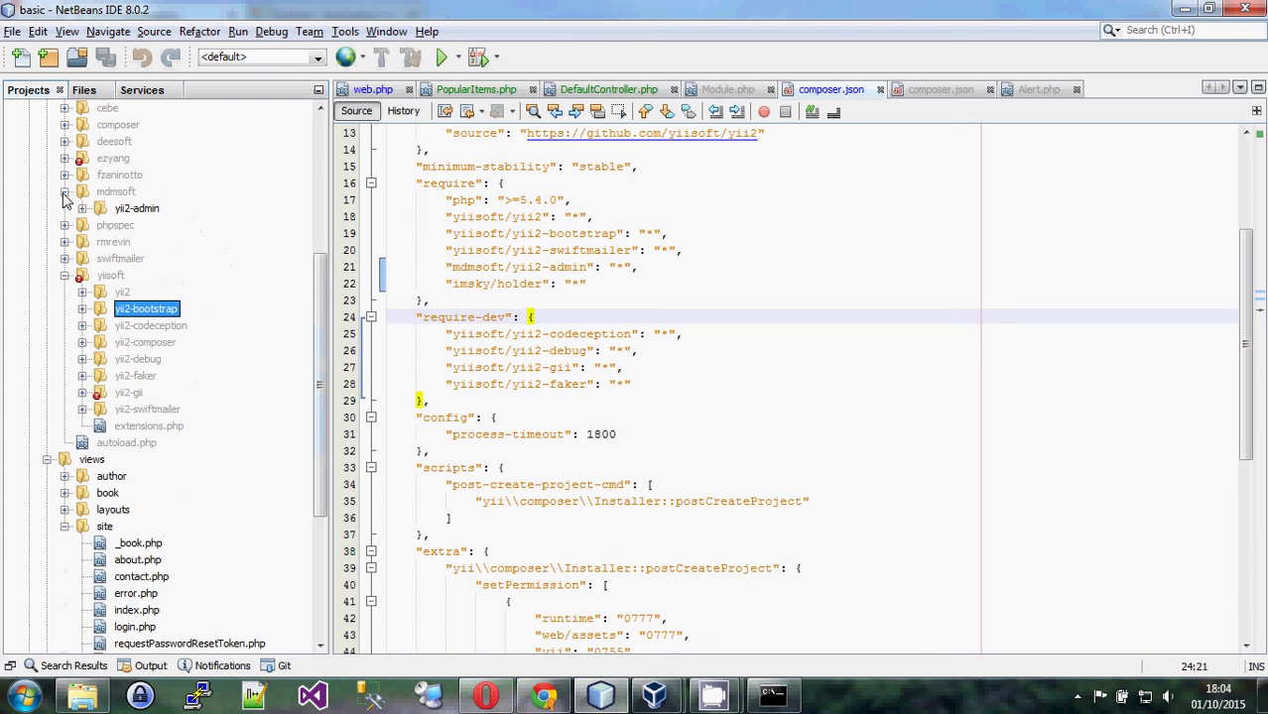
click(82, 208)
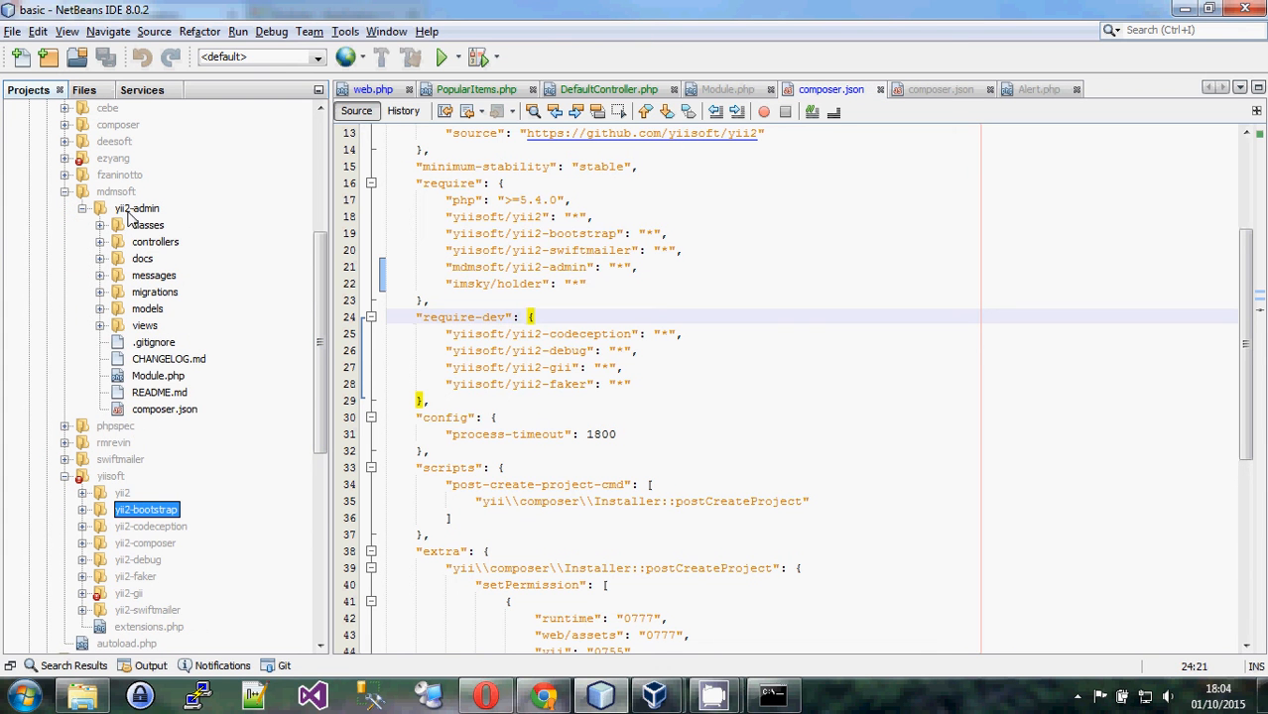
click(157, 375)
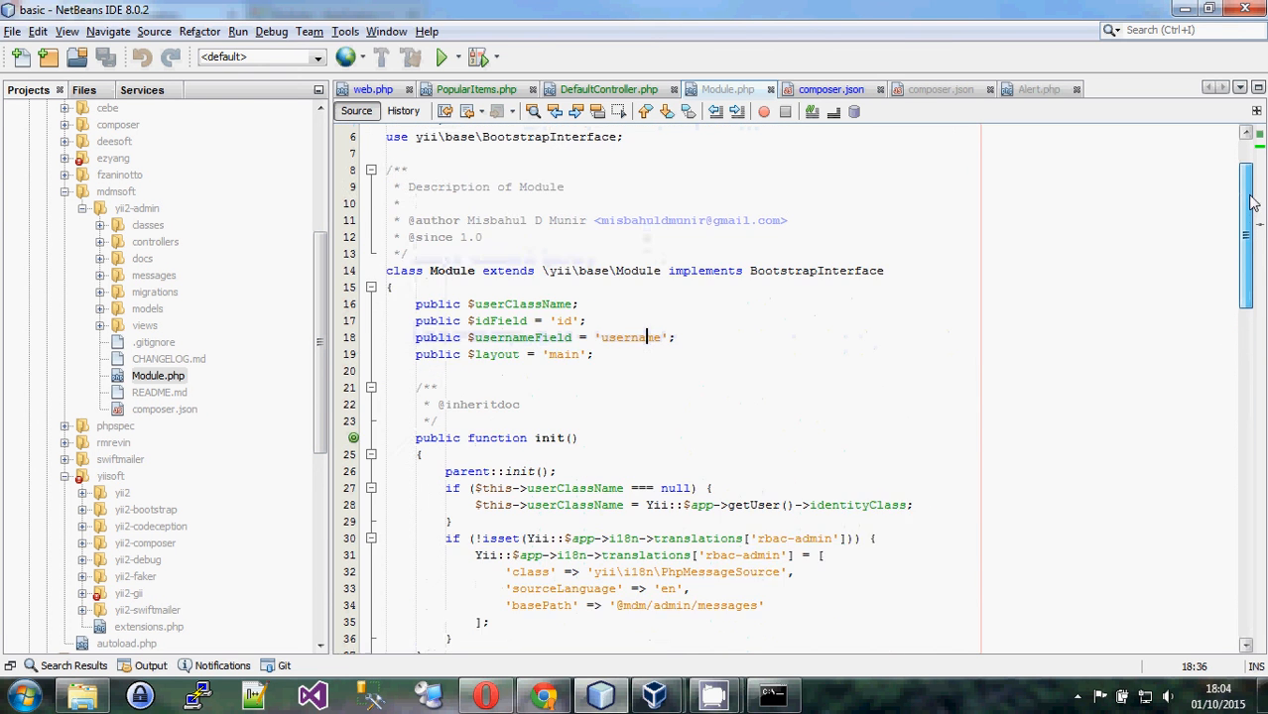
scroll(down, 3)
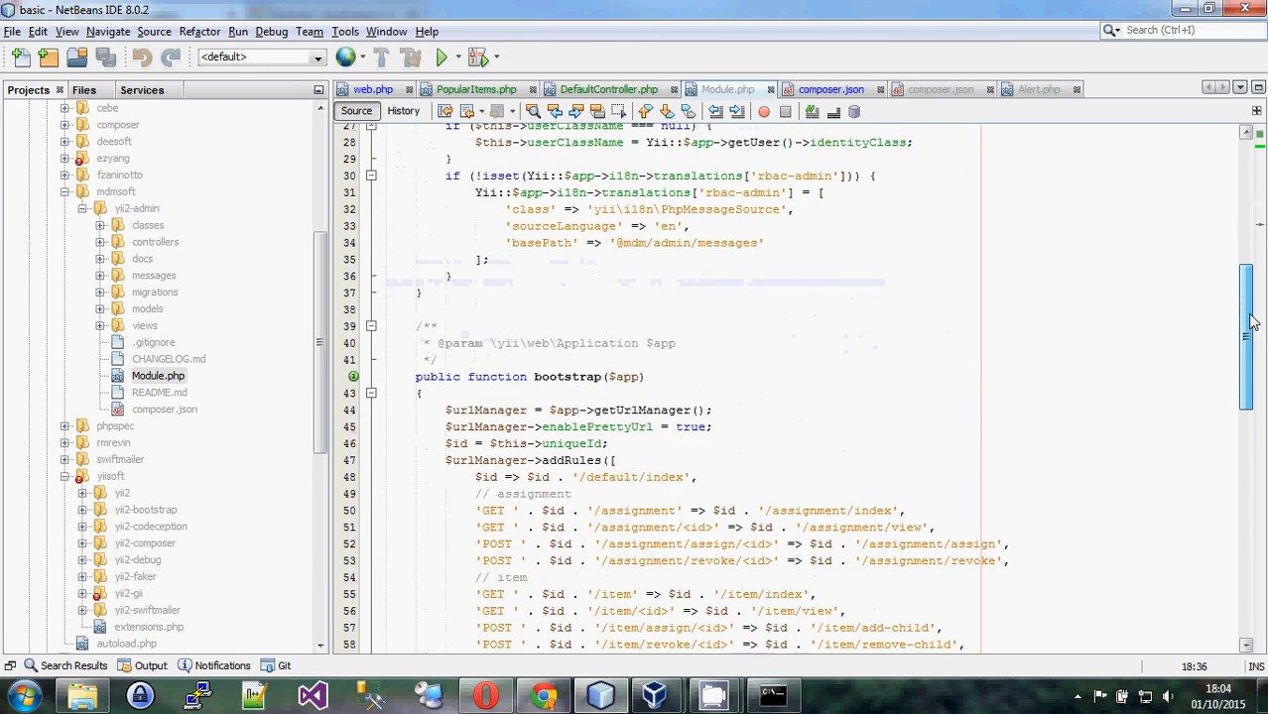
scroll(down, 3)
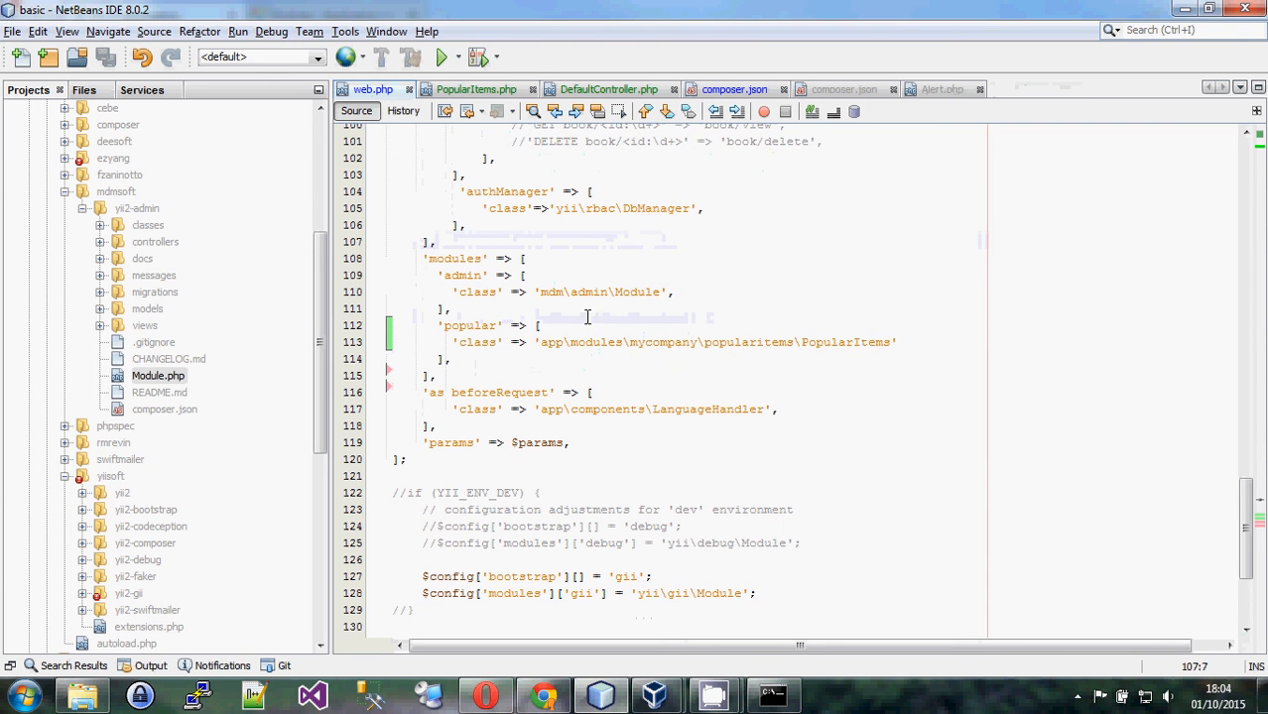
Select the 'admin' module id in web.php and scroll through the components configuration
double_click(461, 275)
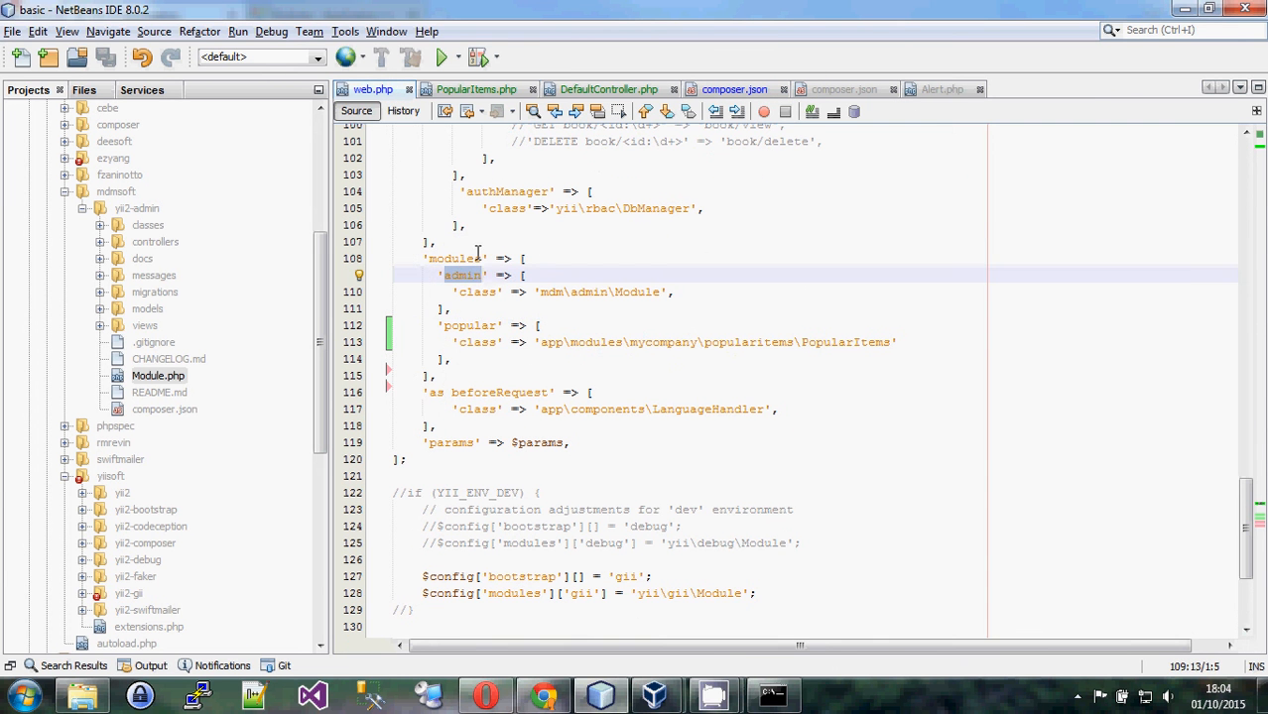
scroll(up, 3)
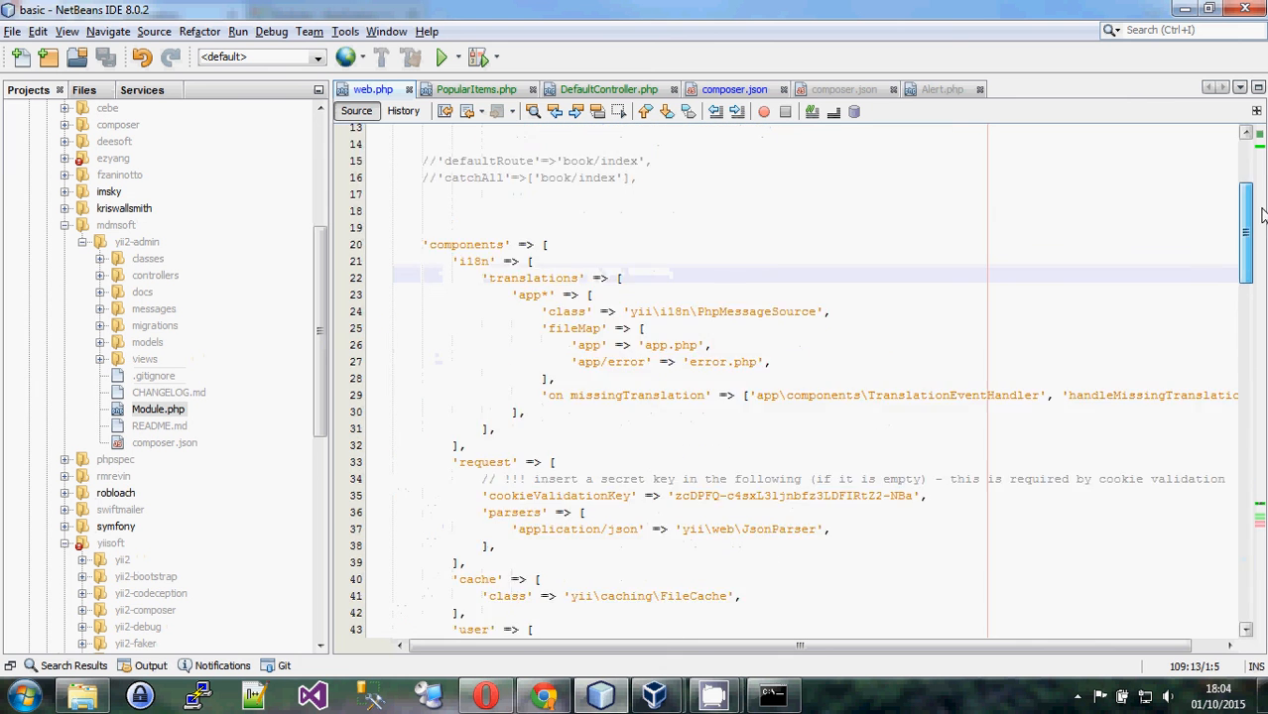
scroll(down, 3)
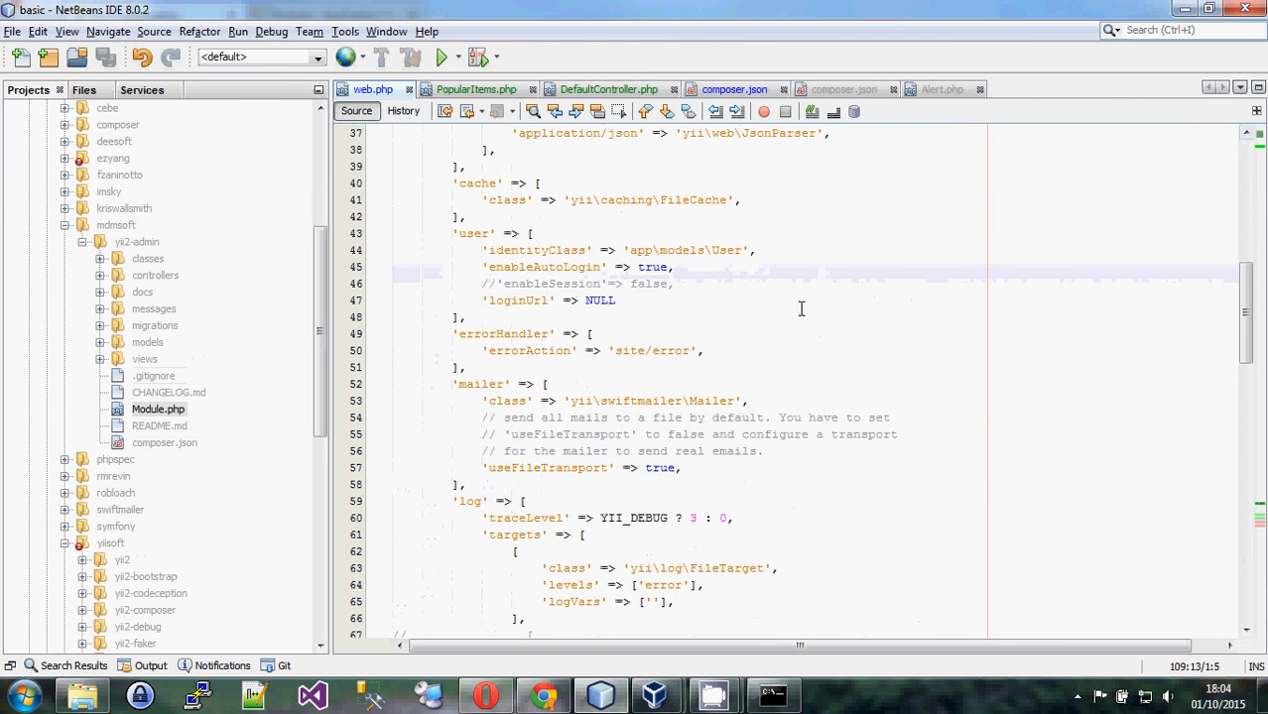
scroll(down, 3)
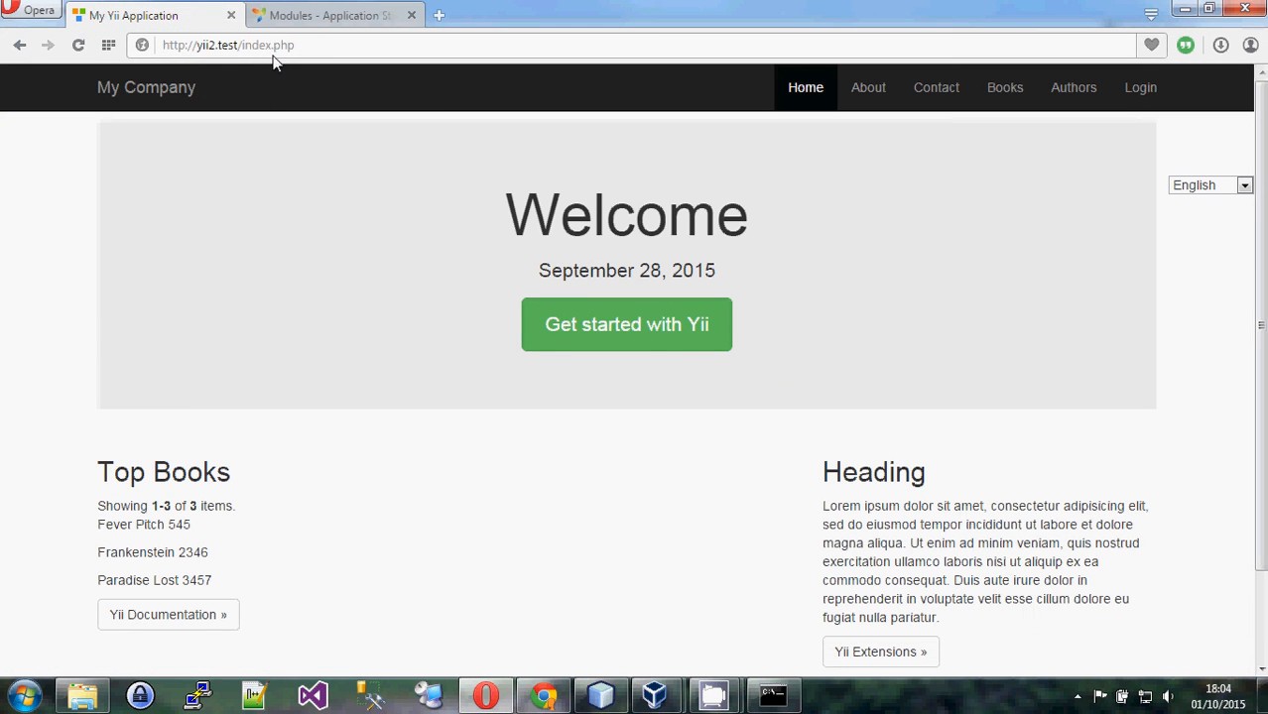
Load index.php/admin in Opera and view the RBAC Manager's Roles and Assignment pages
text(admin#/assignment)
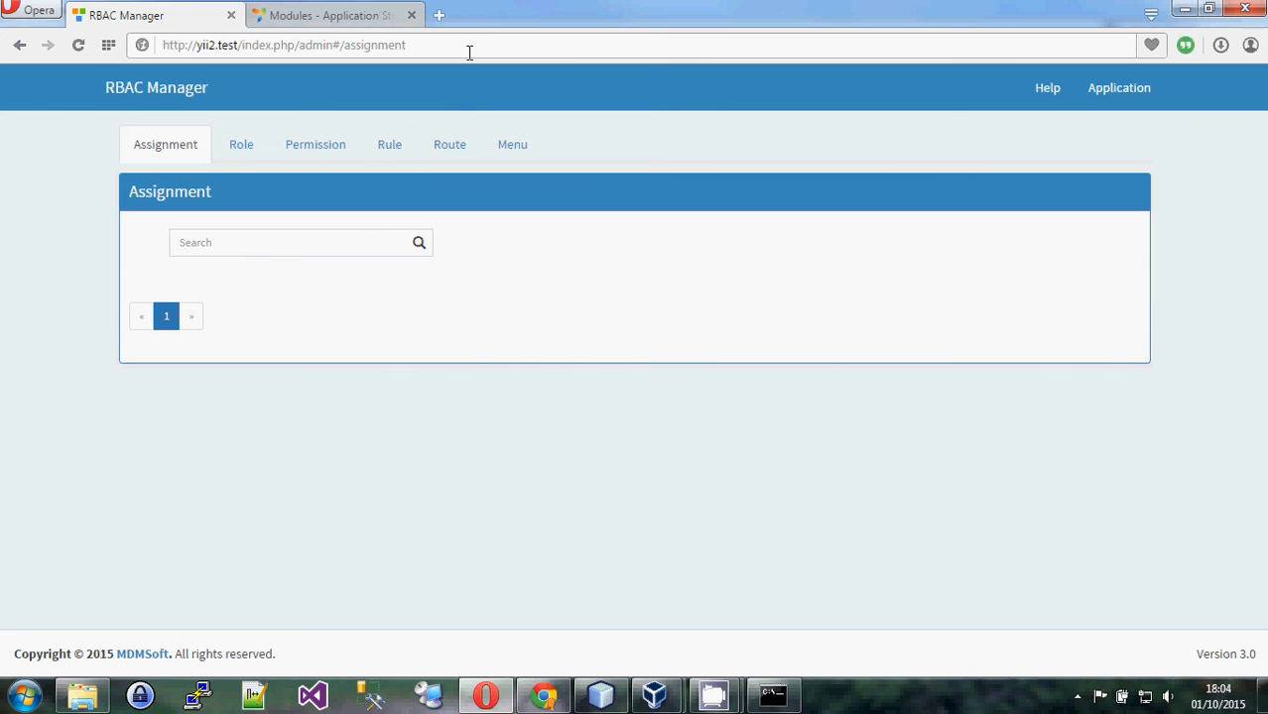
click(241, 144)
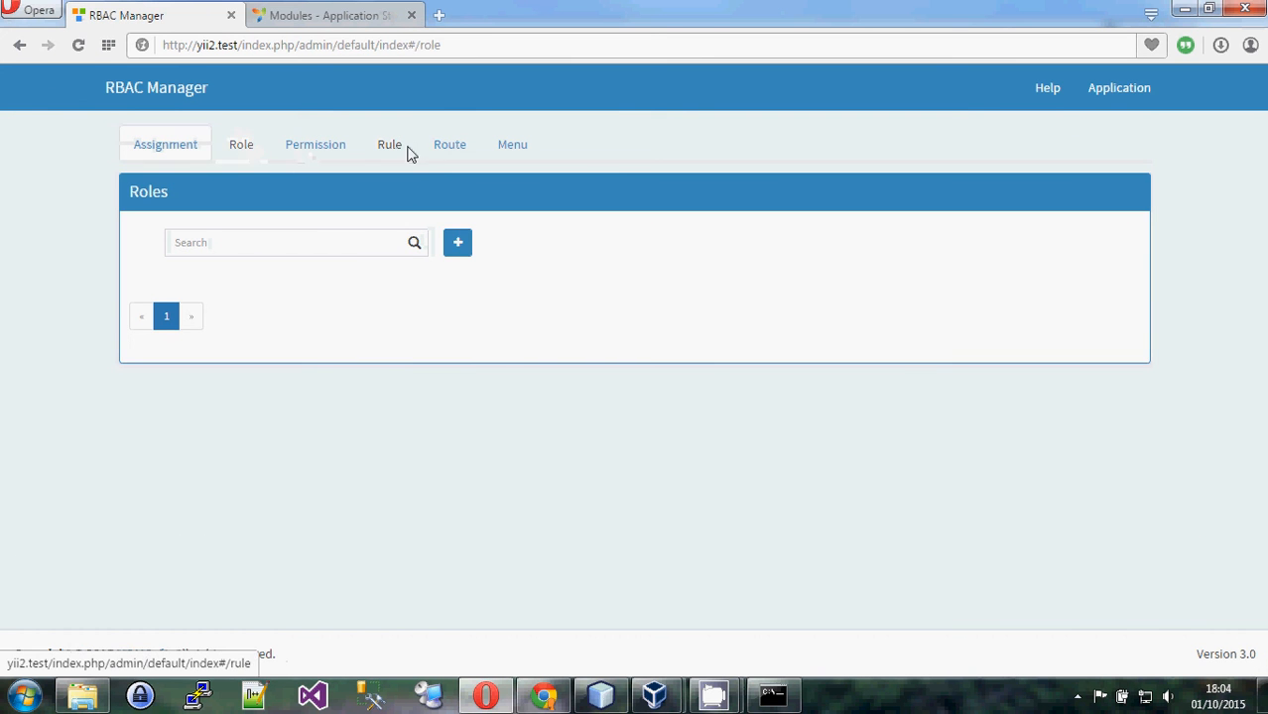
click(165, 144)
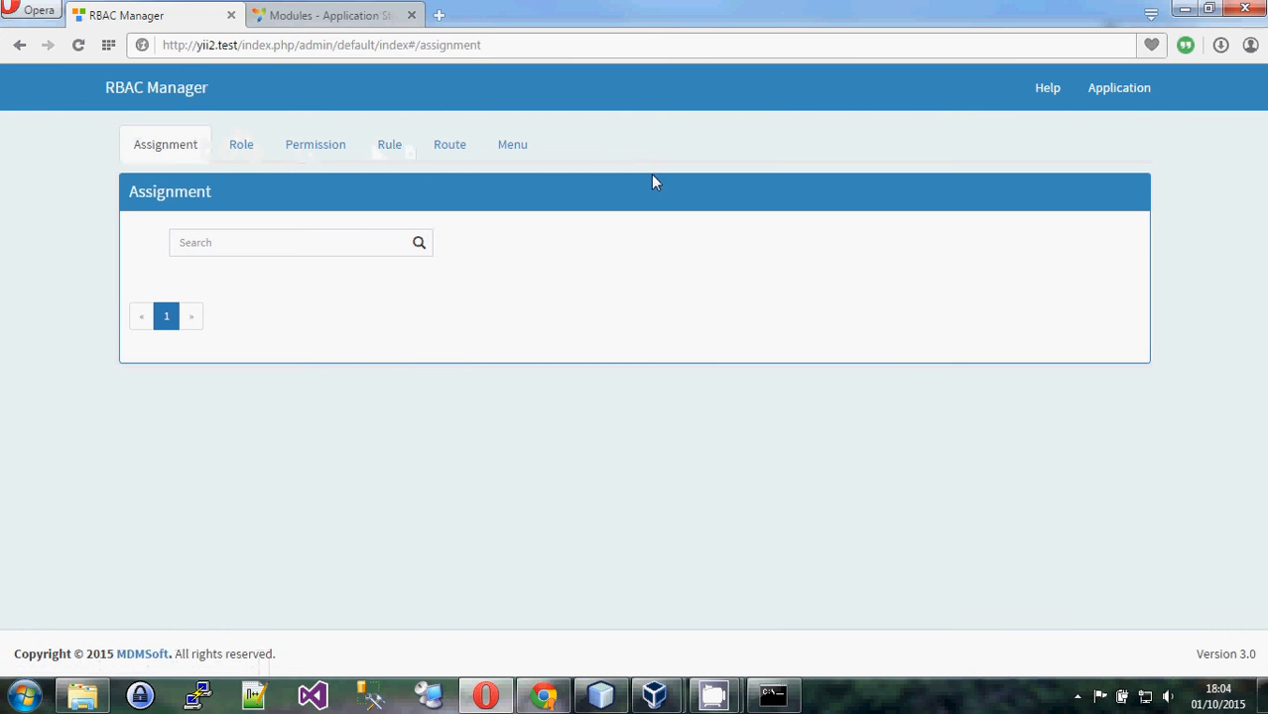
mouse_move(334, 15)
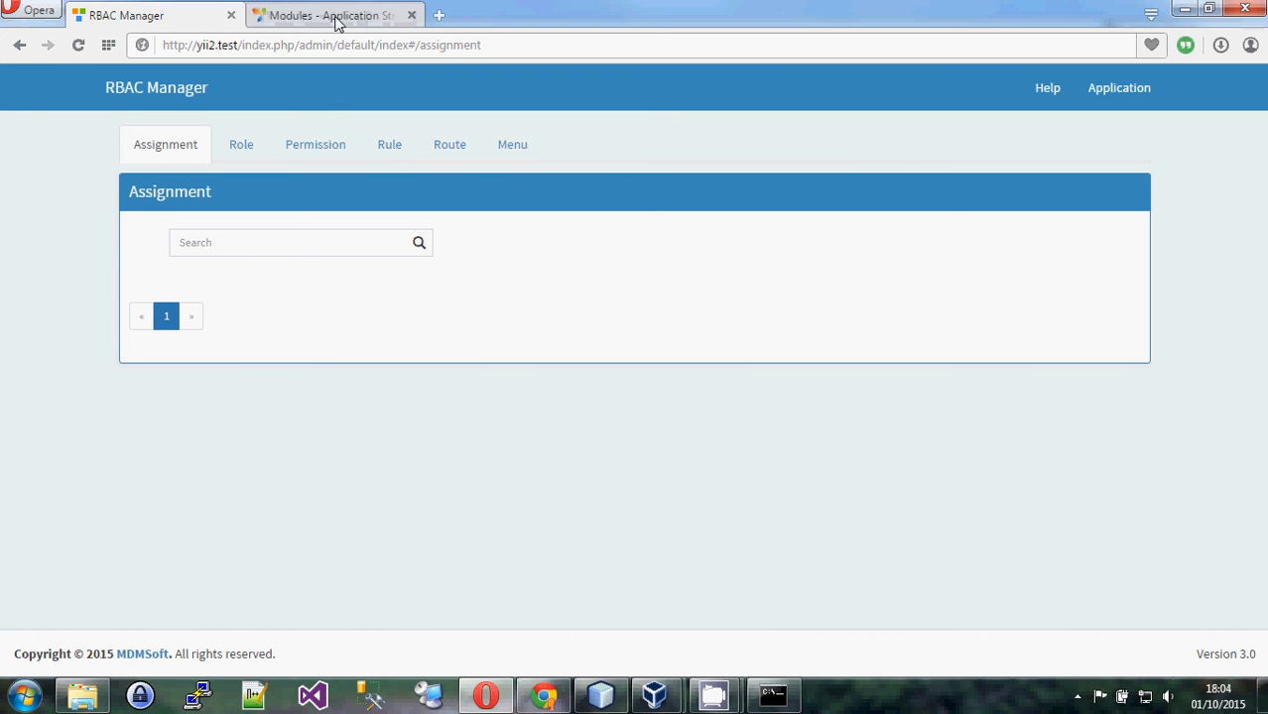
mouse_move(664, 581)
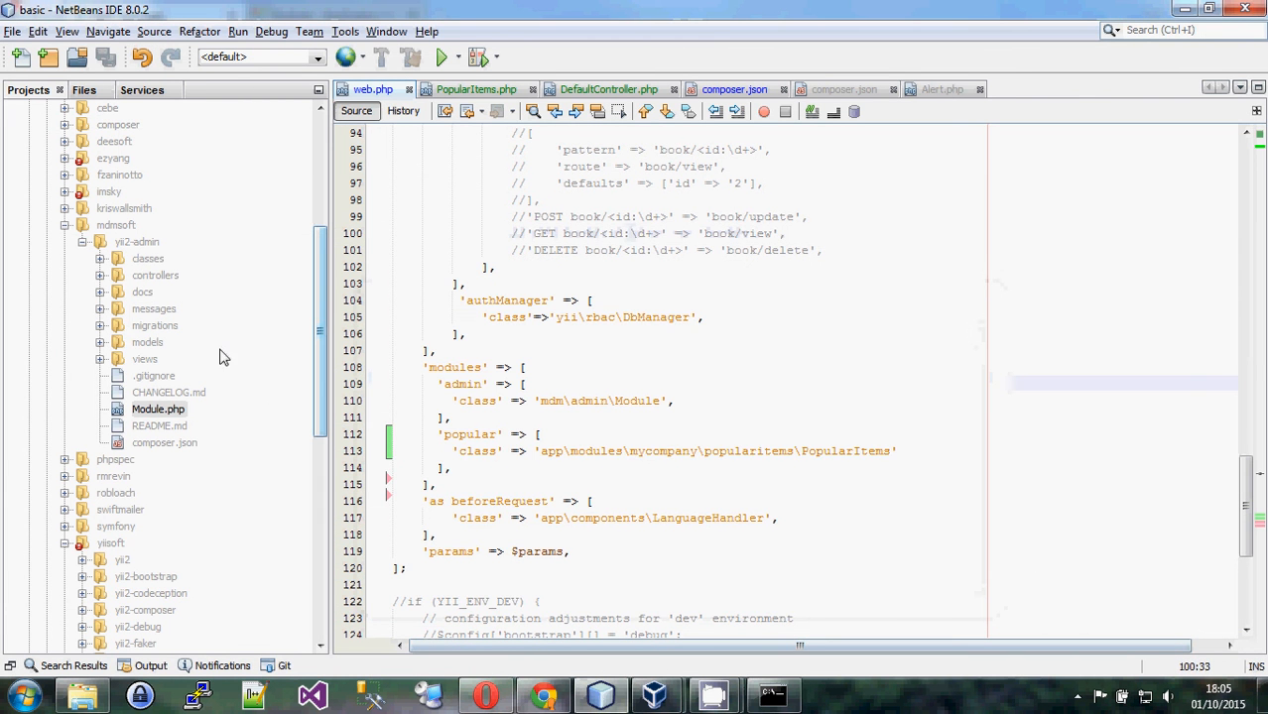
Expand vendor/imsky/holder, read its composer.json, then close that file
click(65, 192)
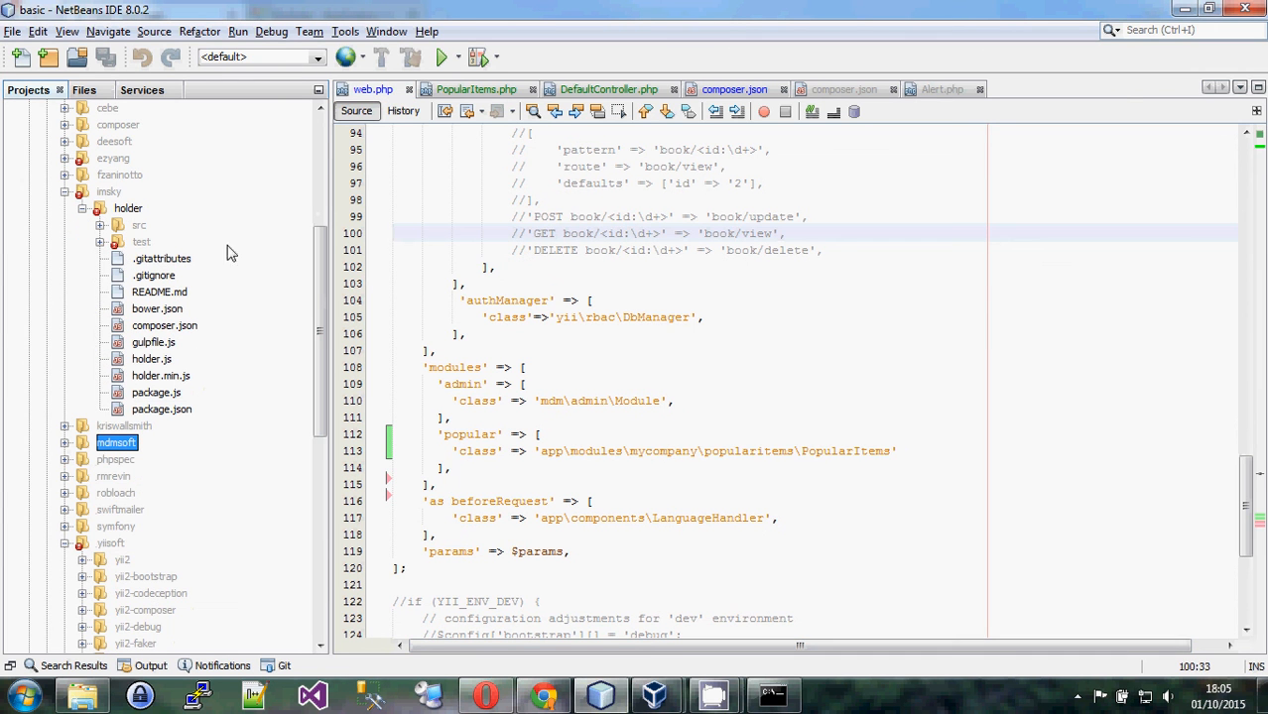
mouse_move(154, 281)
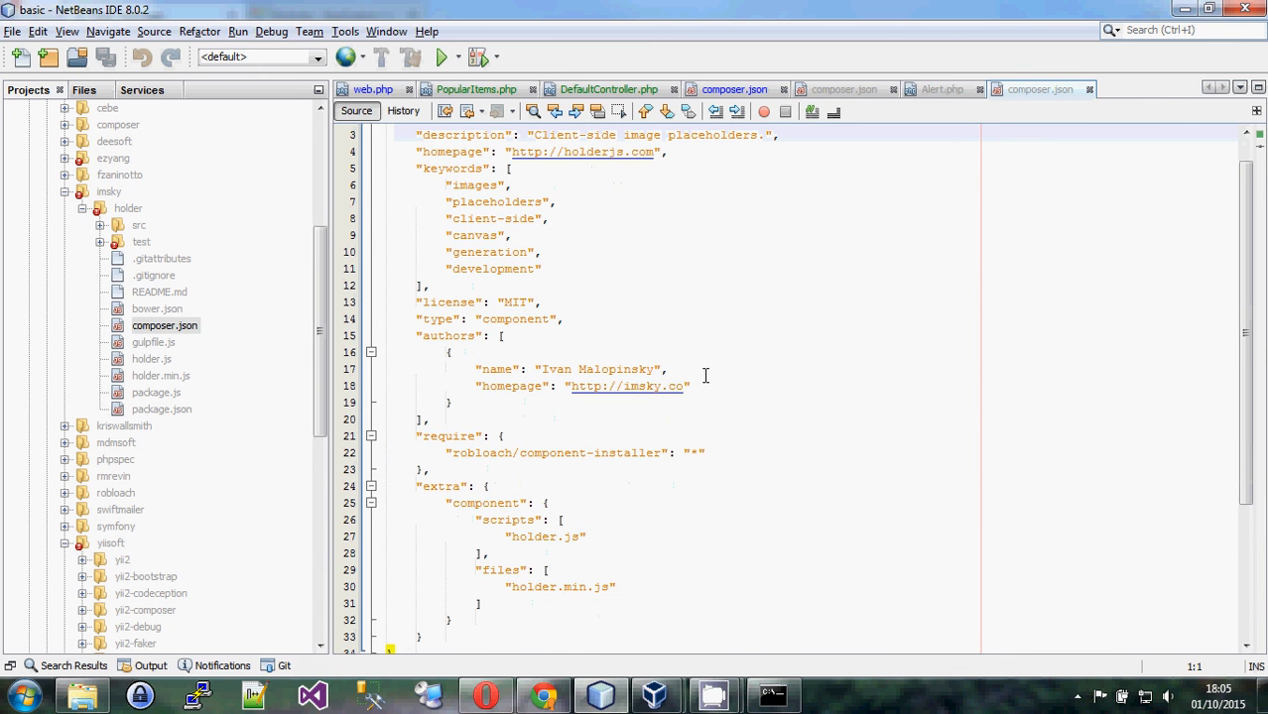
scroll(up, 3)
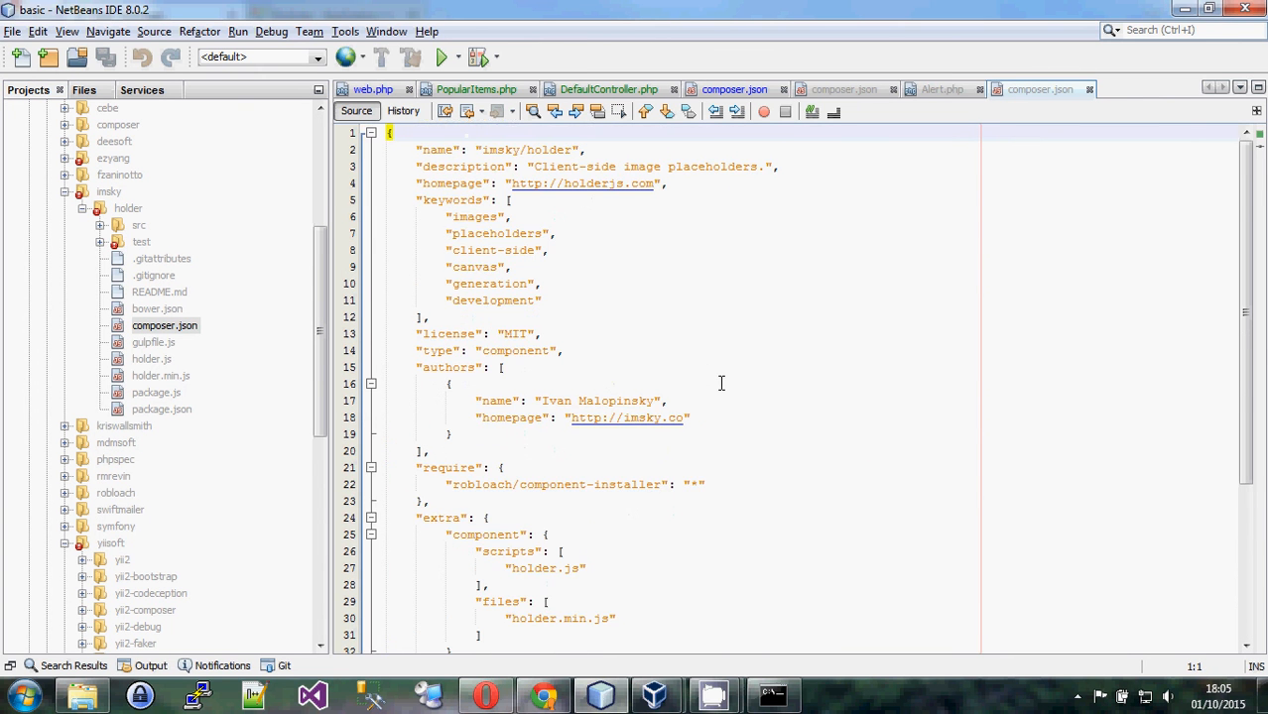
scroll(down, 3)
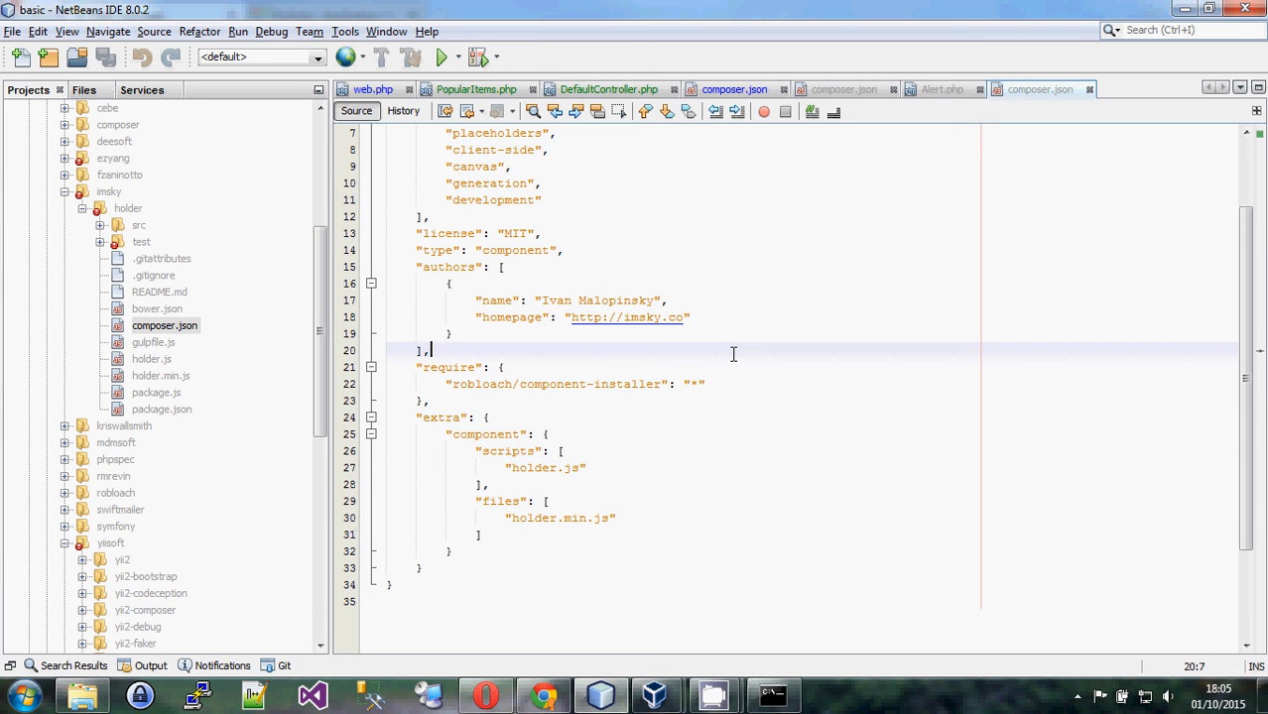
scroll(up, 3)
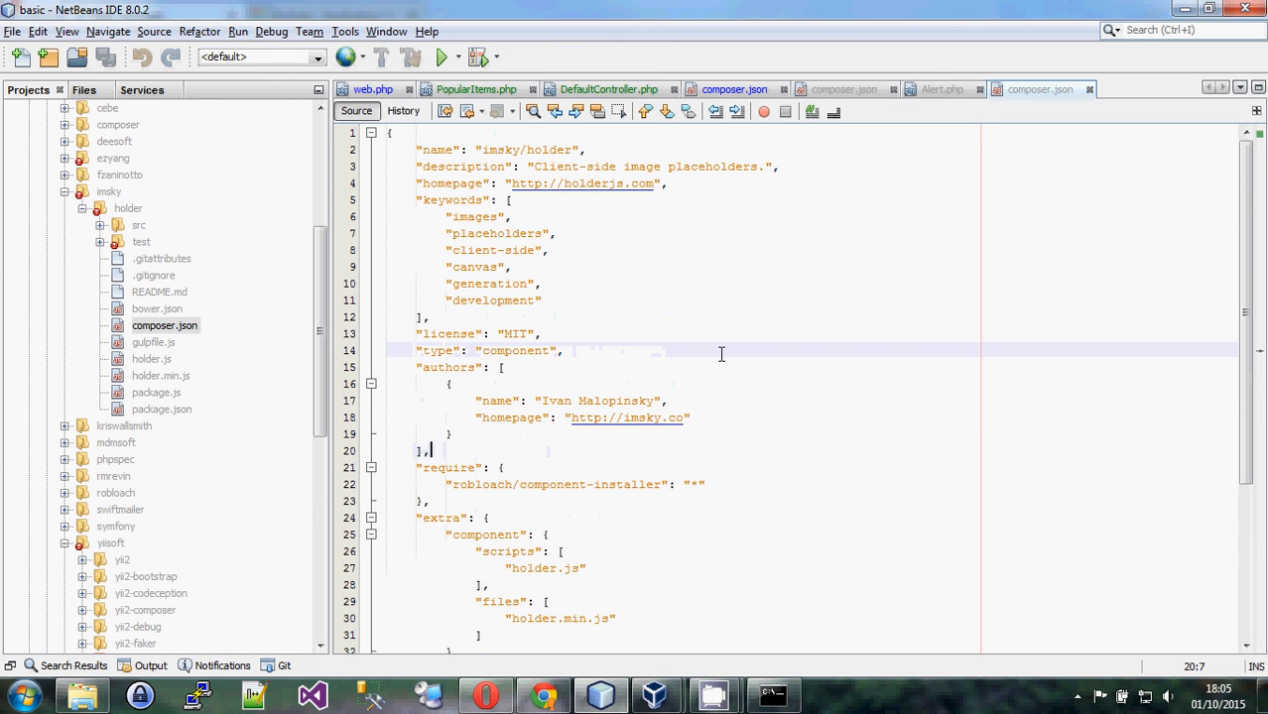
click(622, 300)
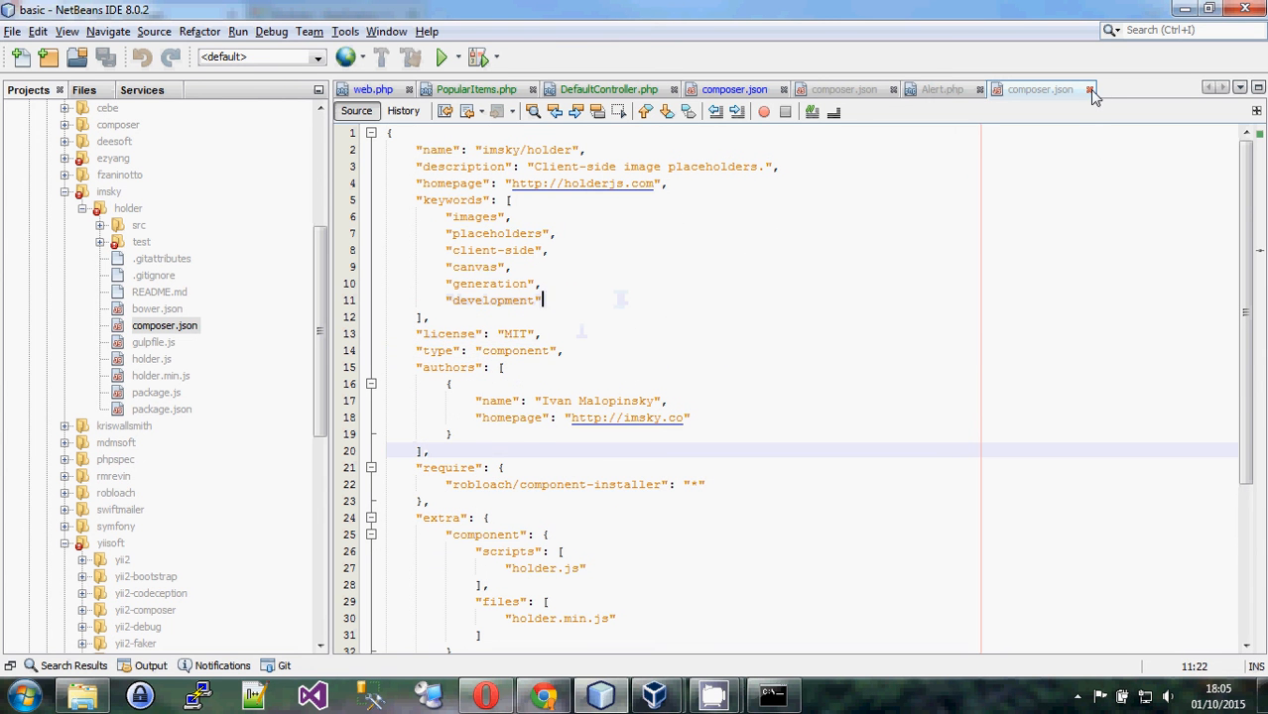
click(1090, 89)
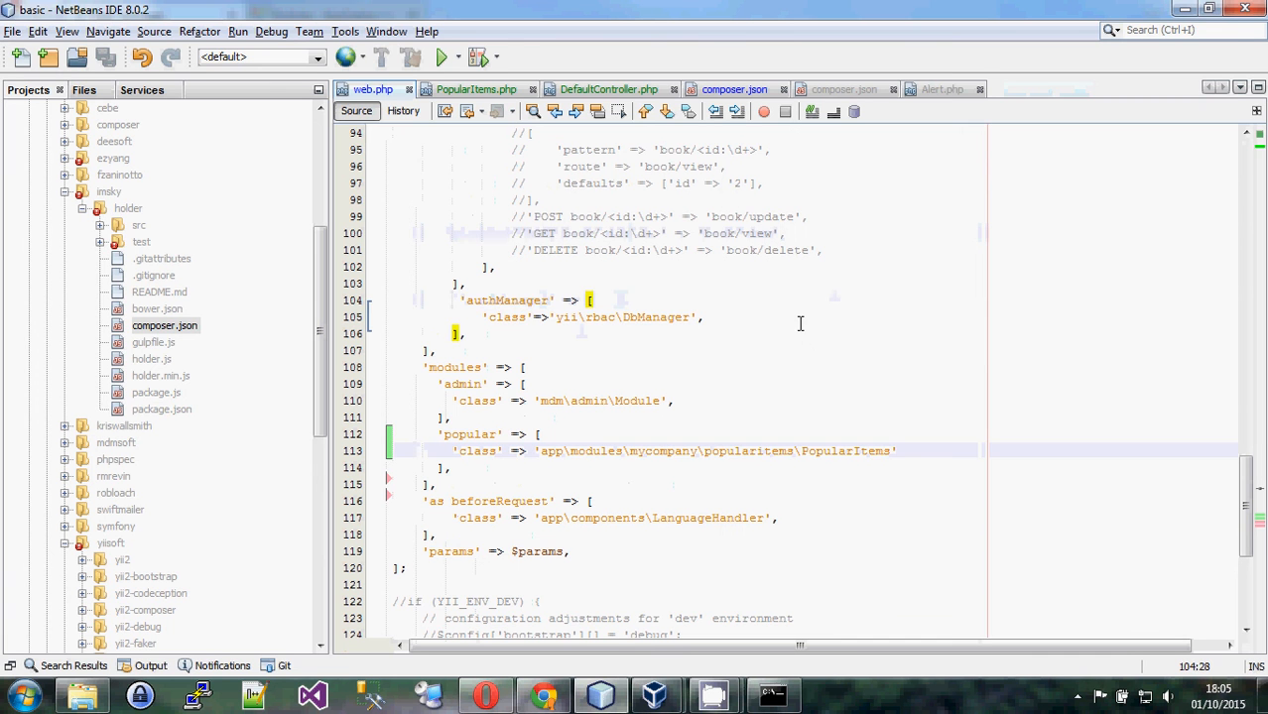